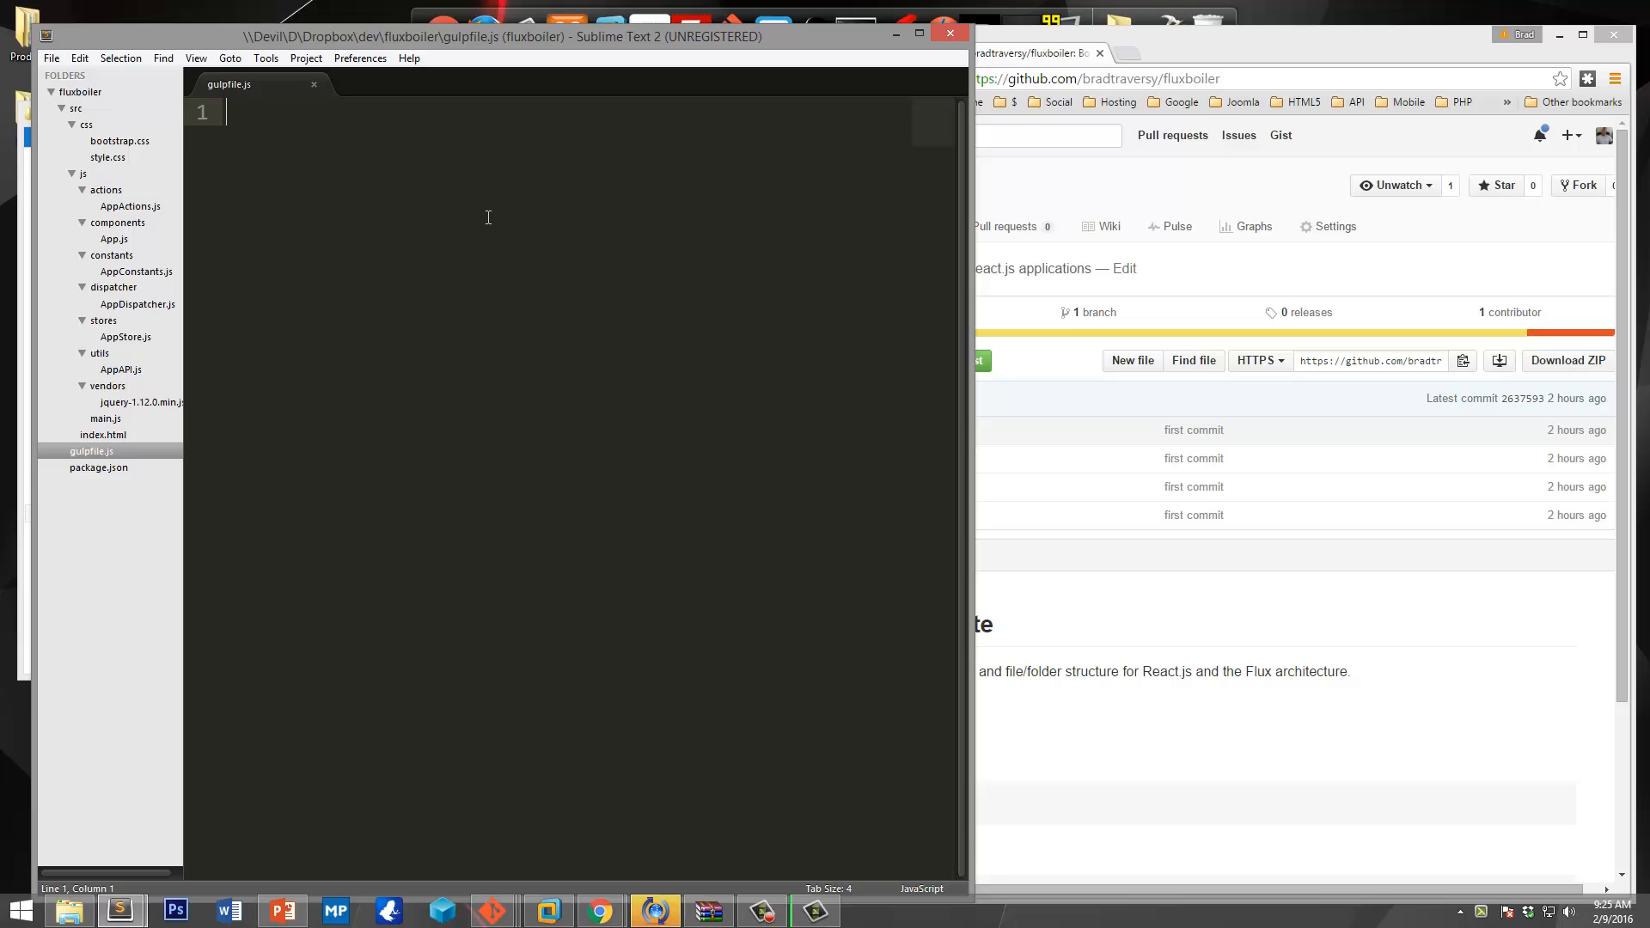
# Add var gulp = require('gulp'); as the first line of gulpfile.js.
pyautogui.write('var gulp')
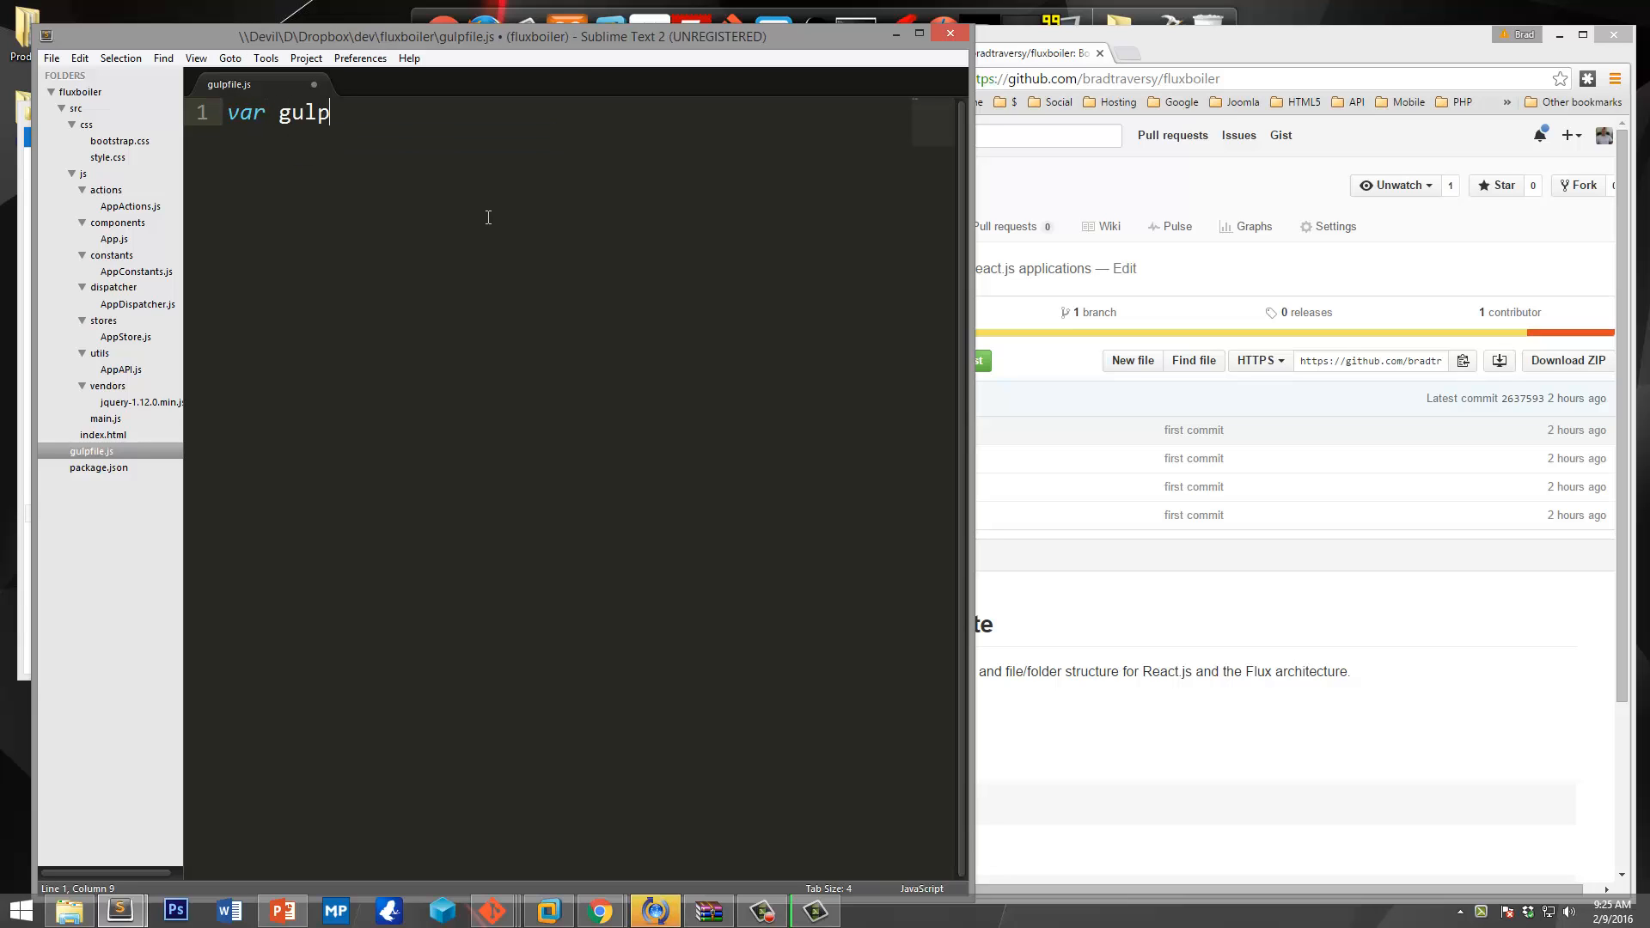
pyautogui.write('=')
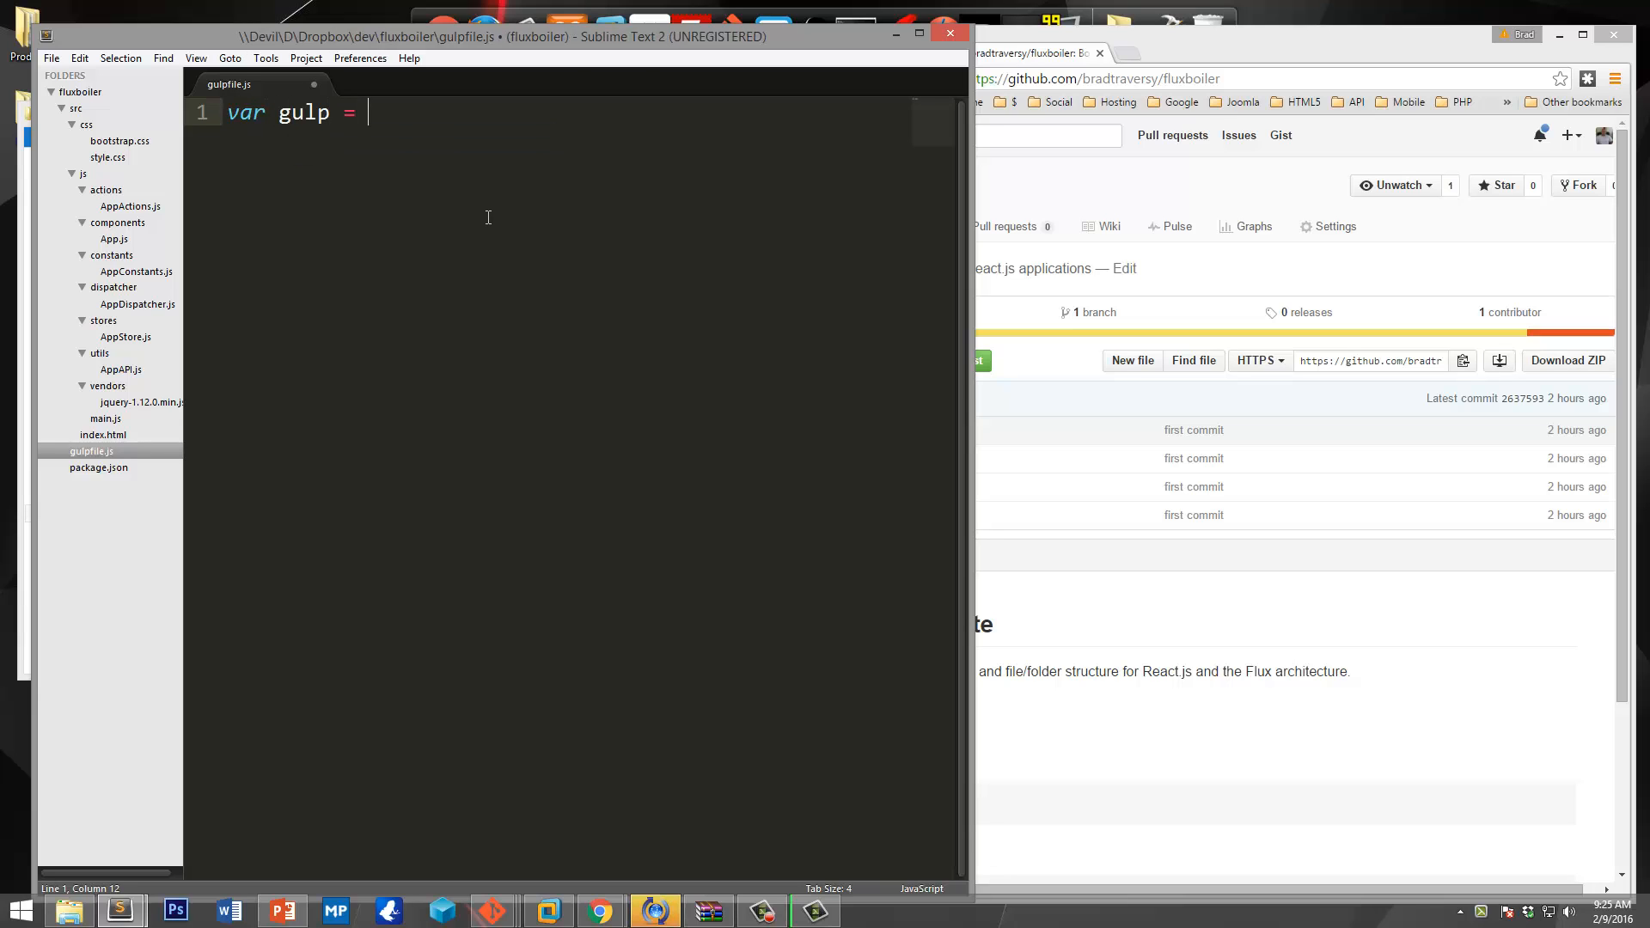
pyautogui.write('require();')
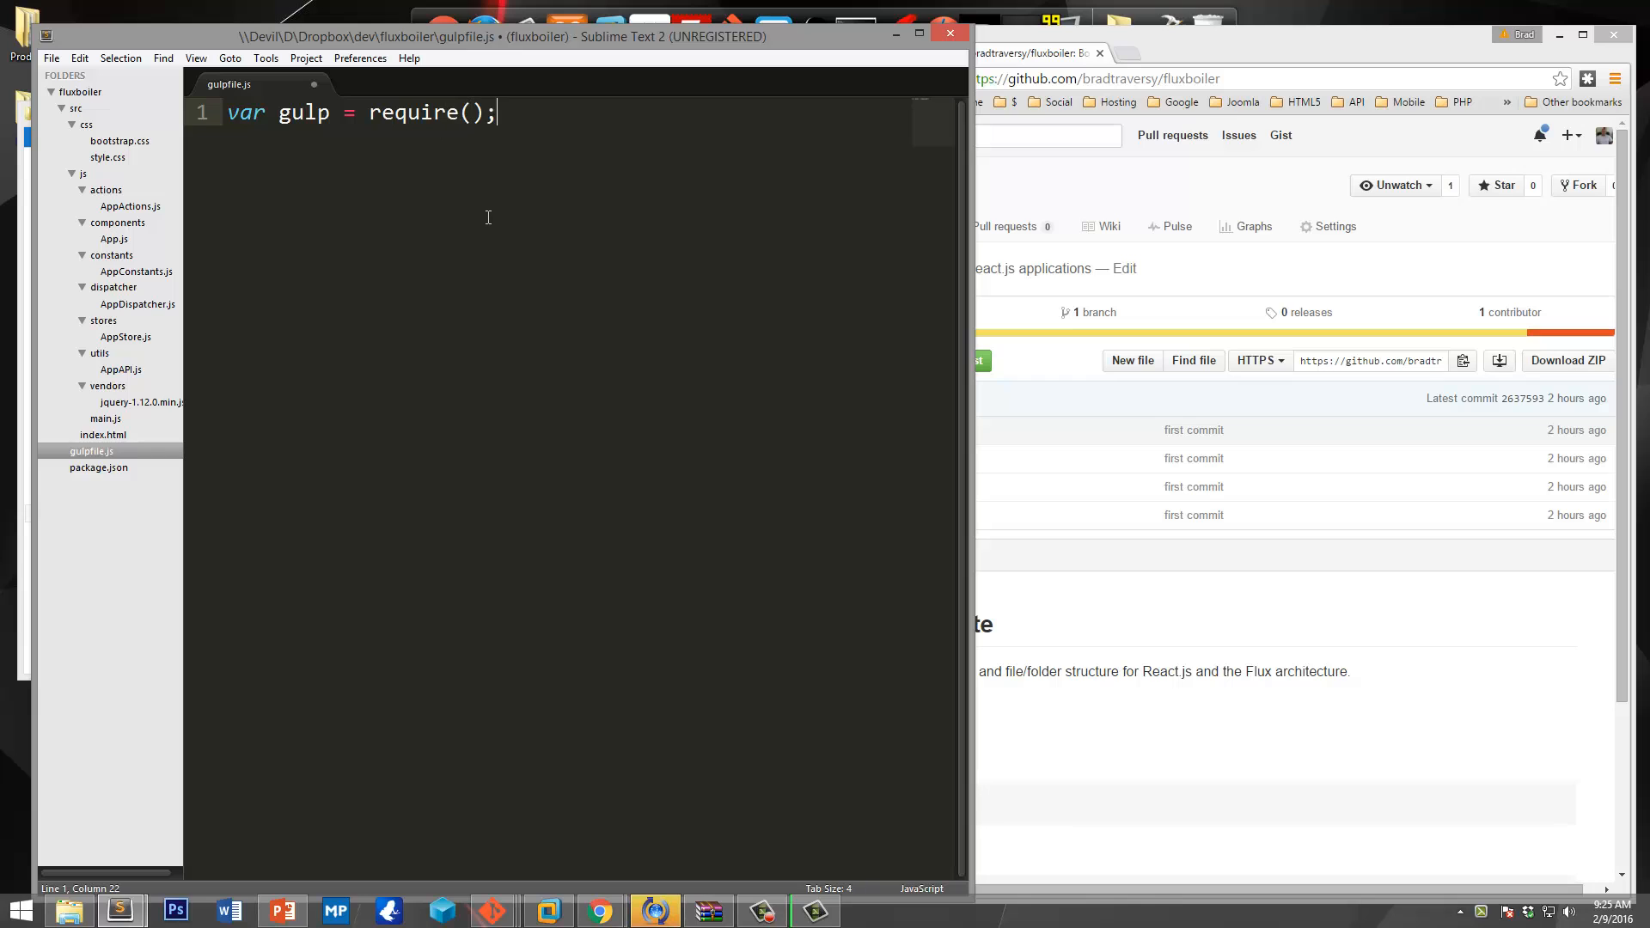
pyautogui.write("'g")
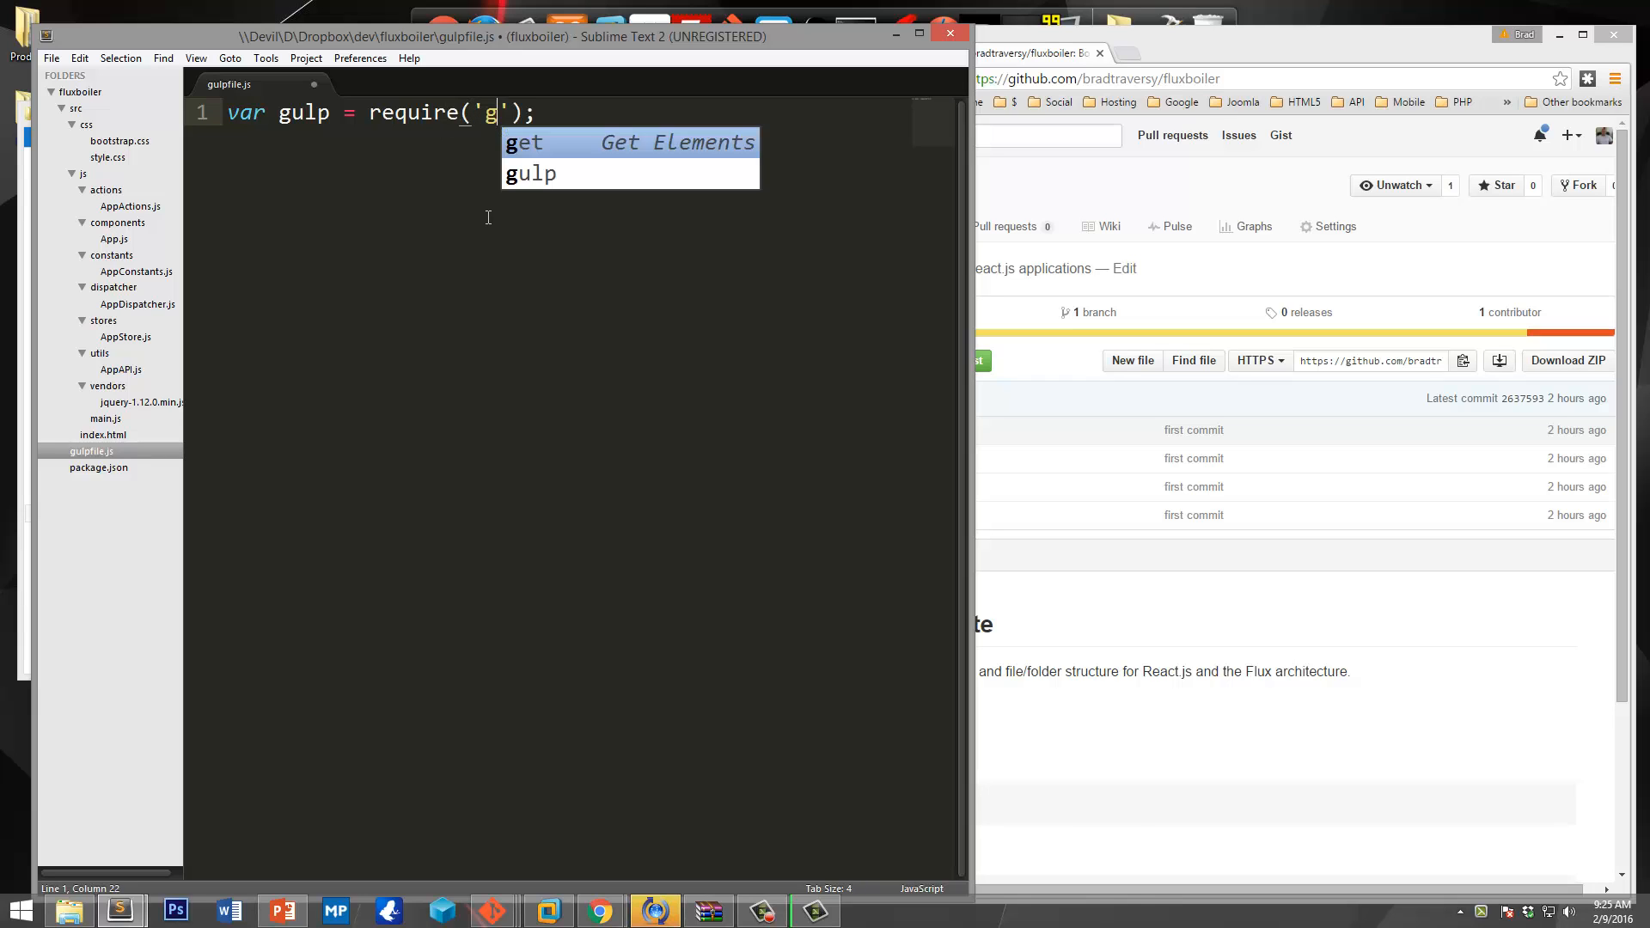
pyautogui.write('ulp')
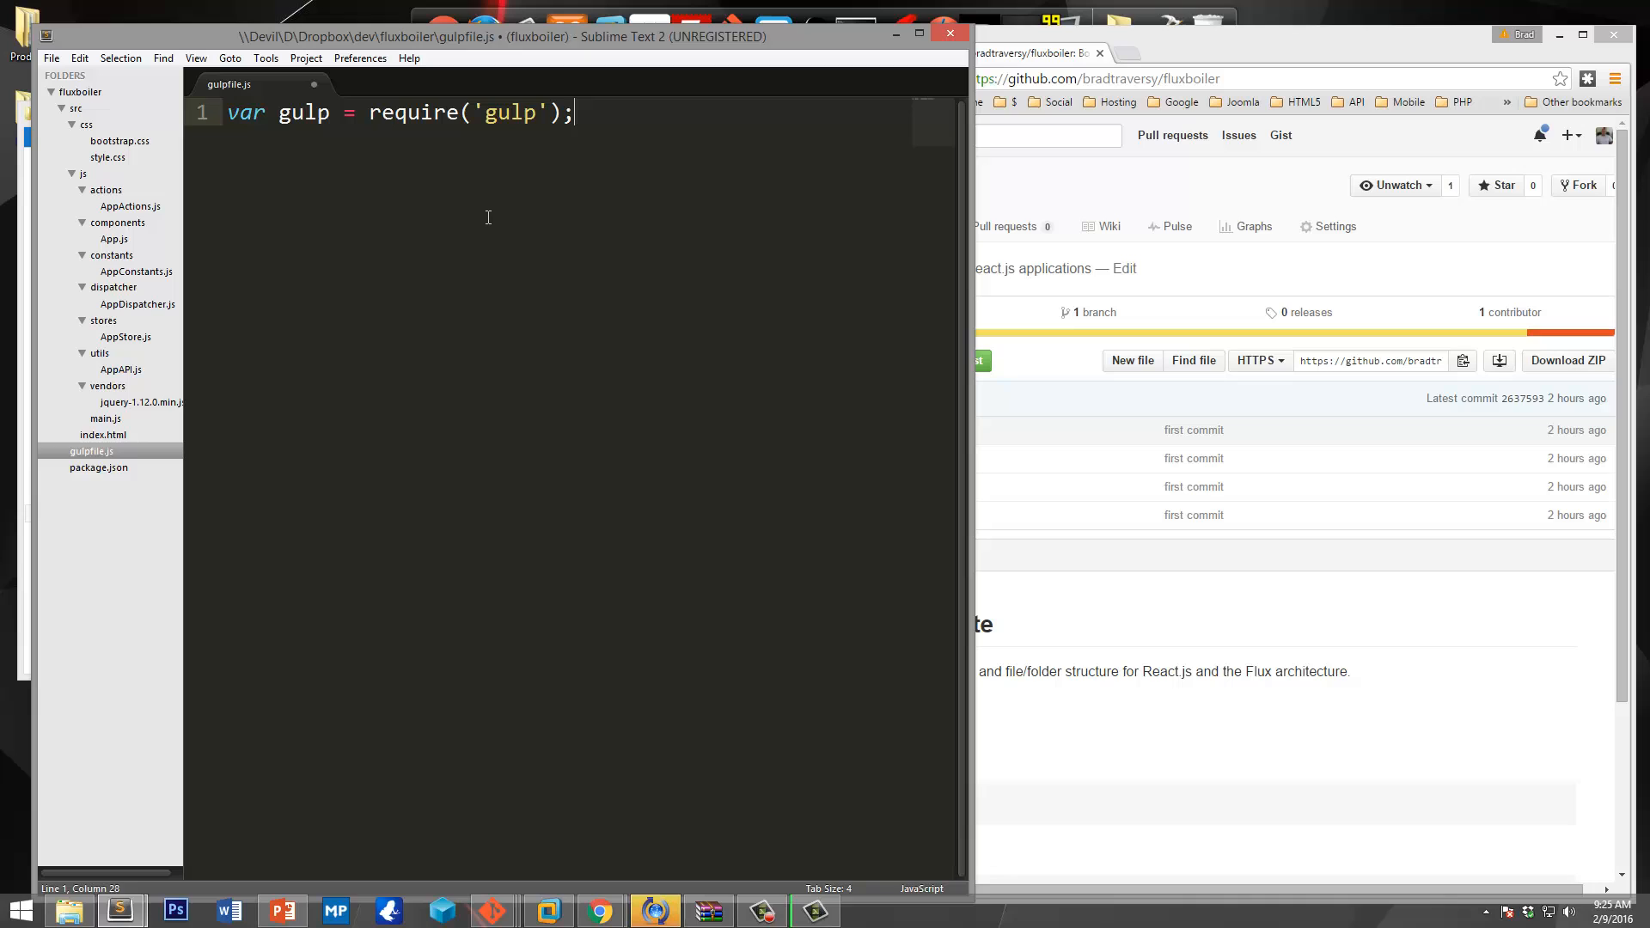
# Add var browserify = require('browserify'); using autocomplete.
pyautogui.write('var')
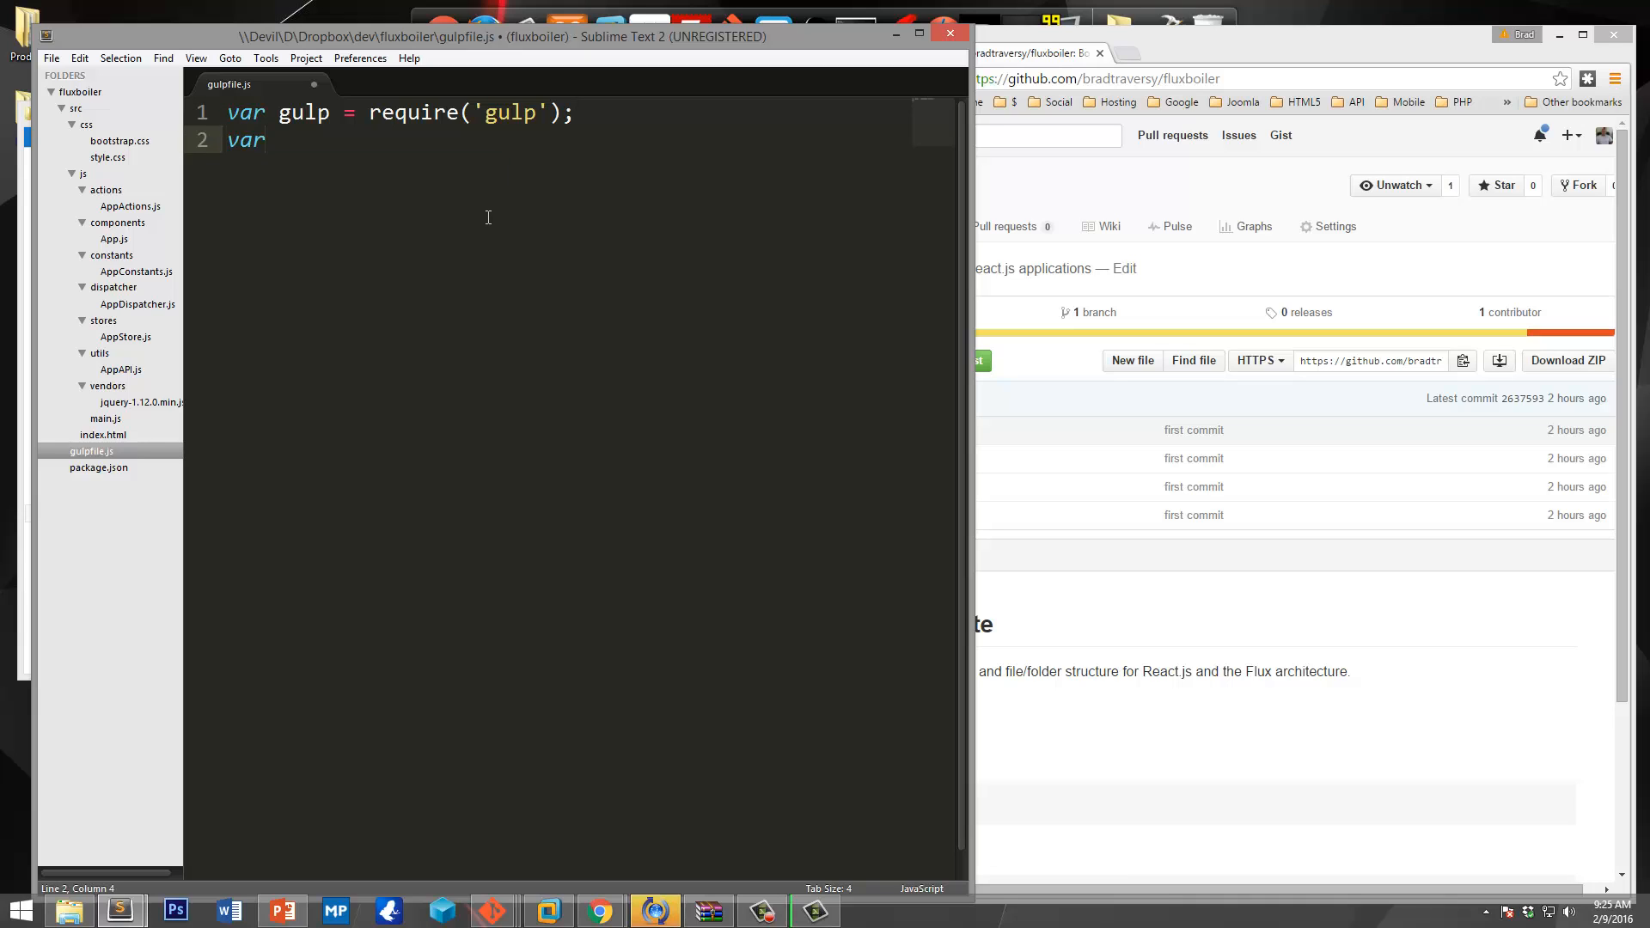
pyautogui.write('browser')
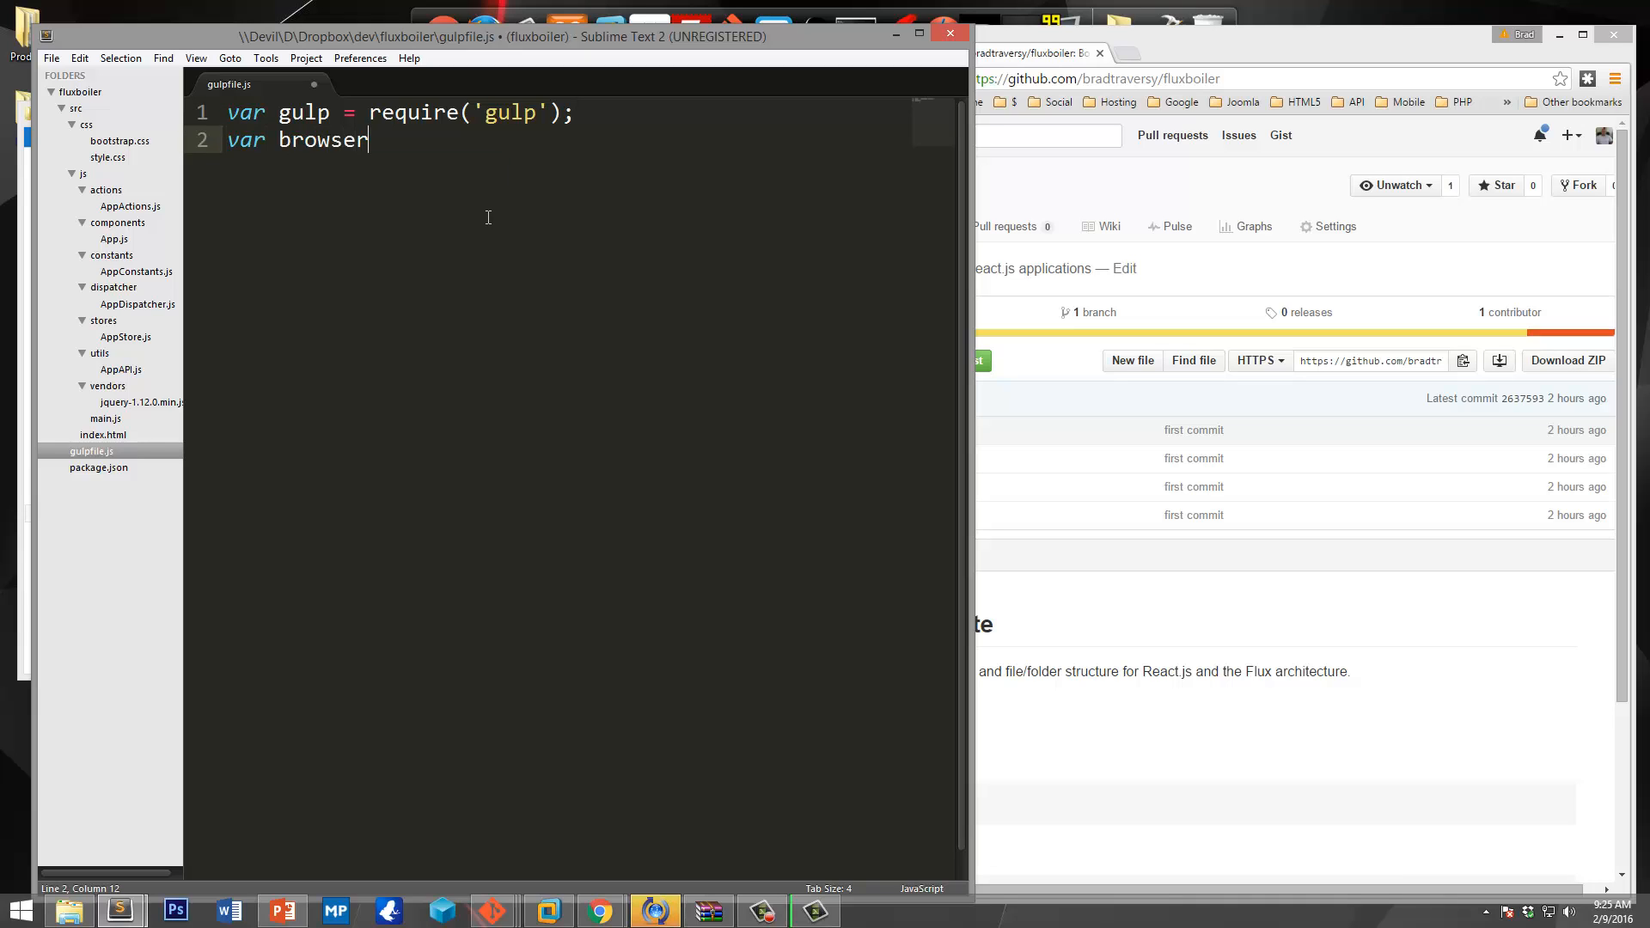
pyautogui.write('ify = require();')
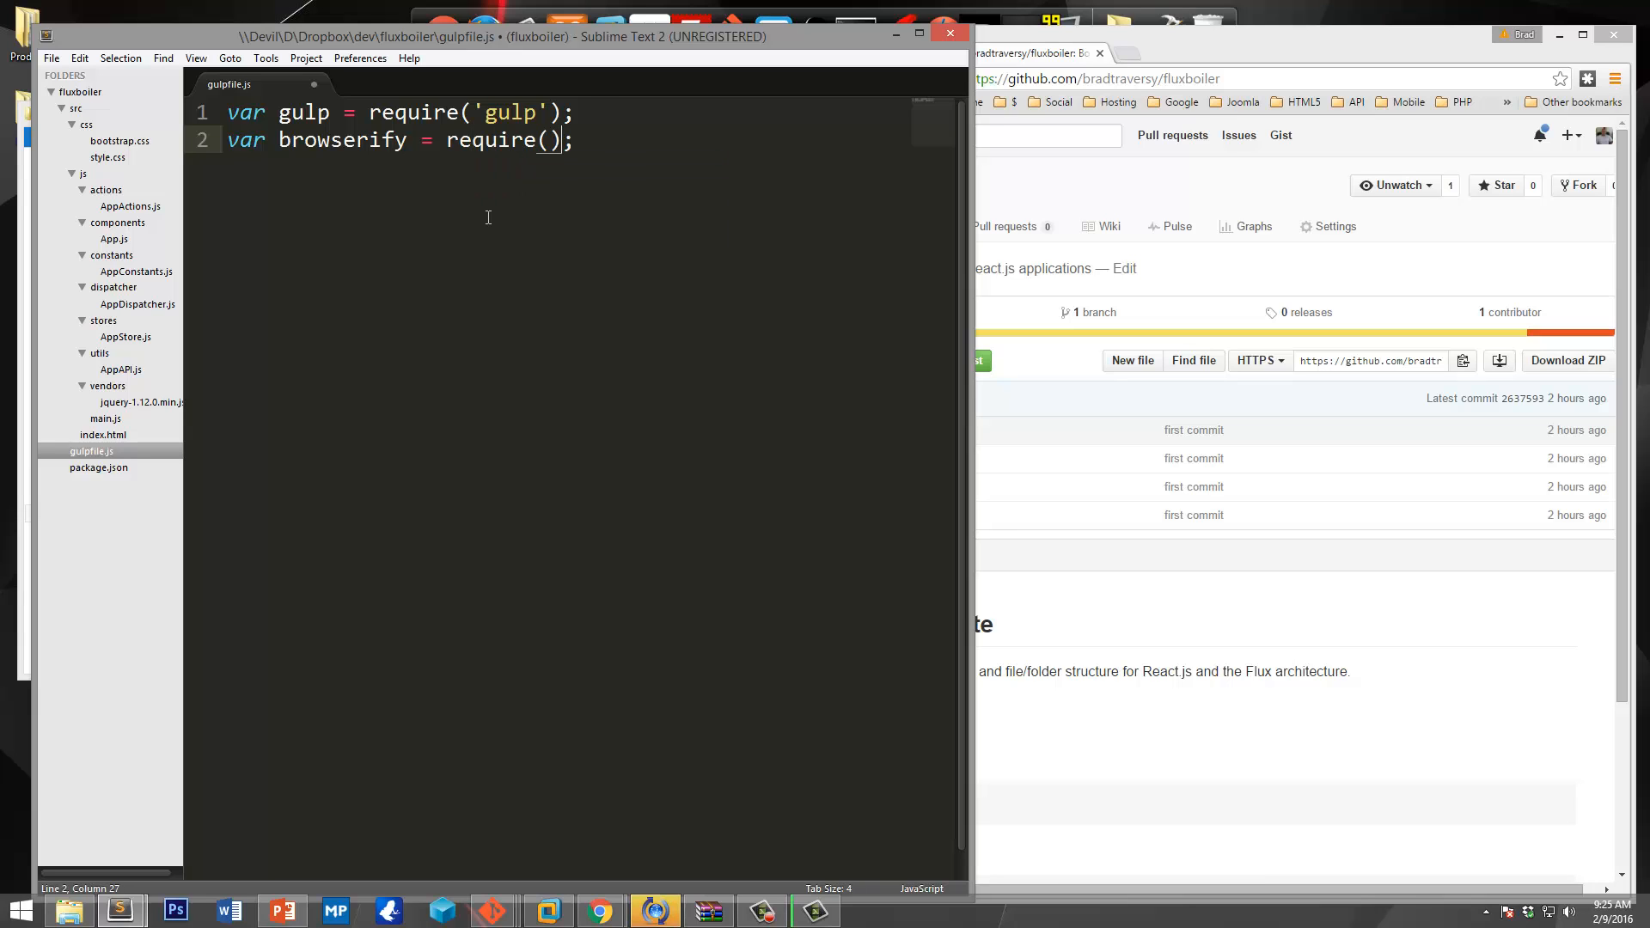
pyautogui.write('br')
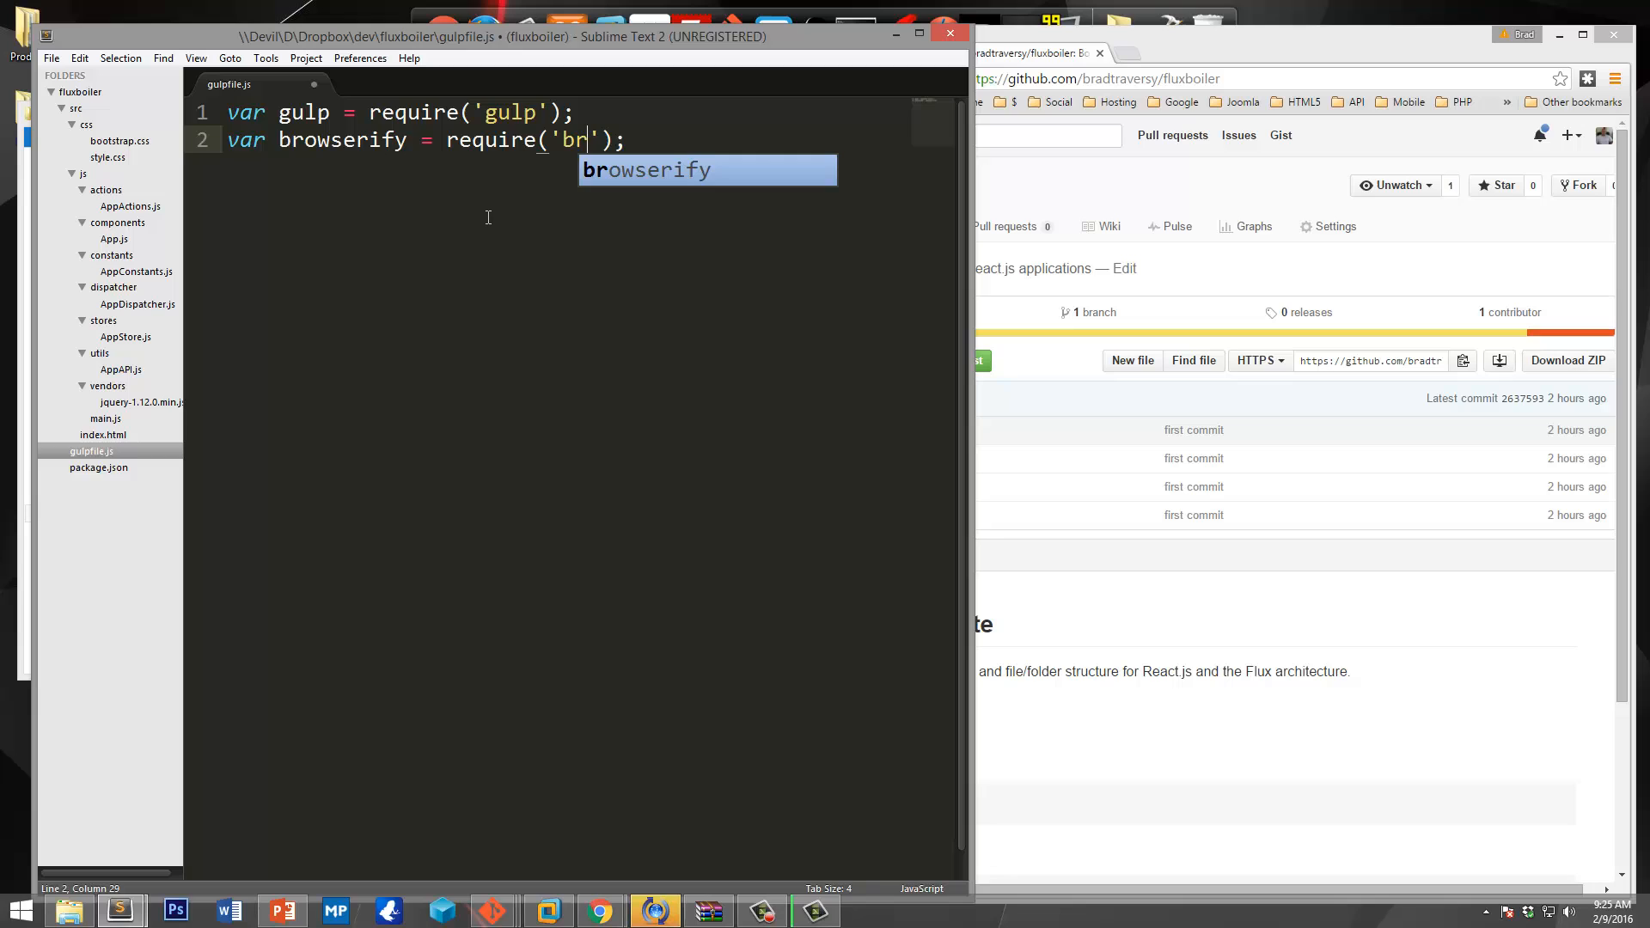
pyautogui.write('owseri')
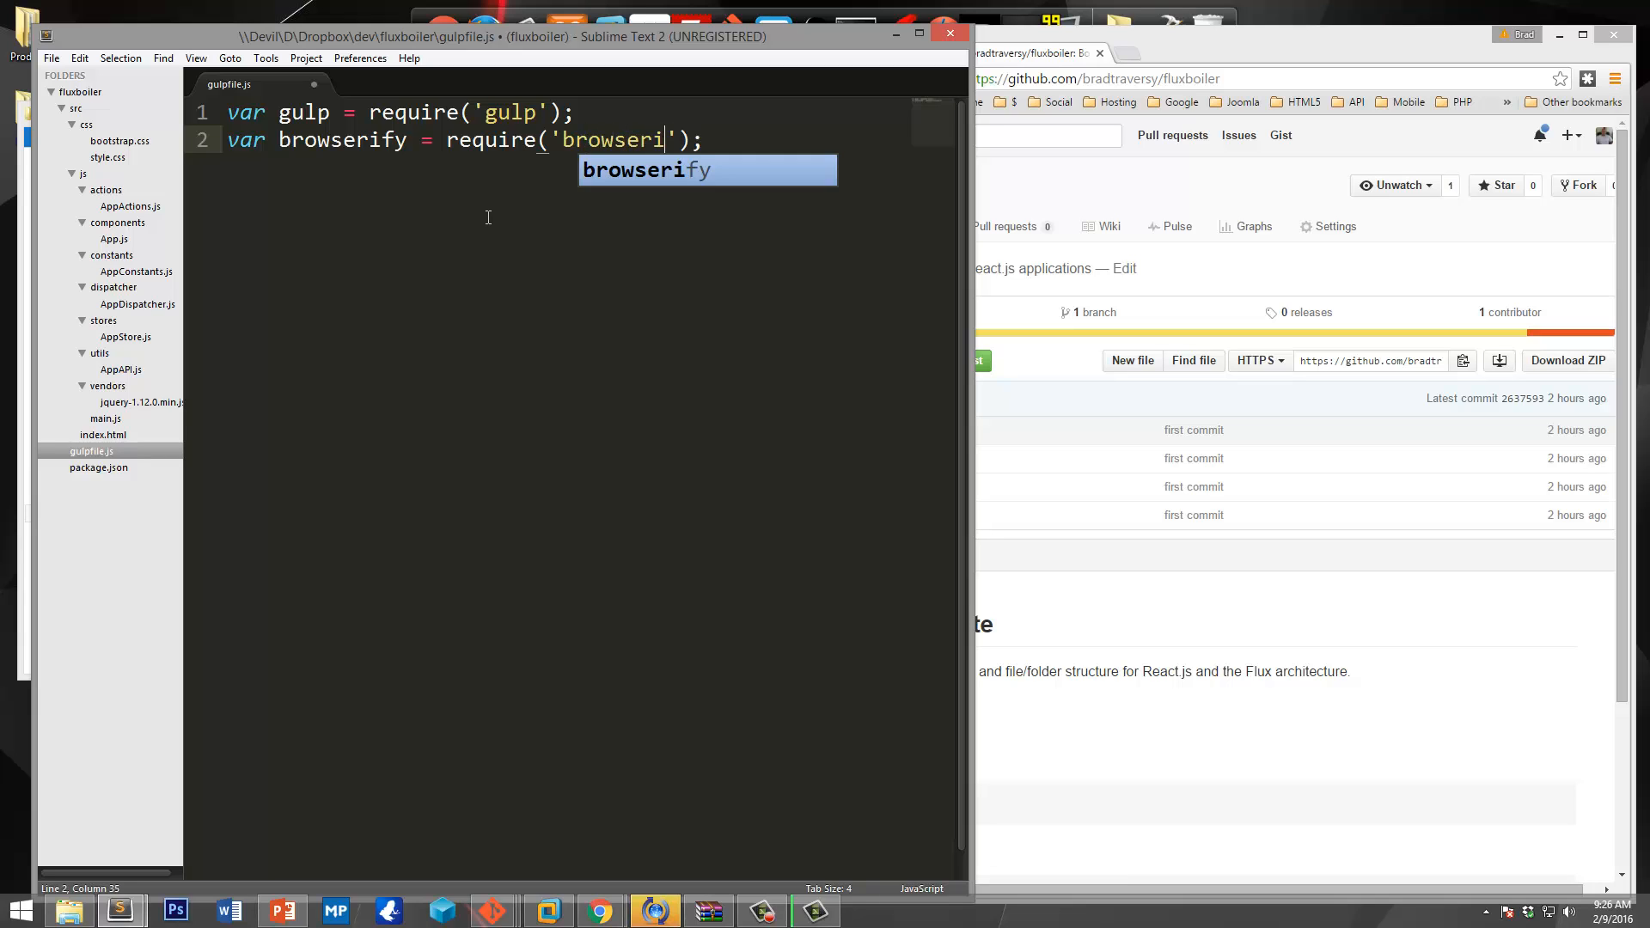
pyautogui.press('Tab')
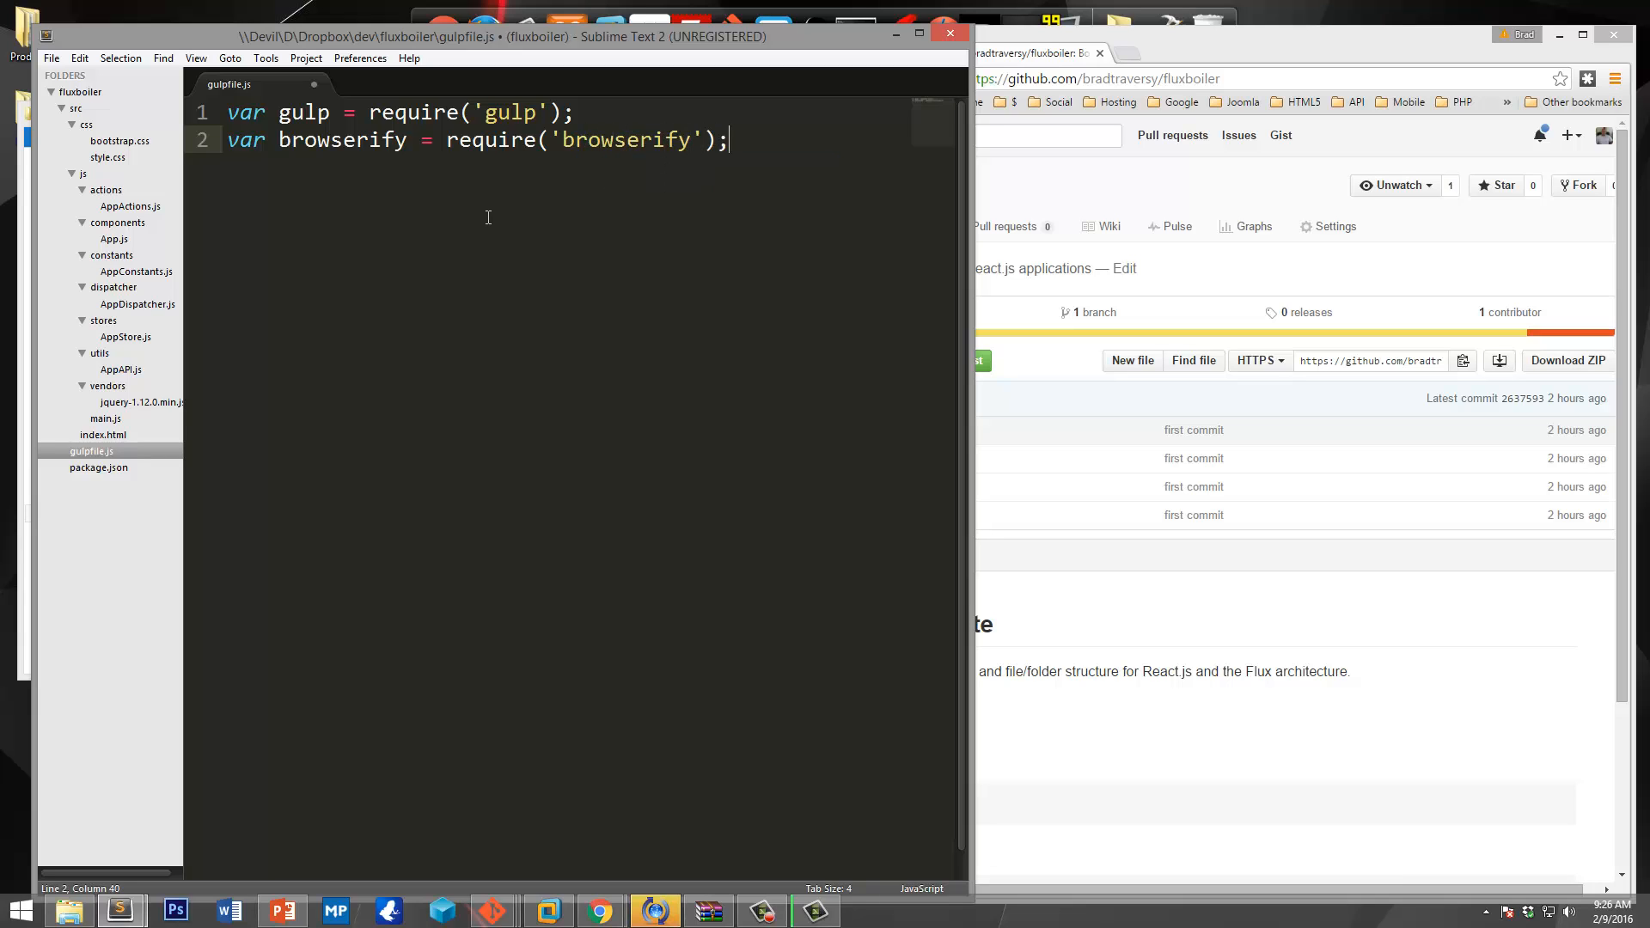
# Begin a third line declaring var reactify.
pyautogui.write('var')
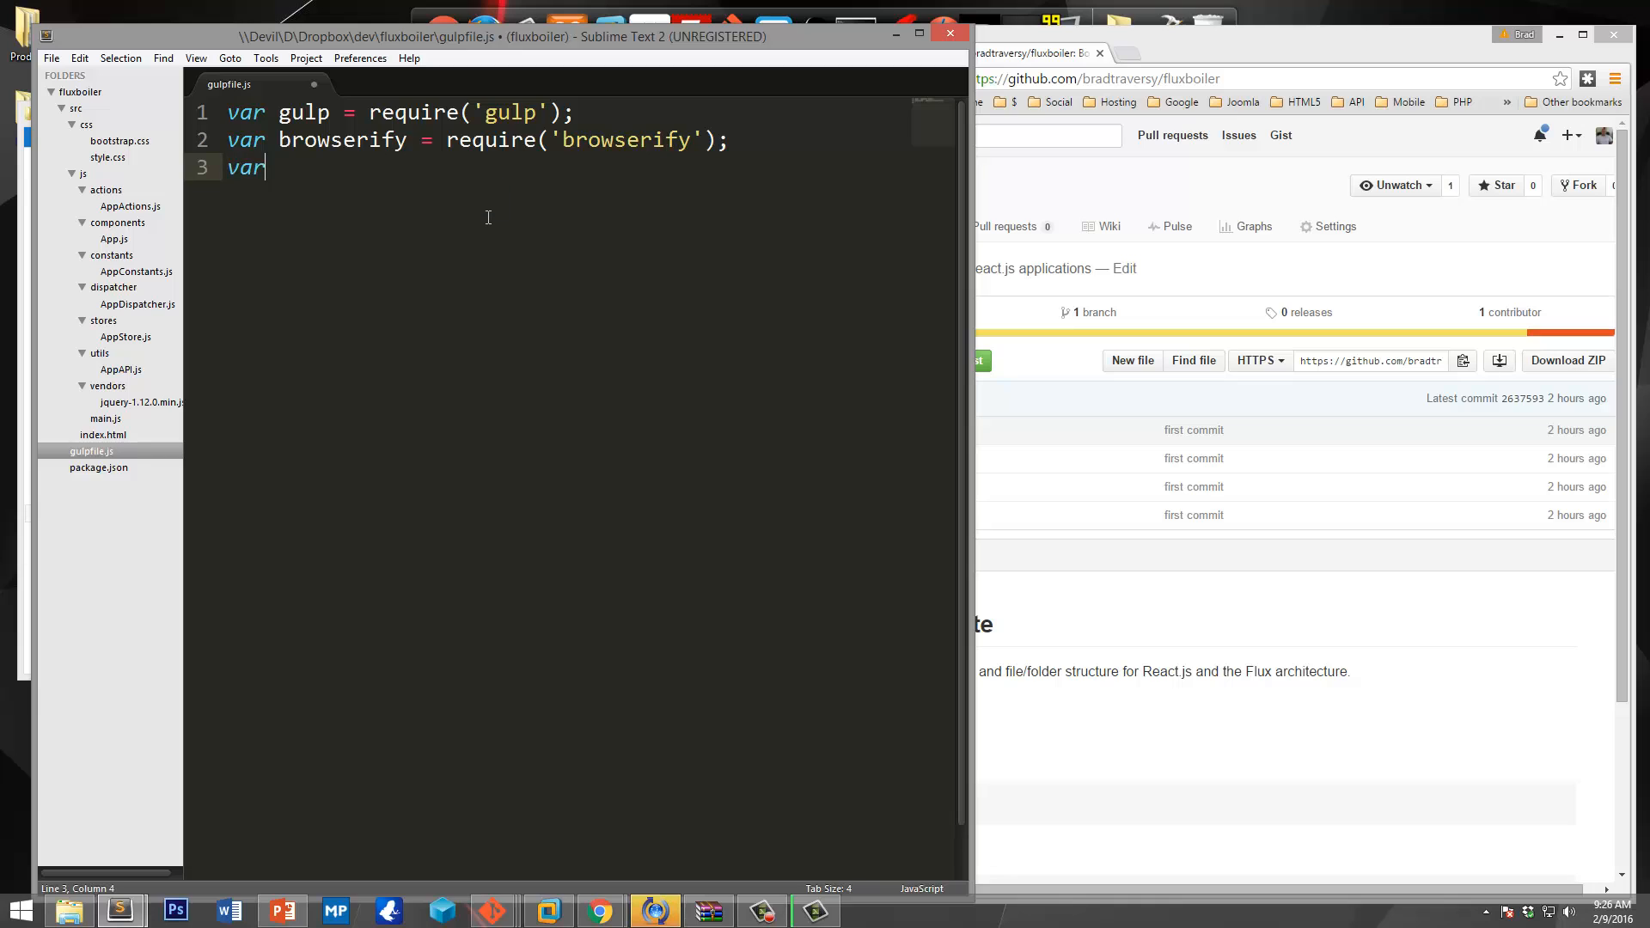
pyautogui.write('react')
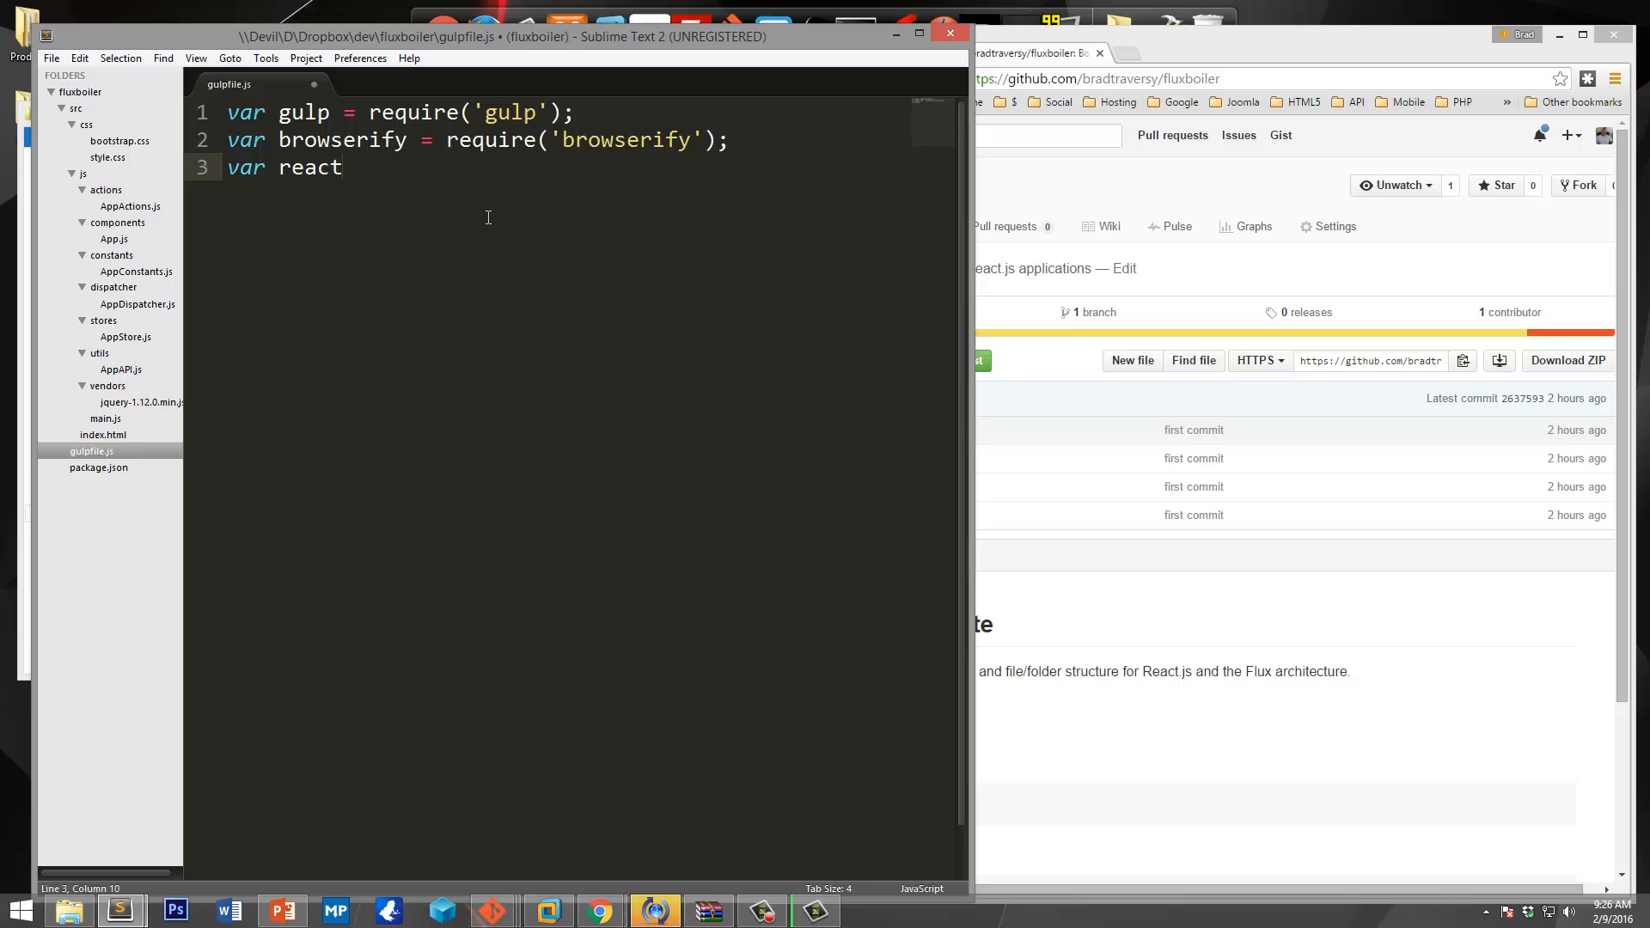
pyautogui.write('ify')
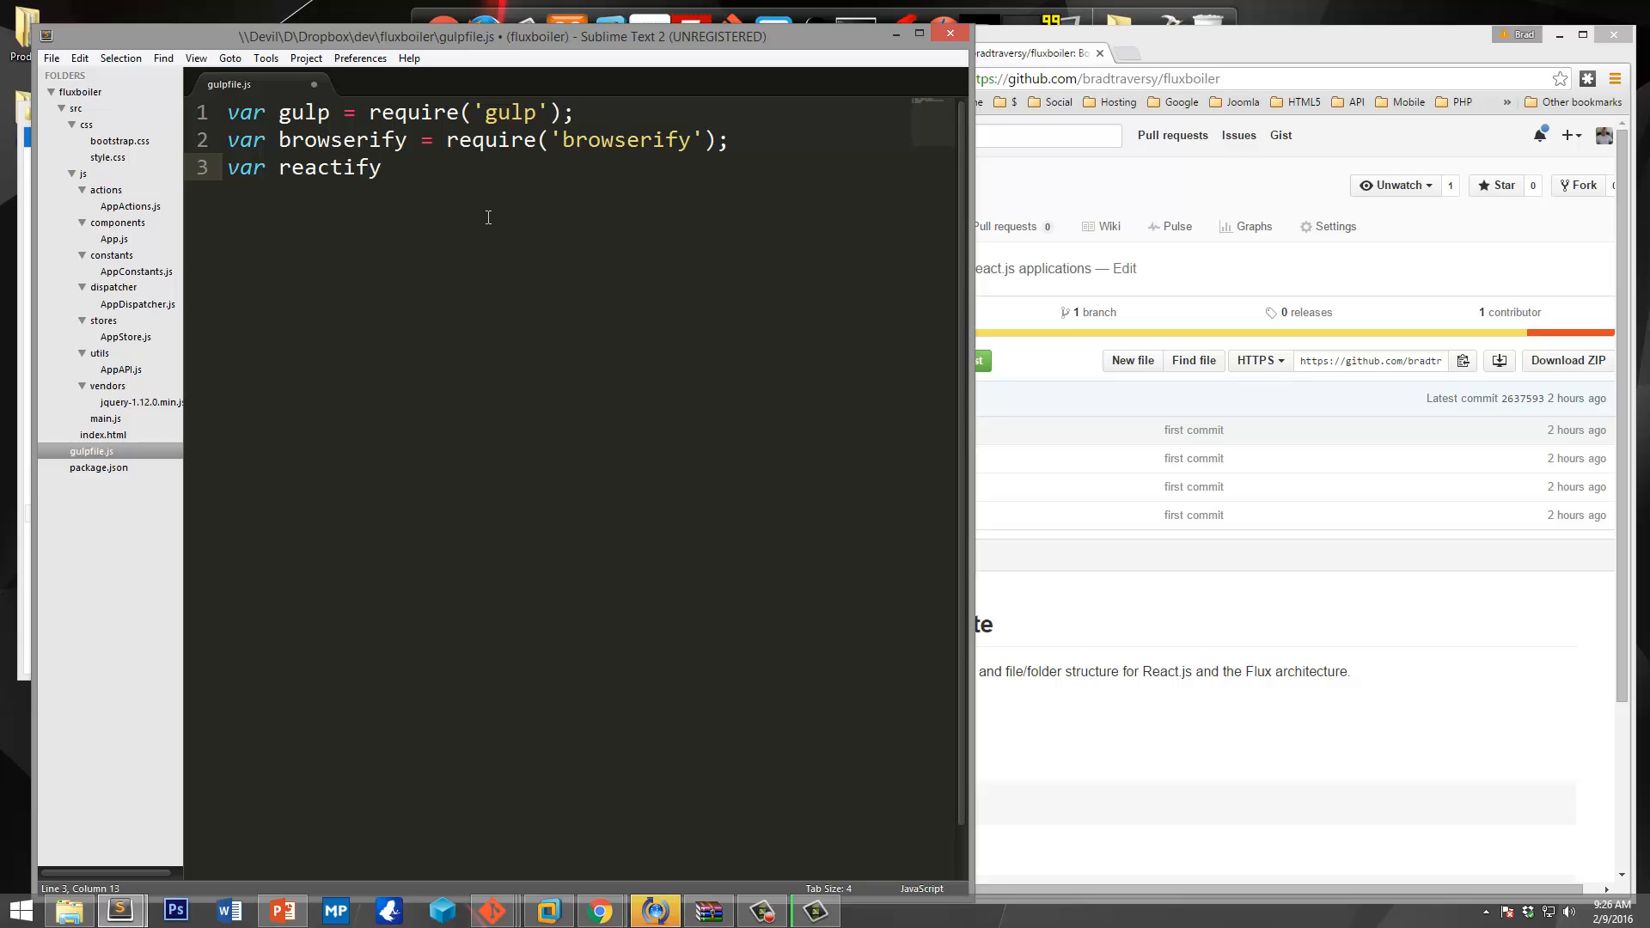
pyautogui.moveTo(137, 226)
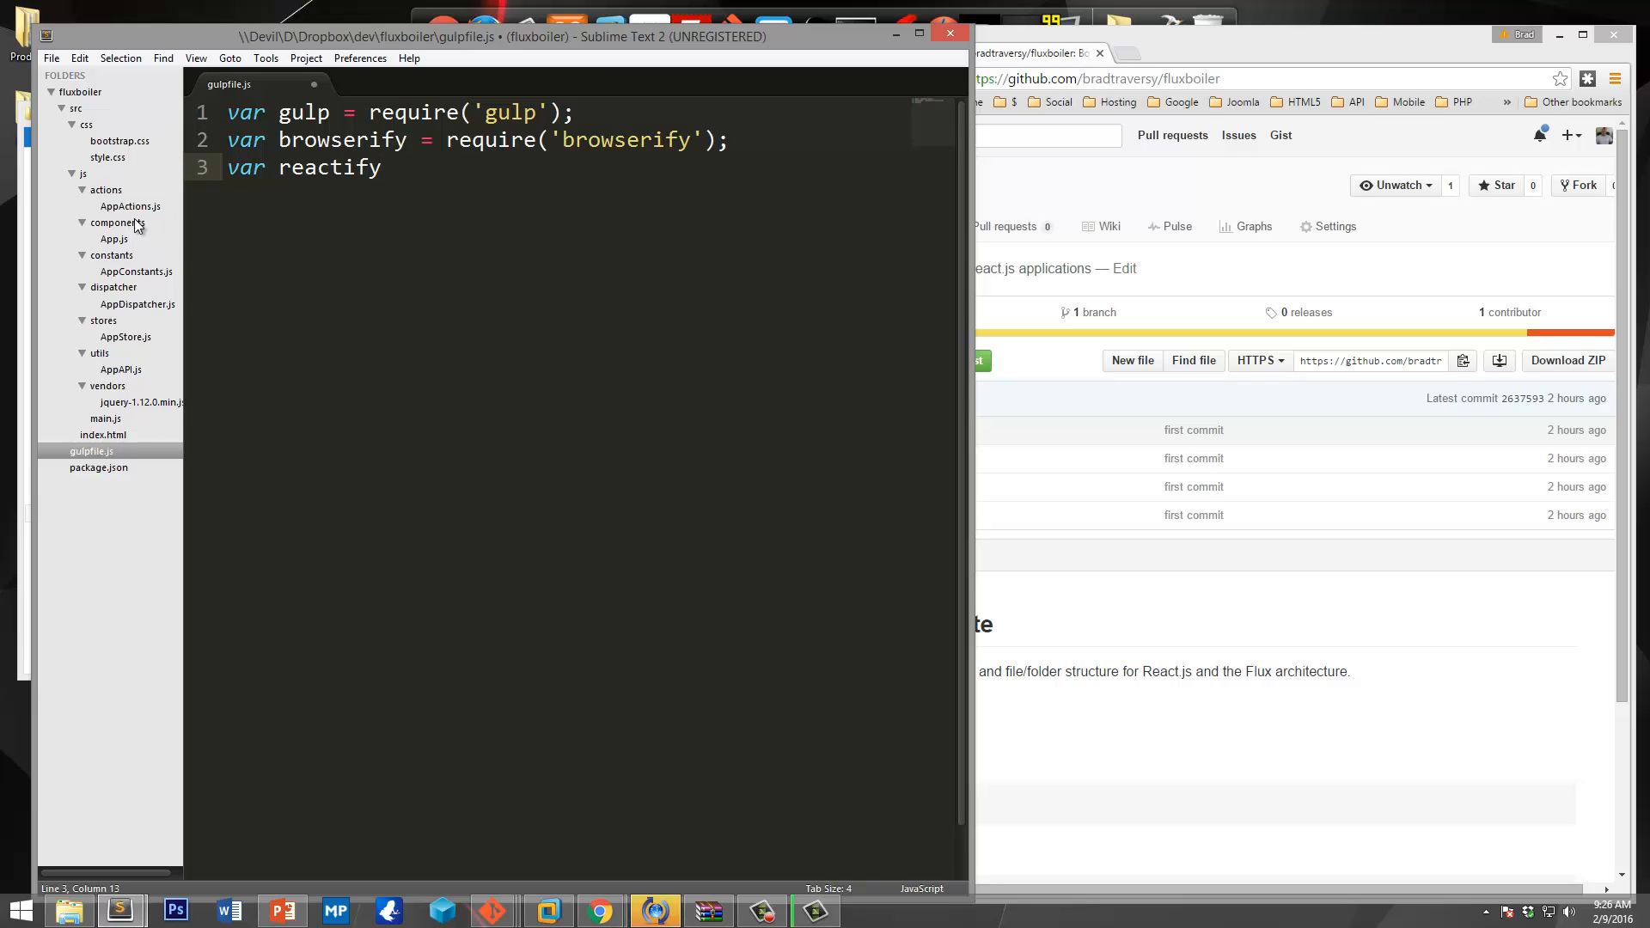
# Open App.js, try a className on its div, undo it, and save unchanged.
pyautogui.click(113, 239)
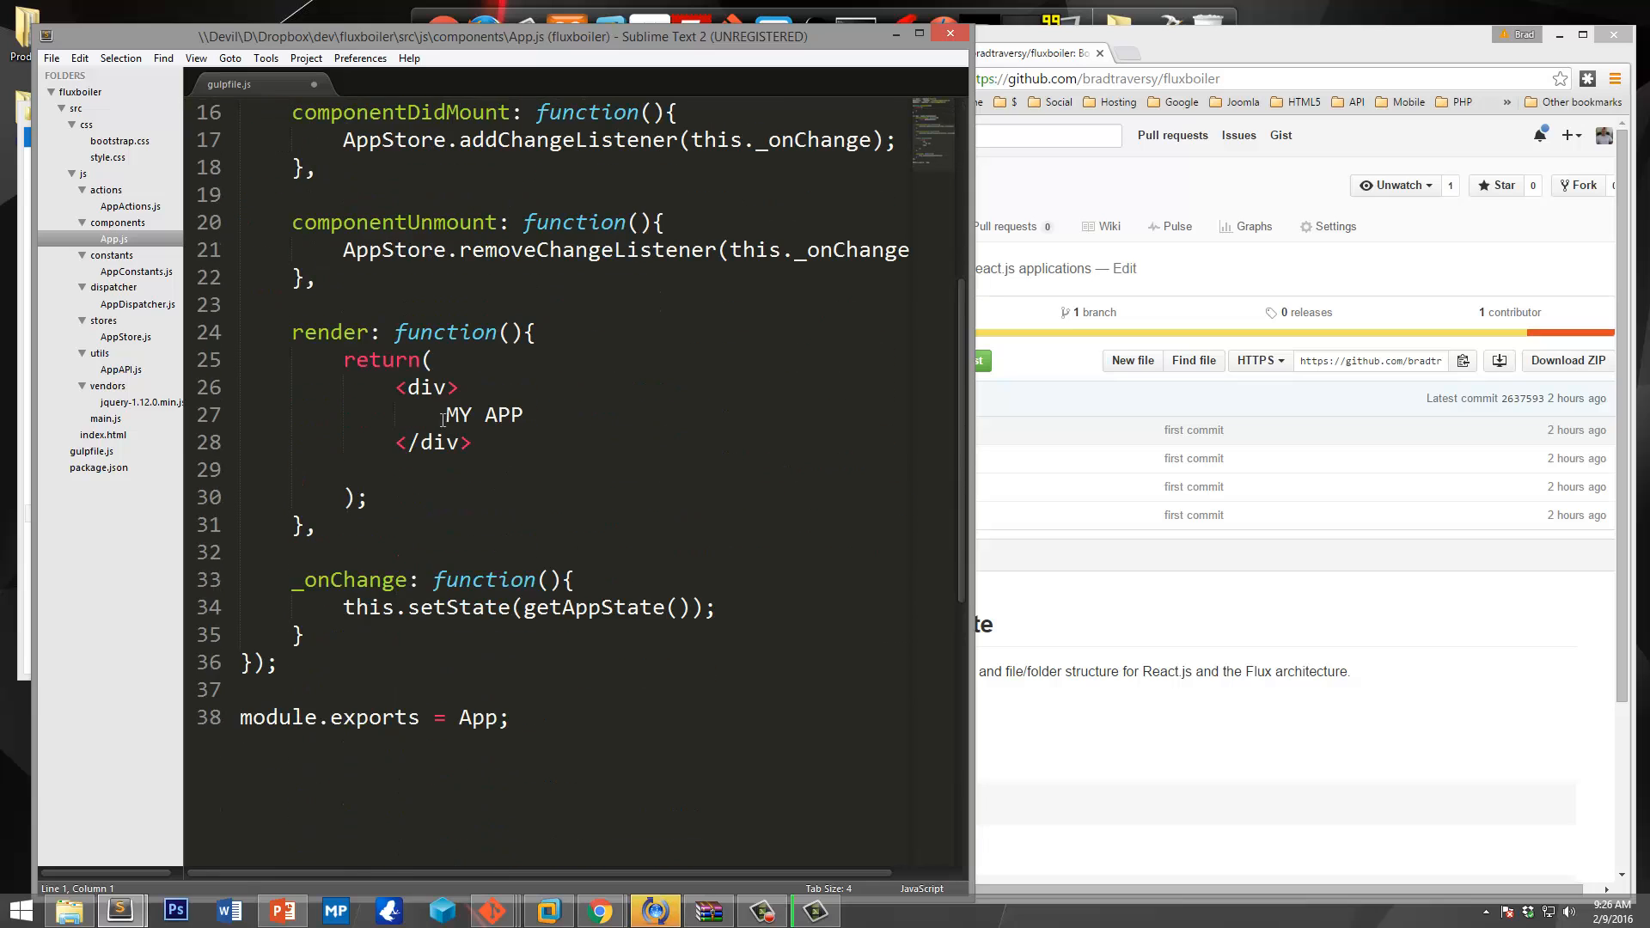
pyautogui.moveTo(398, 388); pyautogui.dragTo(472, 442)
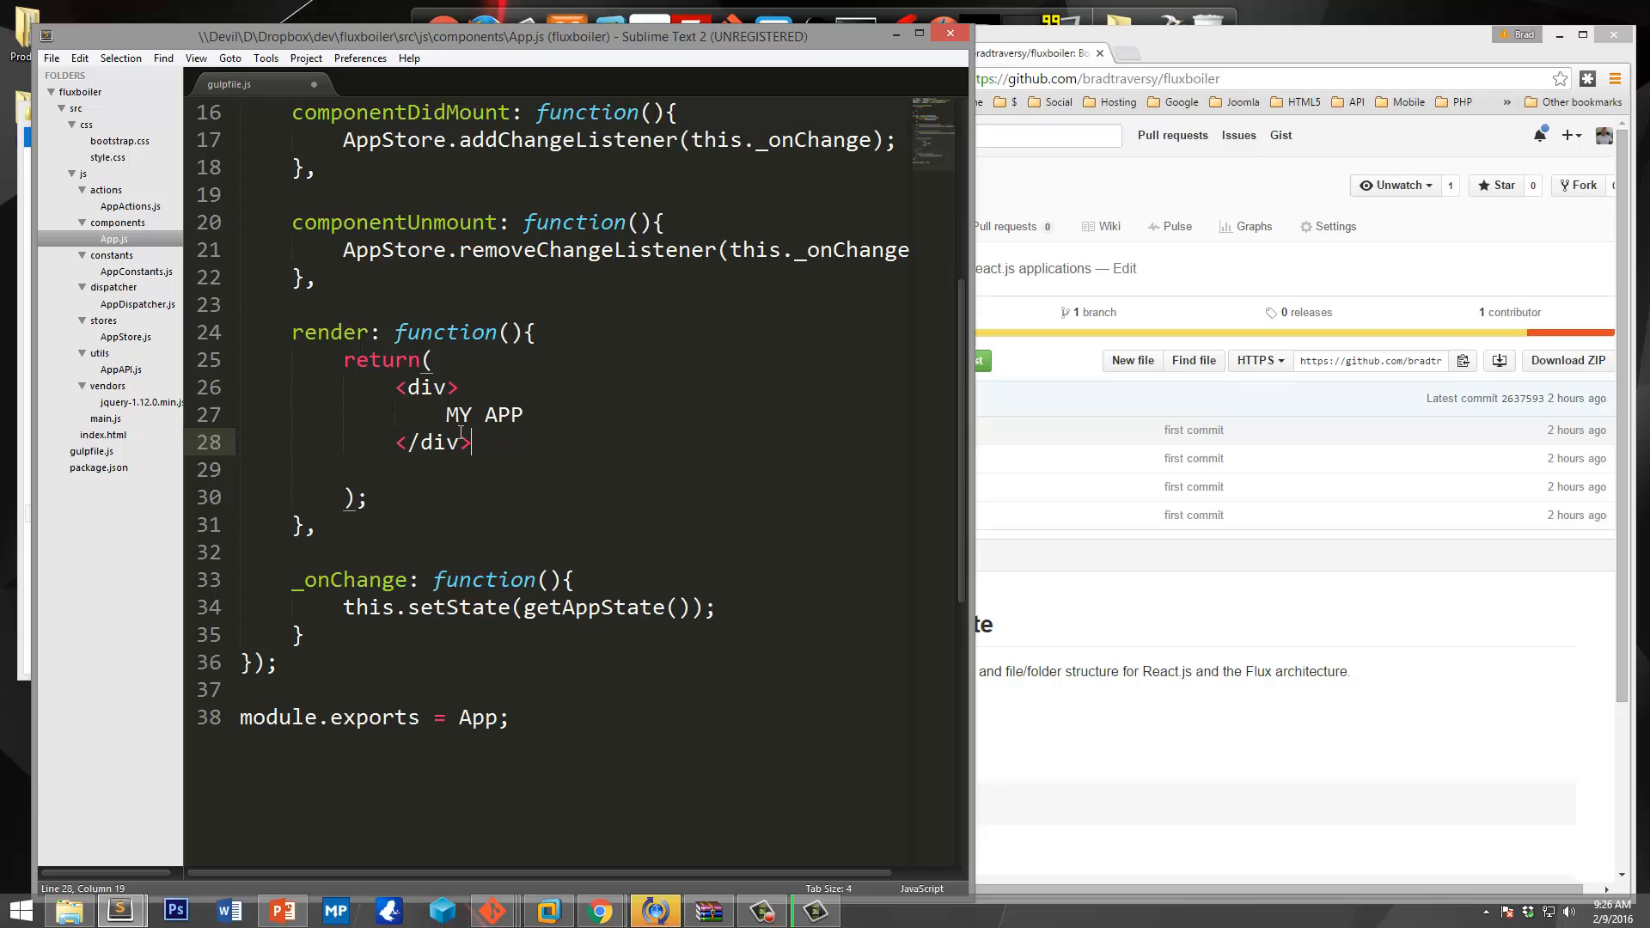
pyautogui.click(430, 388)
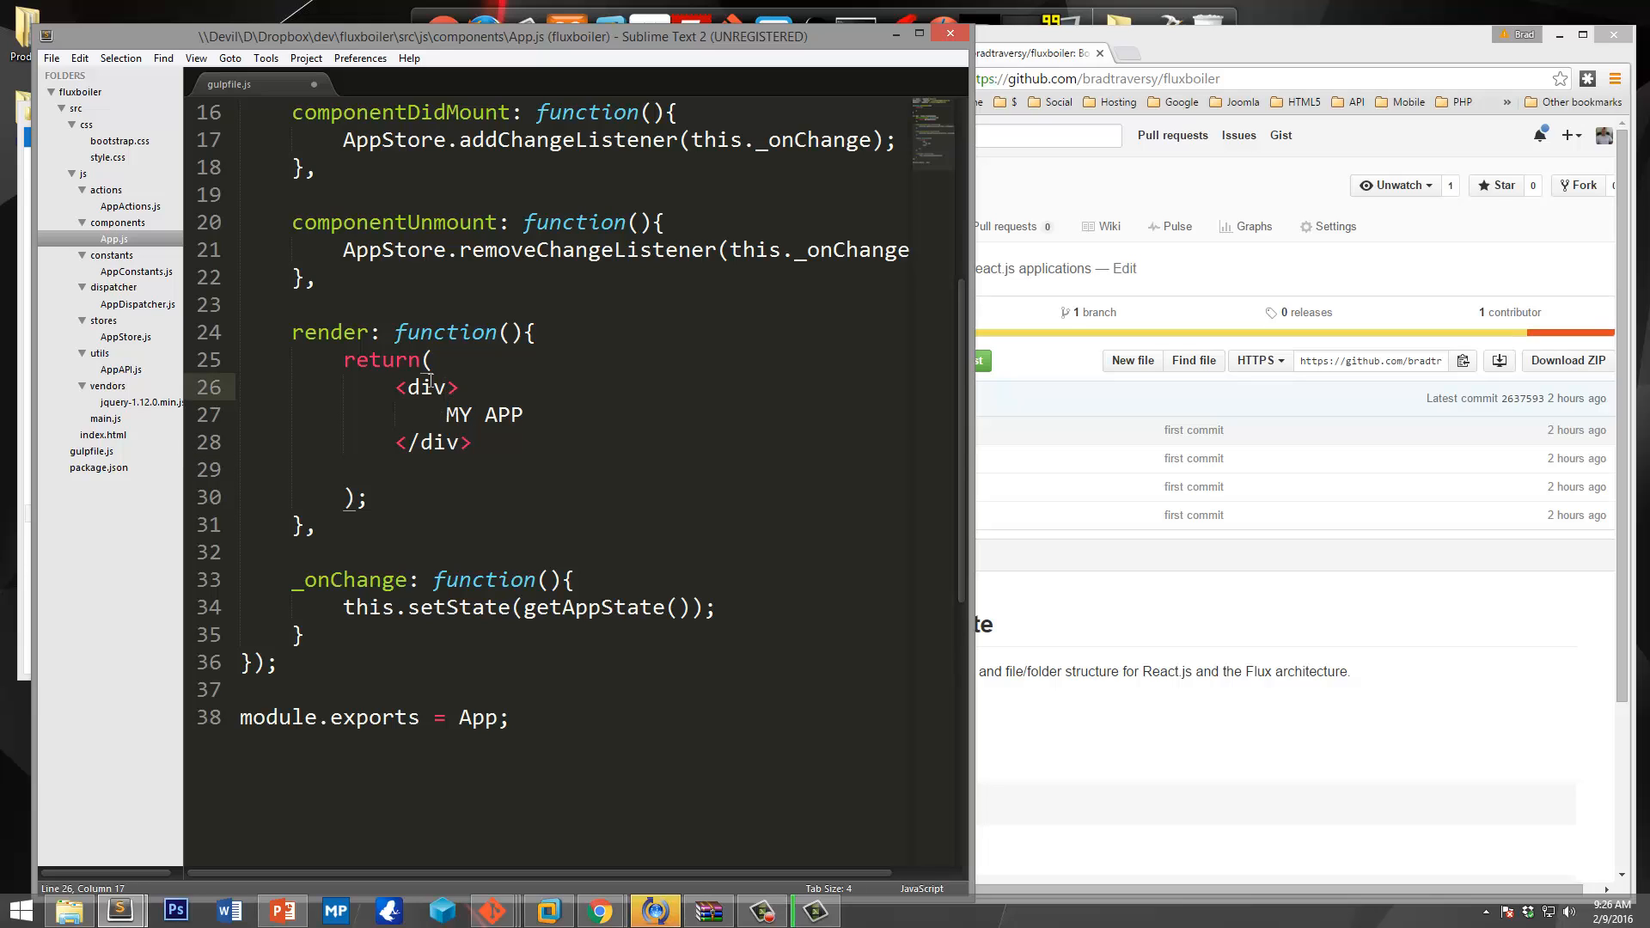
pyautogui.write('className=')
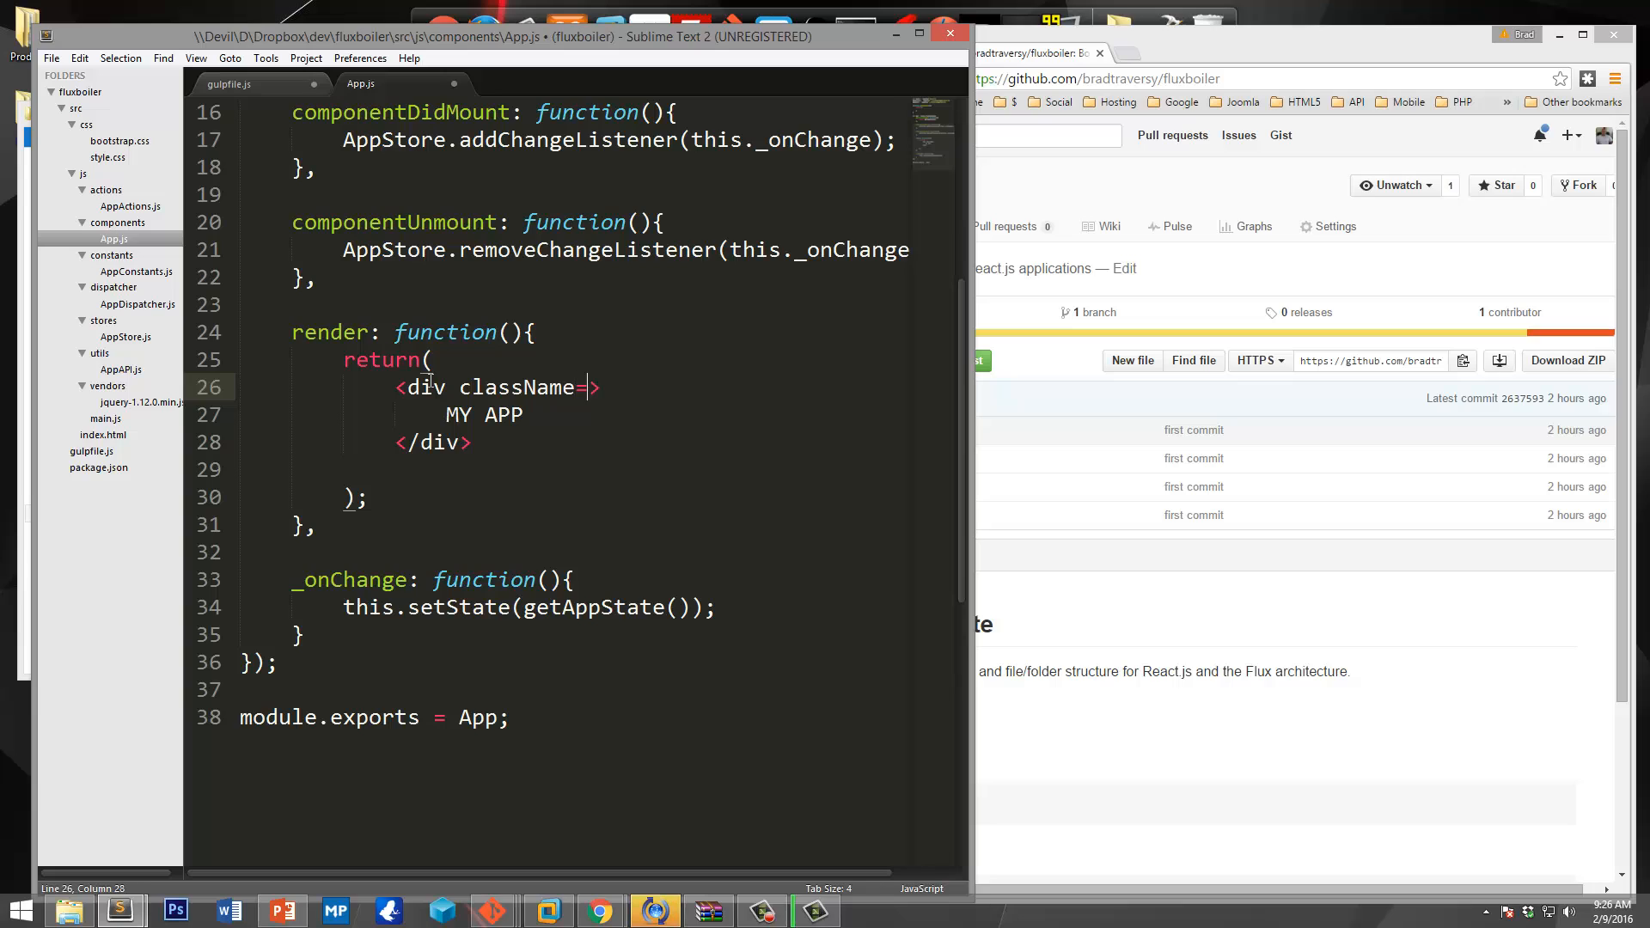
pyautogui.press('Backspace')
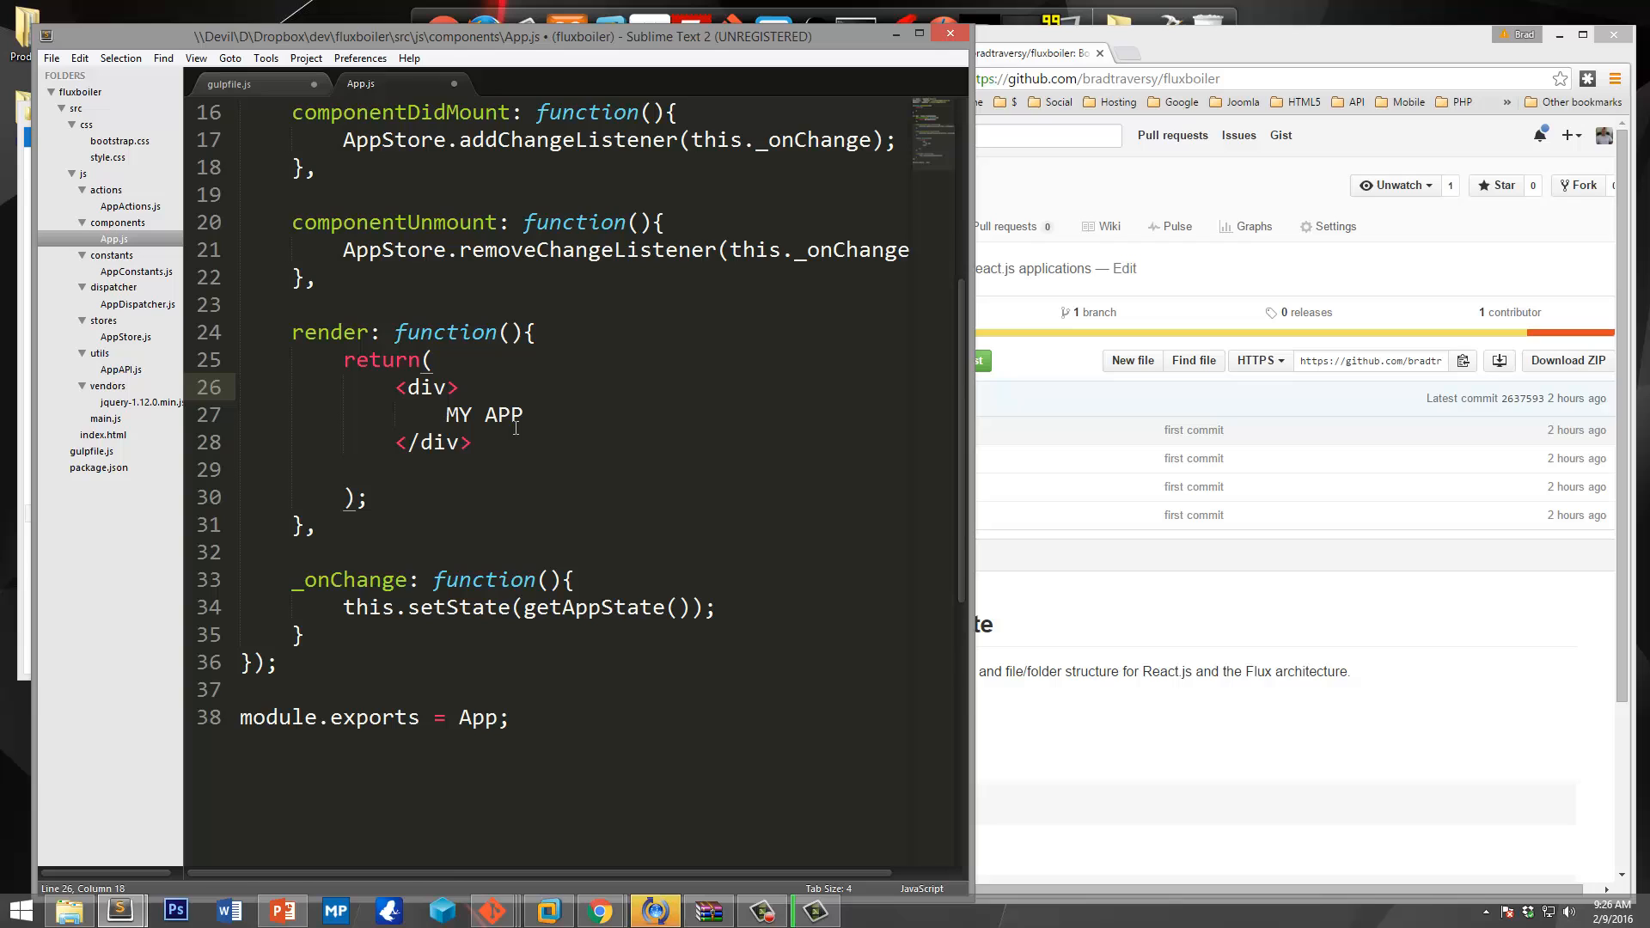
pyautogui.press('ctrl+s')
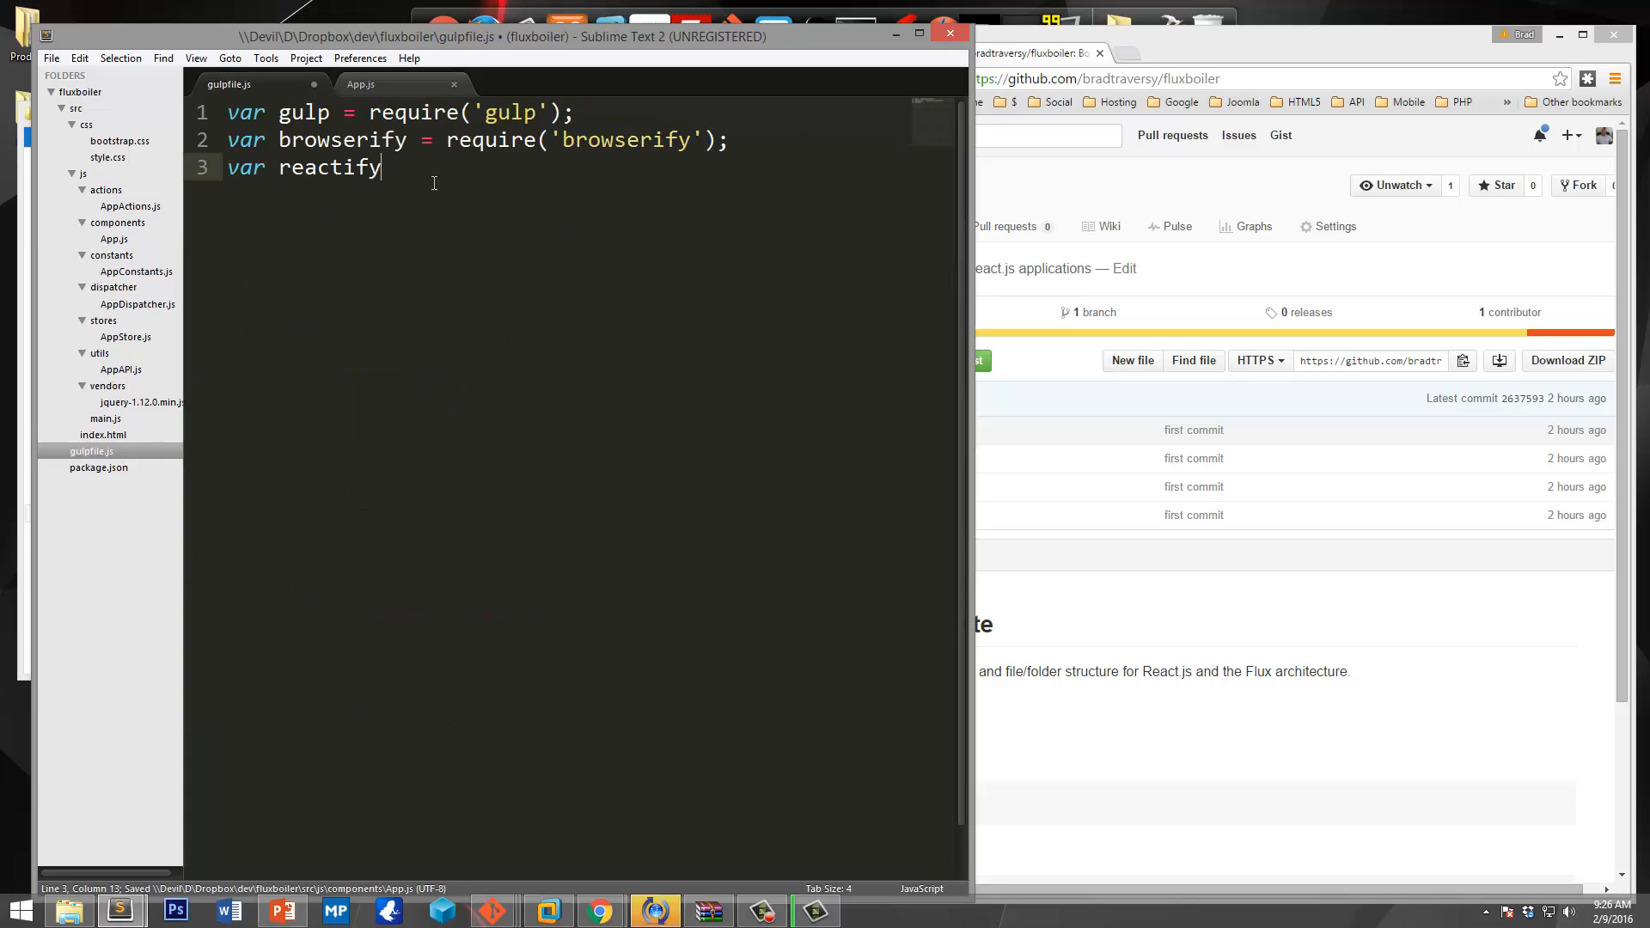
# Finish the reactify line as var reactify = require('reactify');.
pyautogui.write('=')
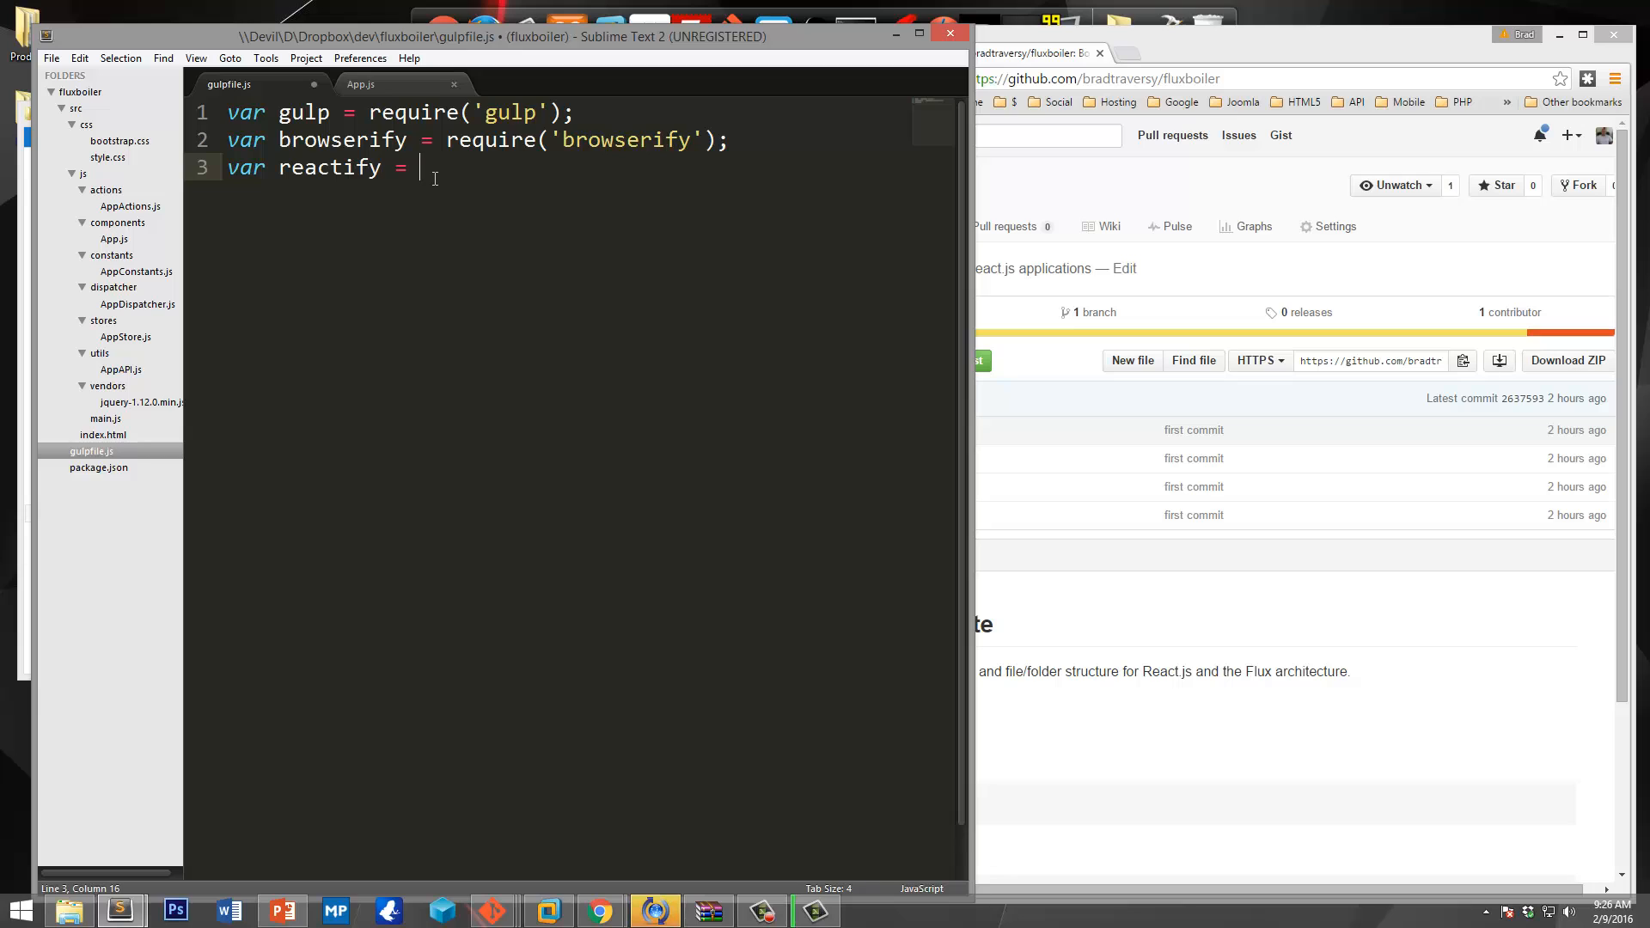
pyautogui.write('require();')
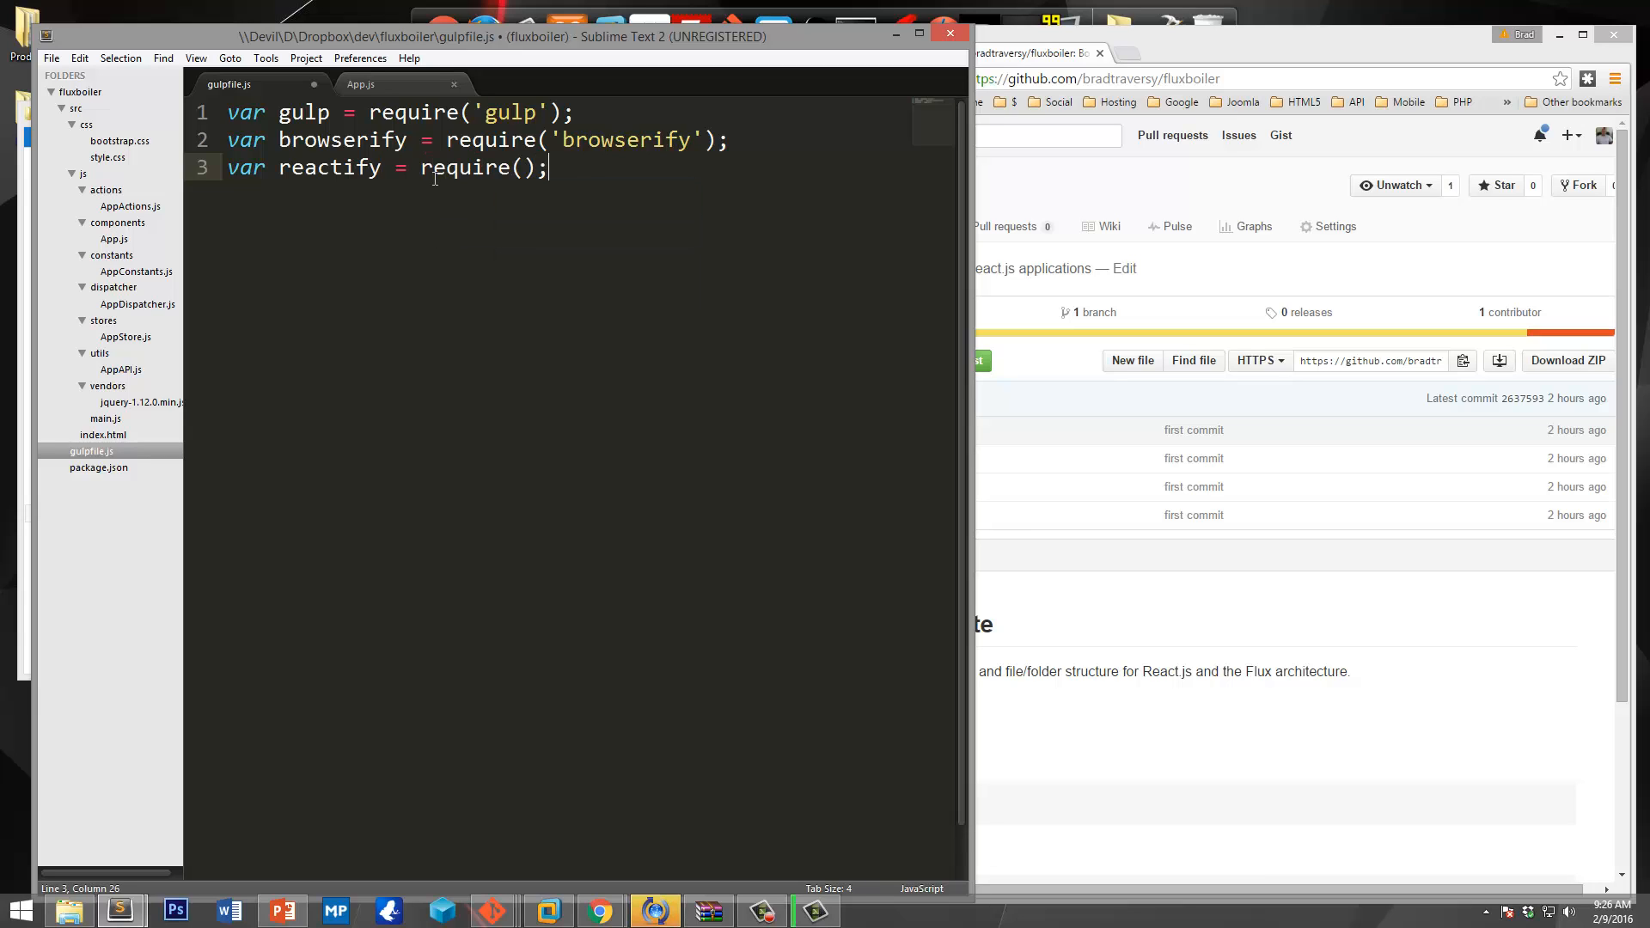
pyautogui.write("''")
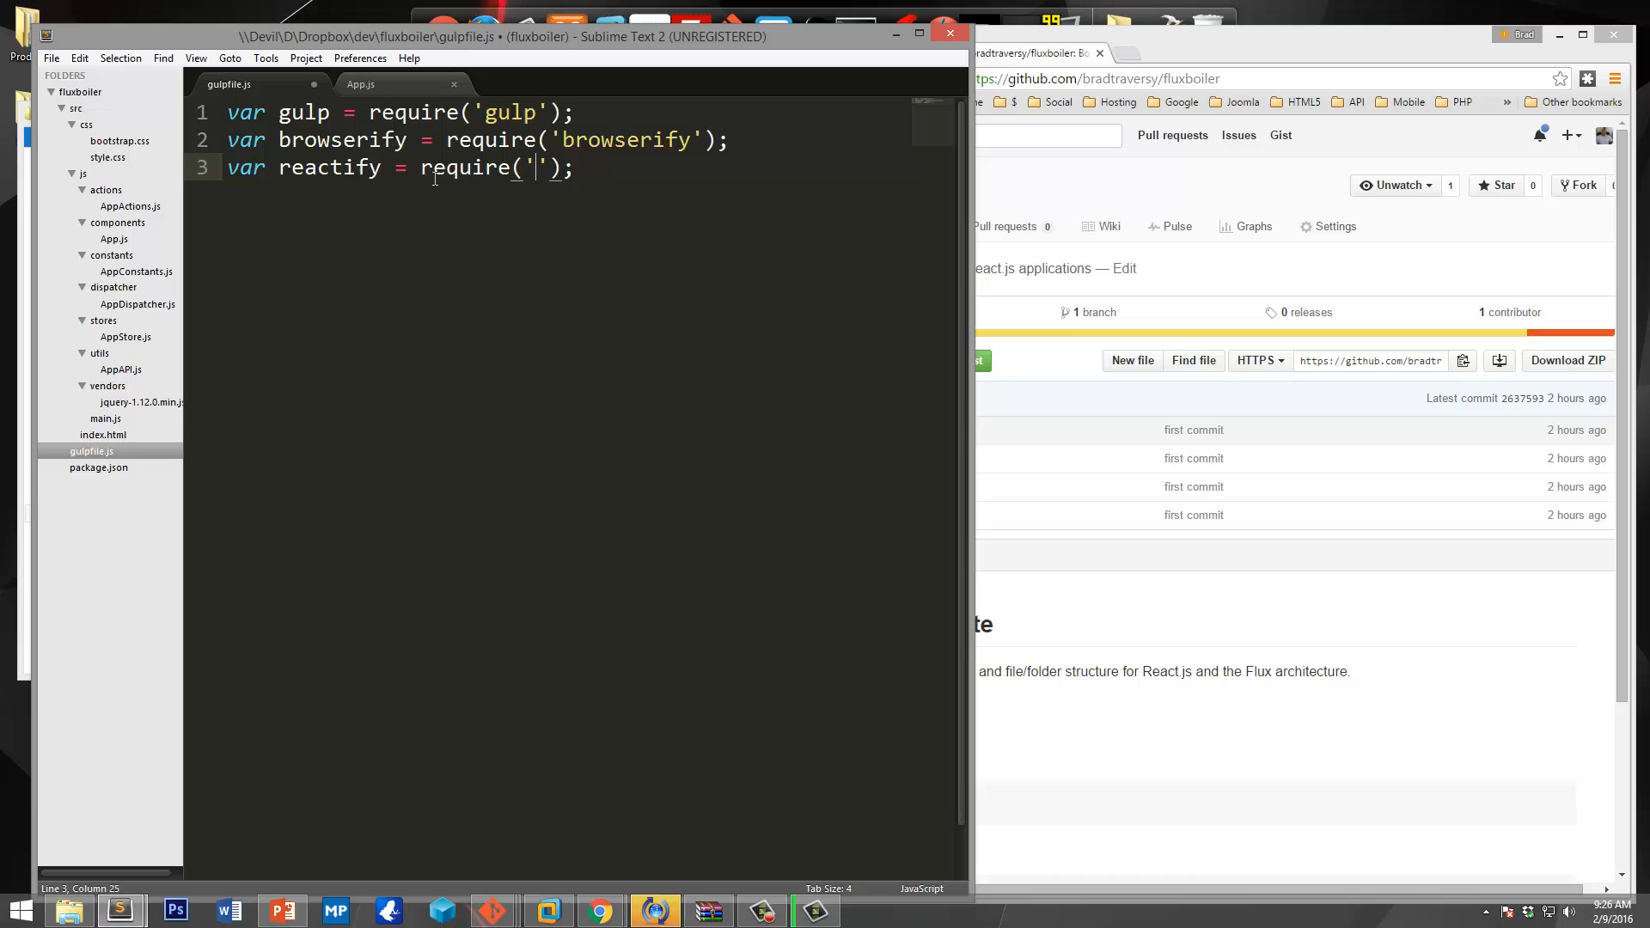
pyautogui.write('reactify')
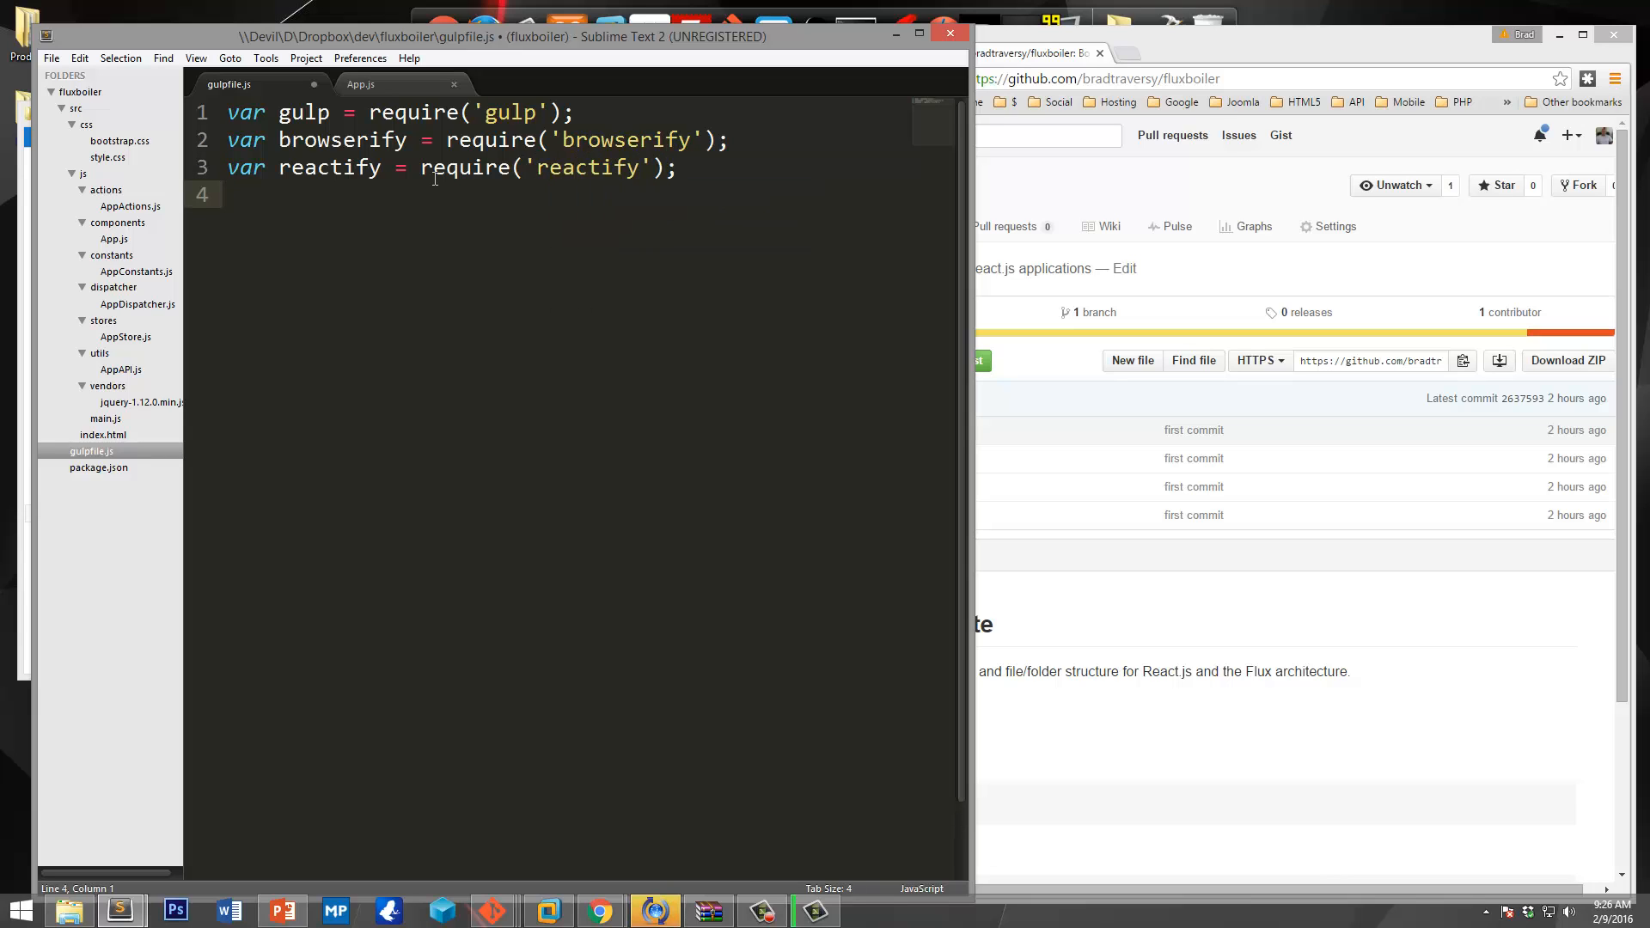
# Add var source = require('vinyl-source-stream'); followed by blank lines.
pyautogui.write('var')
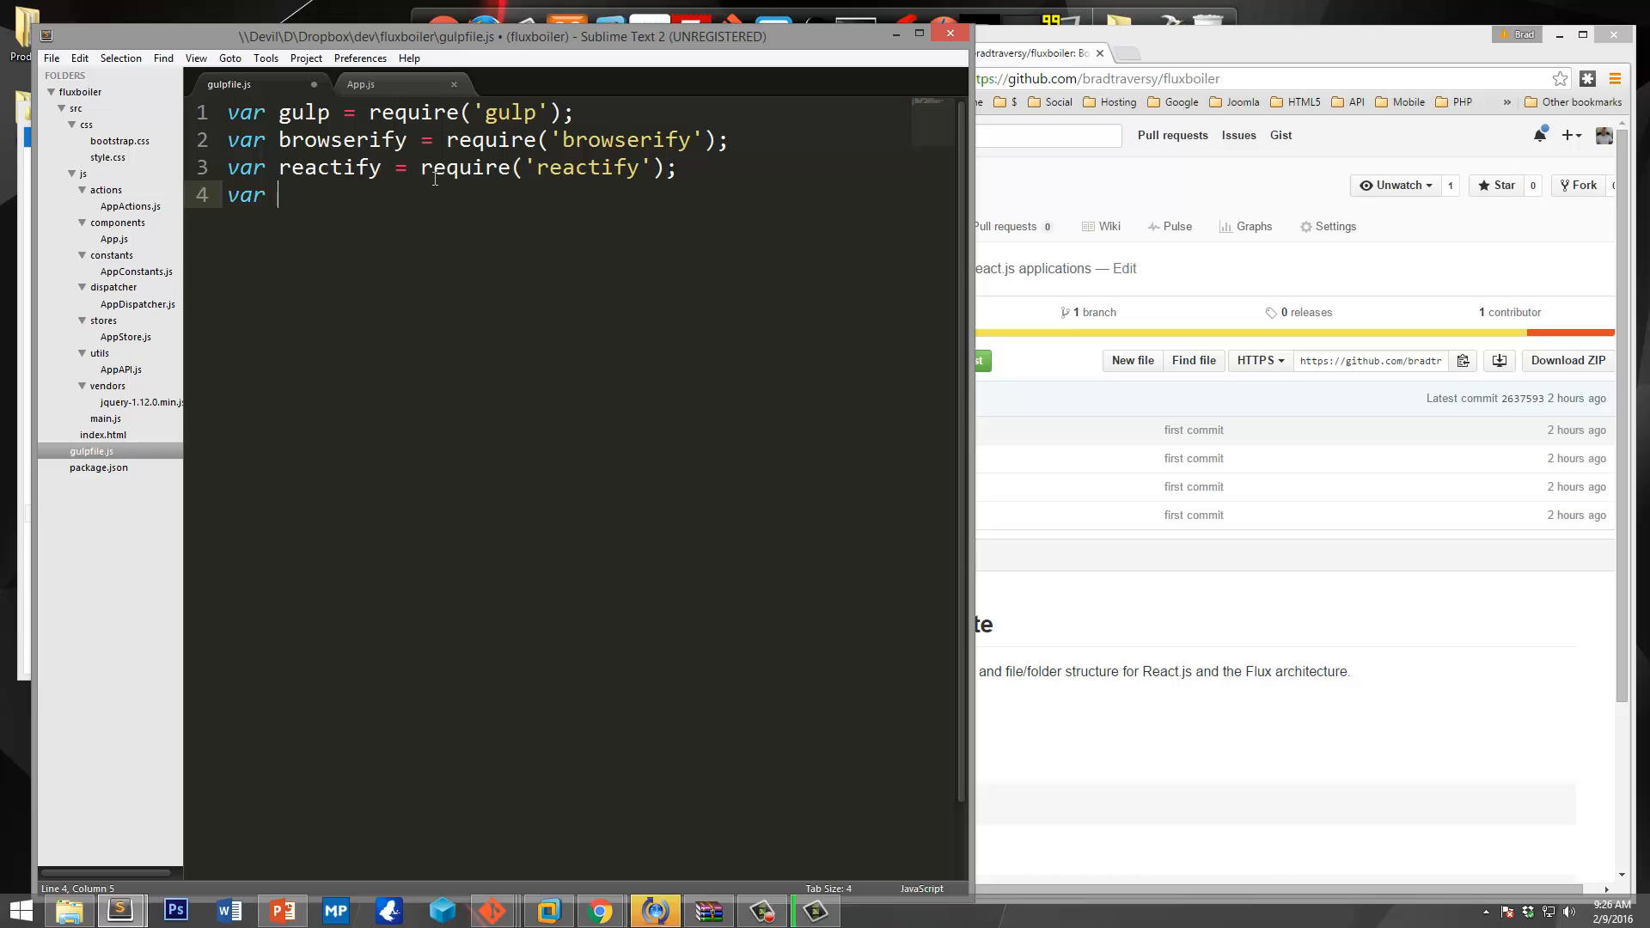
pyautogui.write('sou')
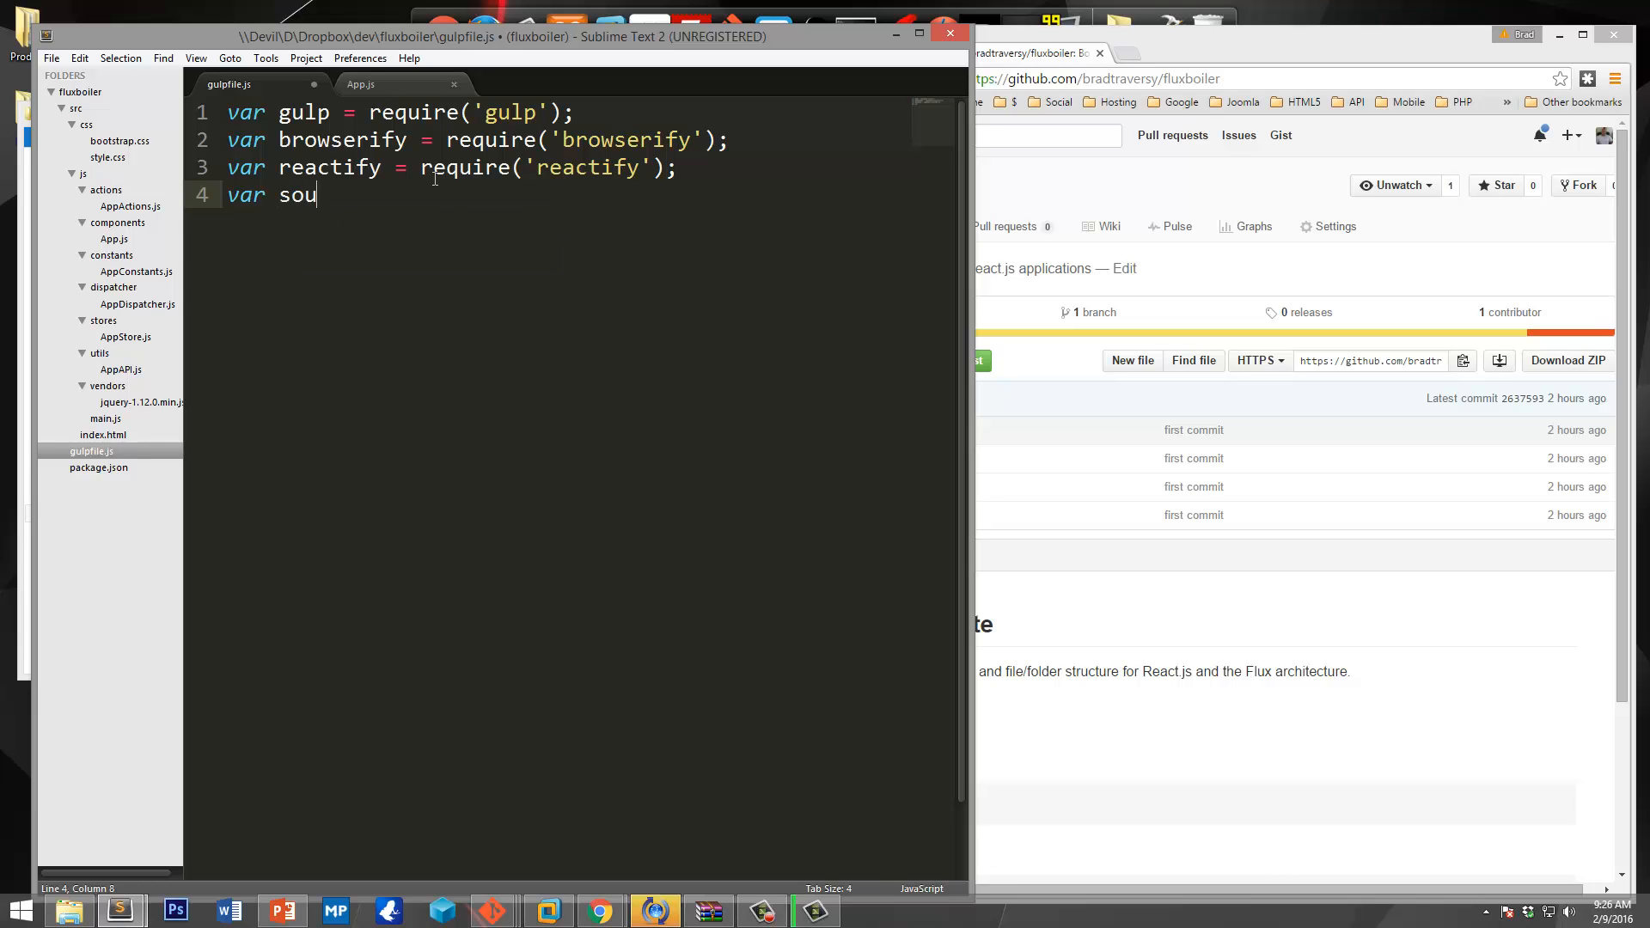
pyautogui.write('rce =')
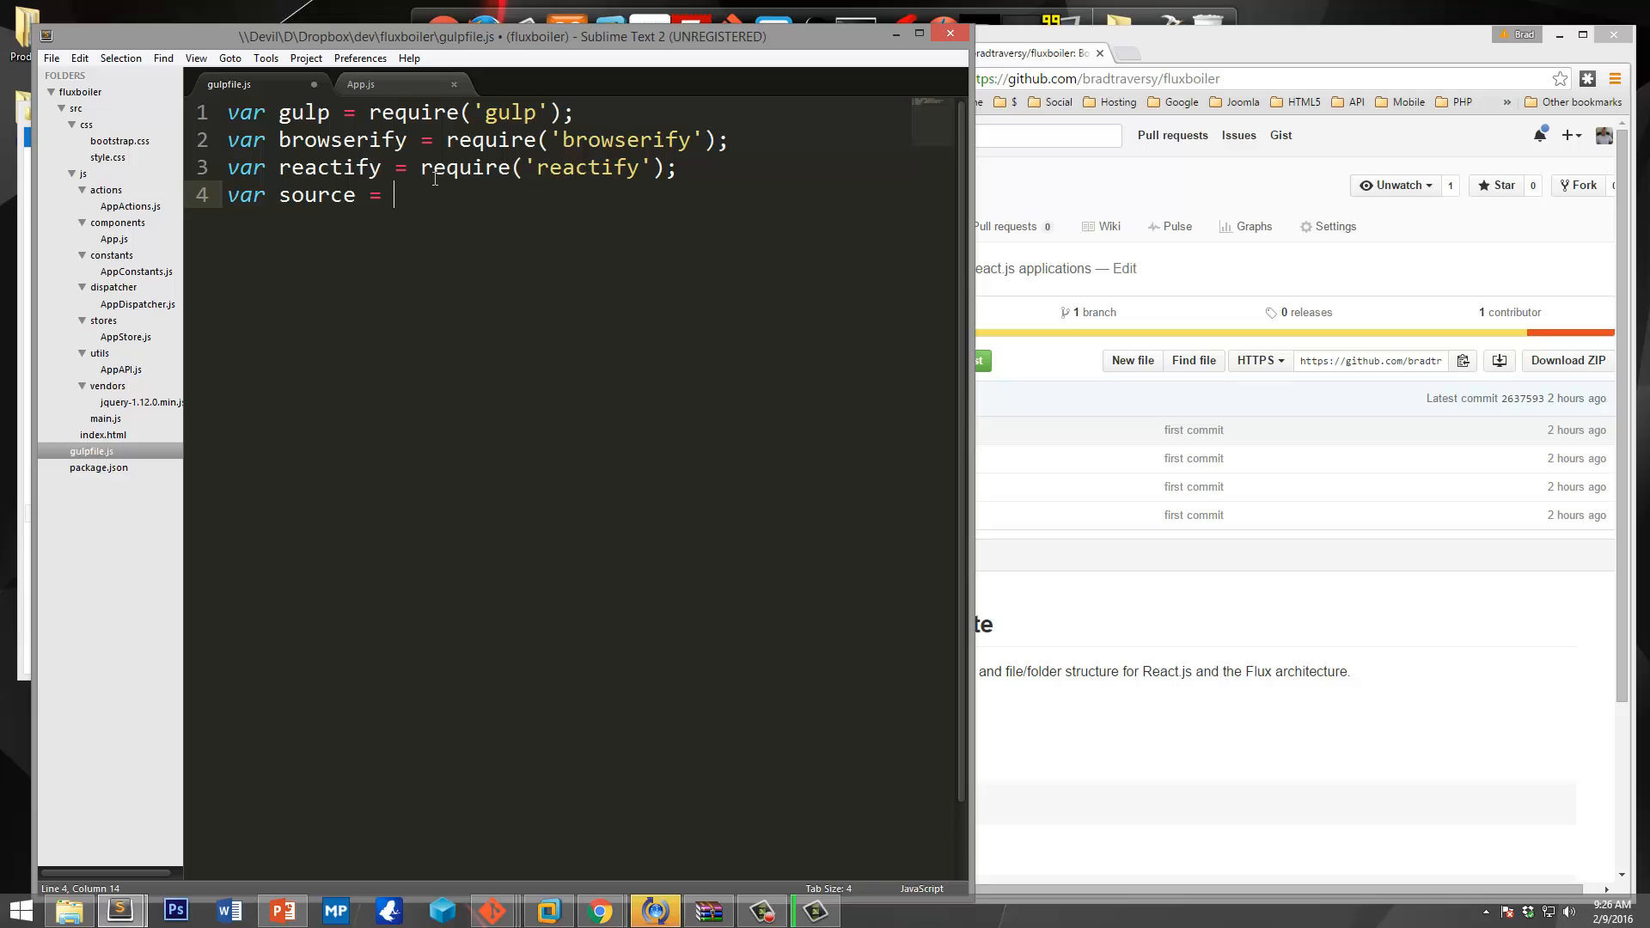
pyautogui.write('require()')
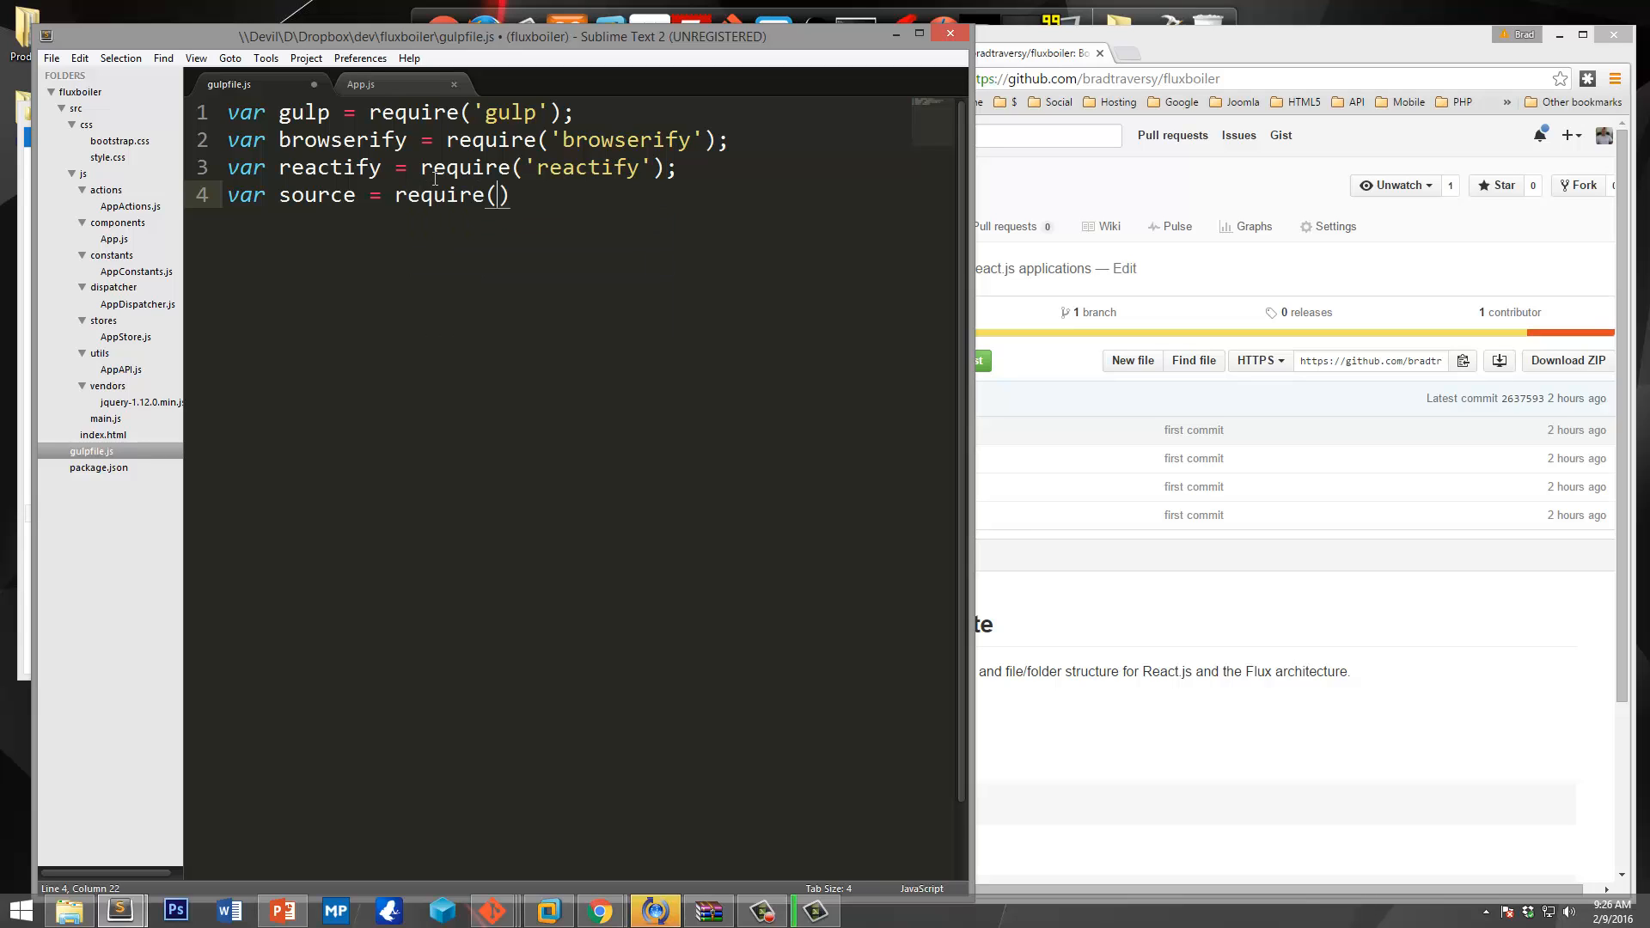
pyautogui.write("''")
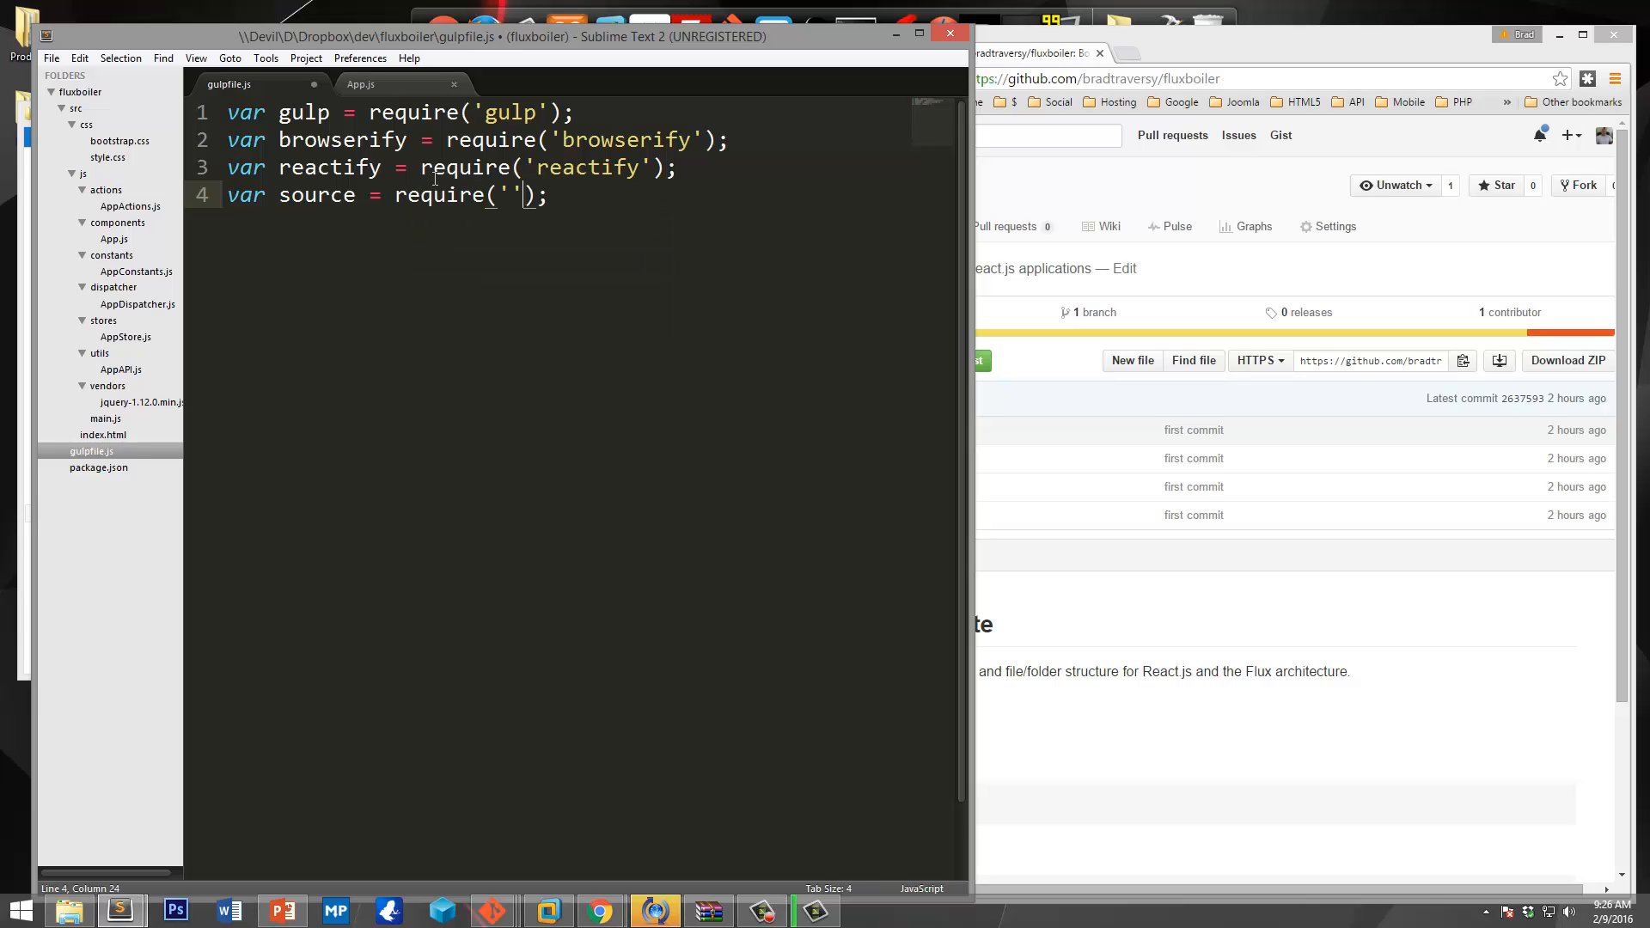
pyautogui.write('vin')
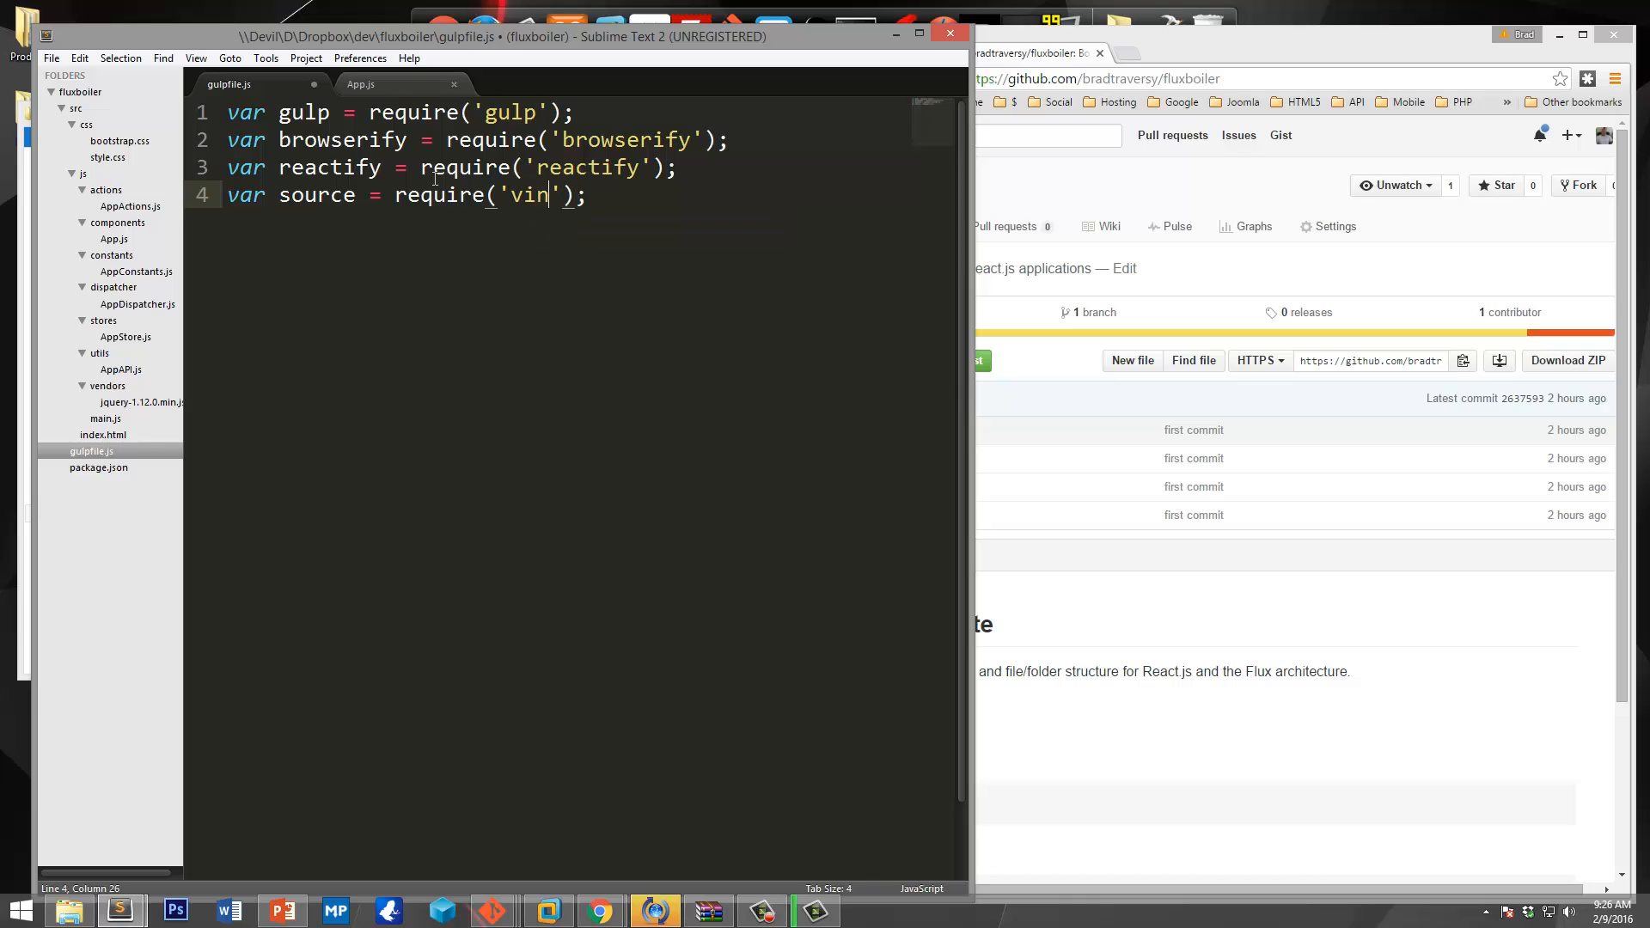
pyautogui.write('yl-source')
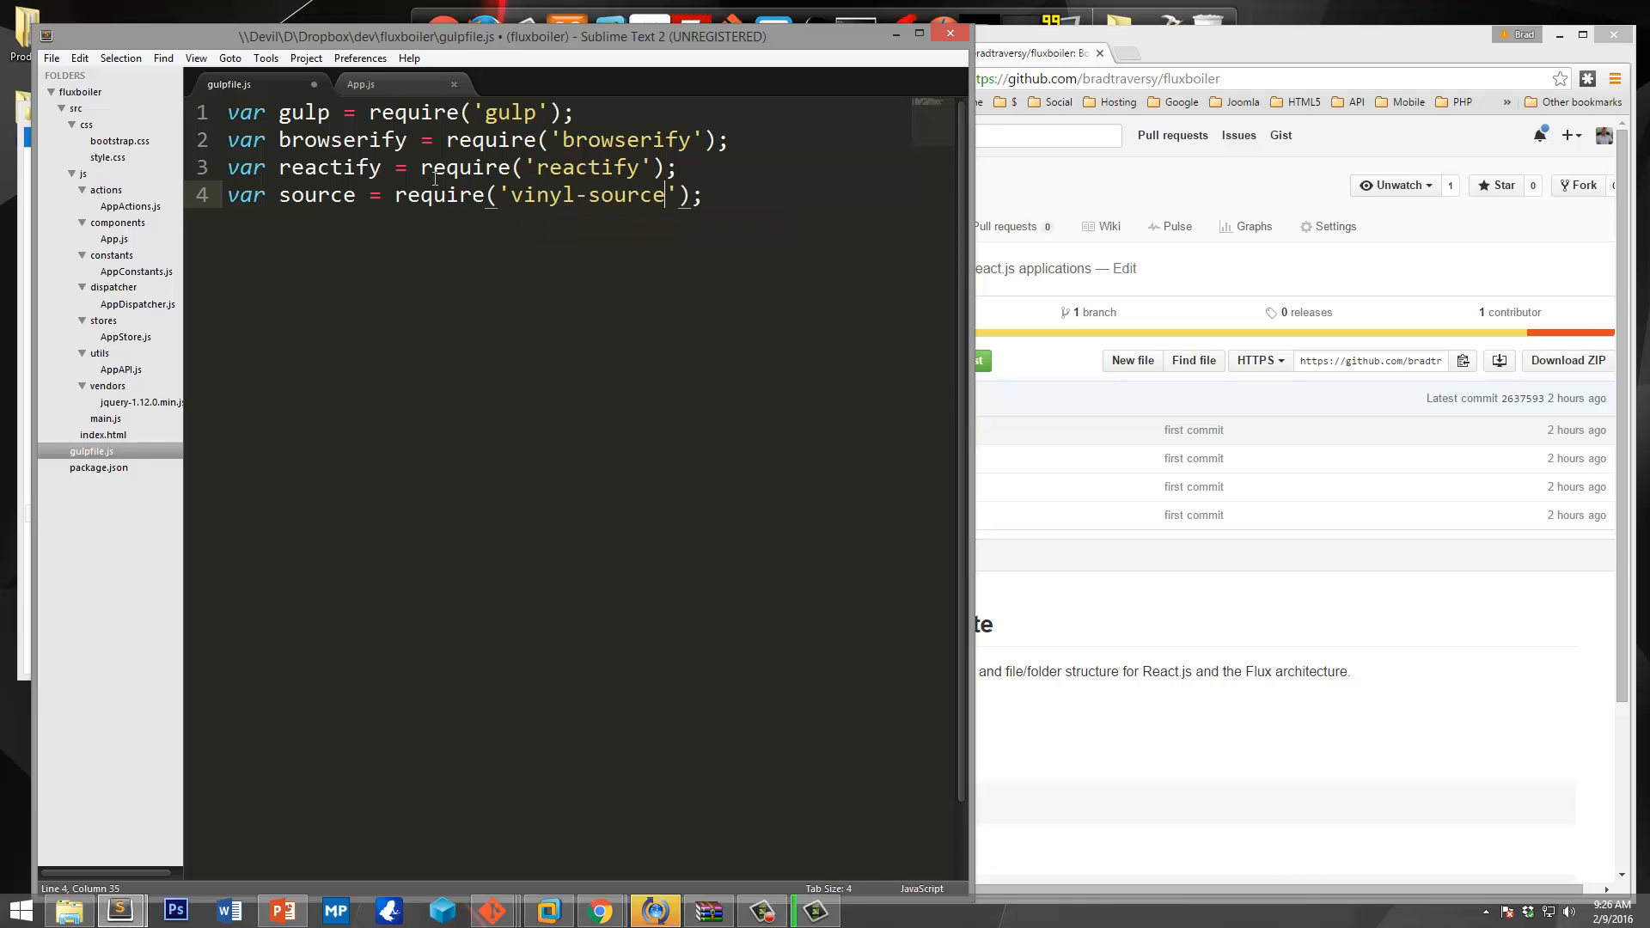
pyautogui.write('-strea,')
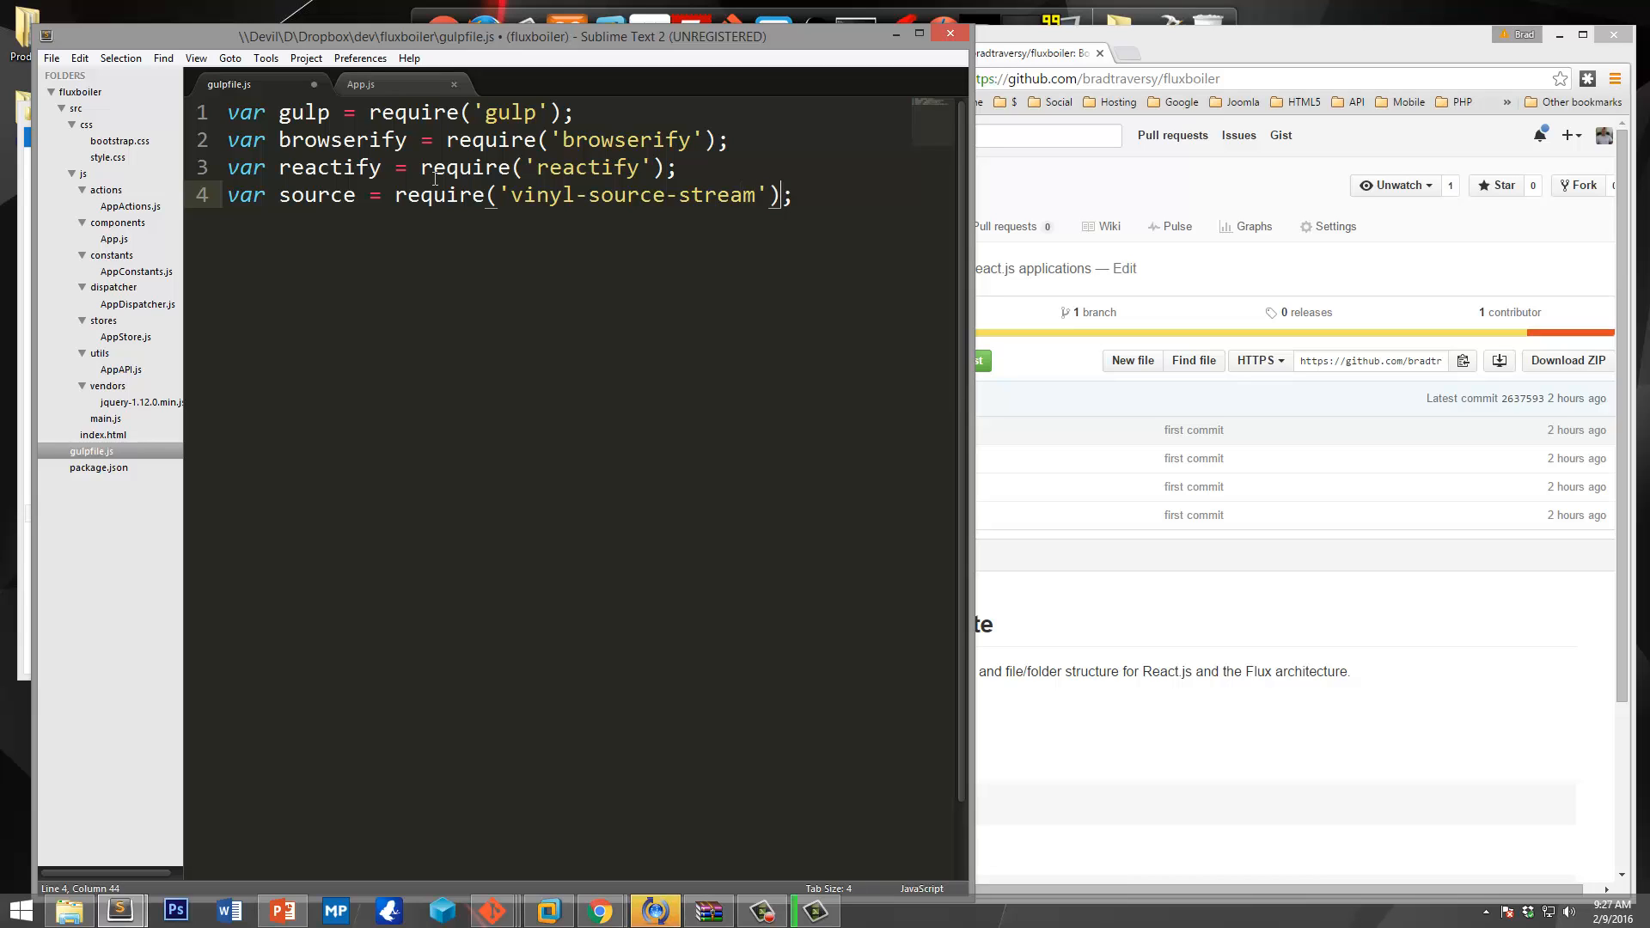
pyautogui.press('Enter')
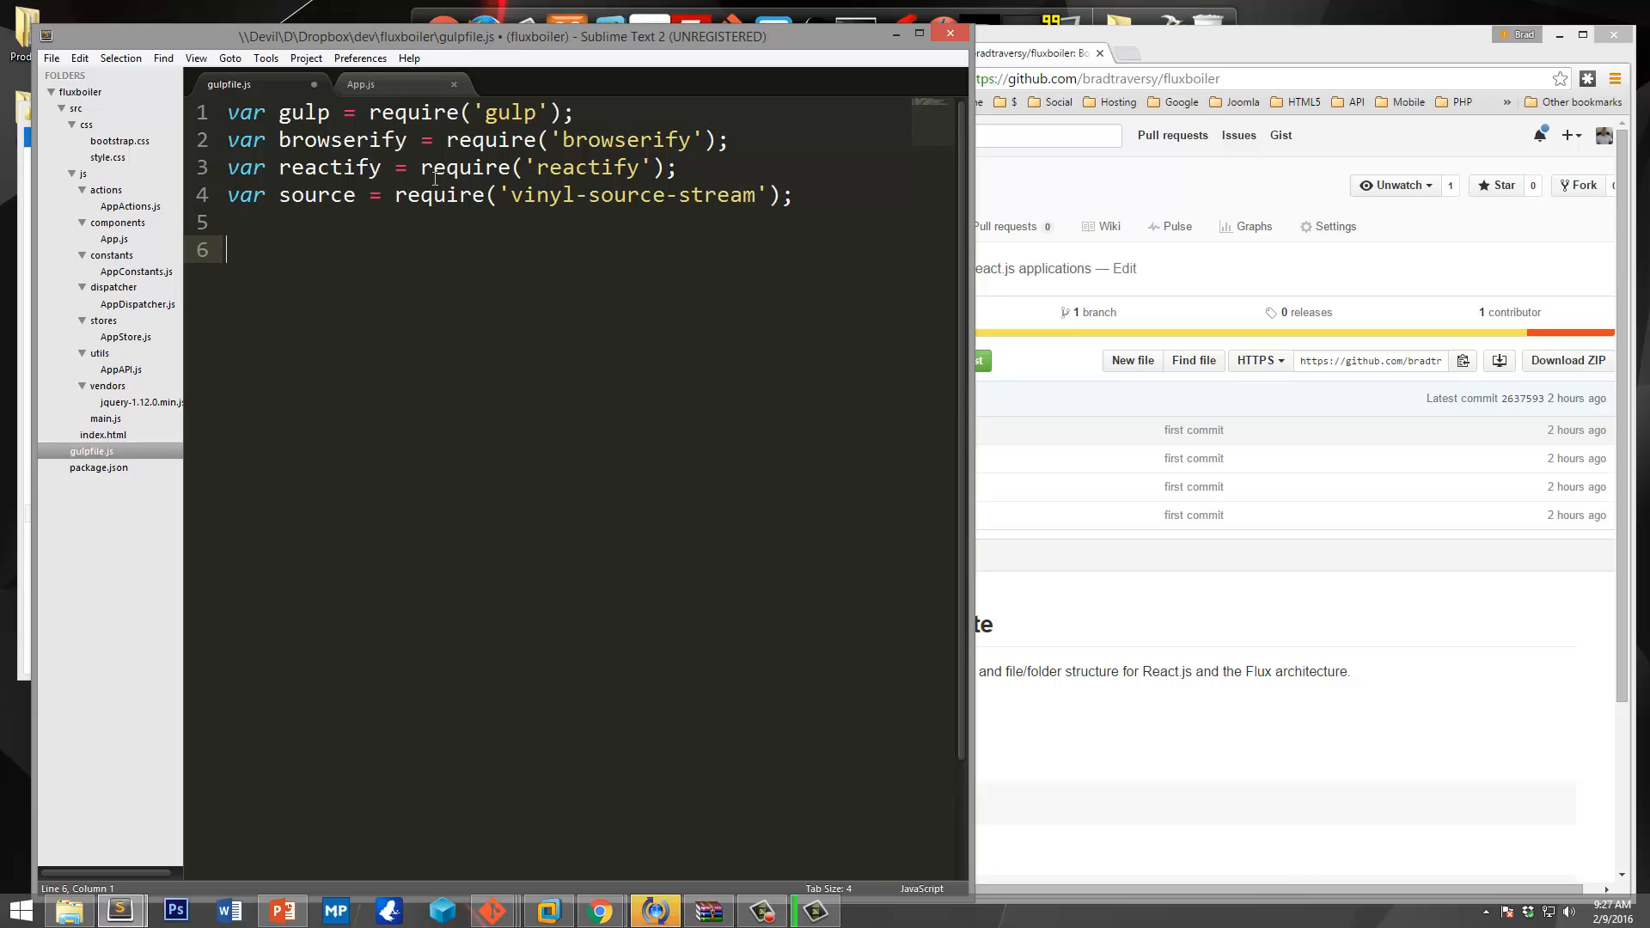
# Declare a gulp task named 'browserify' with a function body.
pyautogui.write('gulp')
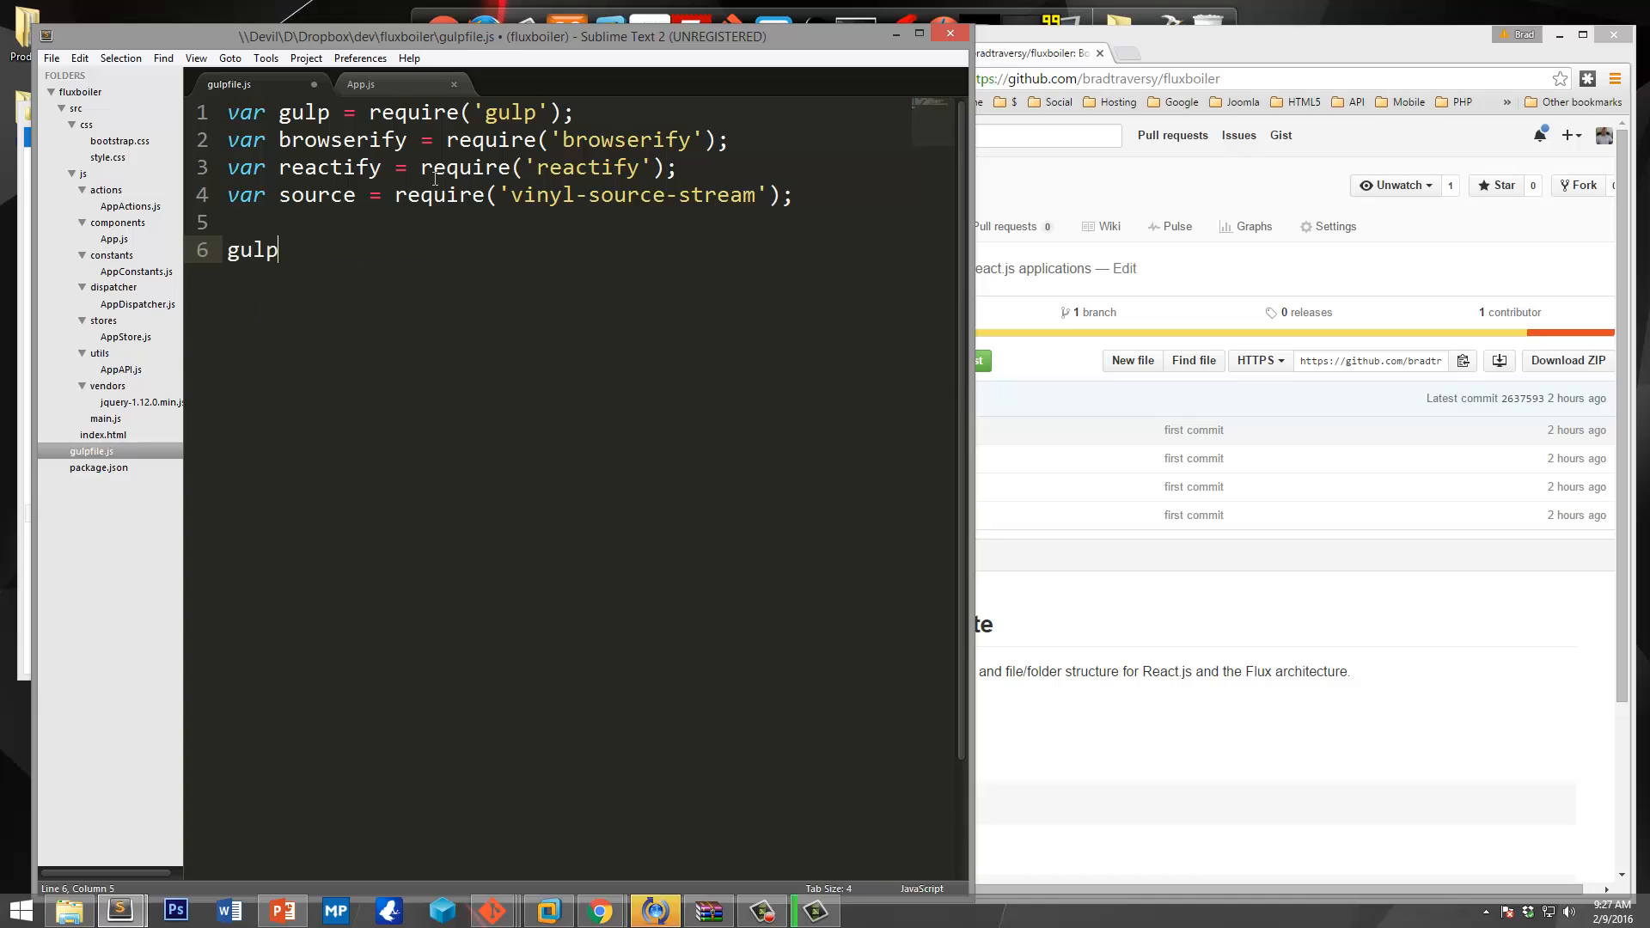
pyautogui.write('.task()')
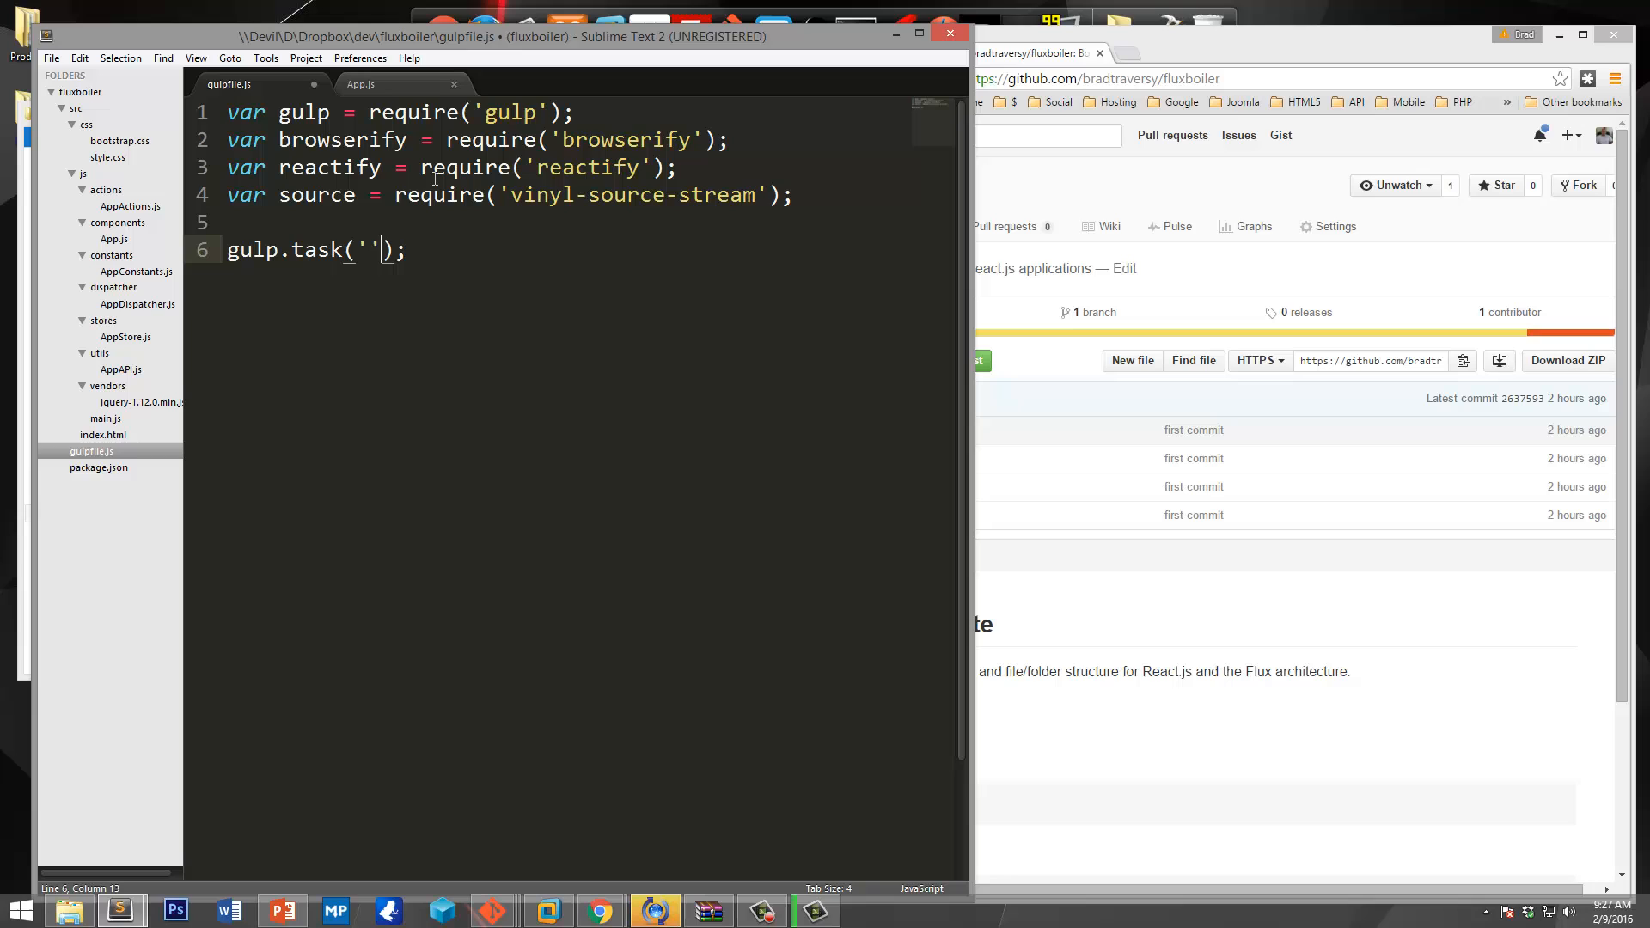
pyautogui.write('browserify')
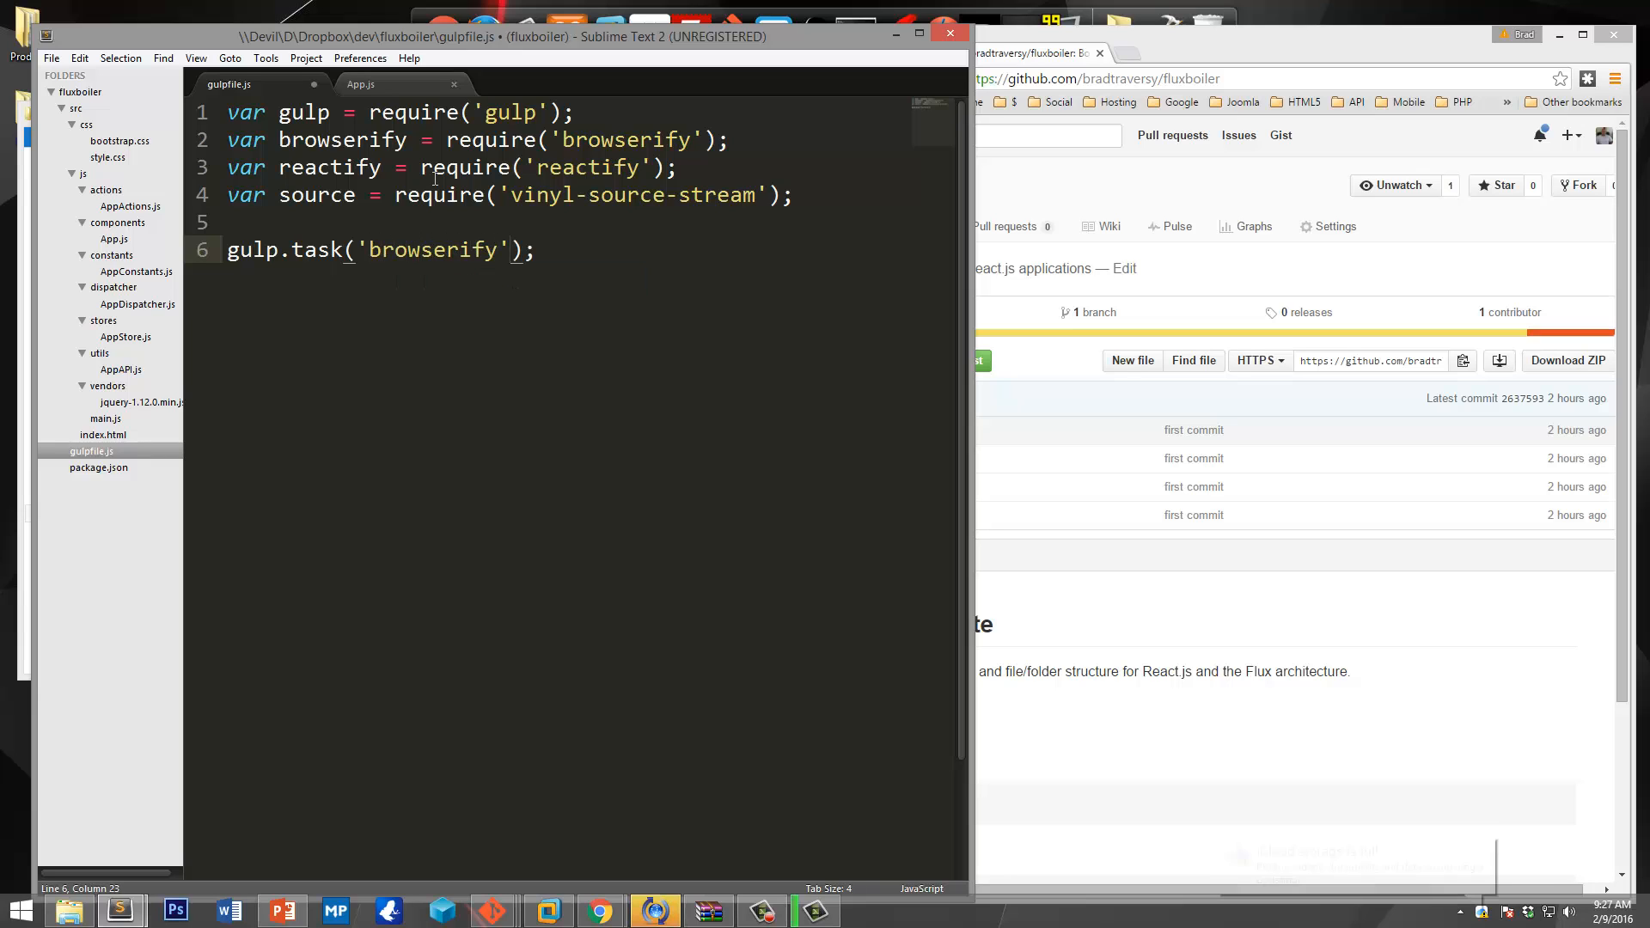
pyautogui.write(', function(')
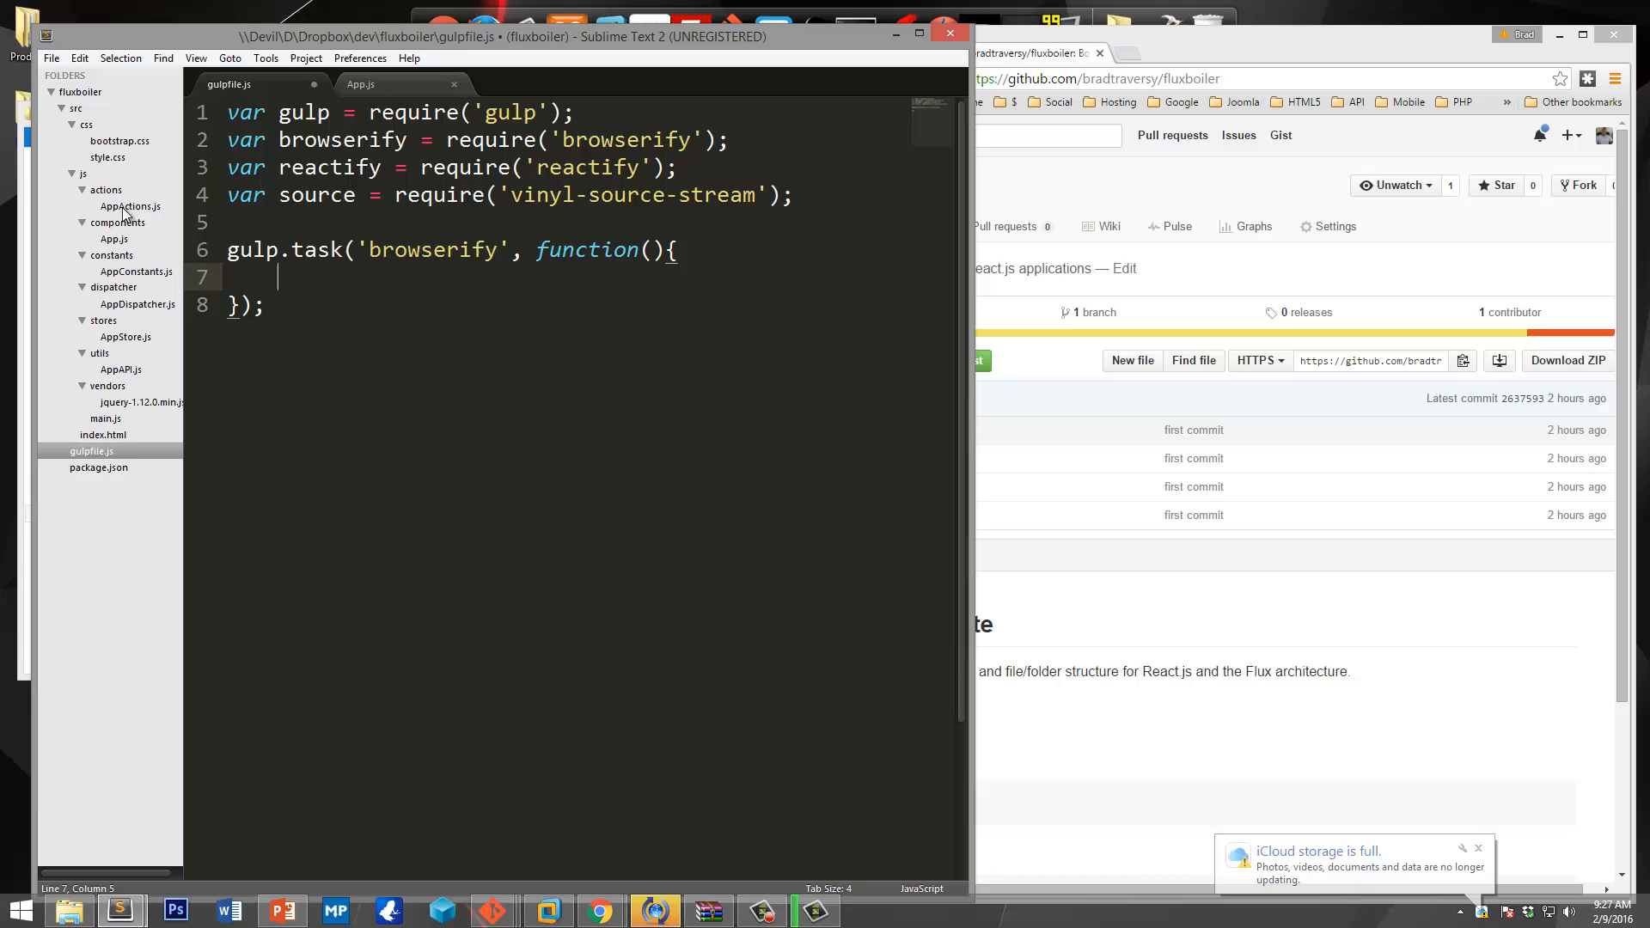
pyautogui.moveTo(118, 388)
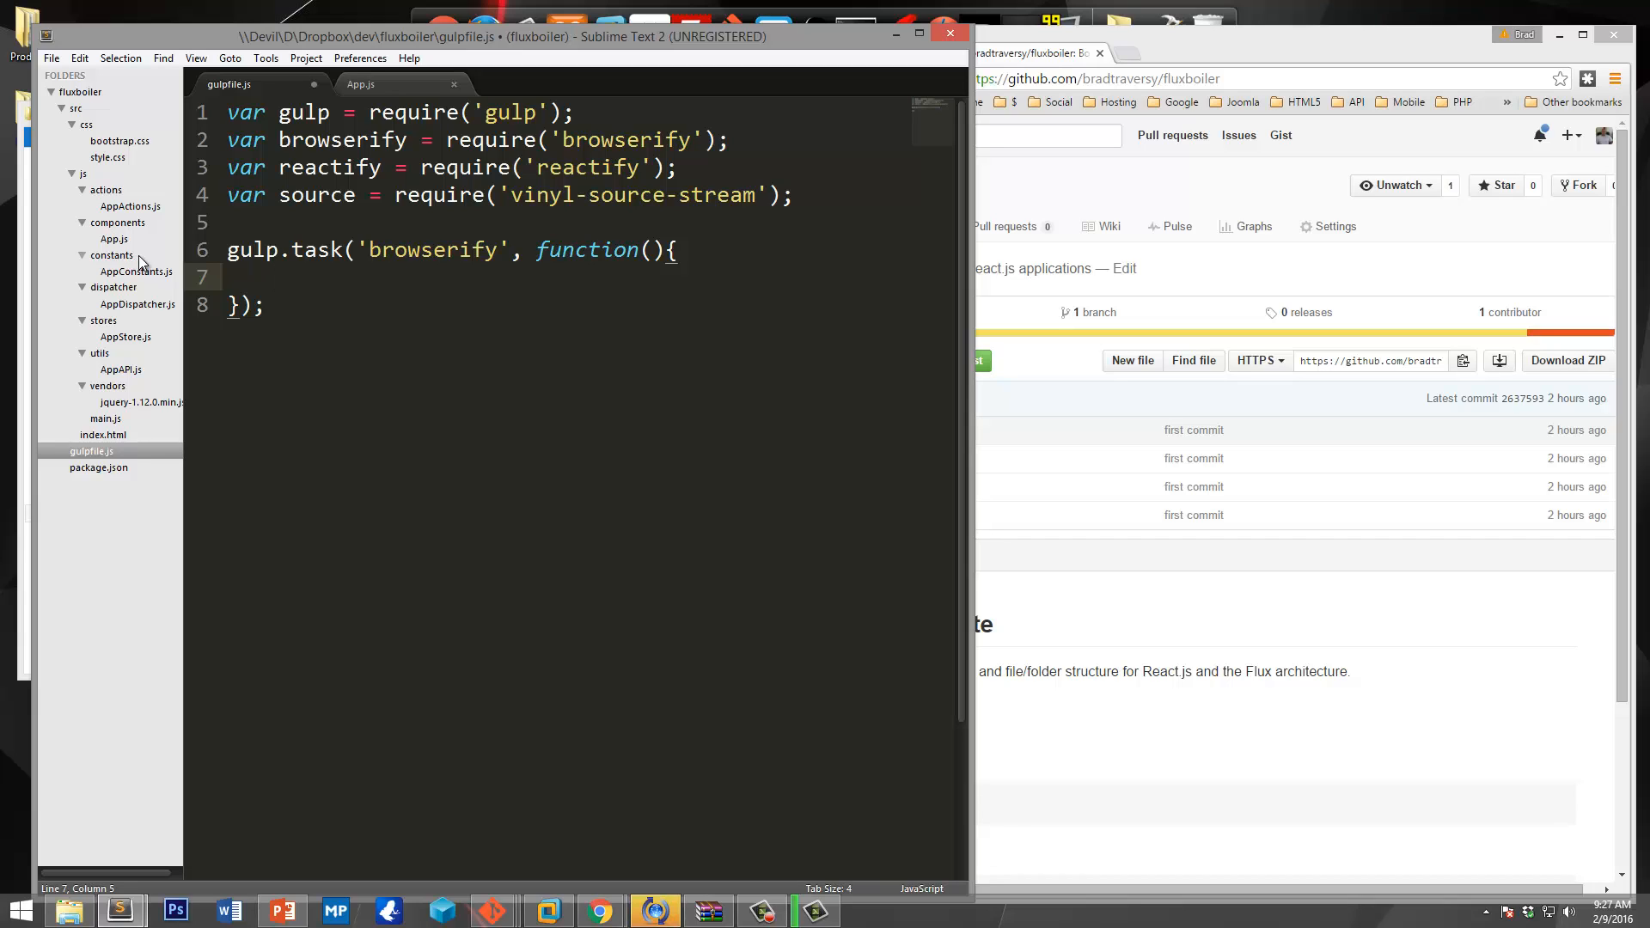
pyautogui.moveTo(169, 293)
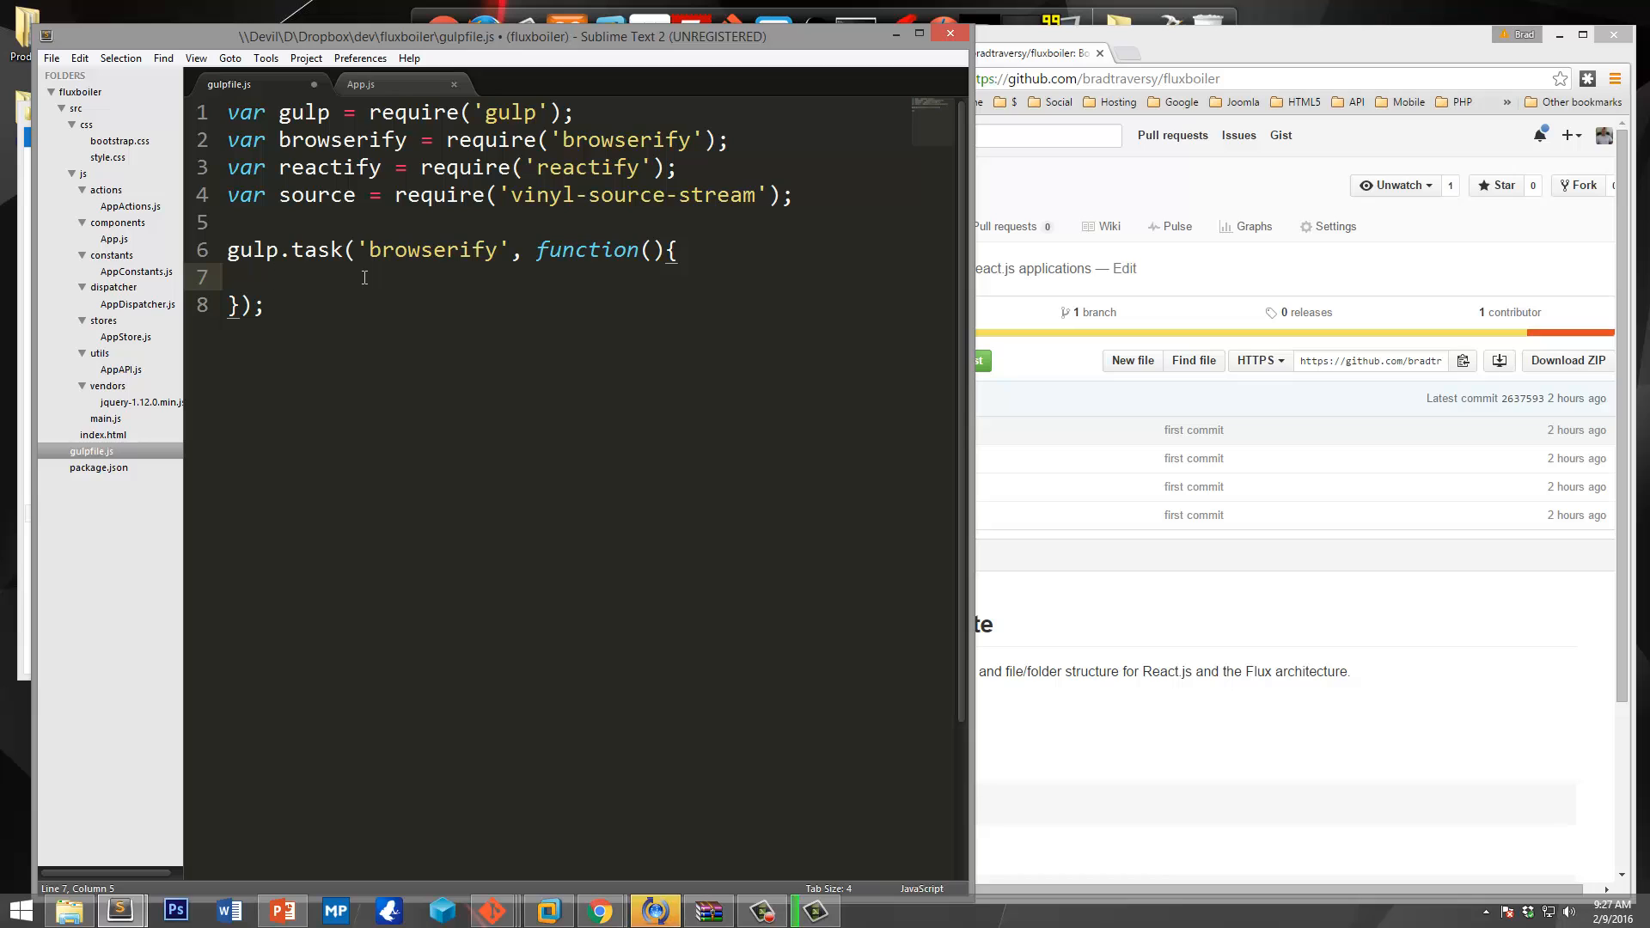
# Inside the task, call browserify('./src/js/main.js').
pyautogui.write('browserif')
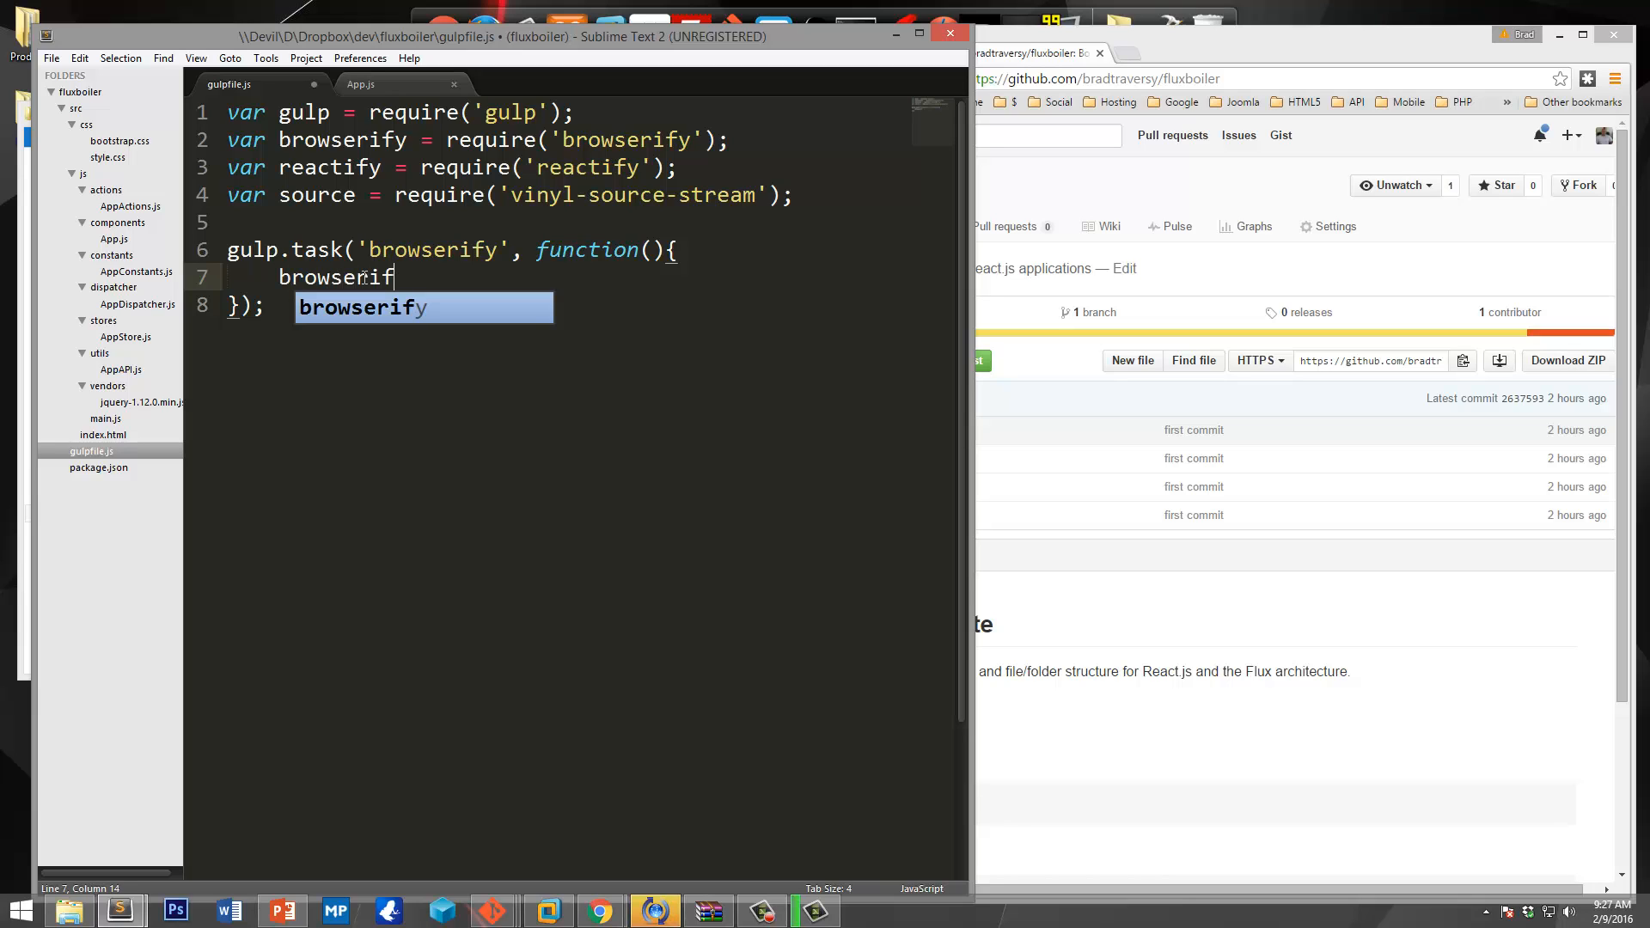
pyautogui.press('tab')
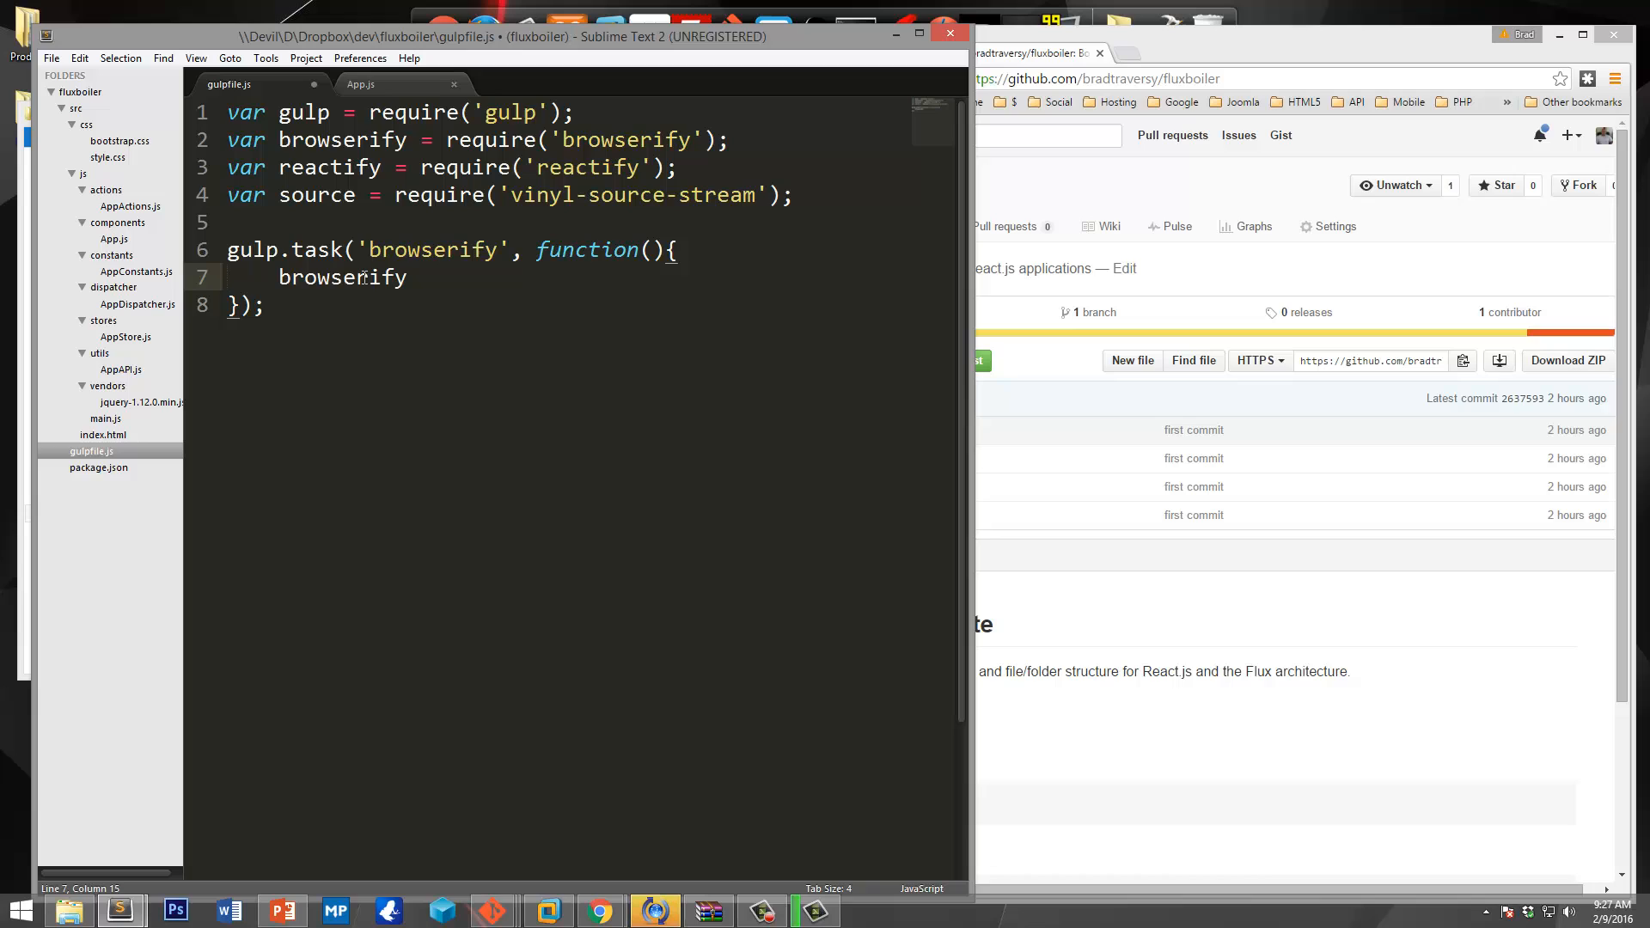
pyautogui.write('();')
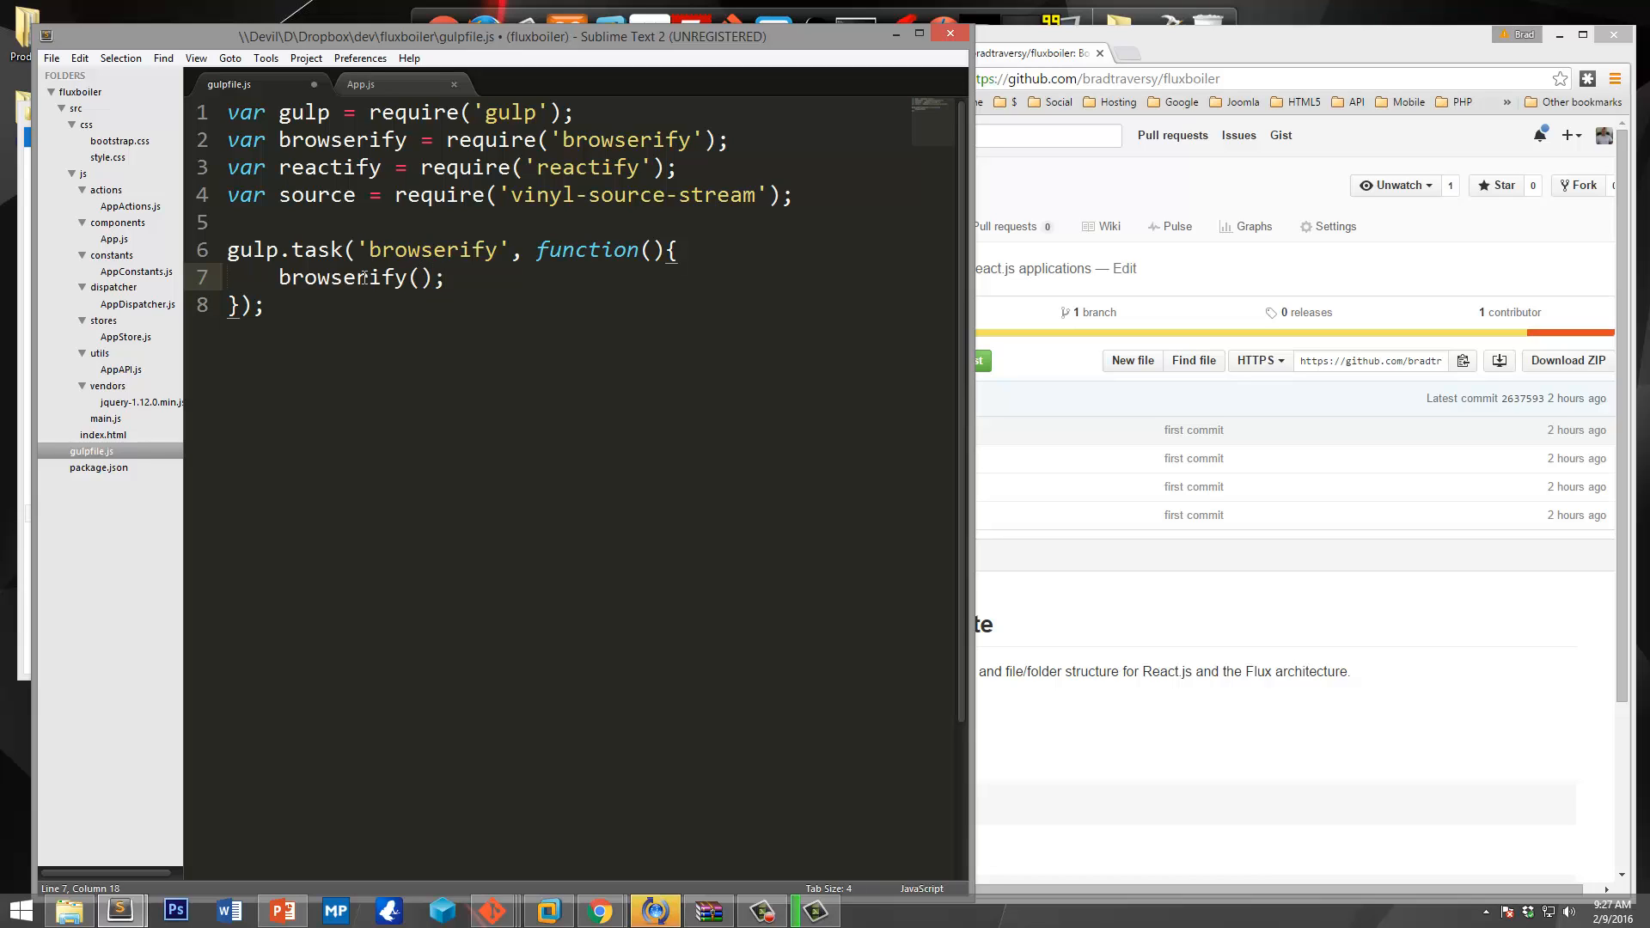
pyautogui.write("''")
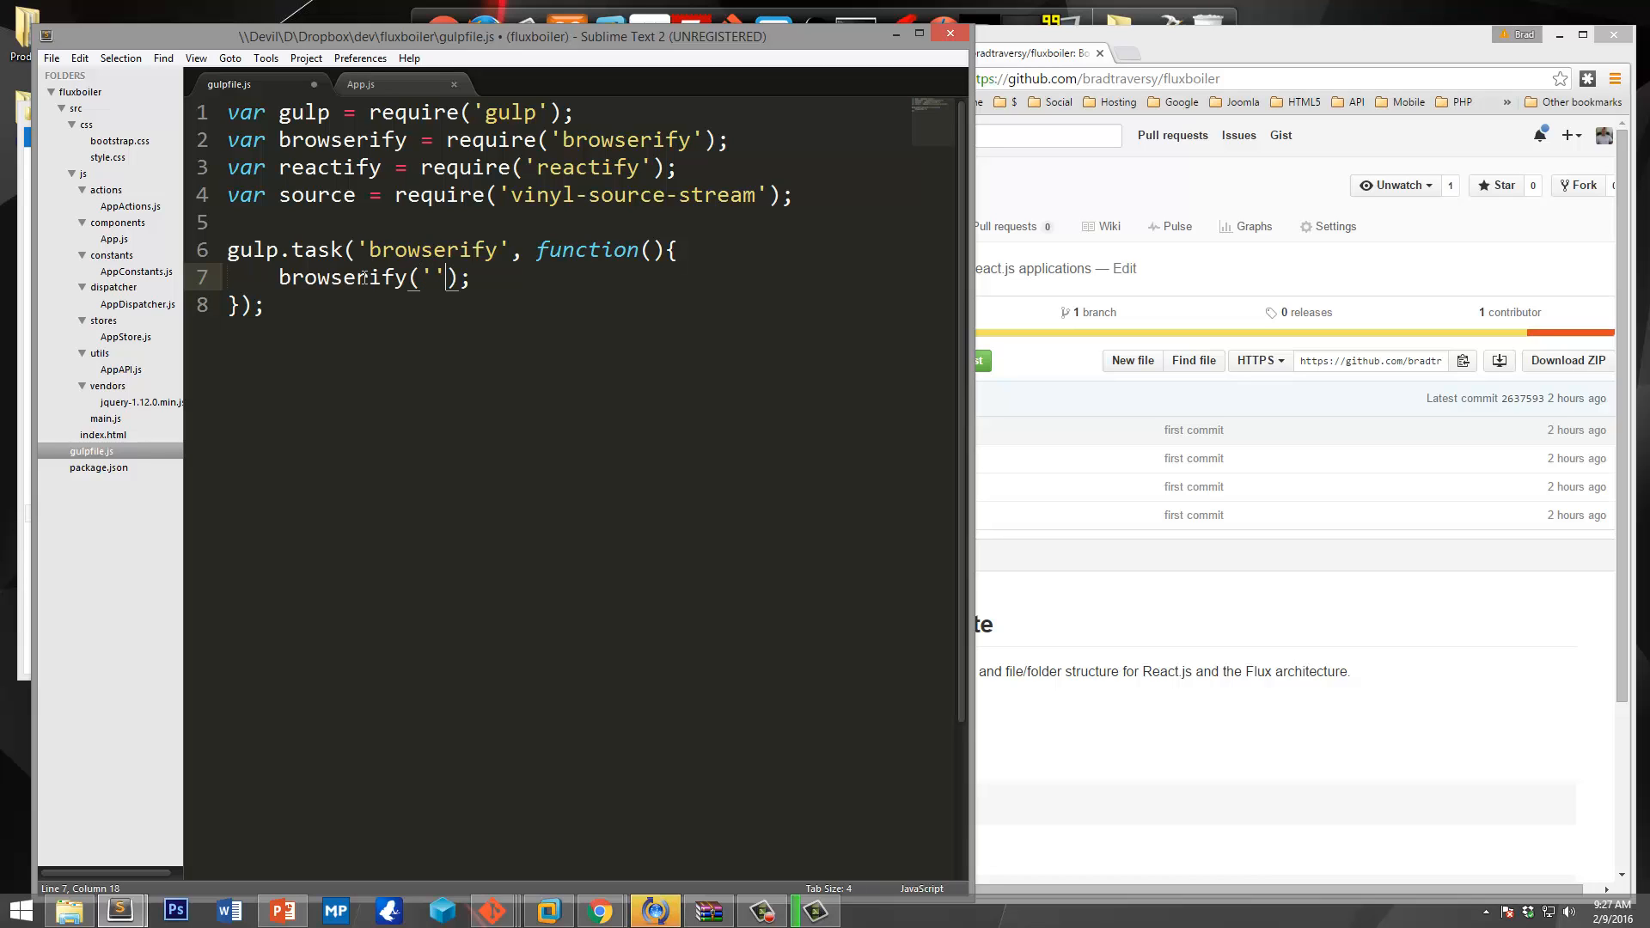
pyautogui.write('./')
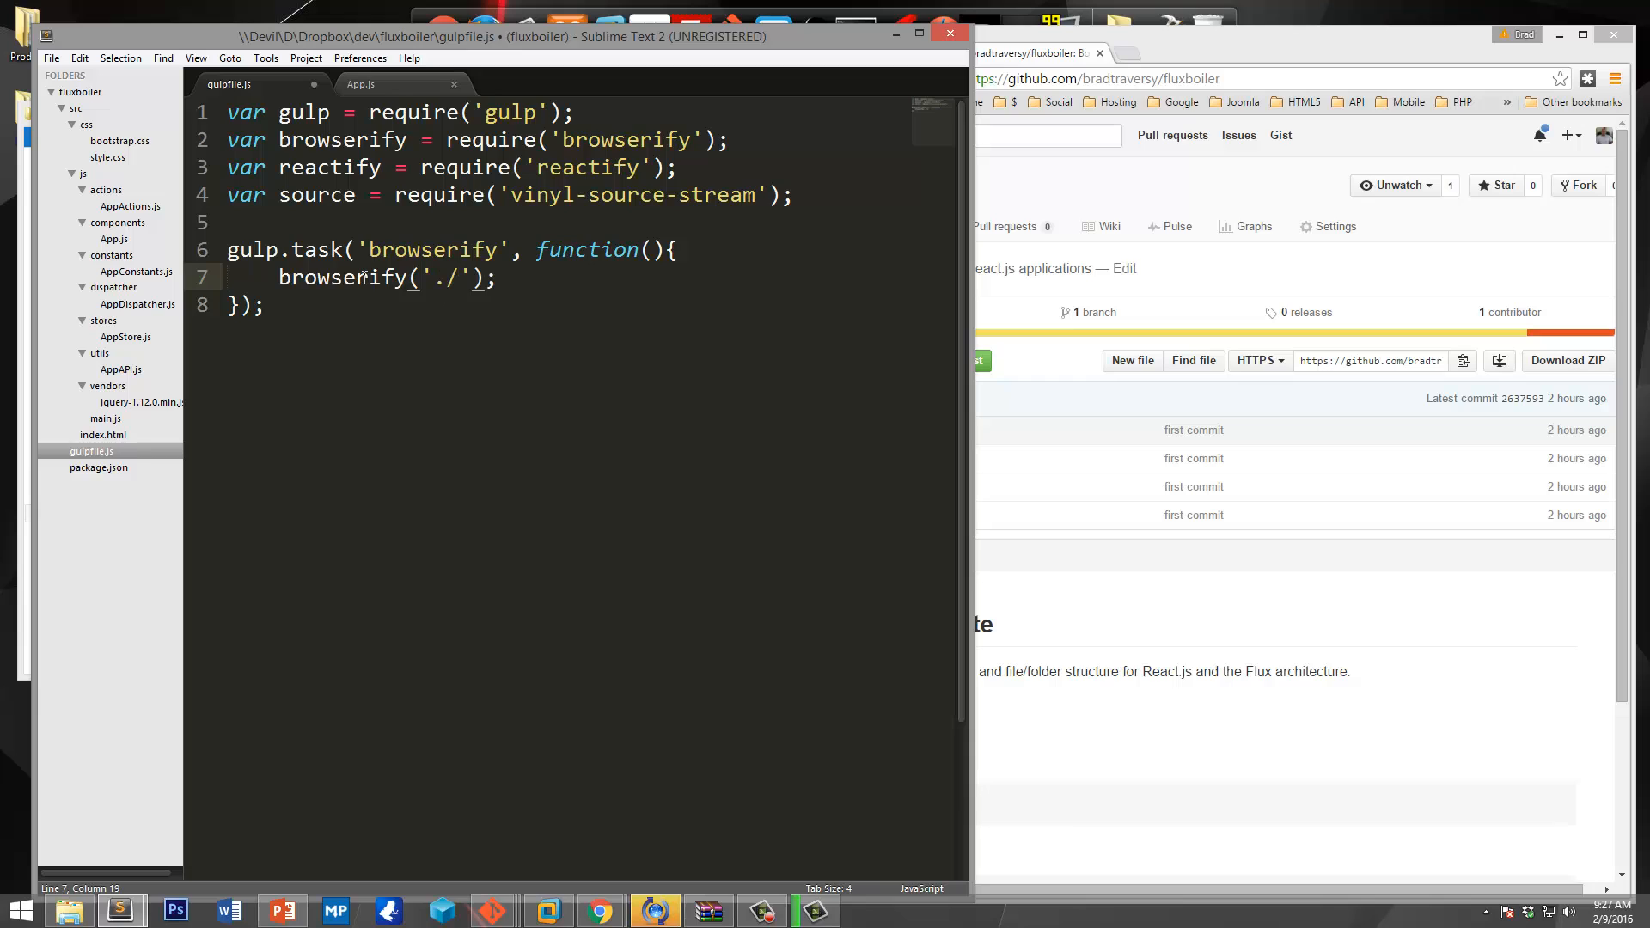
pyautogui.write('src/')
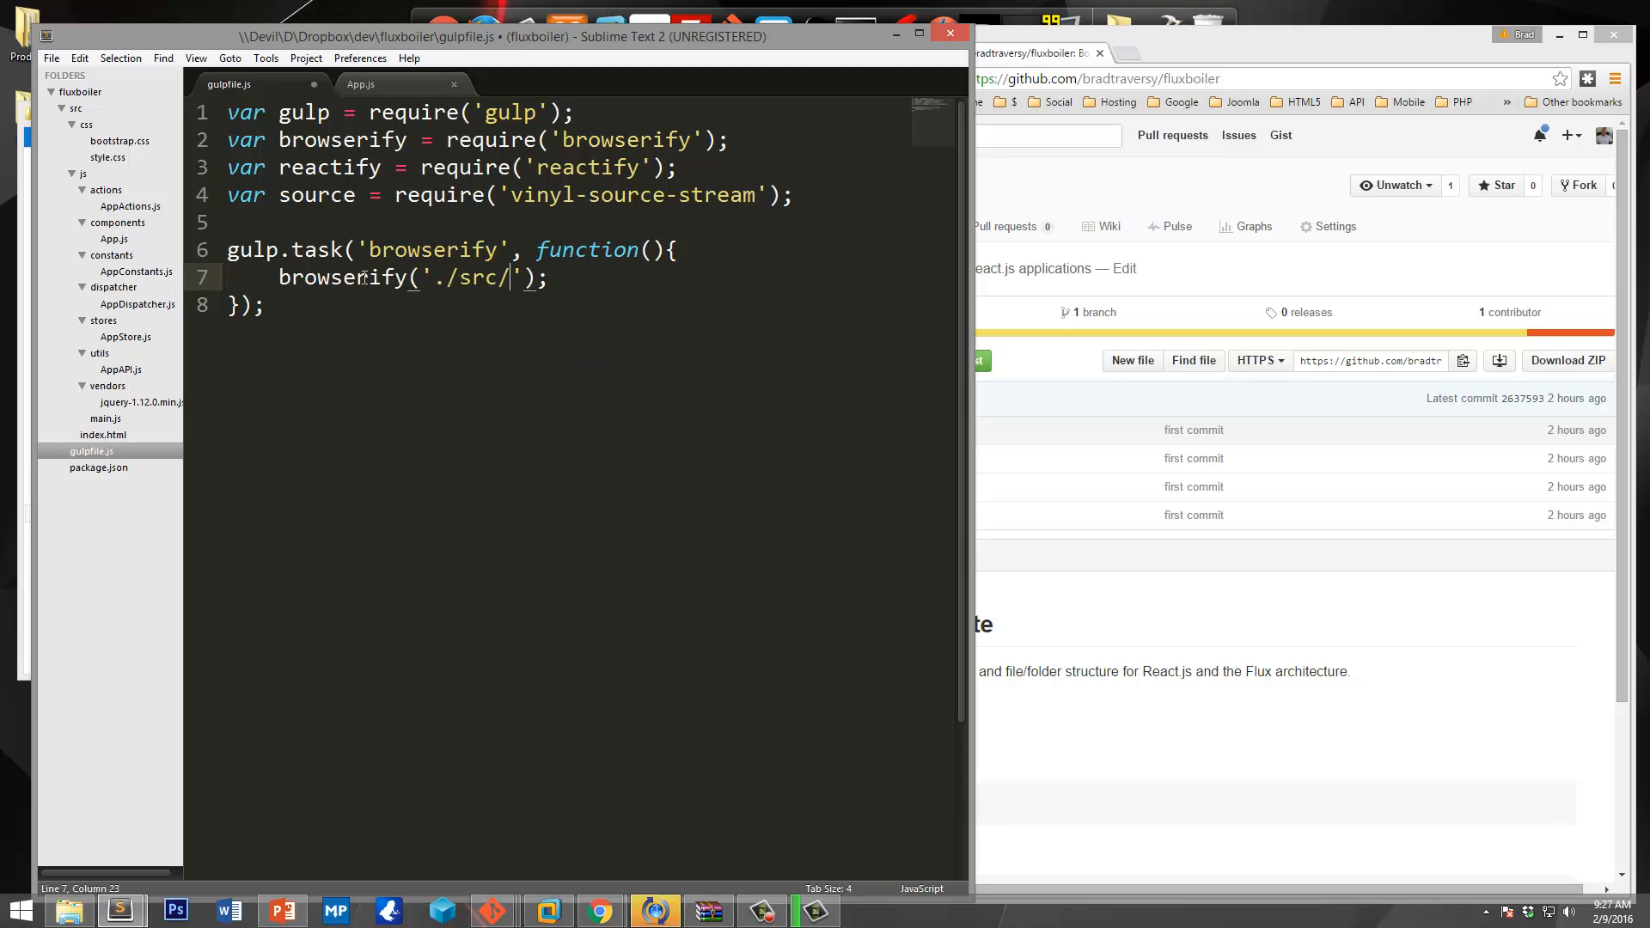
pyautogui.write('js/m')
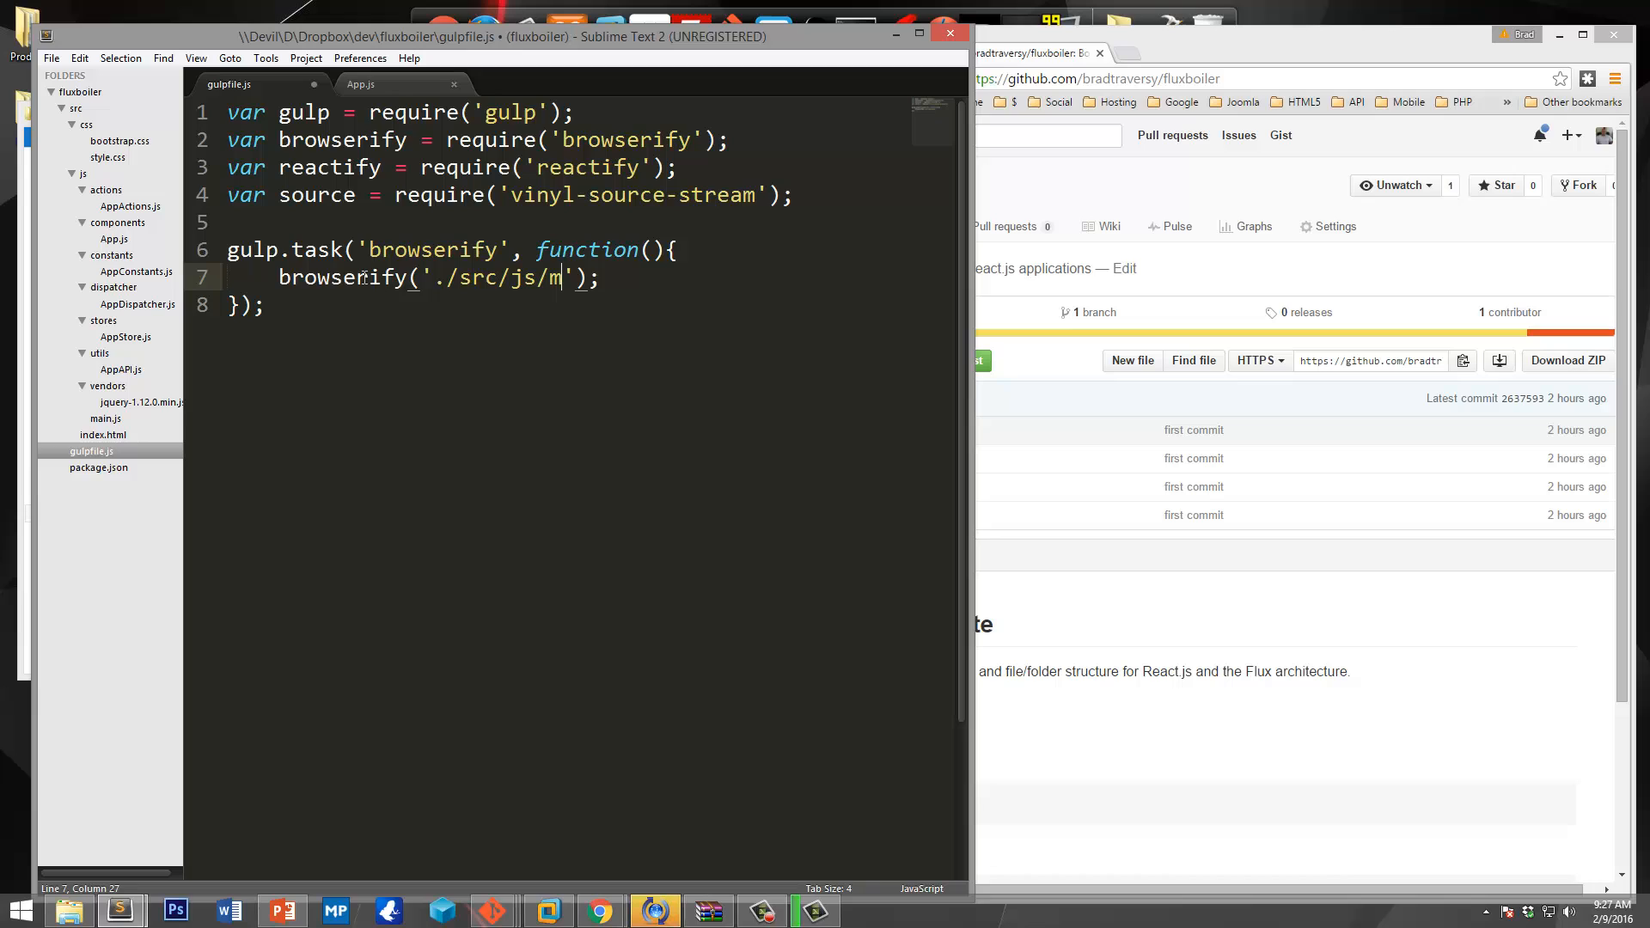
pyautogui.write('ain.js')
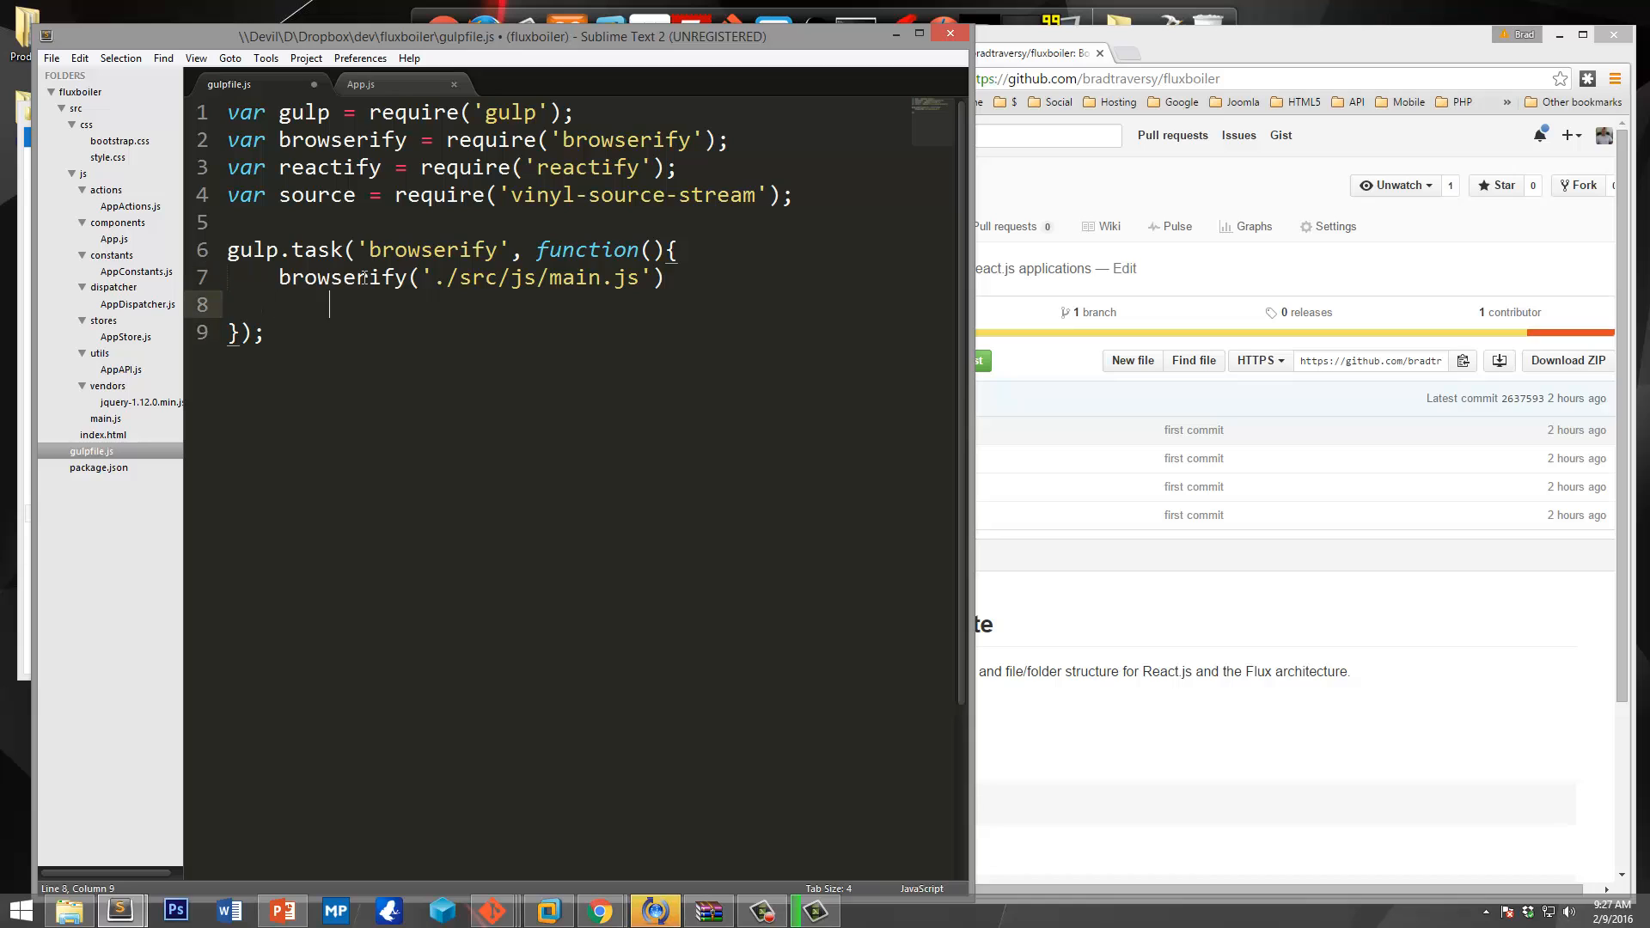
# Chain .transform('reactify') onto the browserify call.
pyautogui.write('.trans')
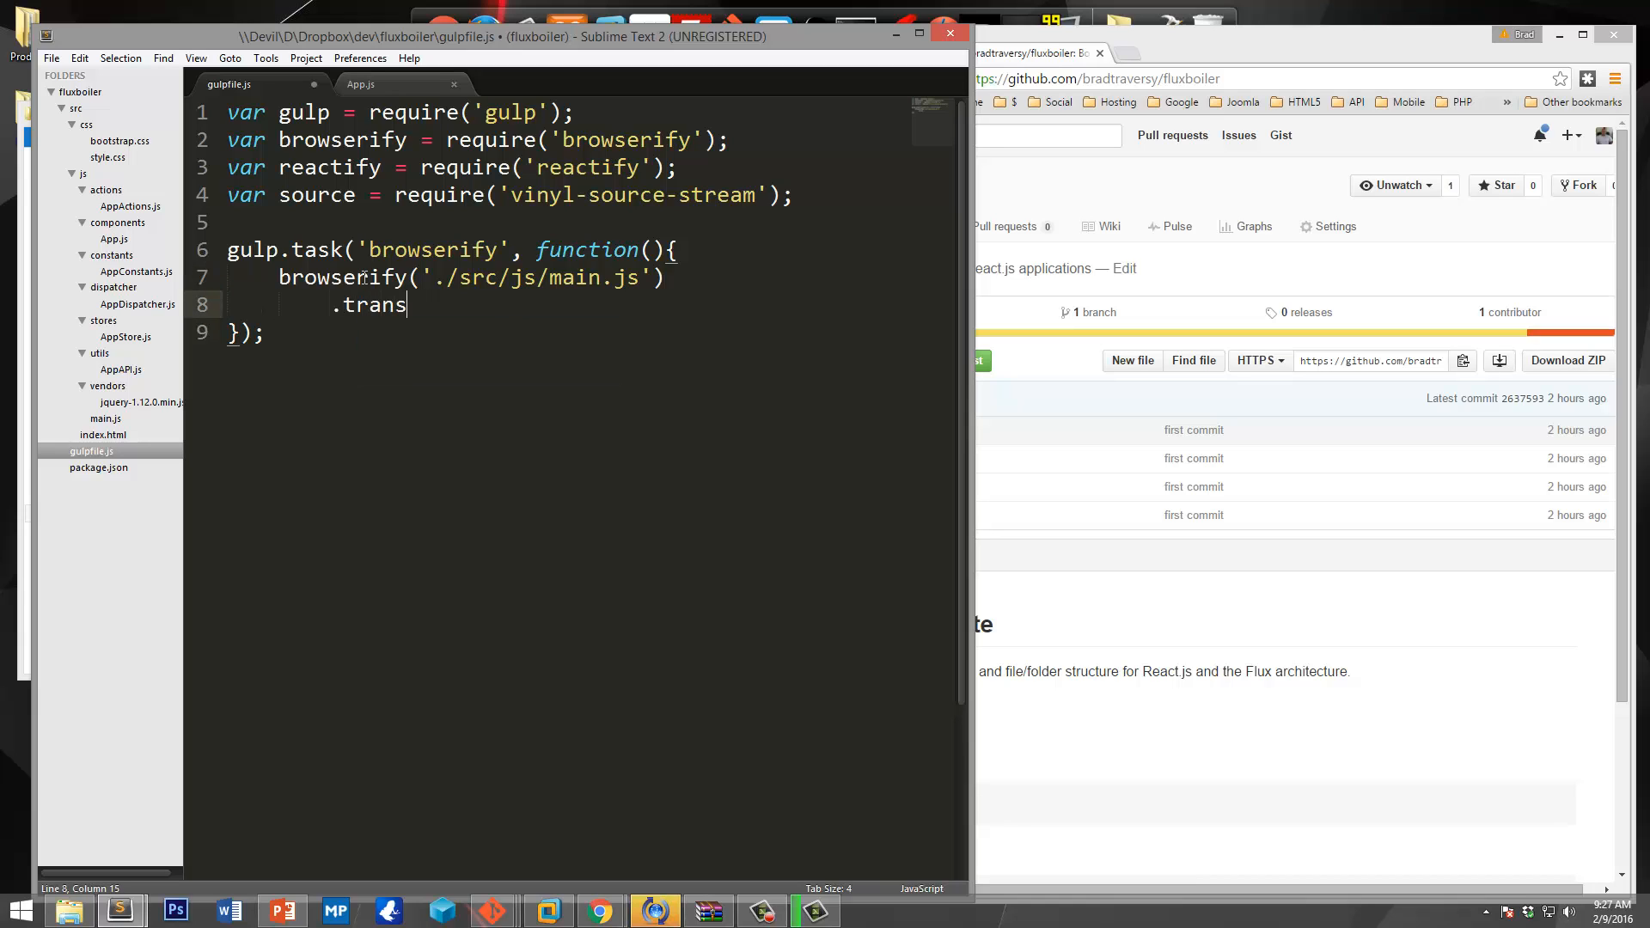
pyautogui.write('form()')
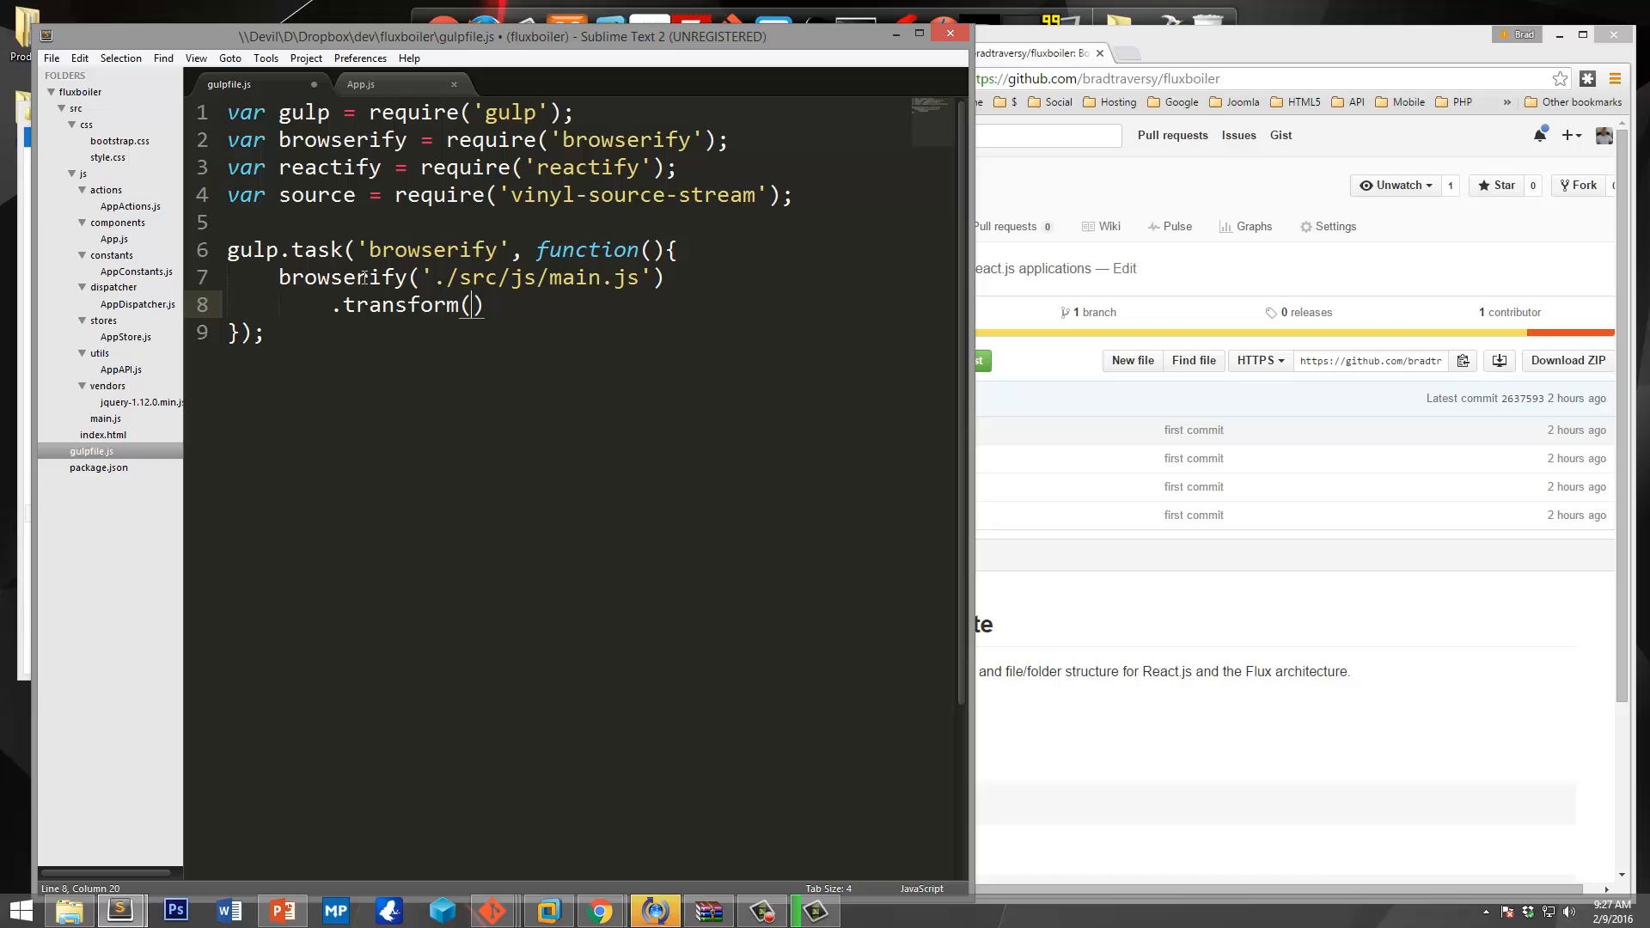
pyautogui.write("reac'")
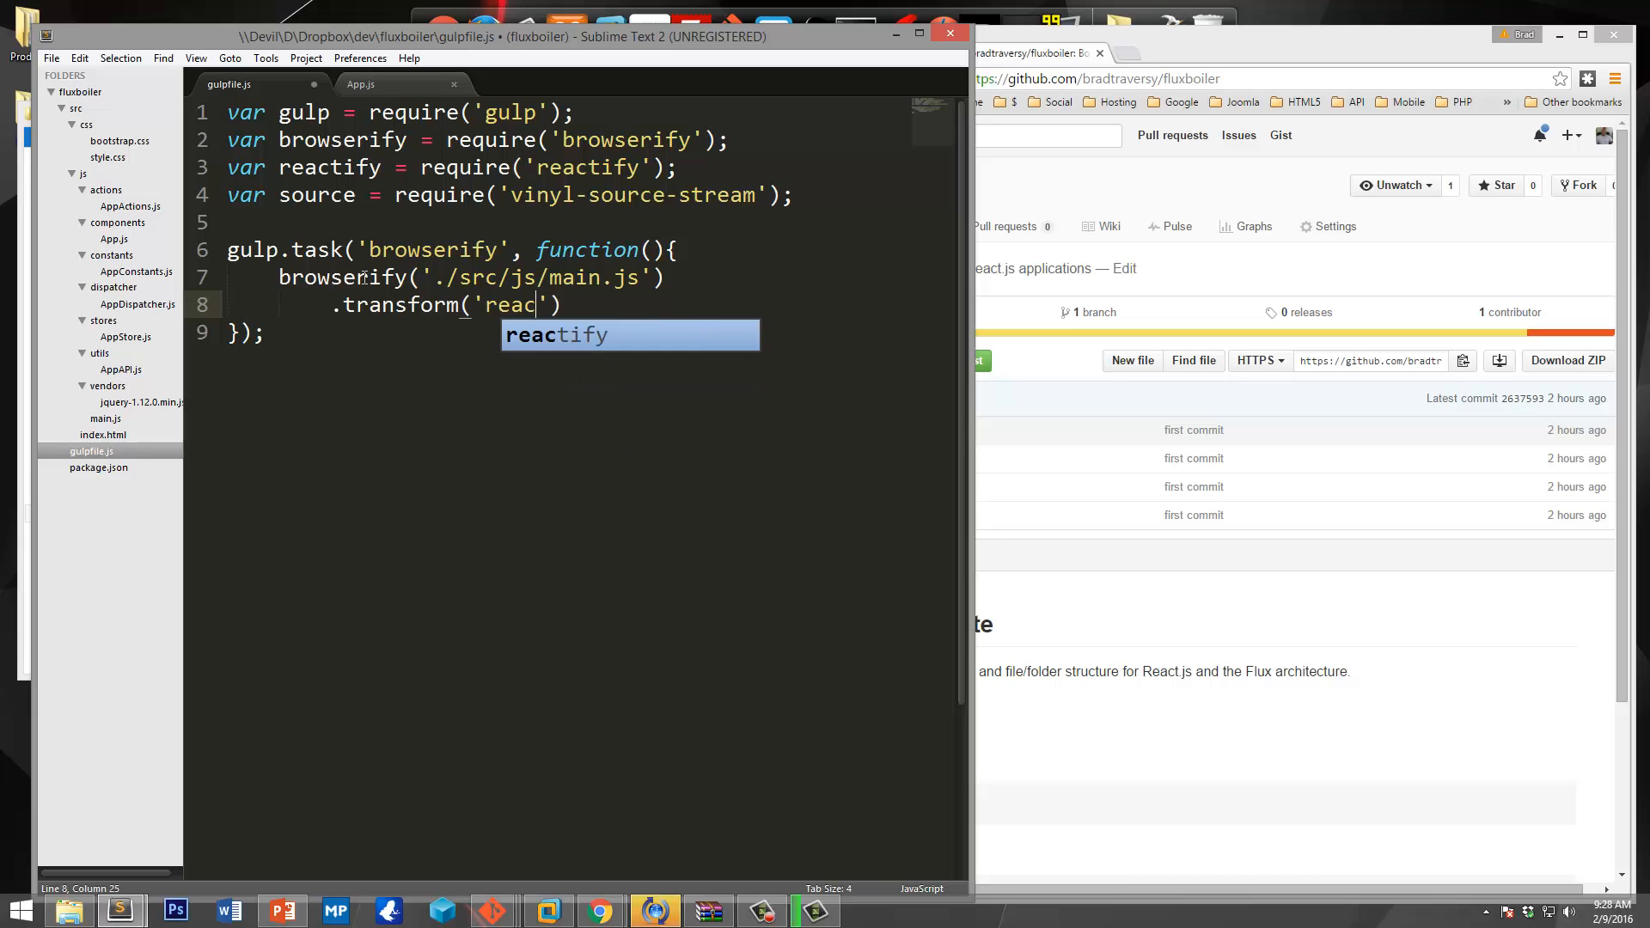
pyautogui.press('Tab')
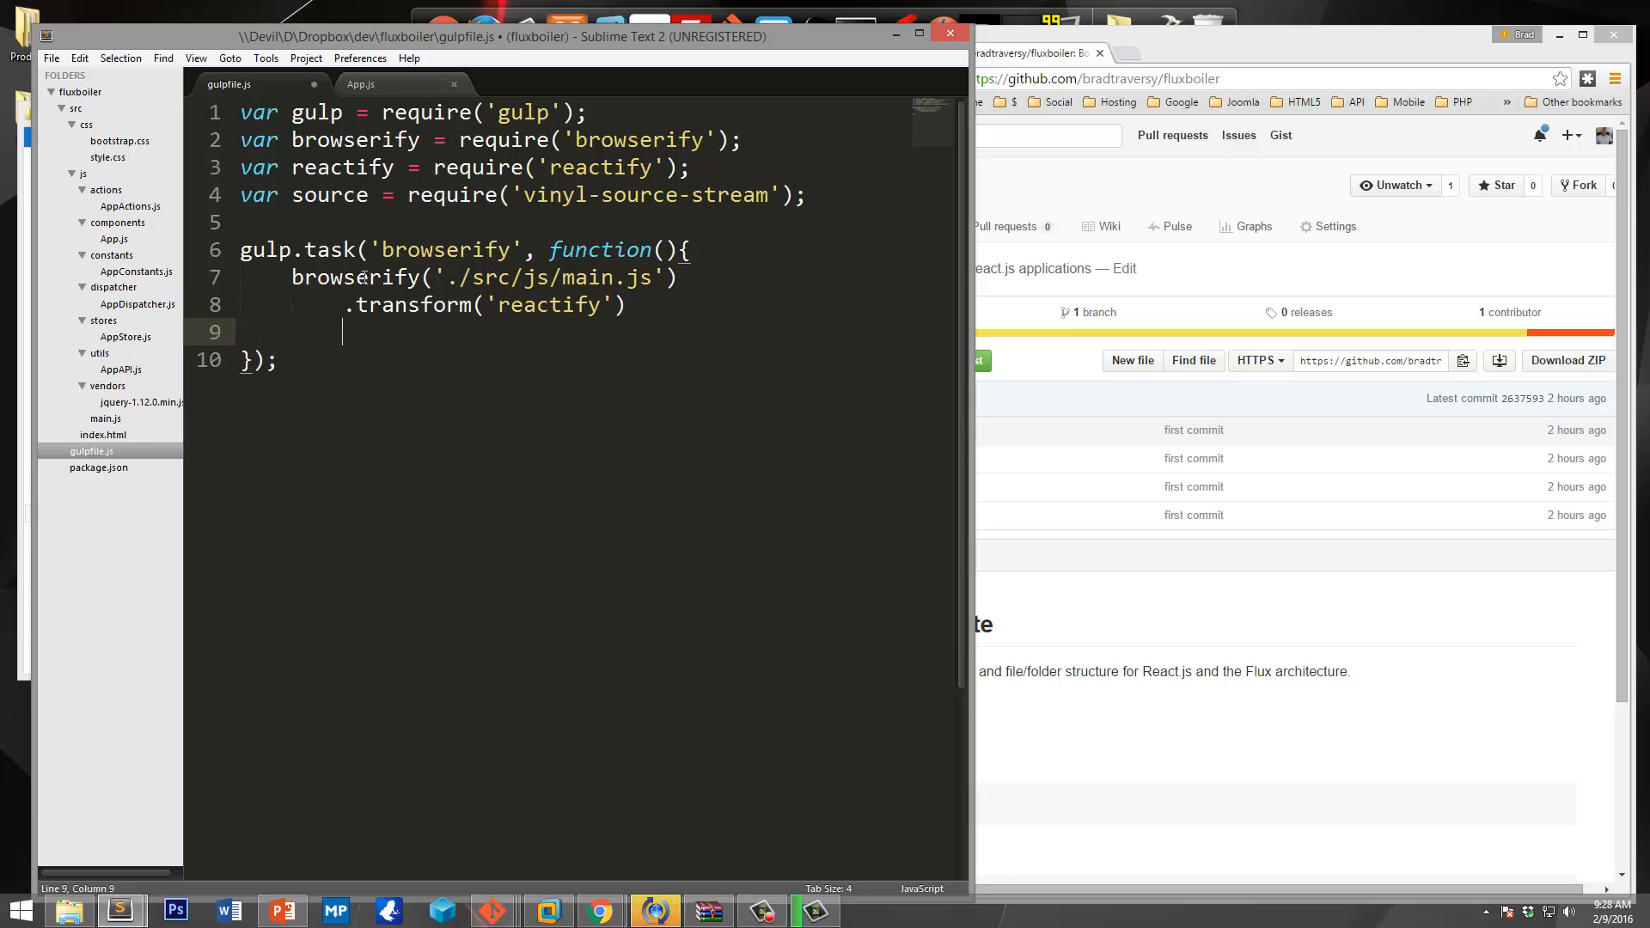
# Chain .bundle() and pipe the bundle into source('main.js').
pyautogui.write('.b')
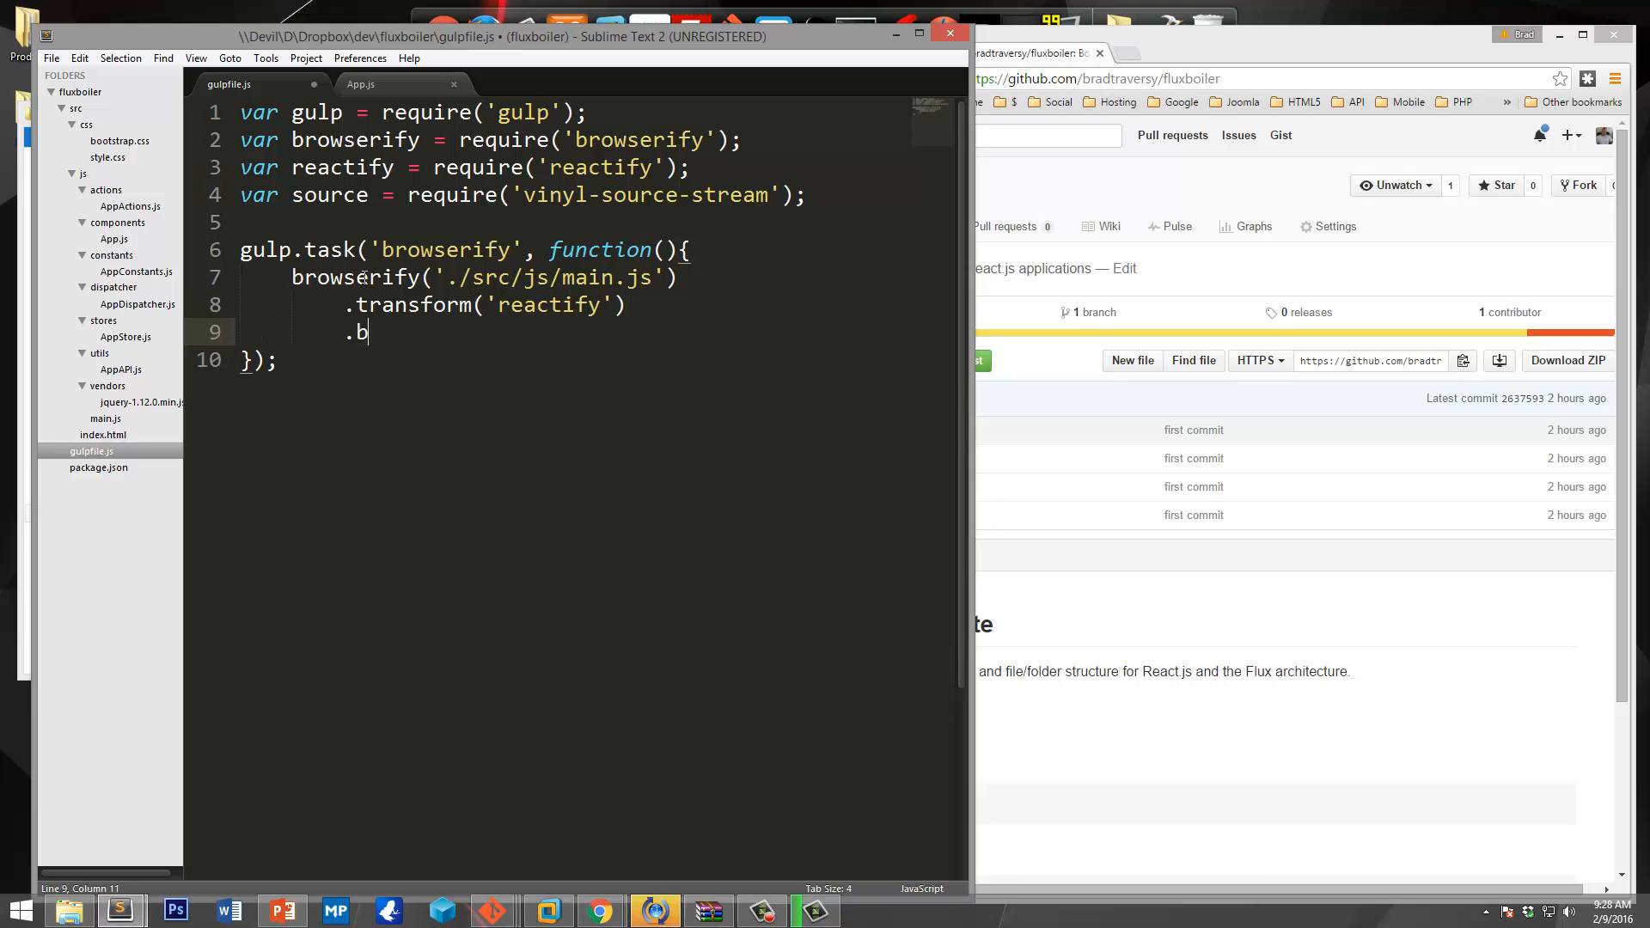
pyautogui.write('undle()')
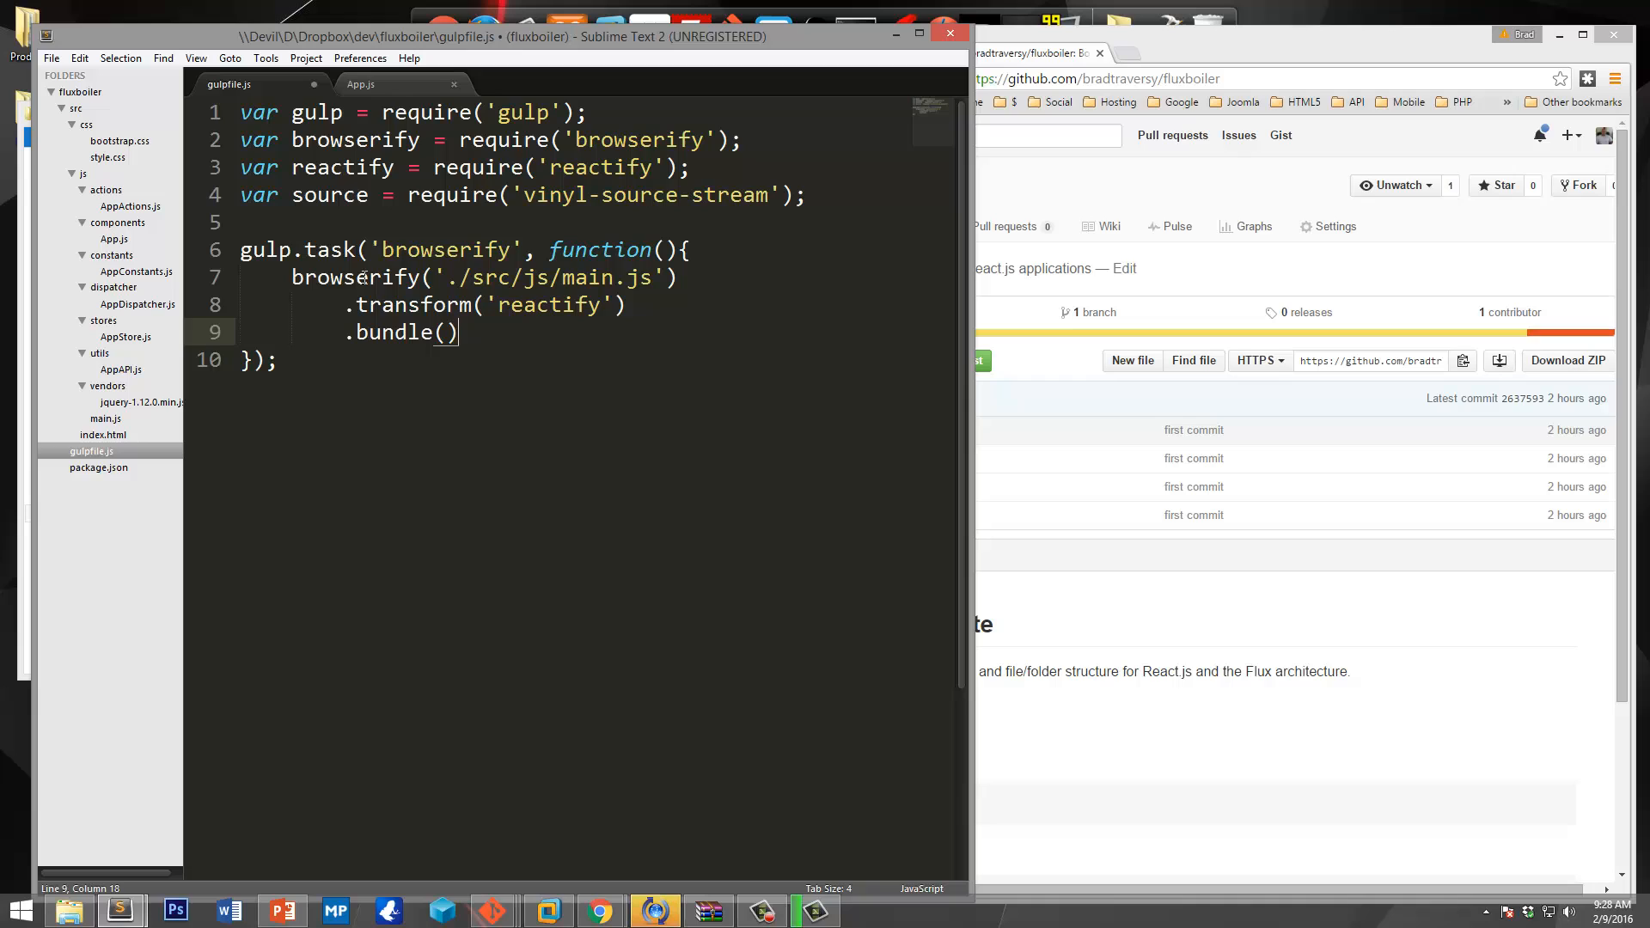
pyautogui.press('enter')
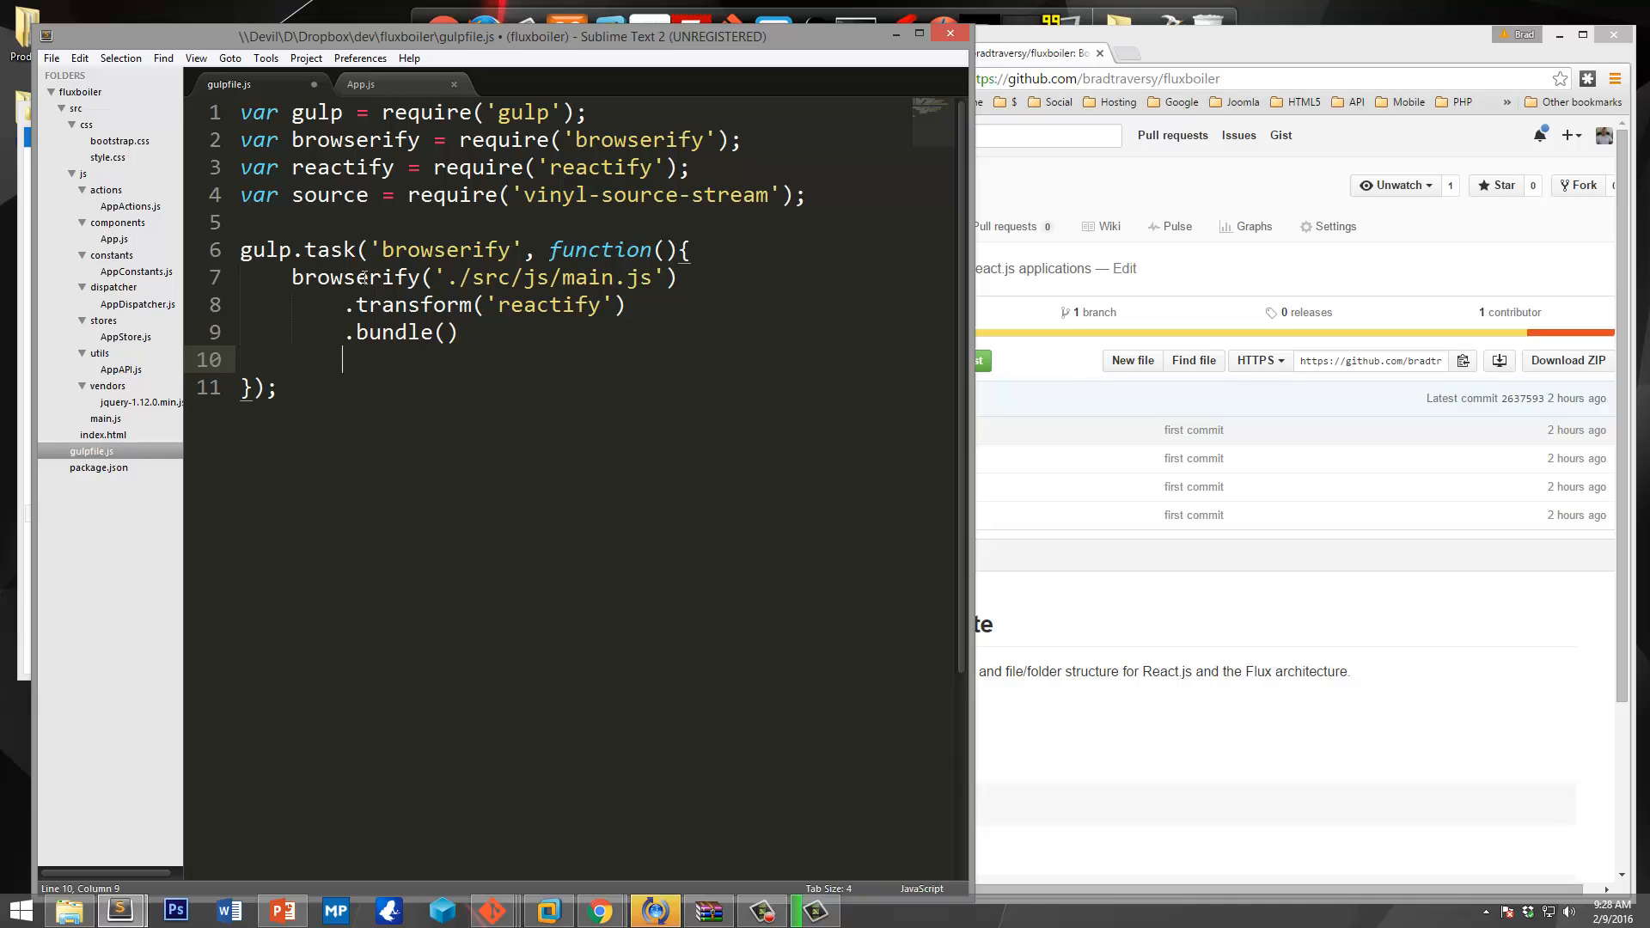
pyautogui.write('.pipe')
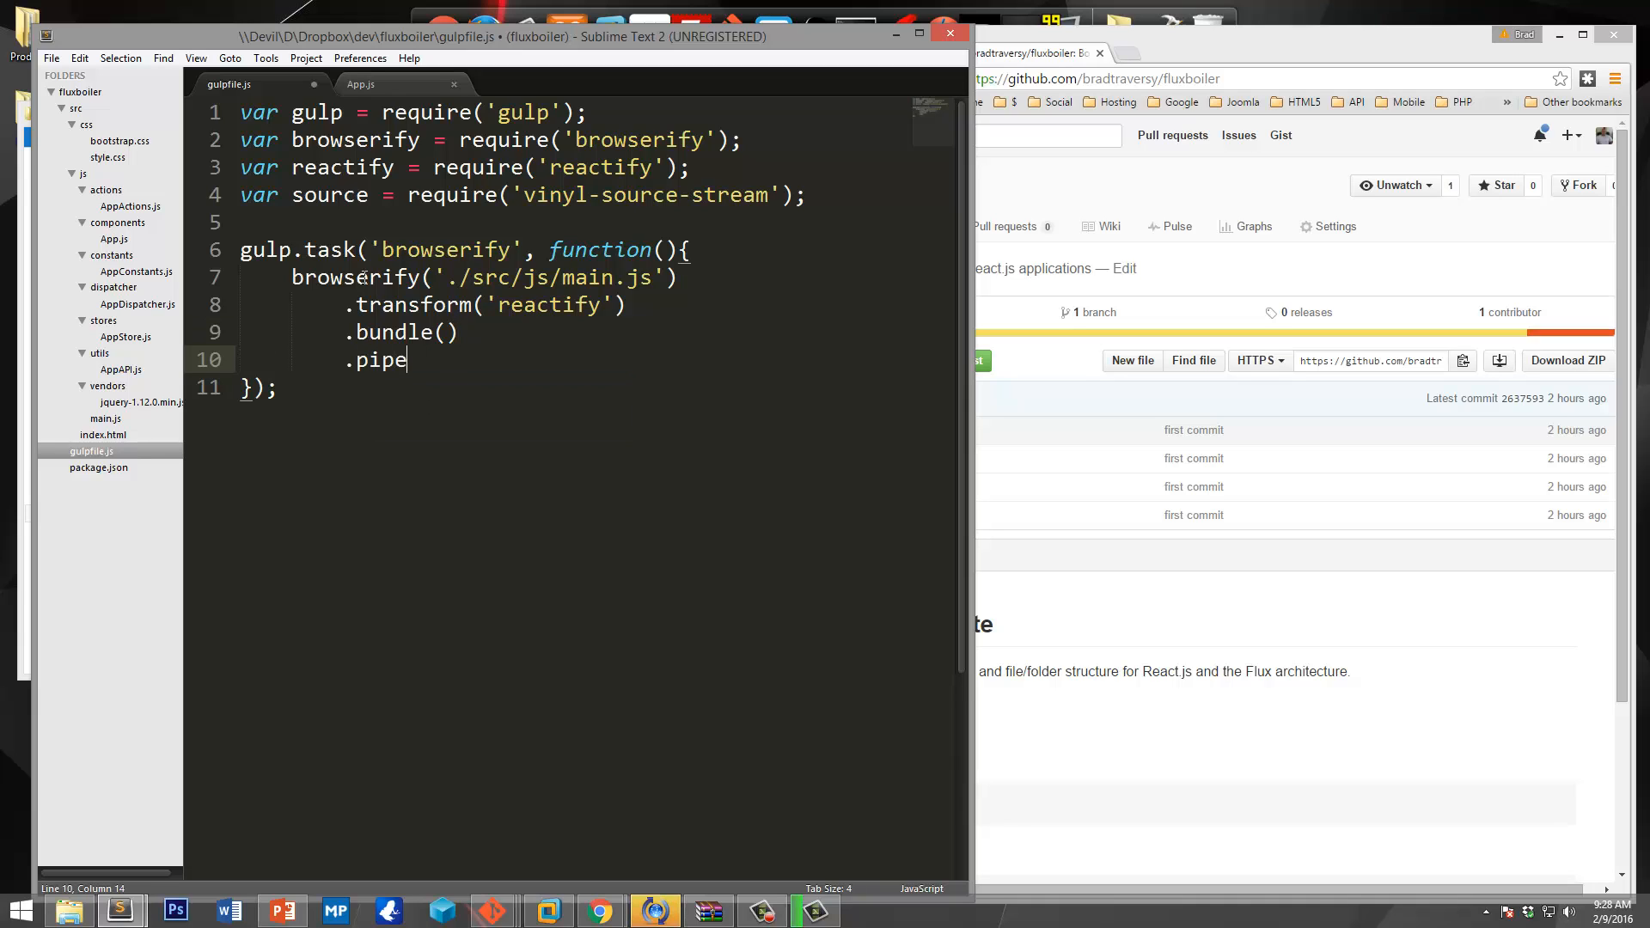
pyautogui.write('()')
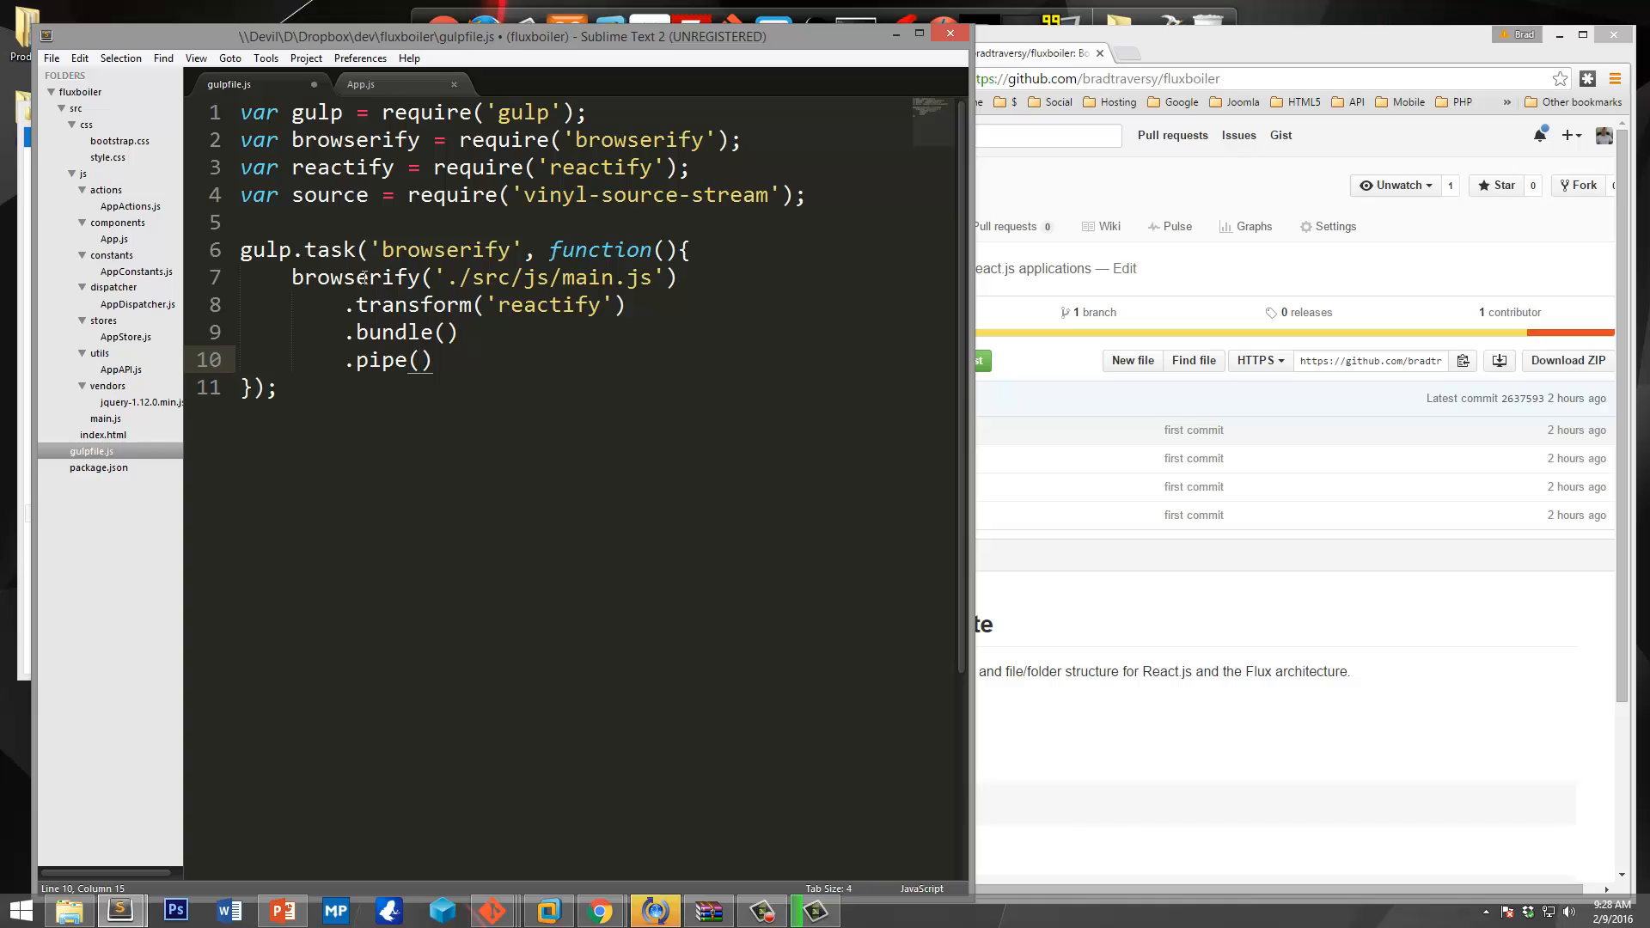
pyautogui.write("main'")
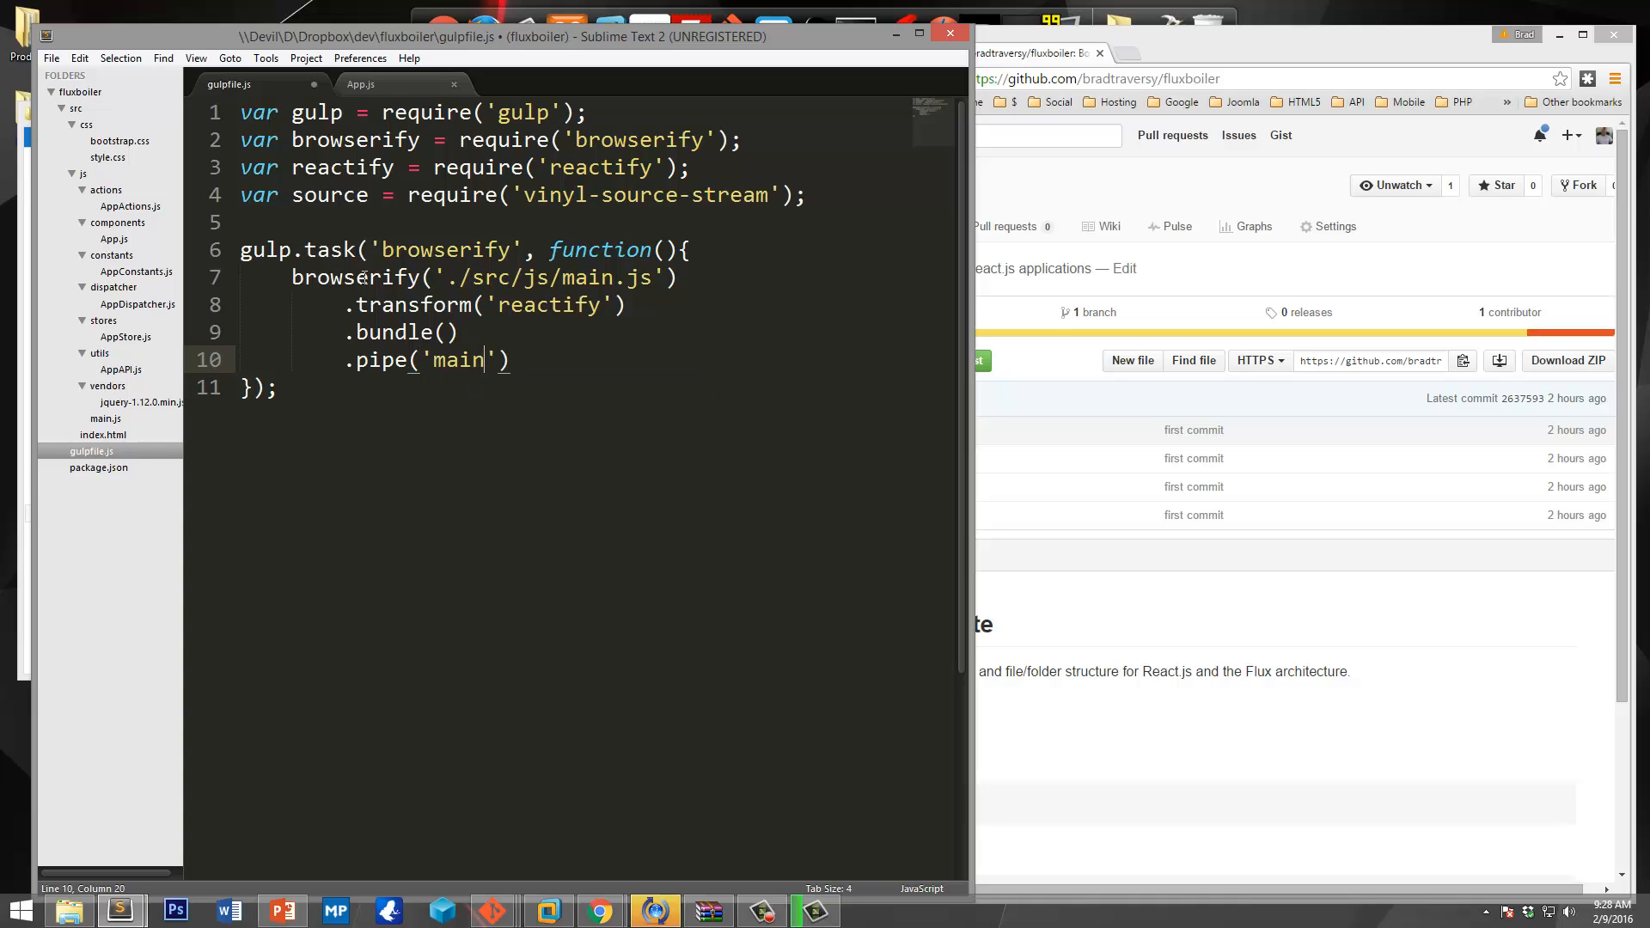
pyautogui.write('.js')
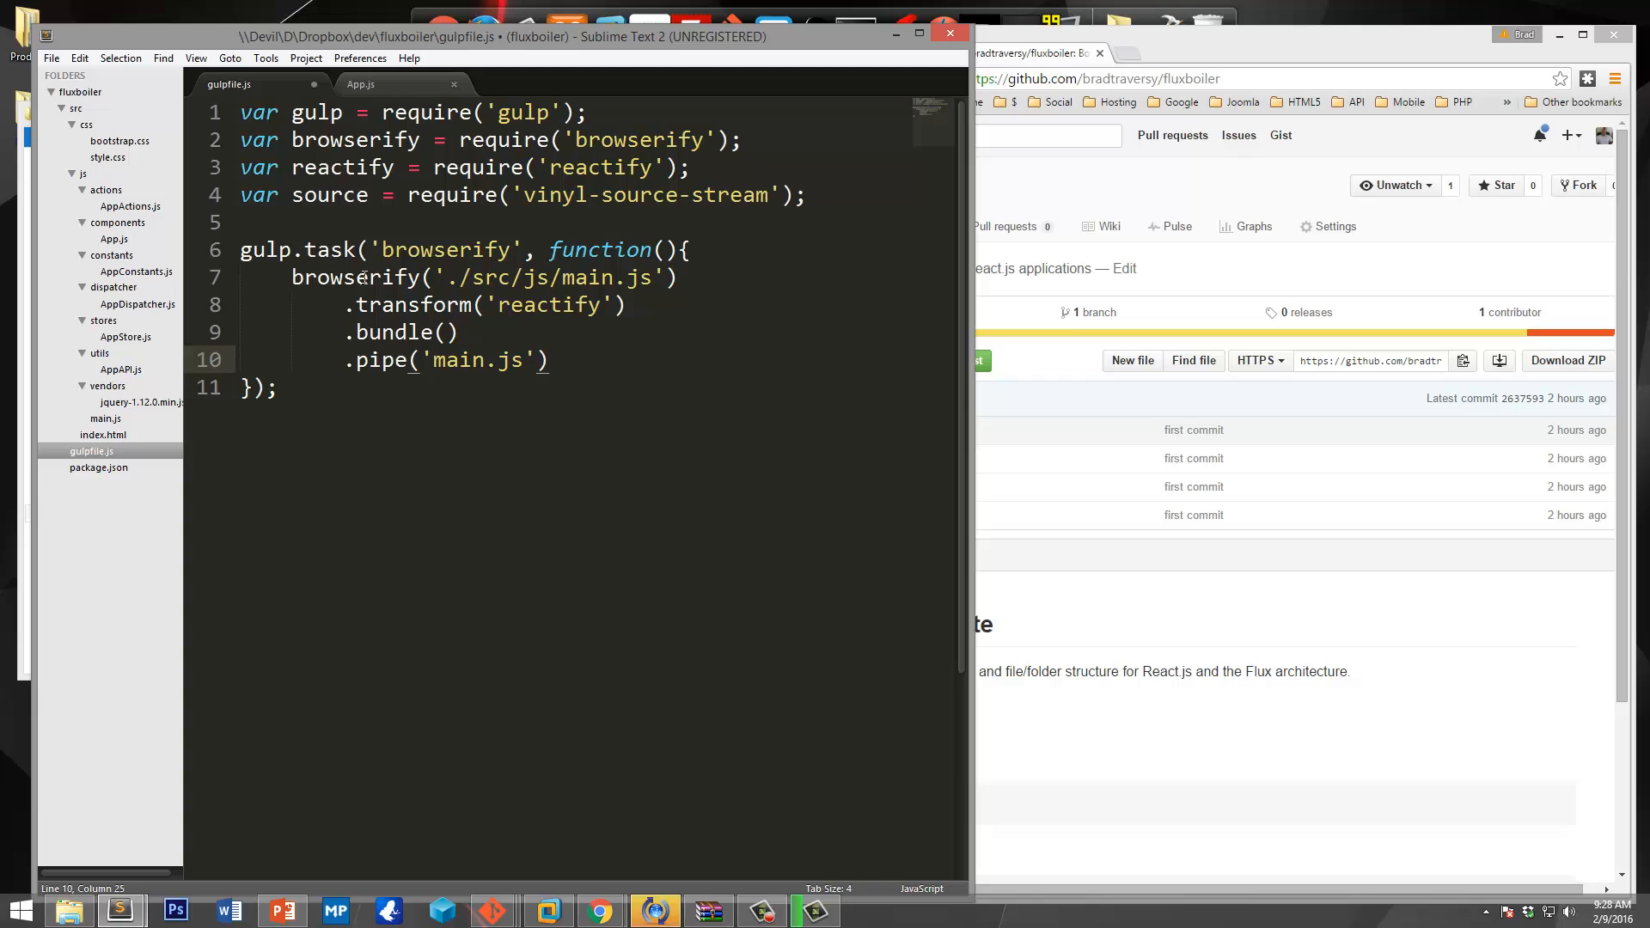
# Pipe the output to gulp.dest('dist/js') to finish the browserify task.
pyautogui.write('.pipe')
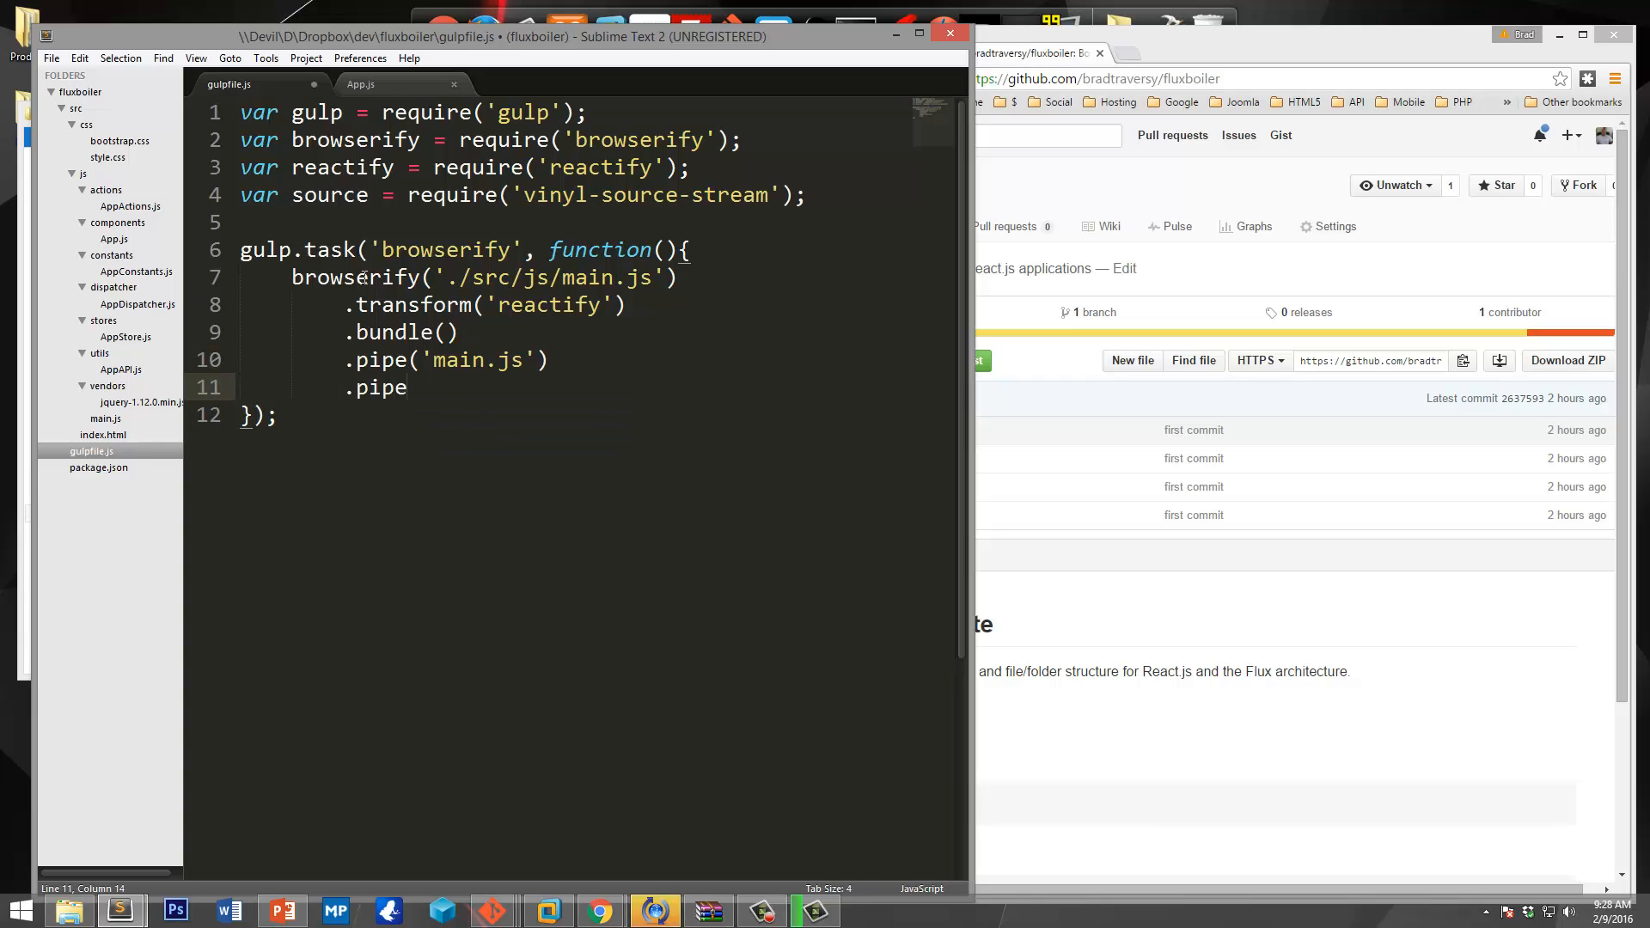
pyautogui.write('()')
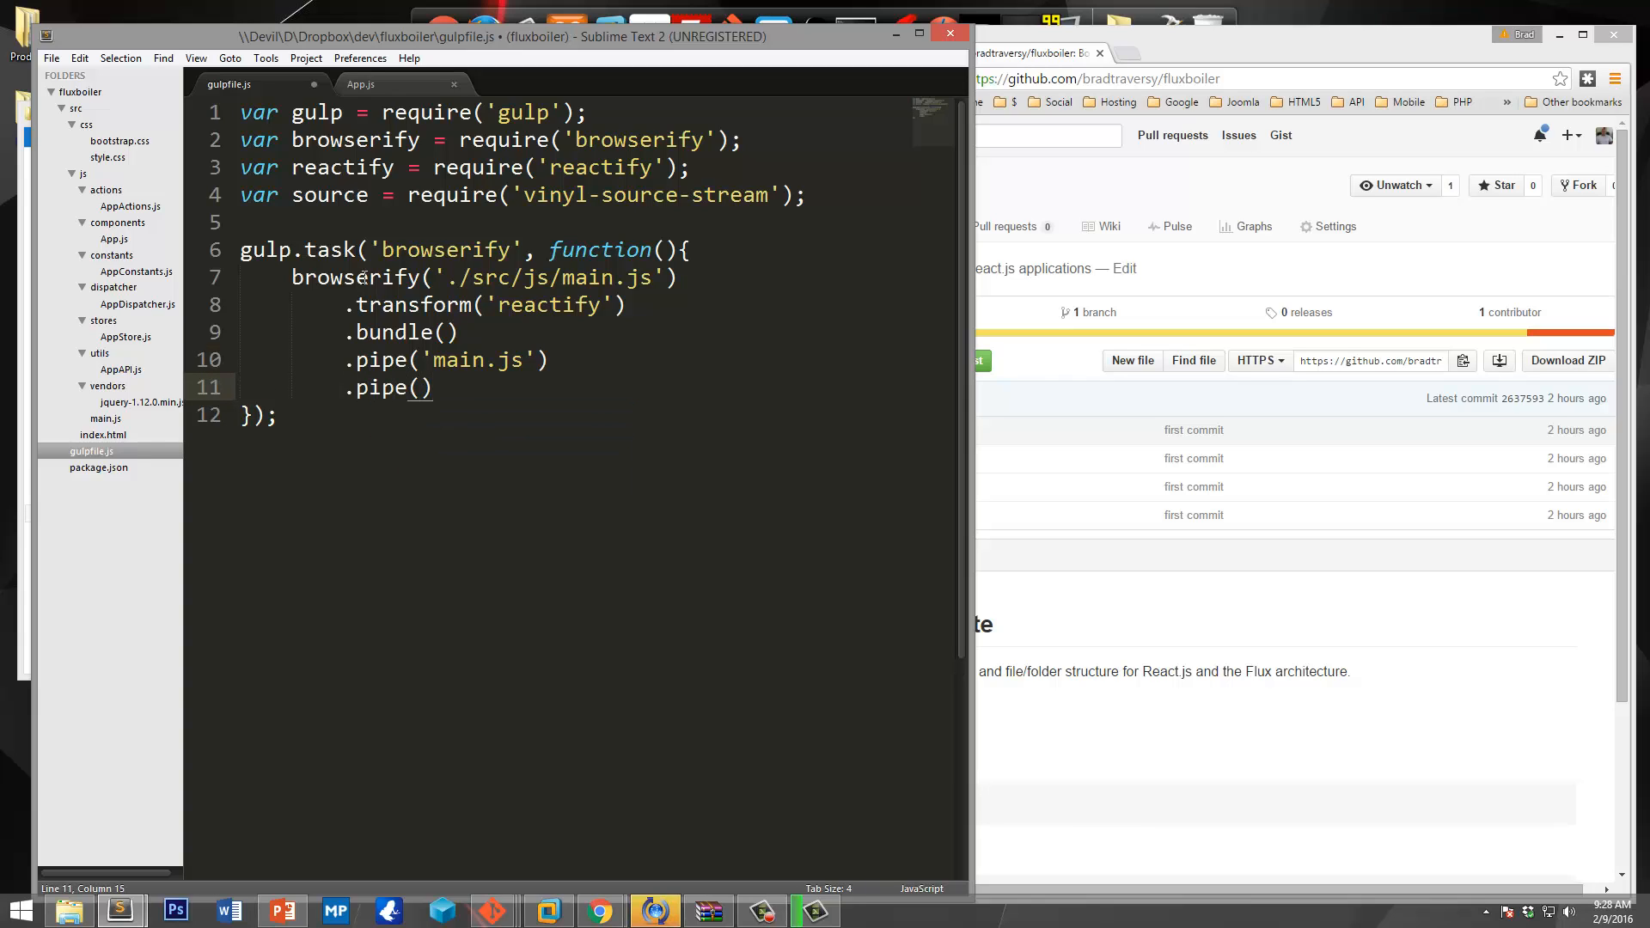
pyautogui.write('gulp')
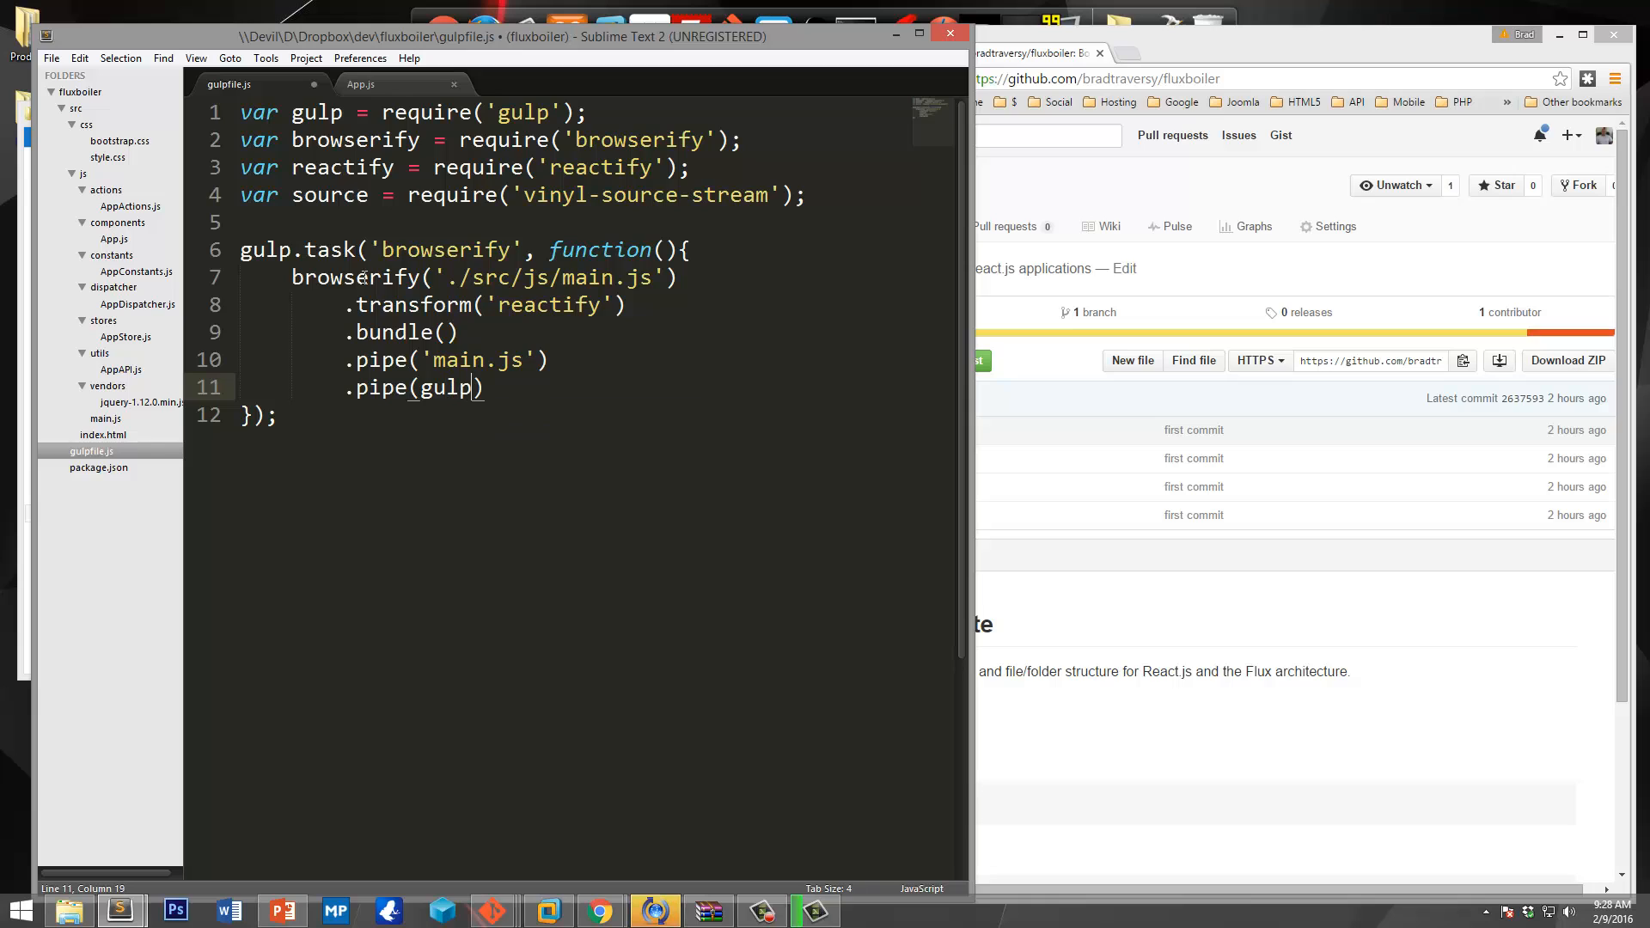
pyautogui.write(".dest(''")
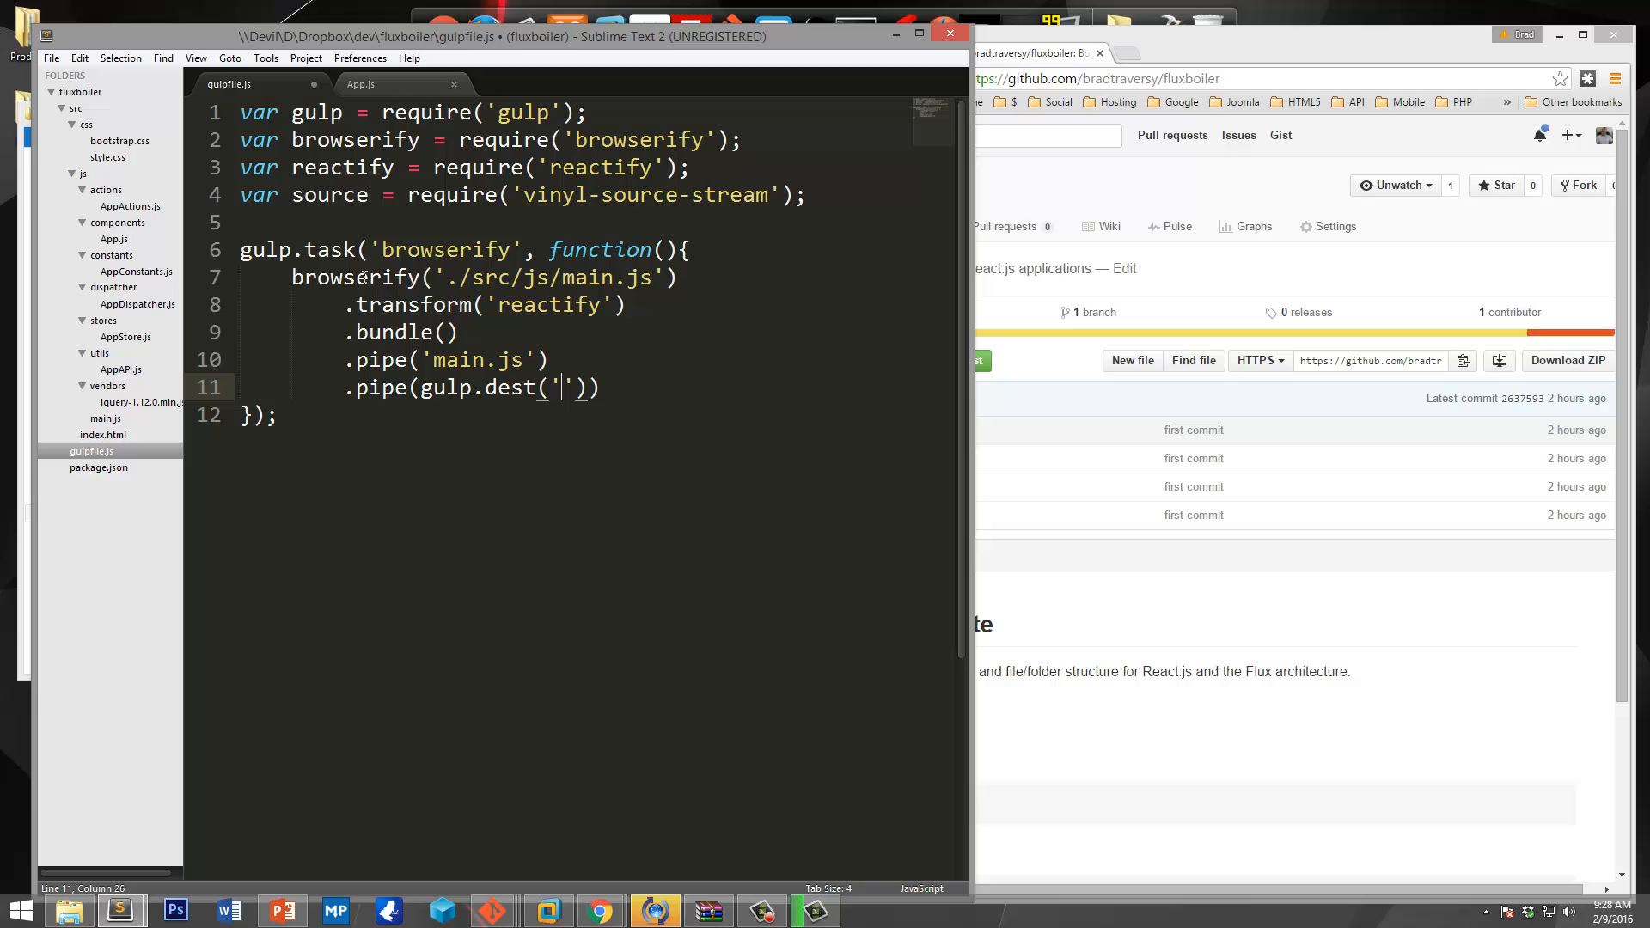
pyautogui.write('dist')
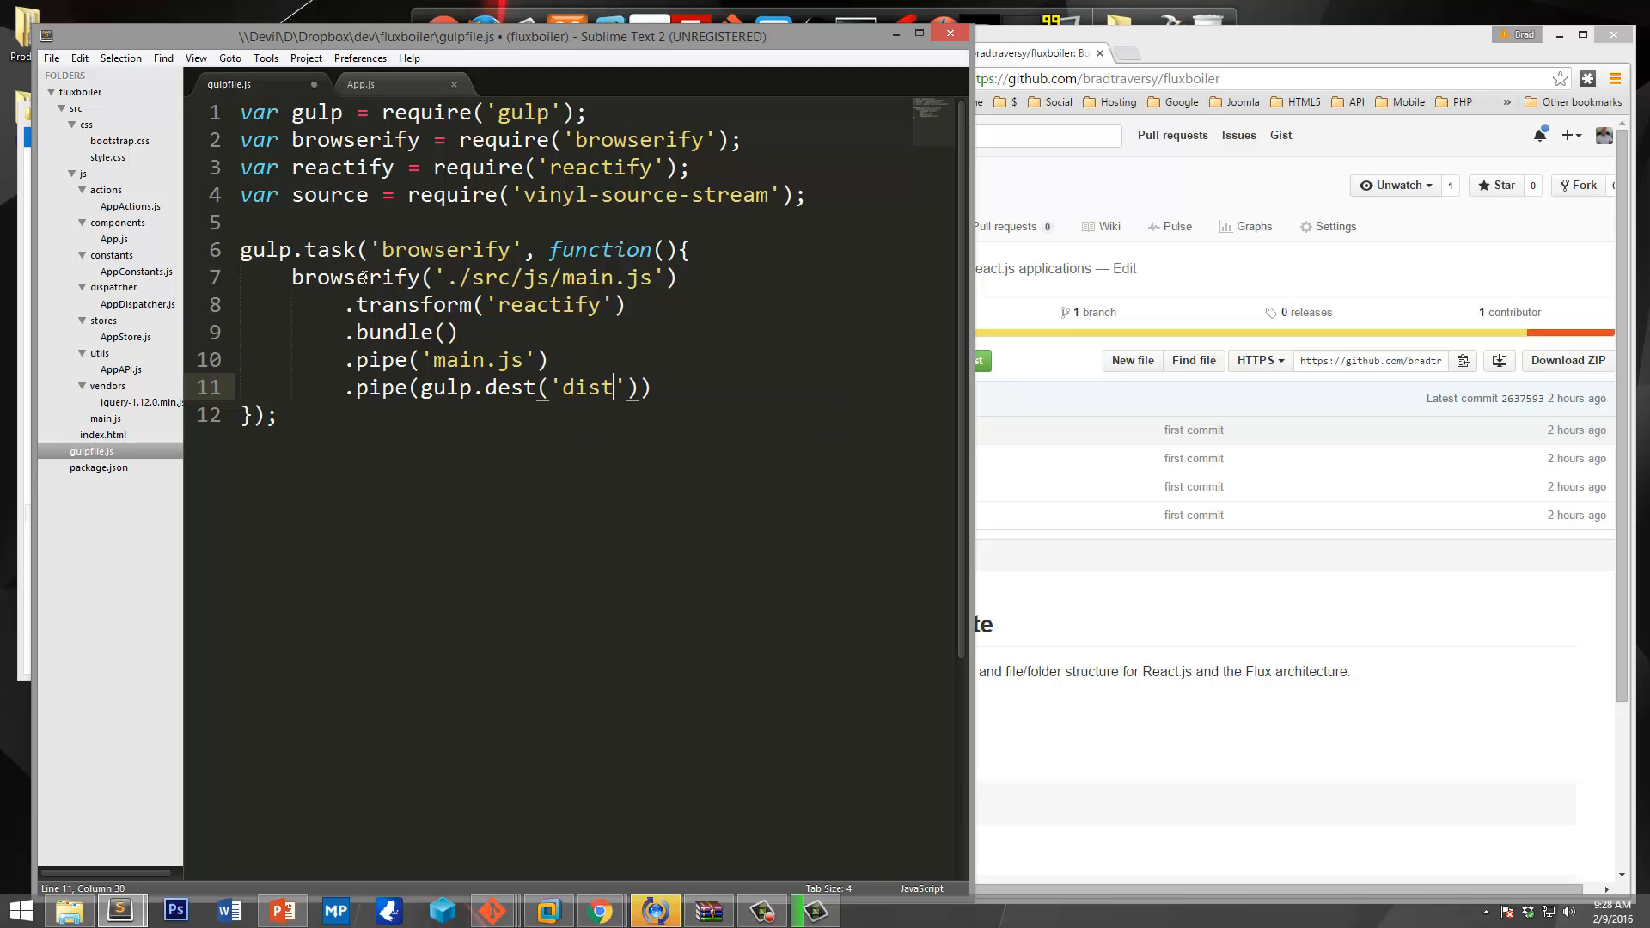
pyautogui.write('/js')
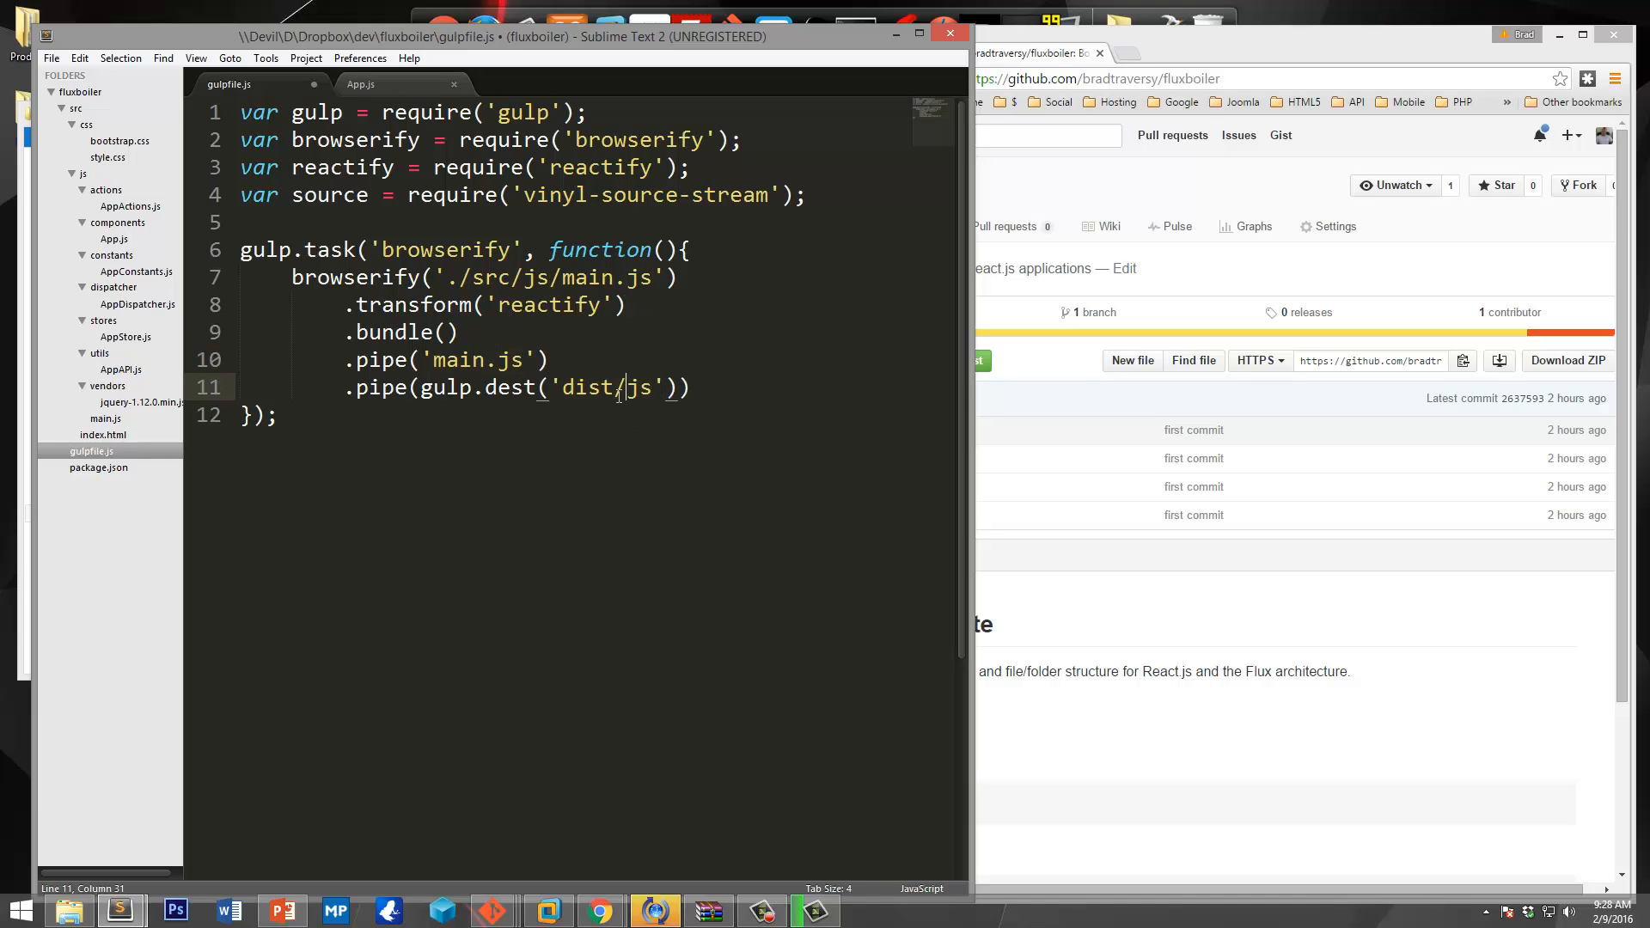
pyautogui.doubleClick(587, 388)
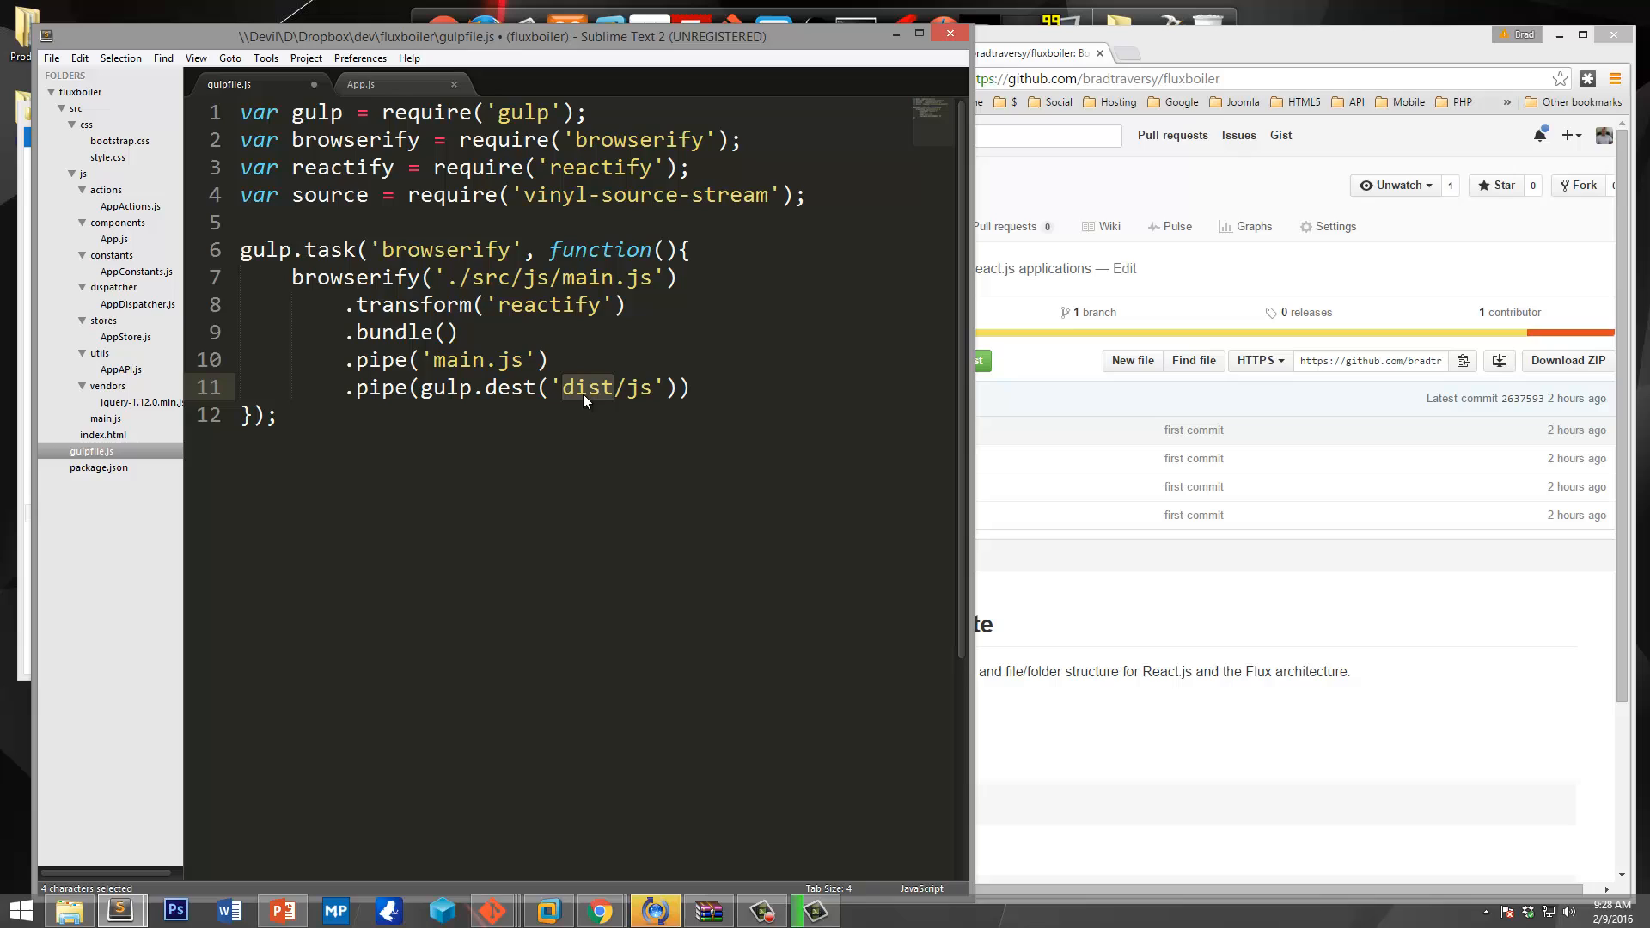
pyautogui.click(277, 414)
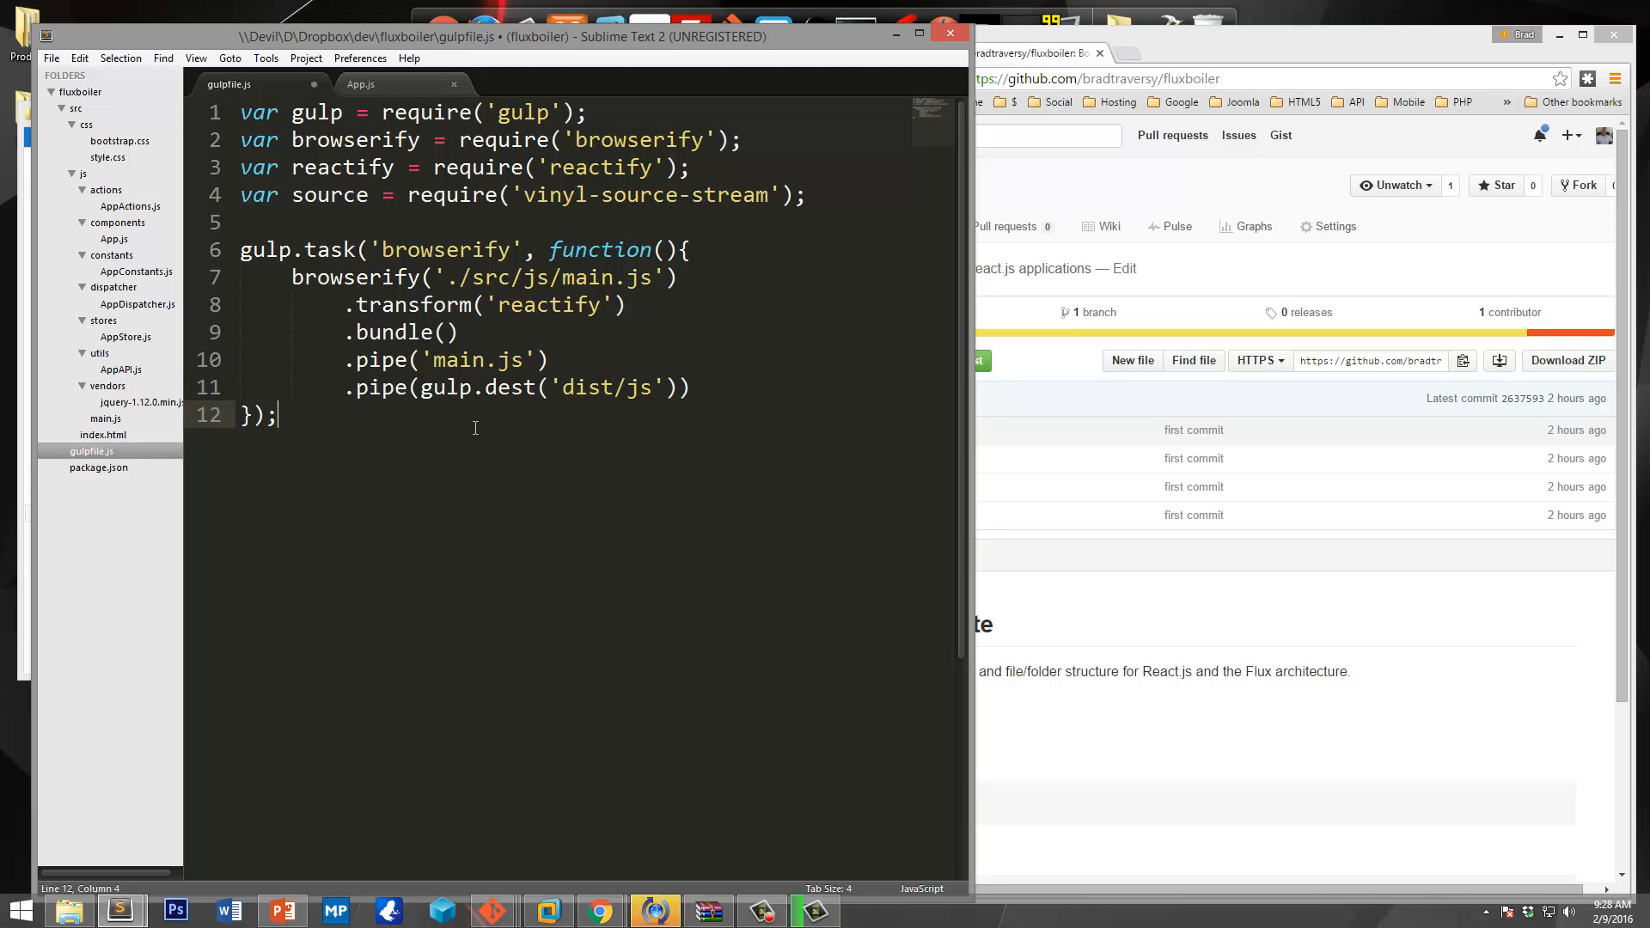
pyautogui.moveTo(587, 421)
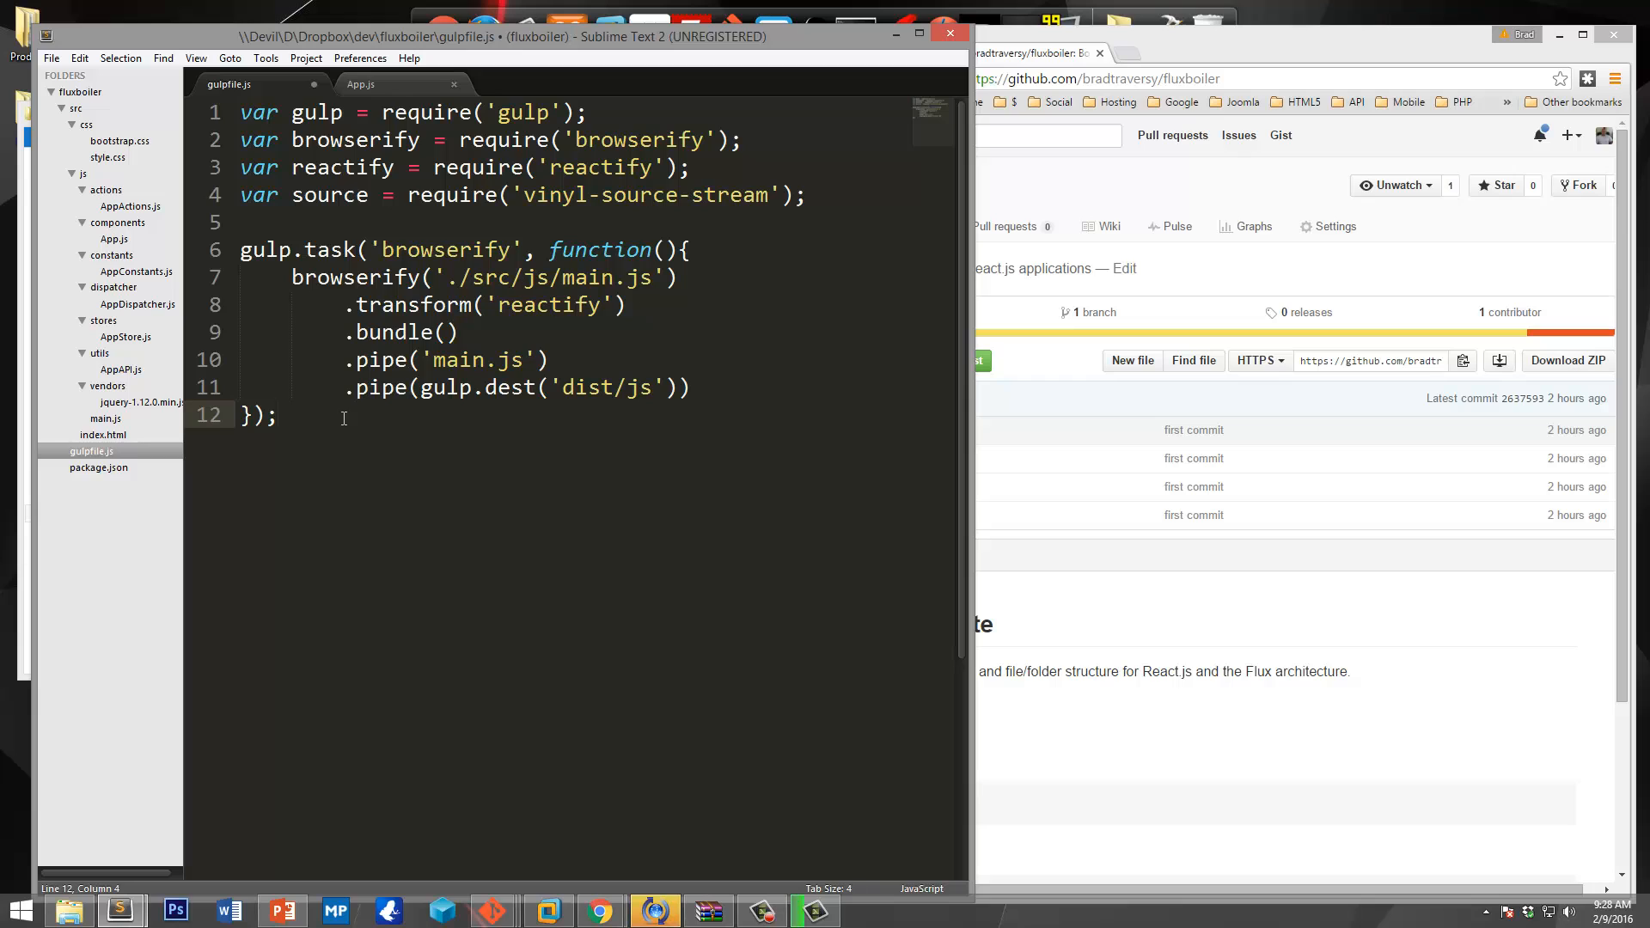
# Declare a gulp 'copy' task that reads gulp.src('src/index,html').
pyautogui.write('gu')
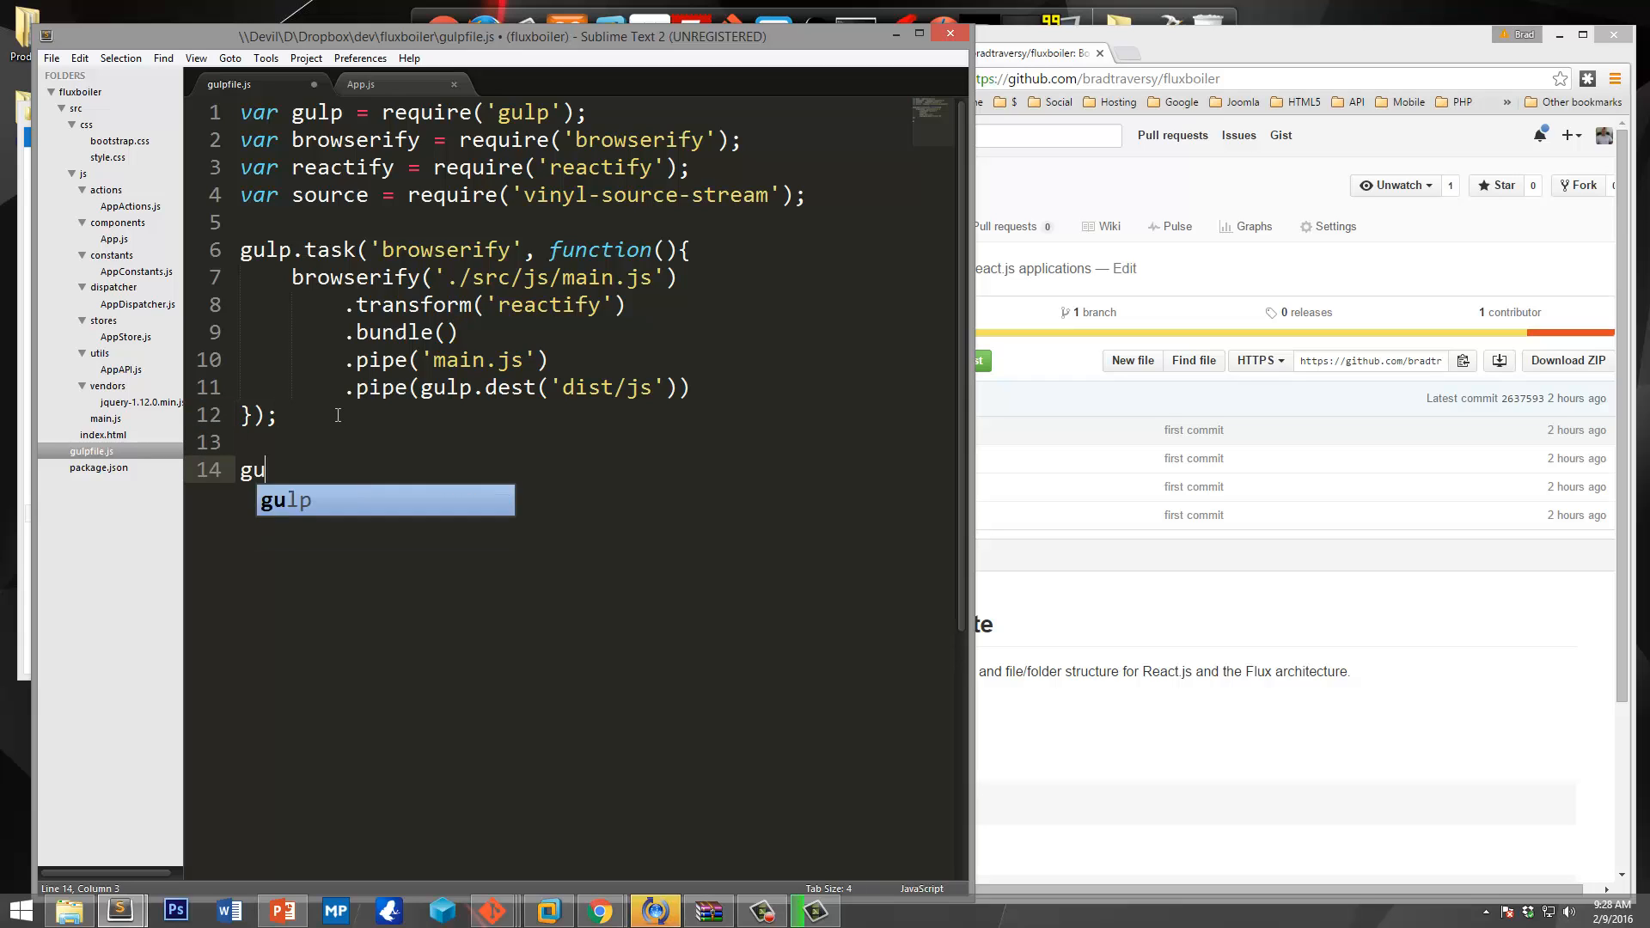
pyautogui.write('lp.task()')
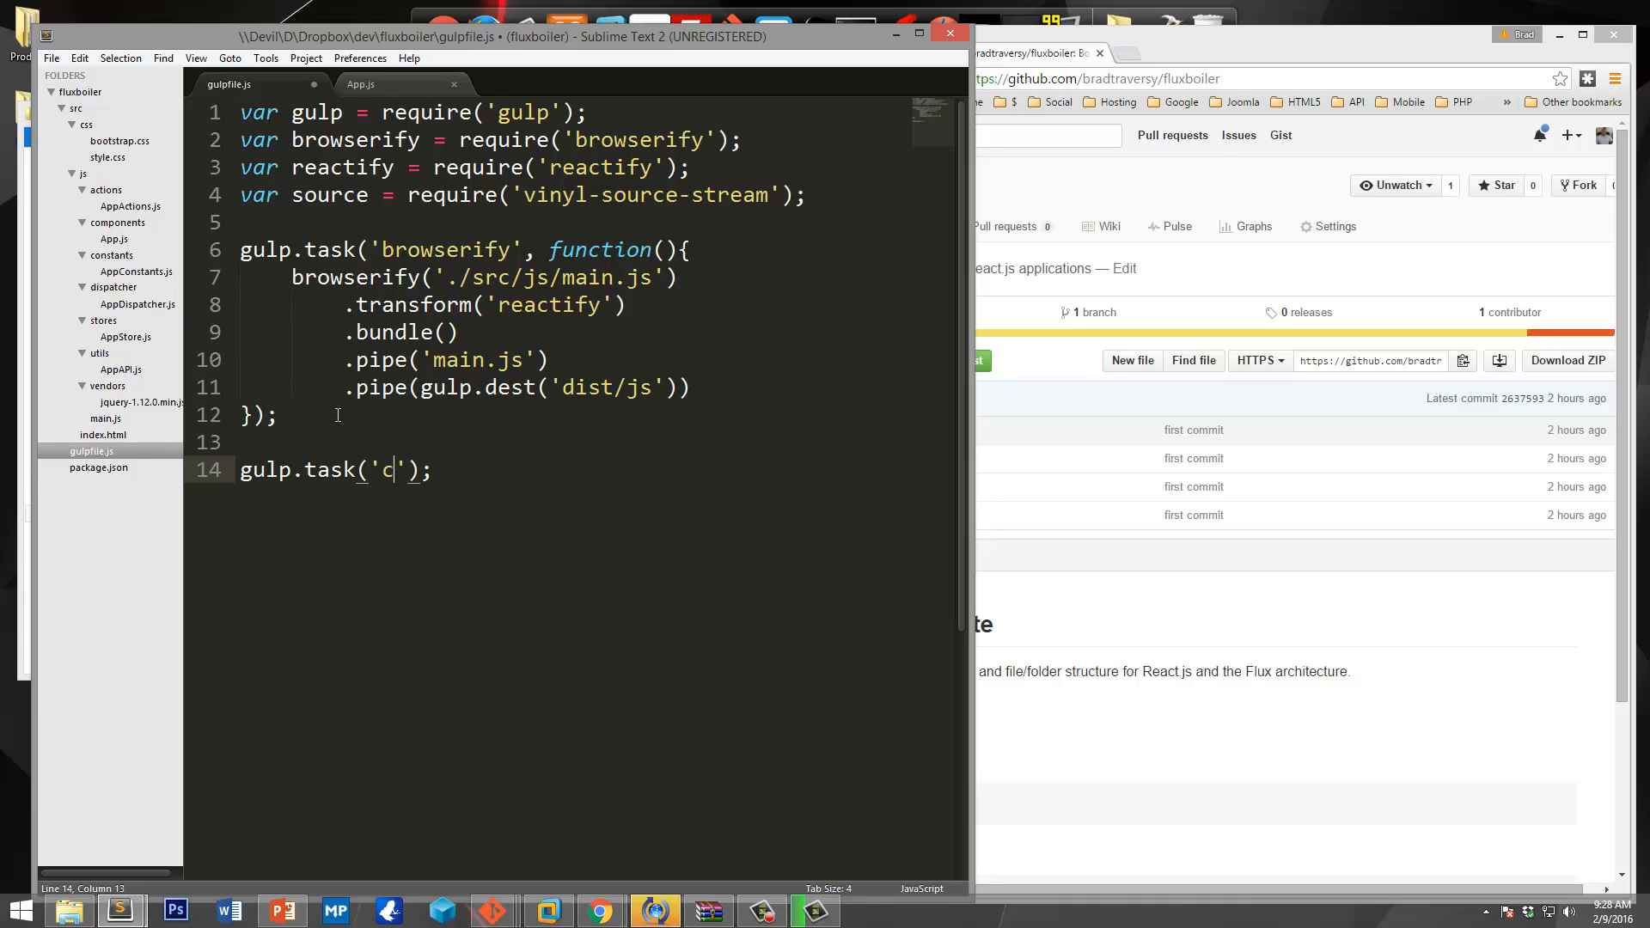
pyautogui.write("opy',")
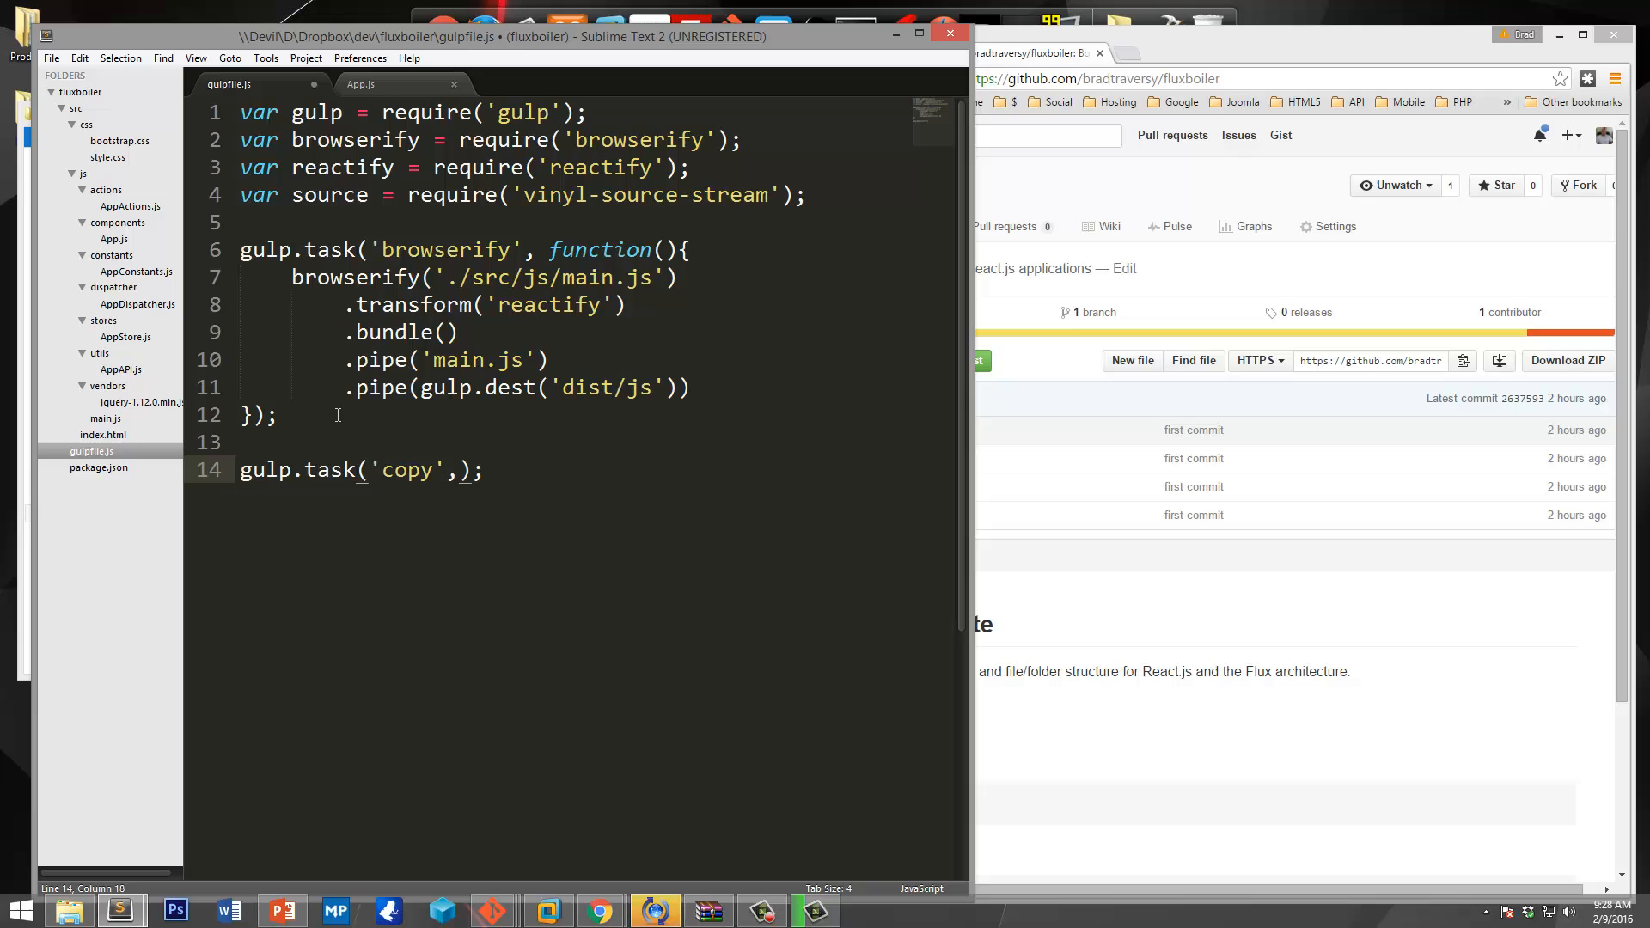
pyautogui.write('function(')
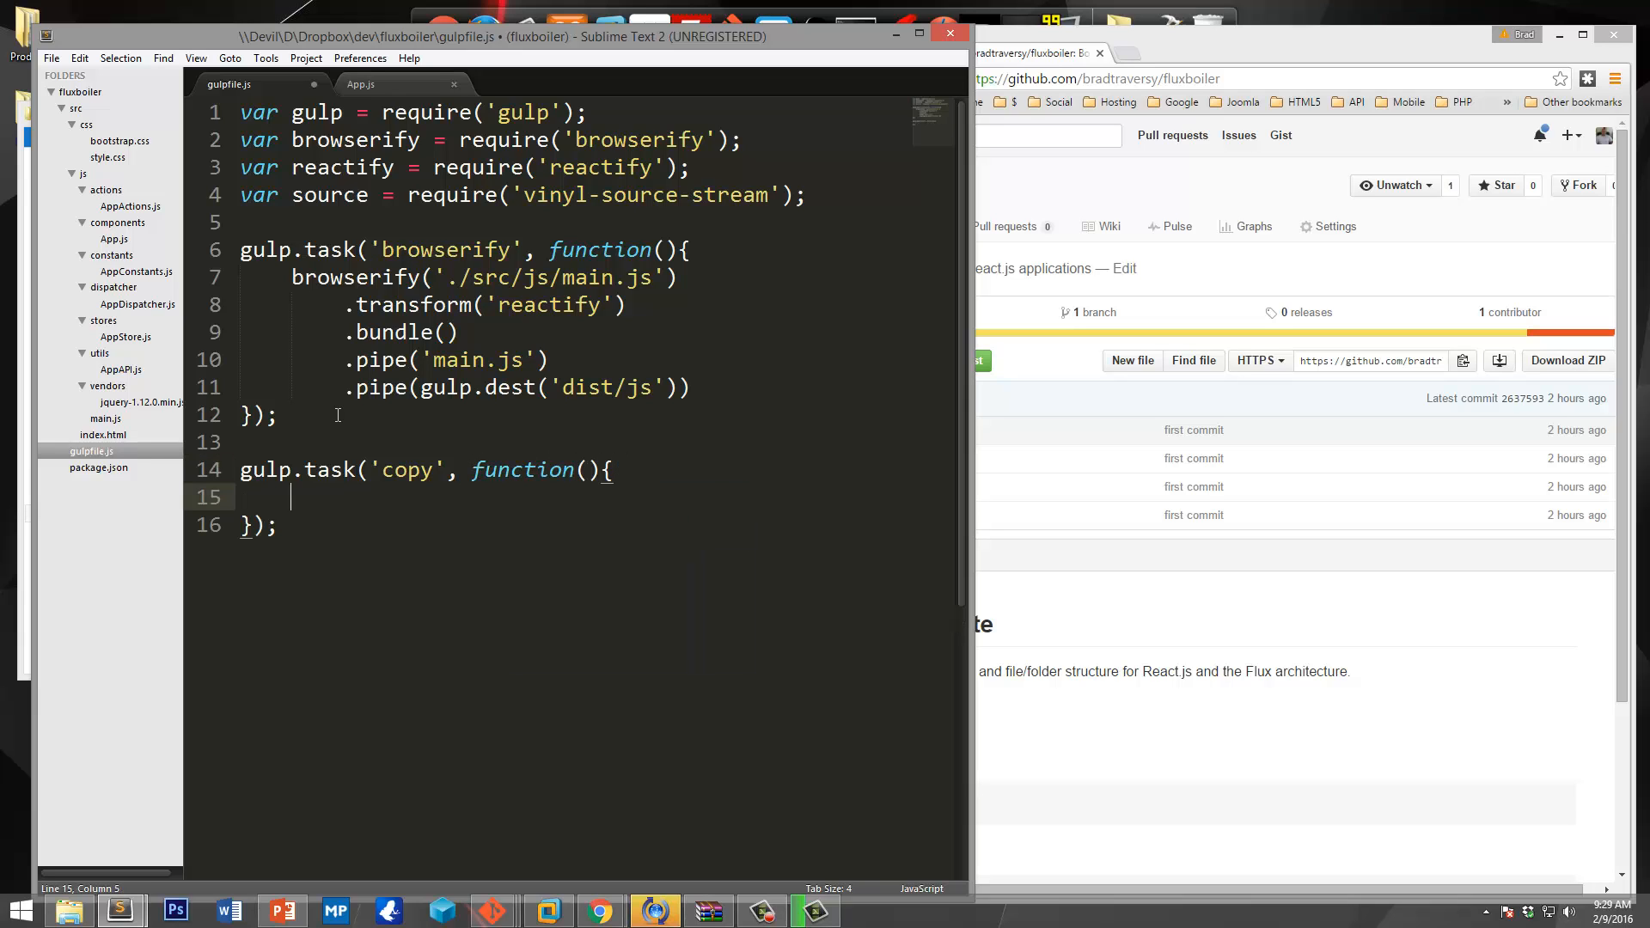
pyautogui.write('gulp')
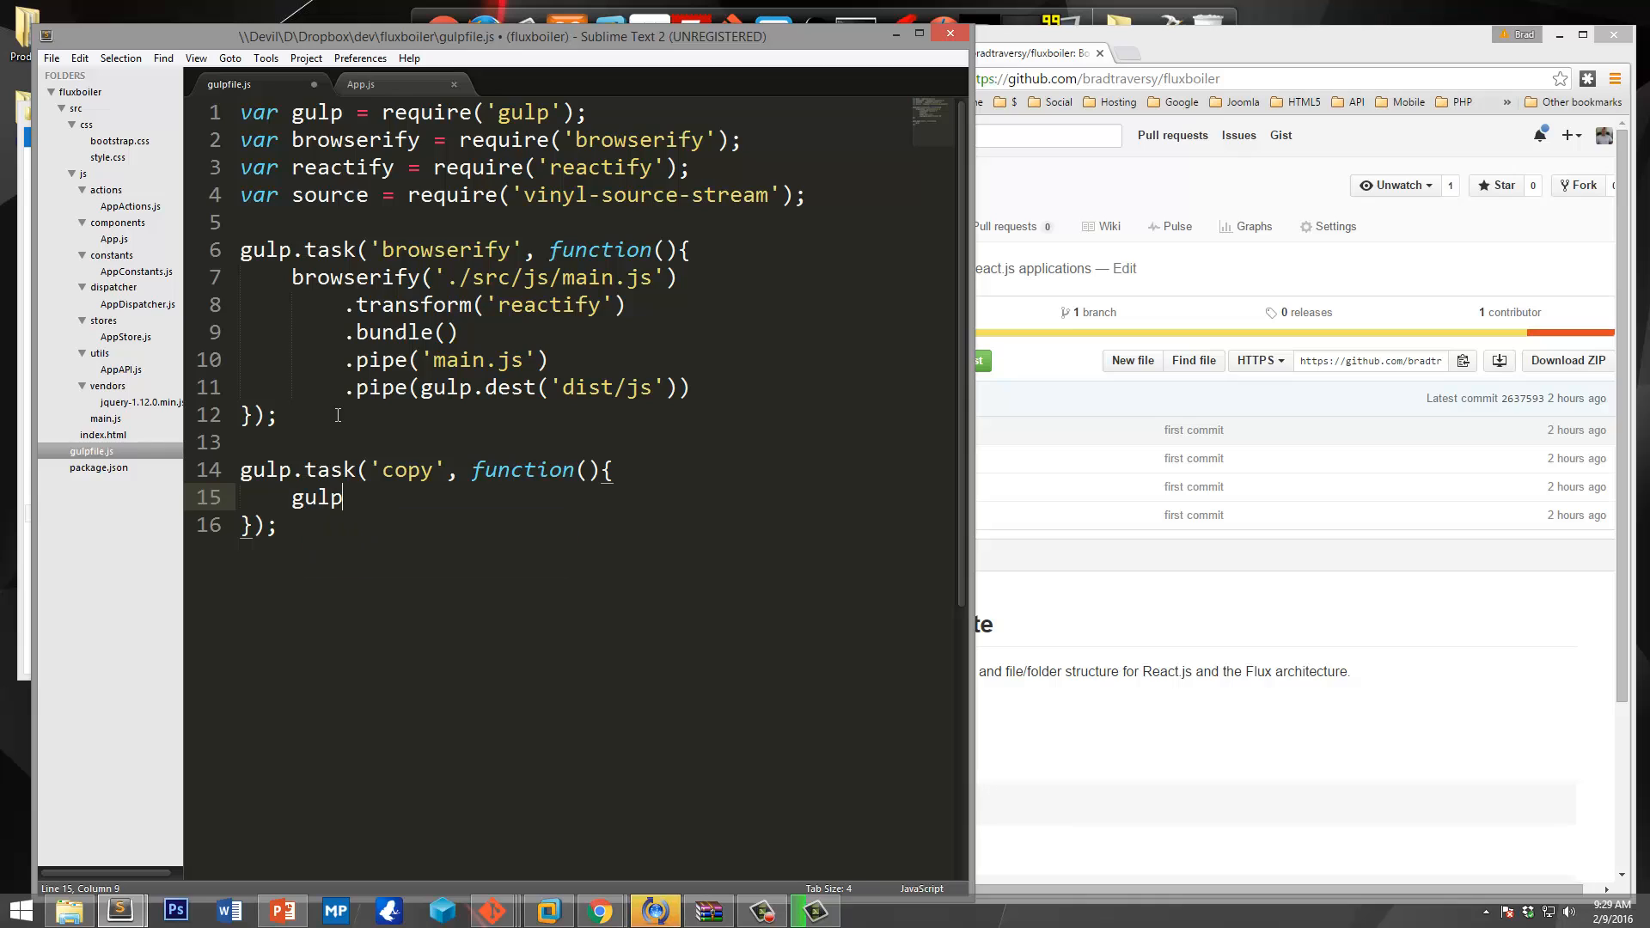
pyautogui.write('.src')
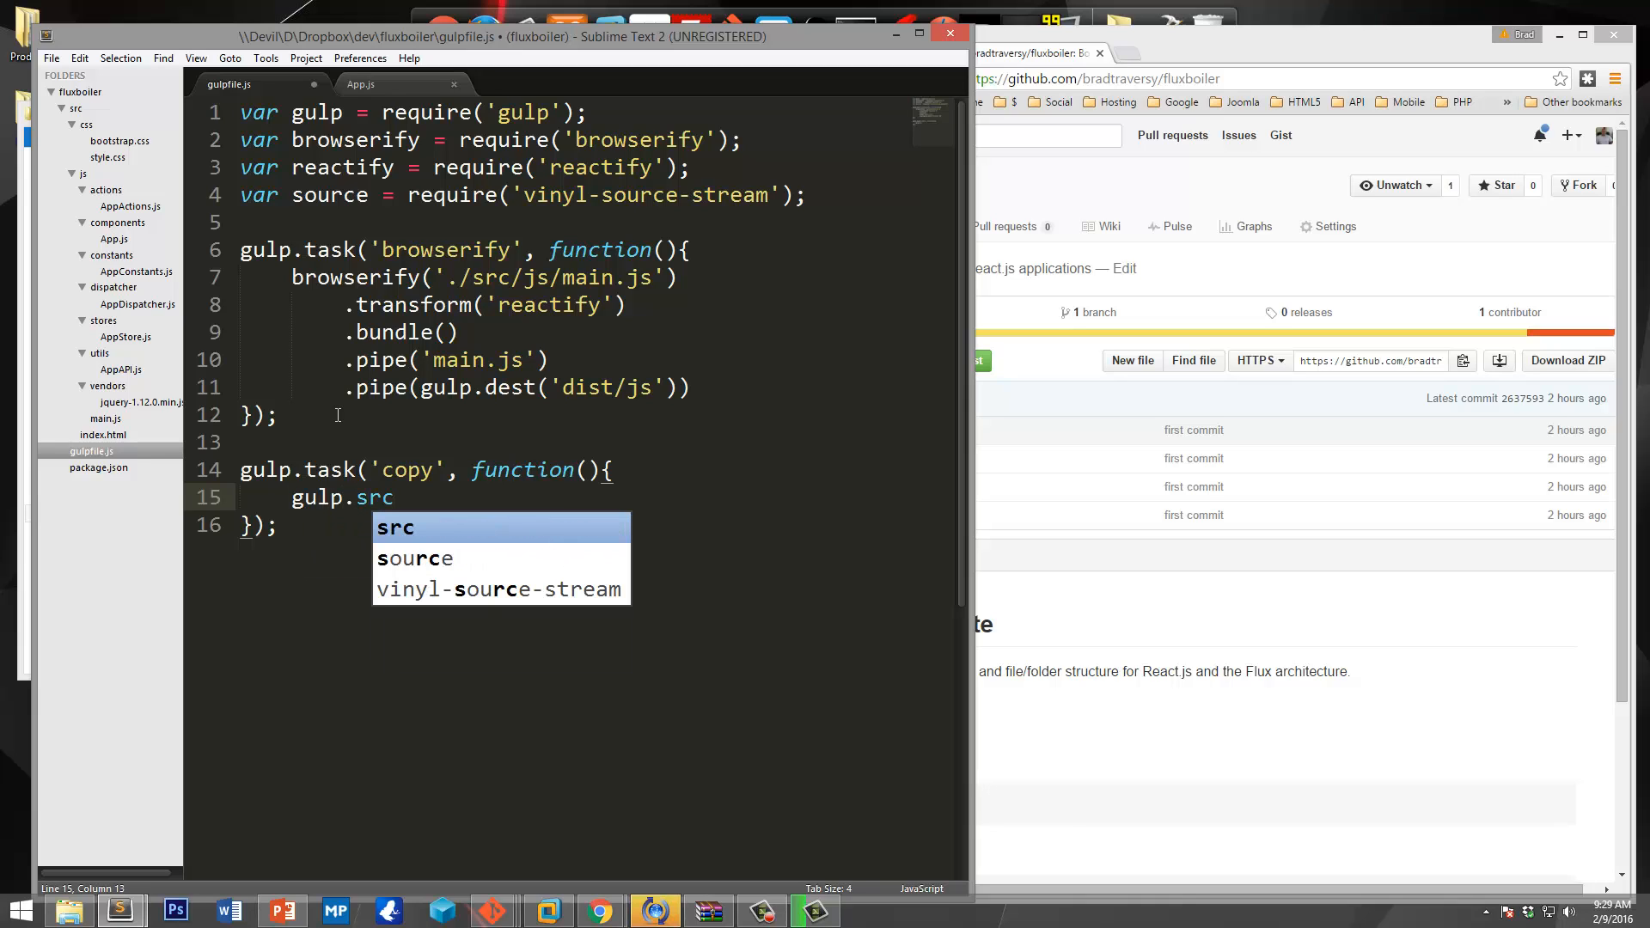
pyautogui.write('()')
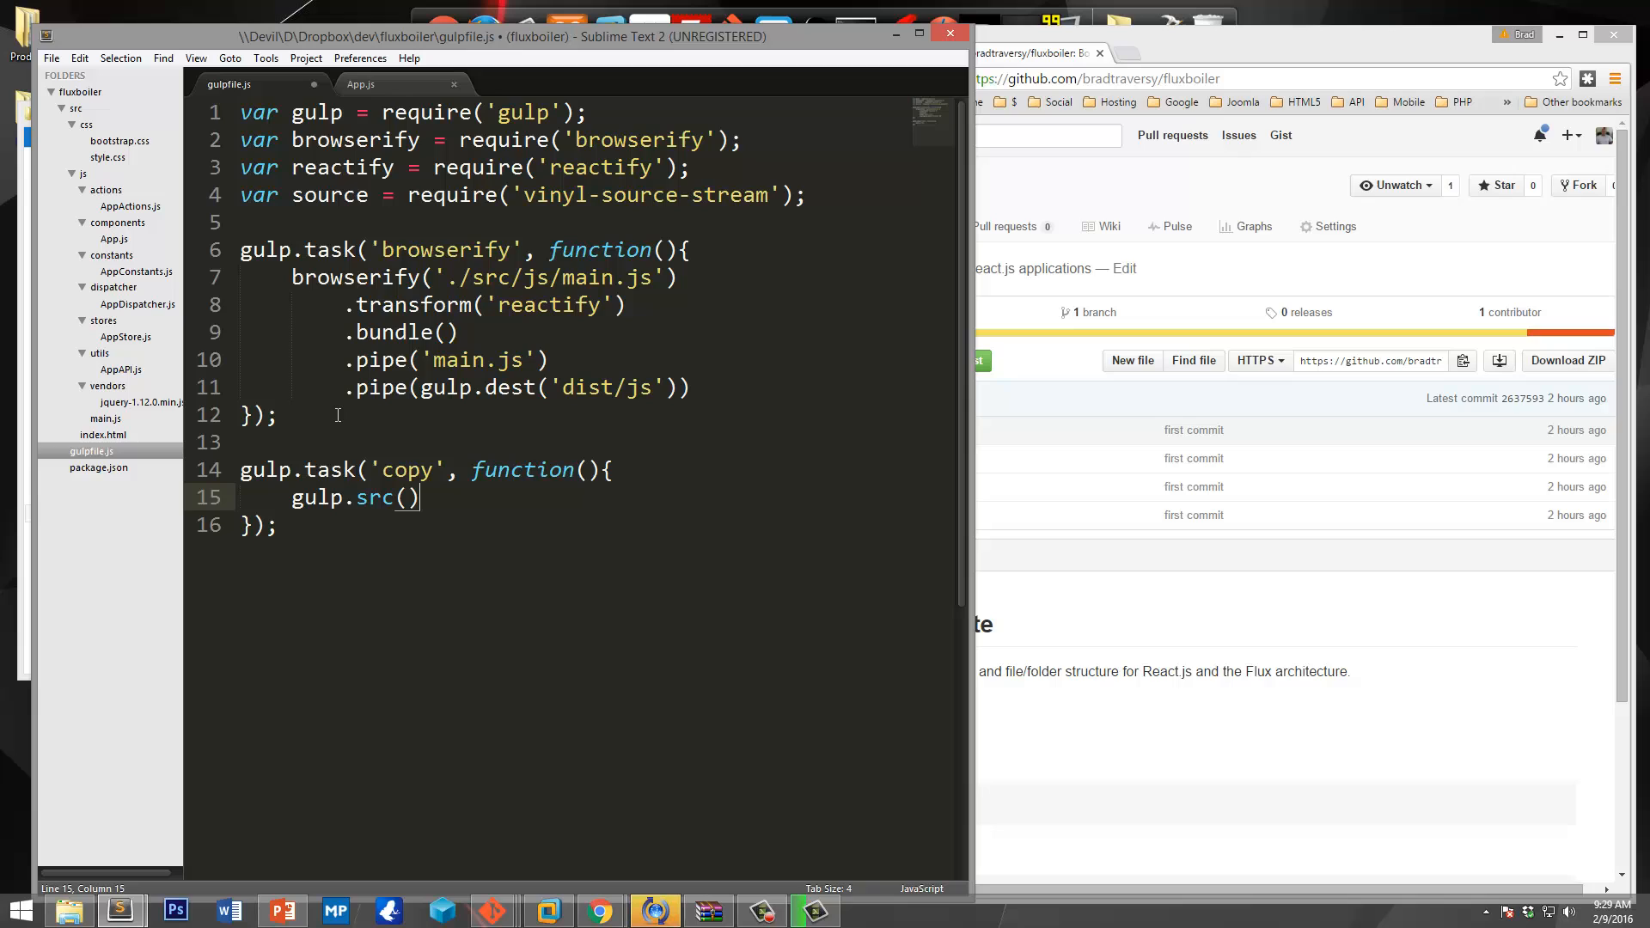
pyautogui.write(';')
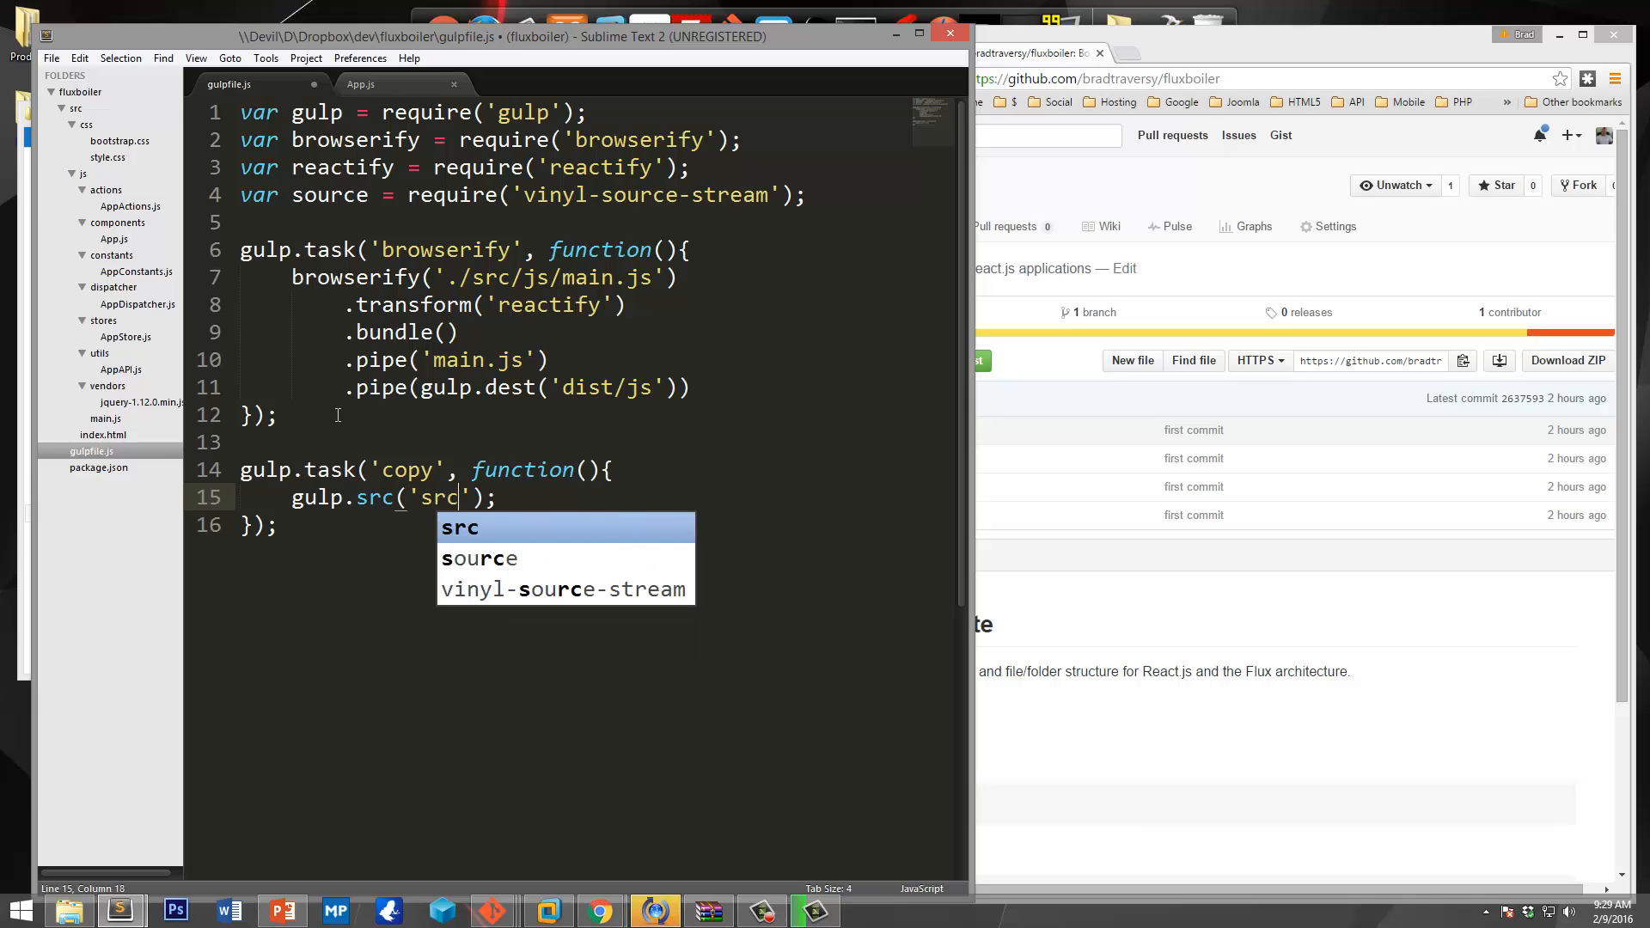
pyautogui.write('/index')
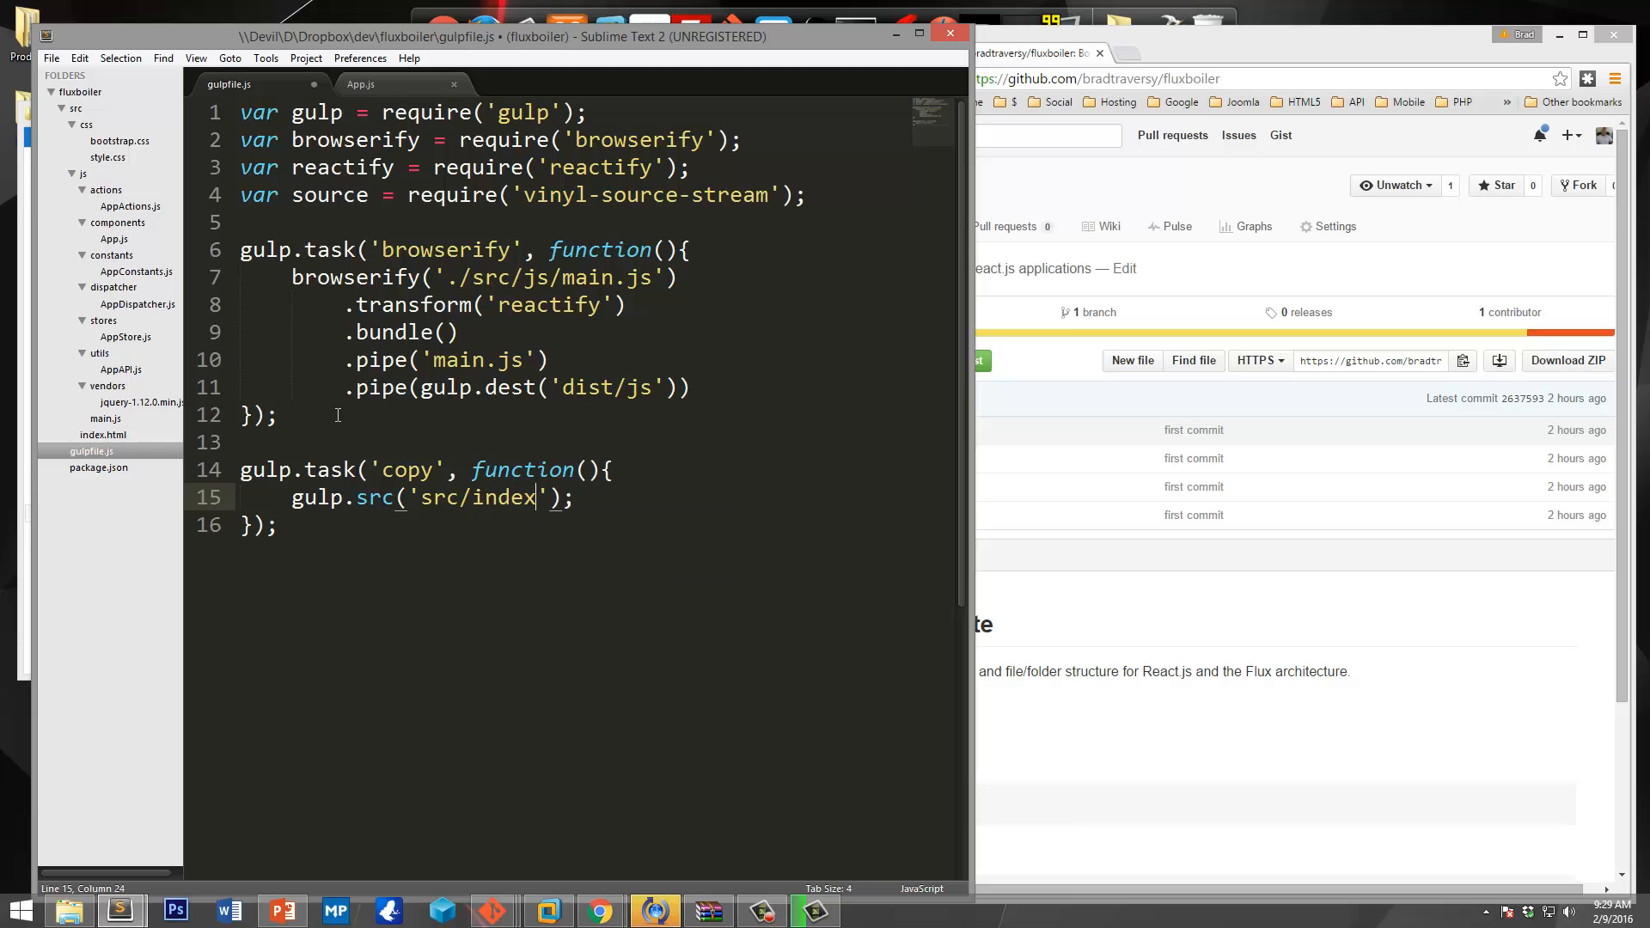
pyautogui.write(',html')
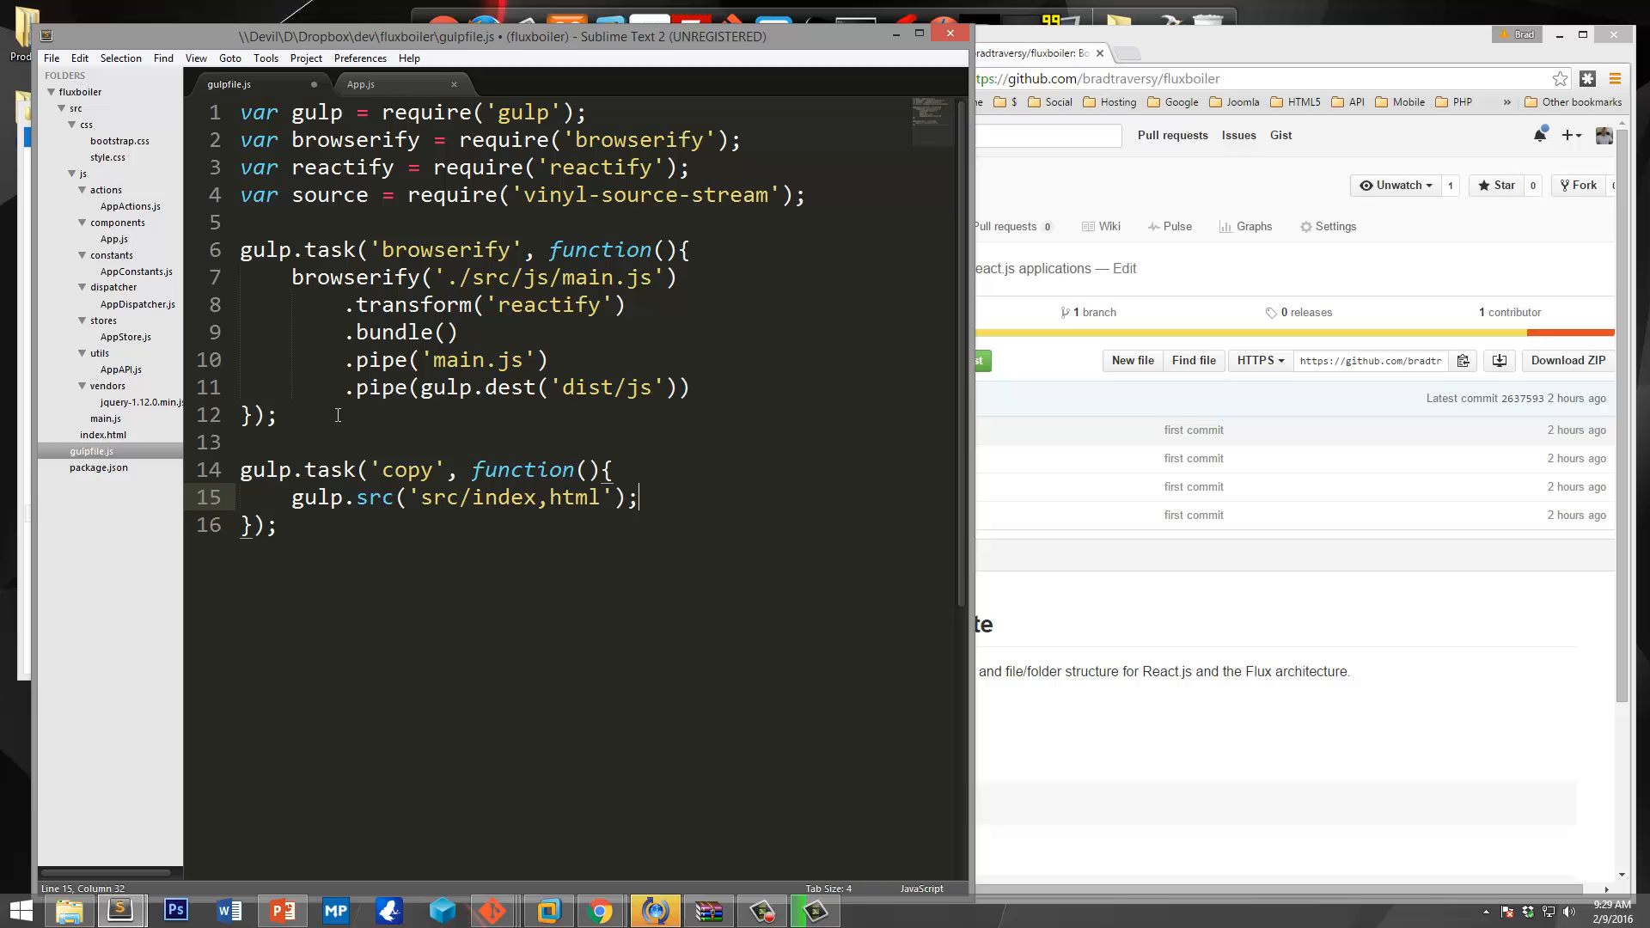
# Pipe the index page to gulp.dest('dist') and start a new line.
pyautogui.write('.pip')
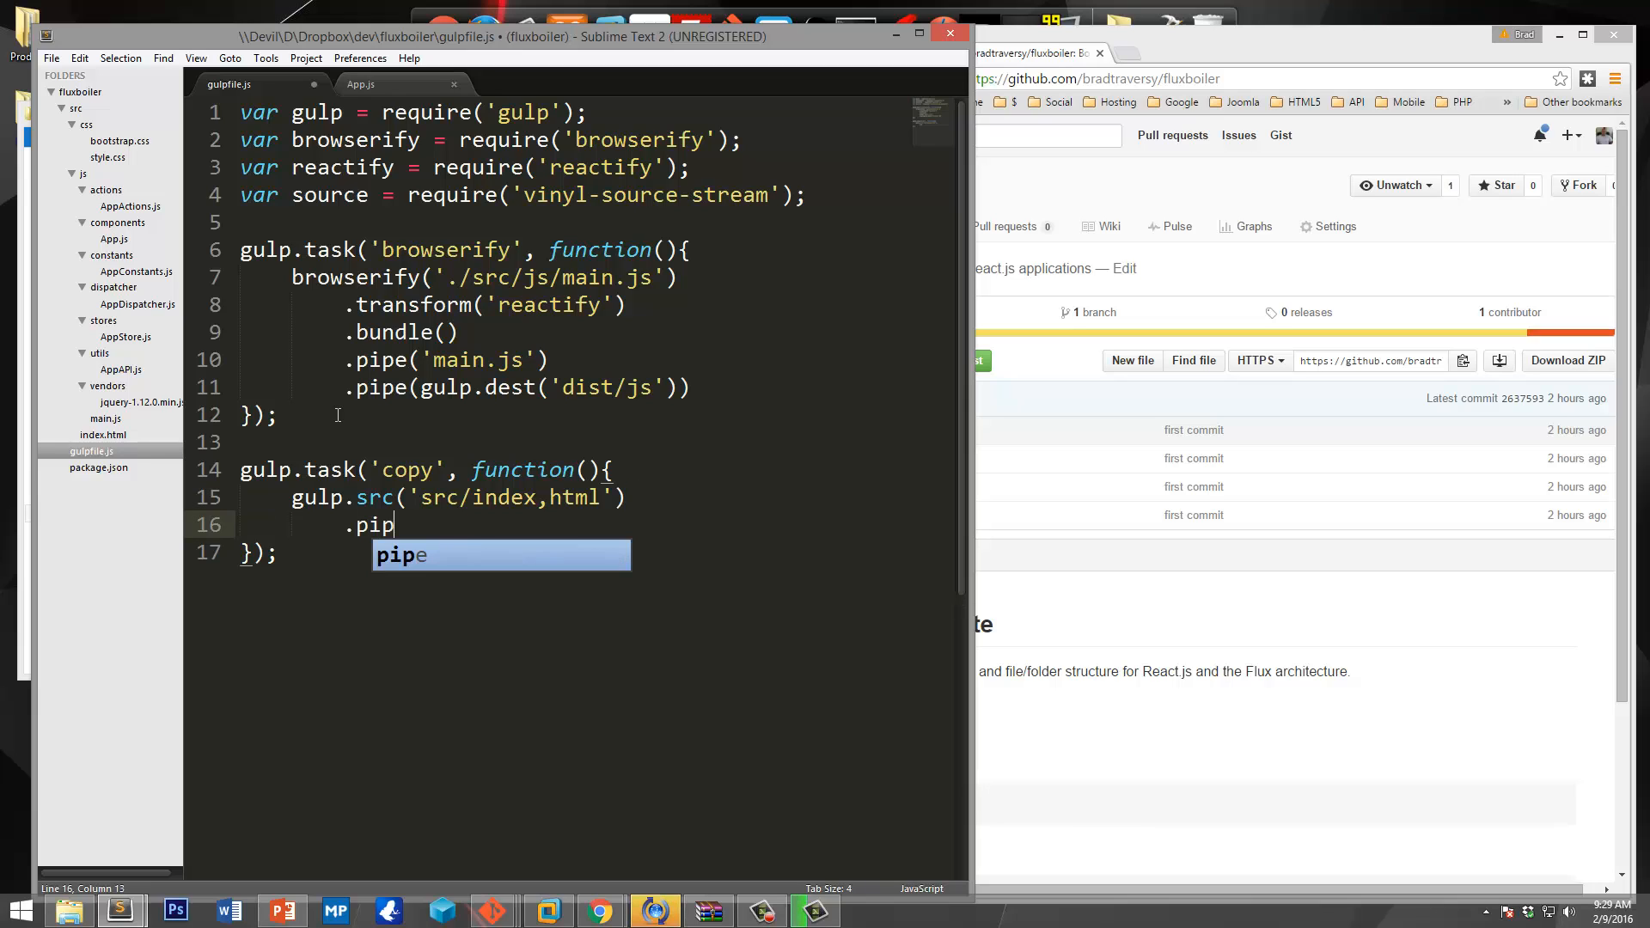
pyautogui.press('Tab')
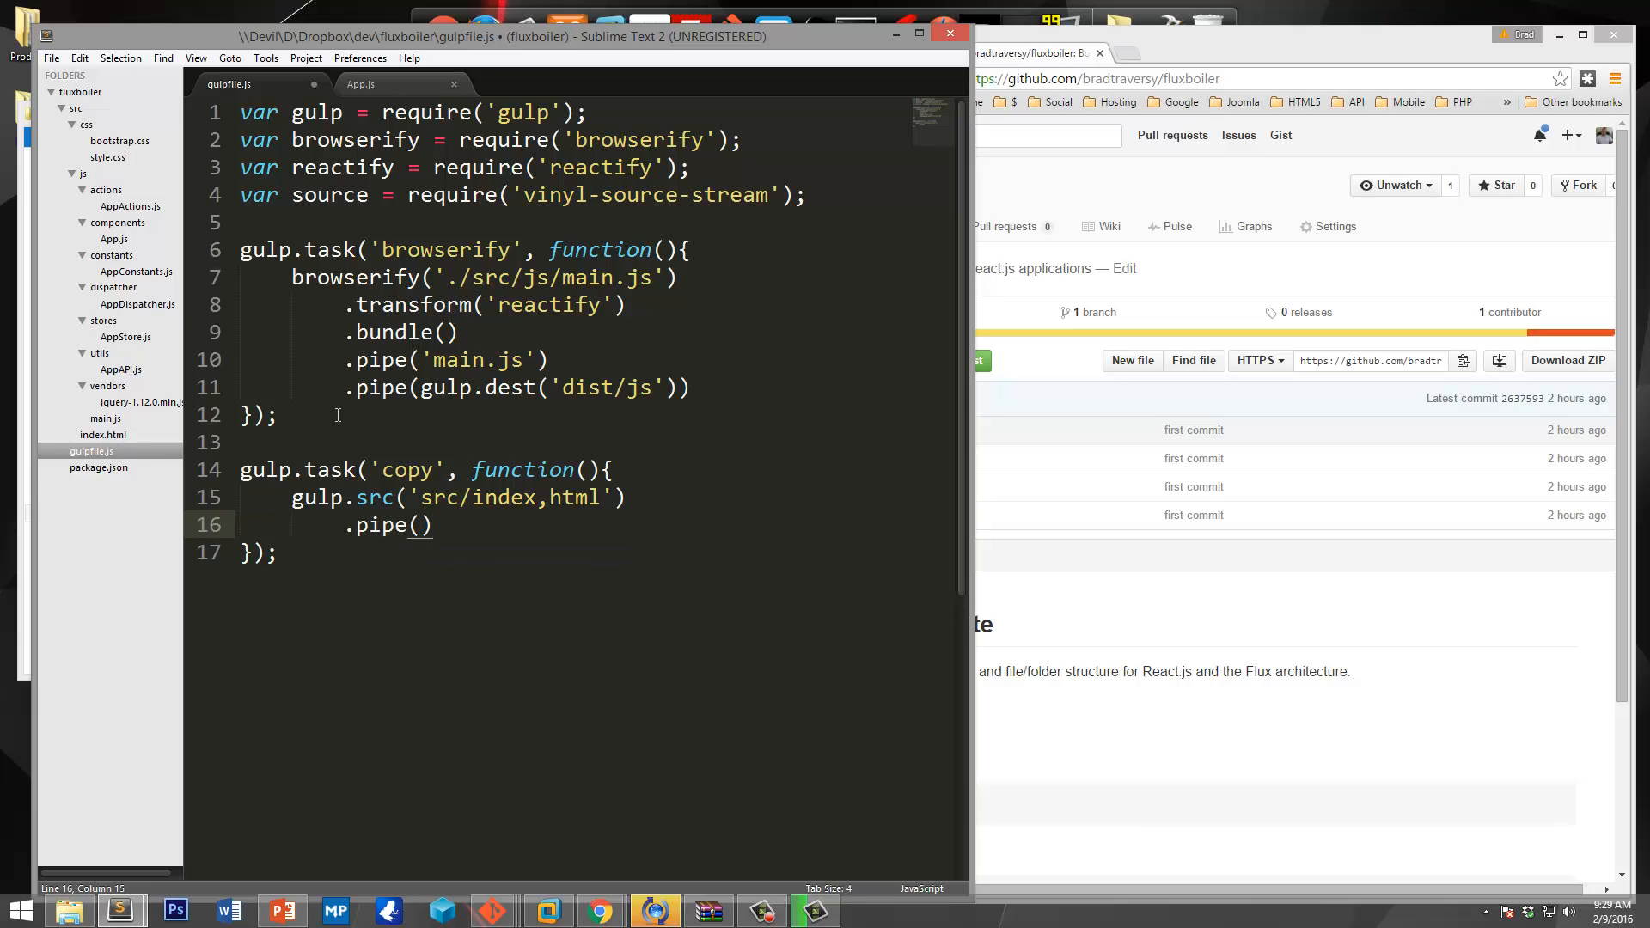
pyautogui.write('gulp.de')
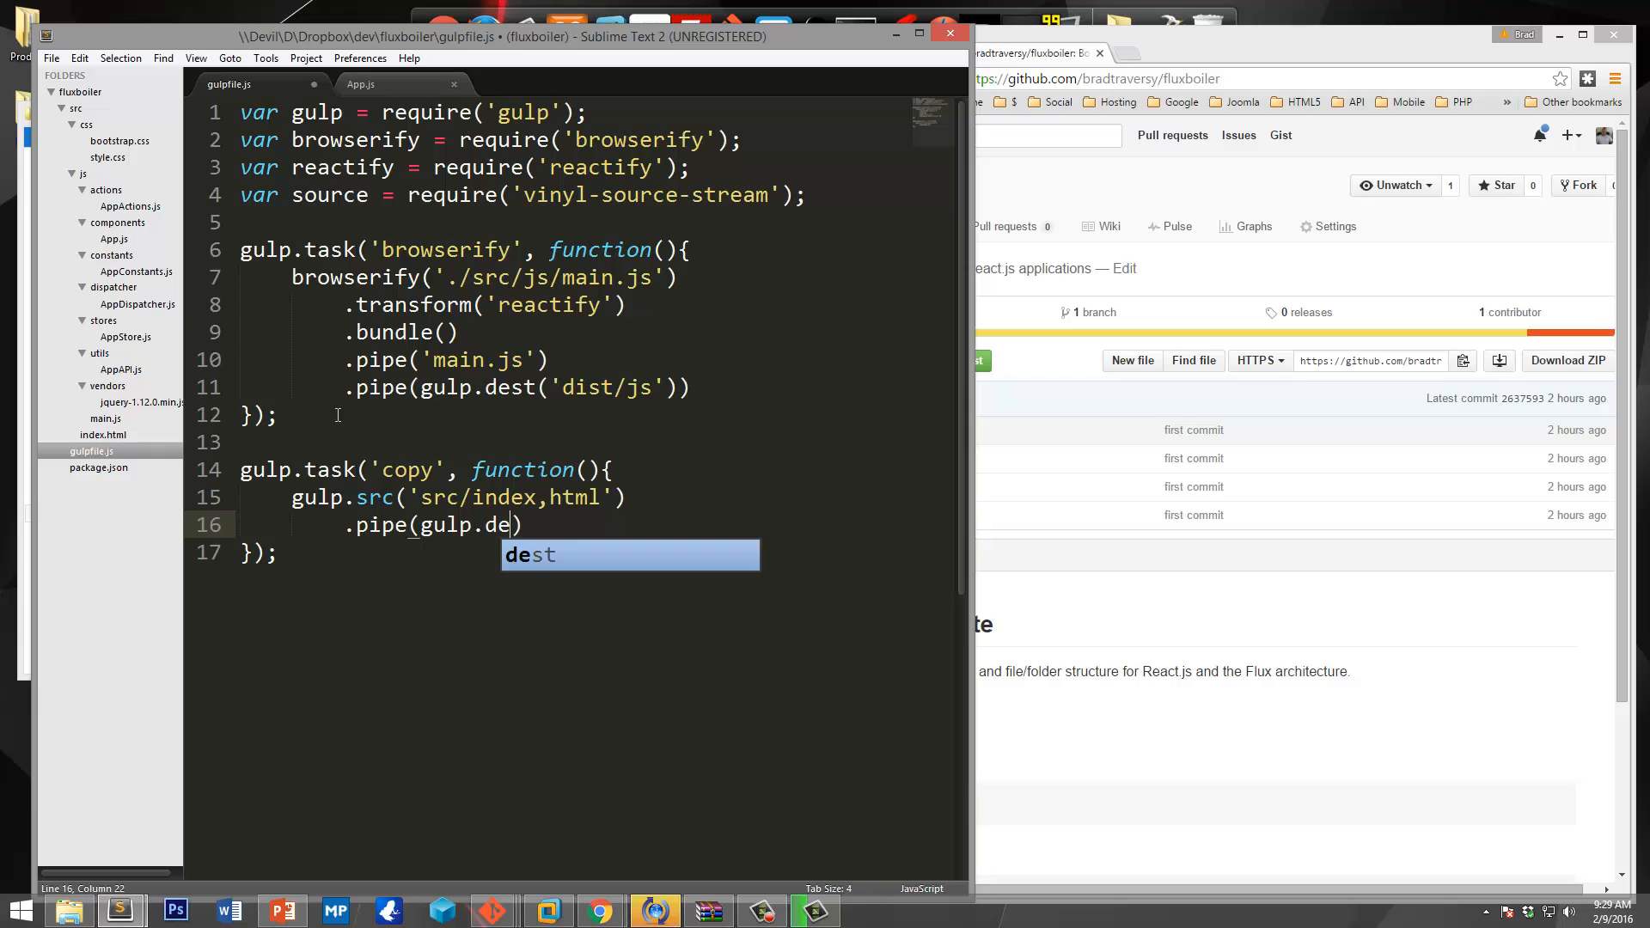
pyautogui.press('Tab')
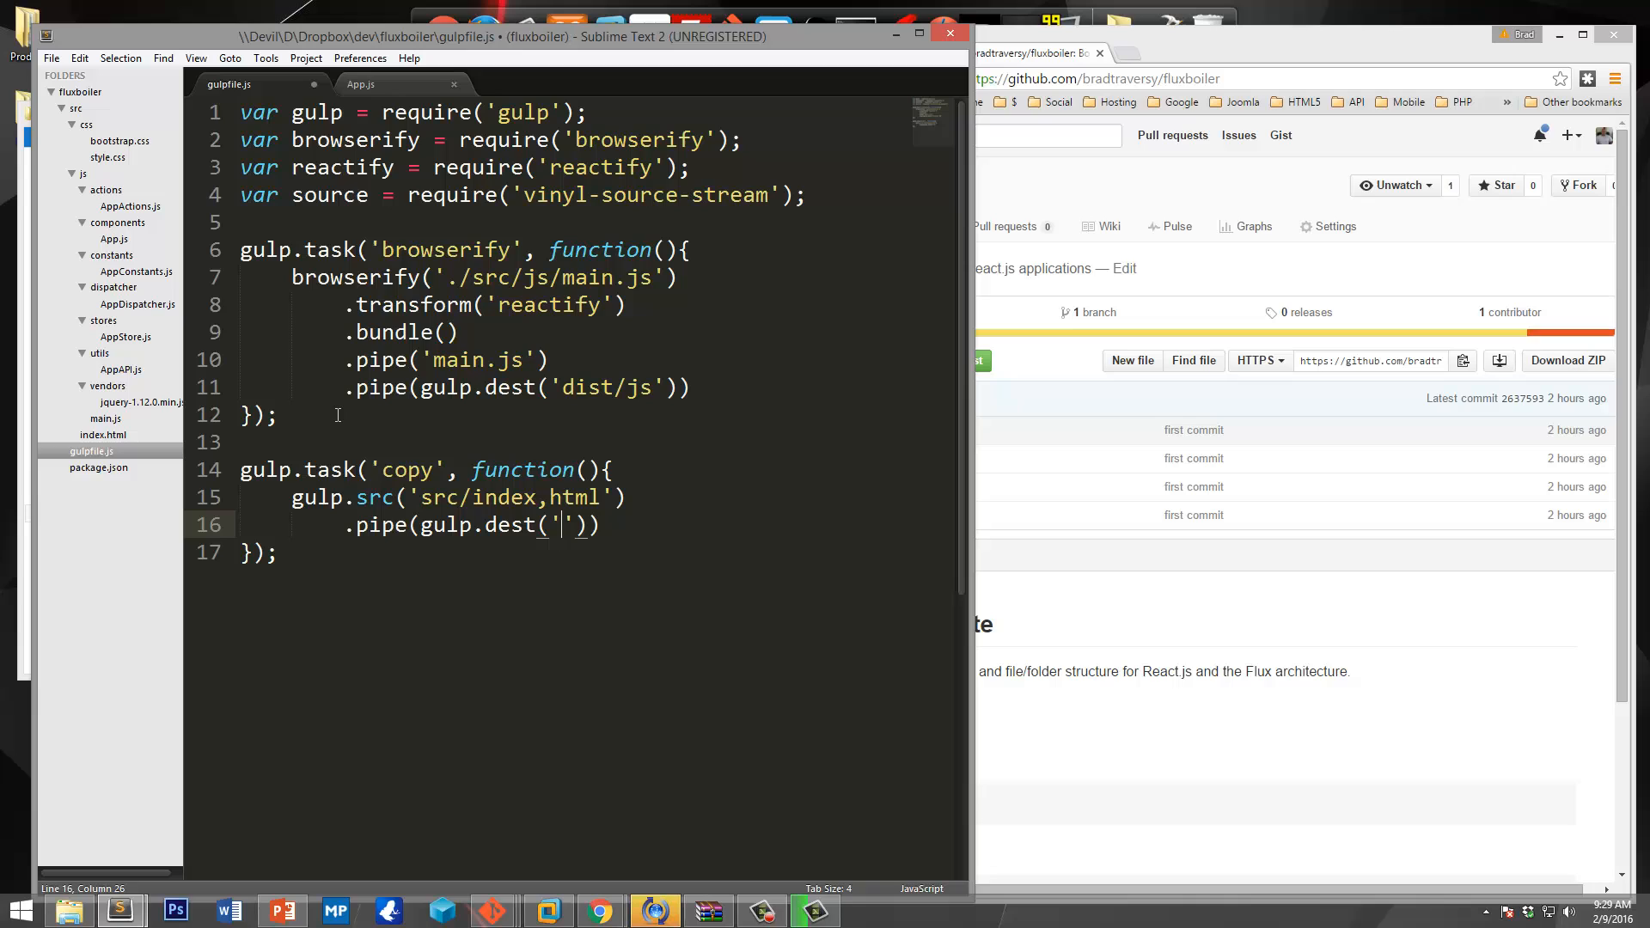
pyautogui.write('dist')
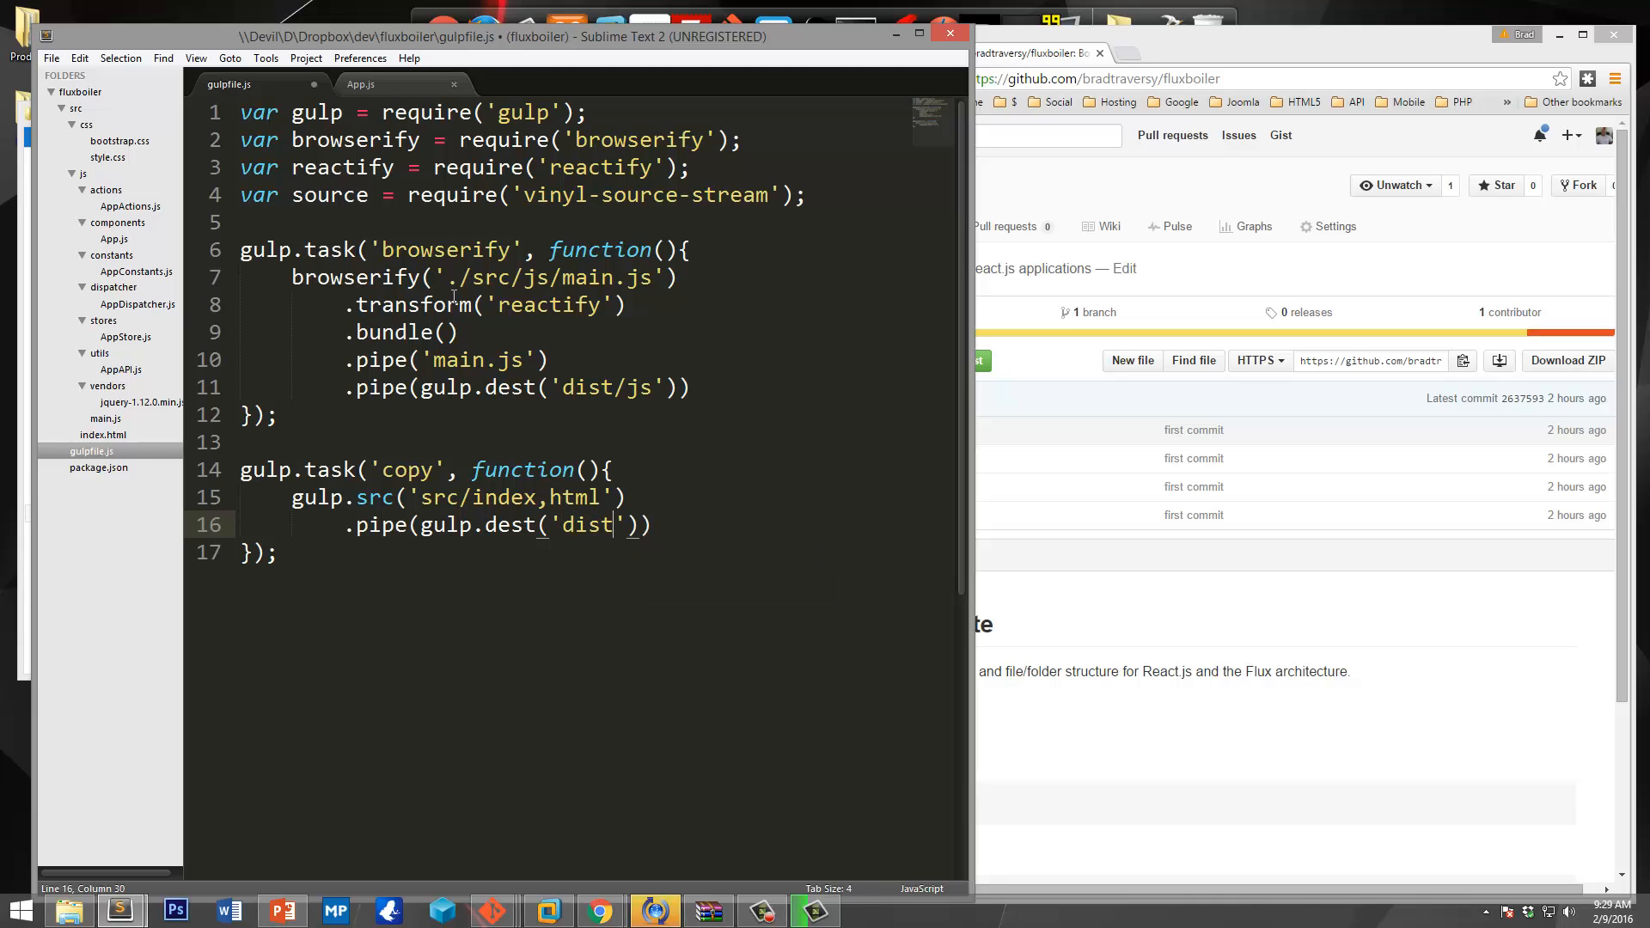
pyautogui.write(';')
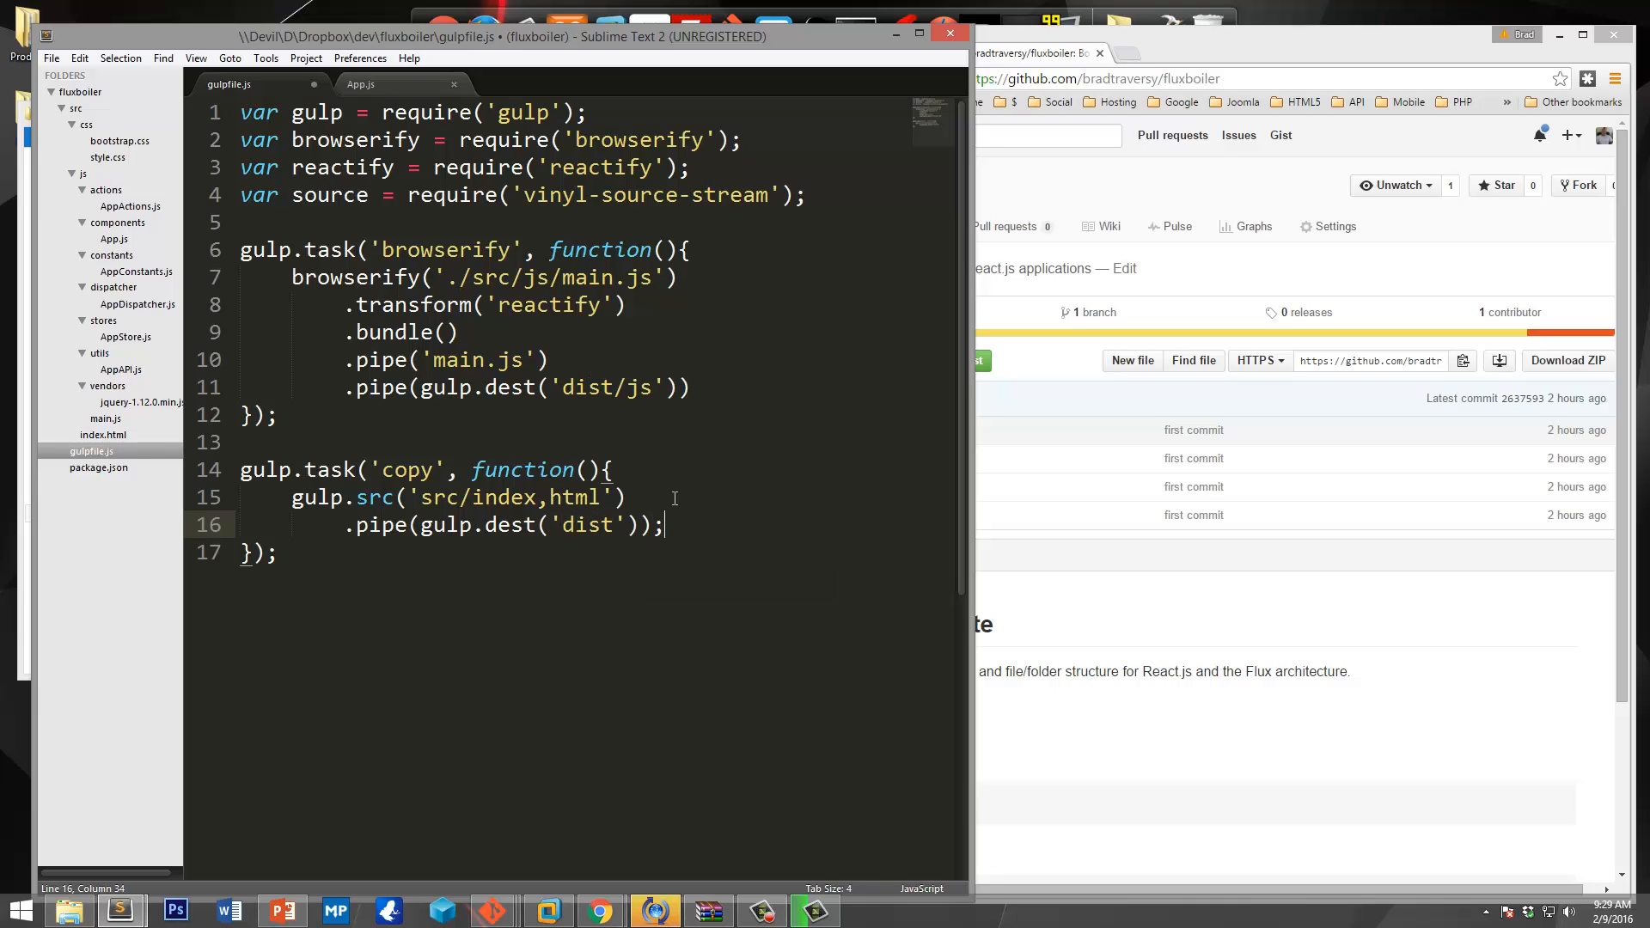
pyautogui.press('enter')
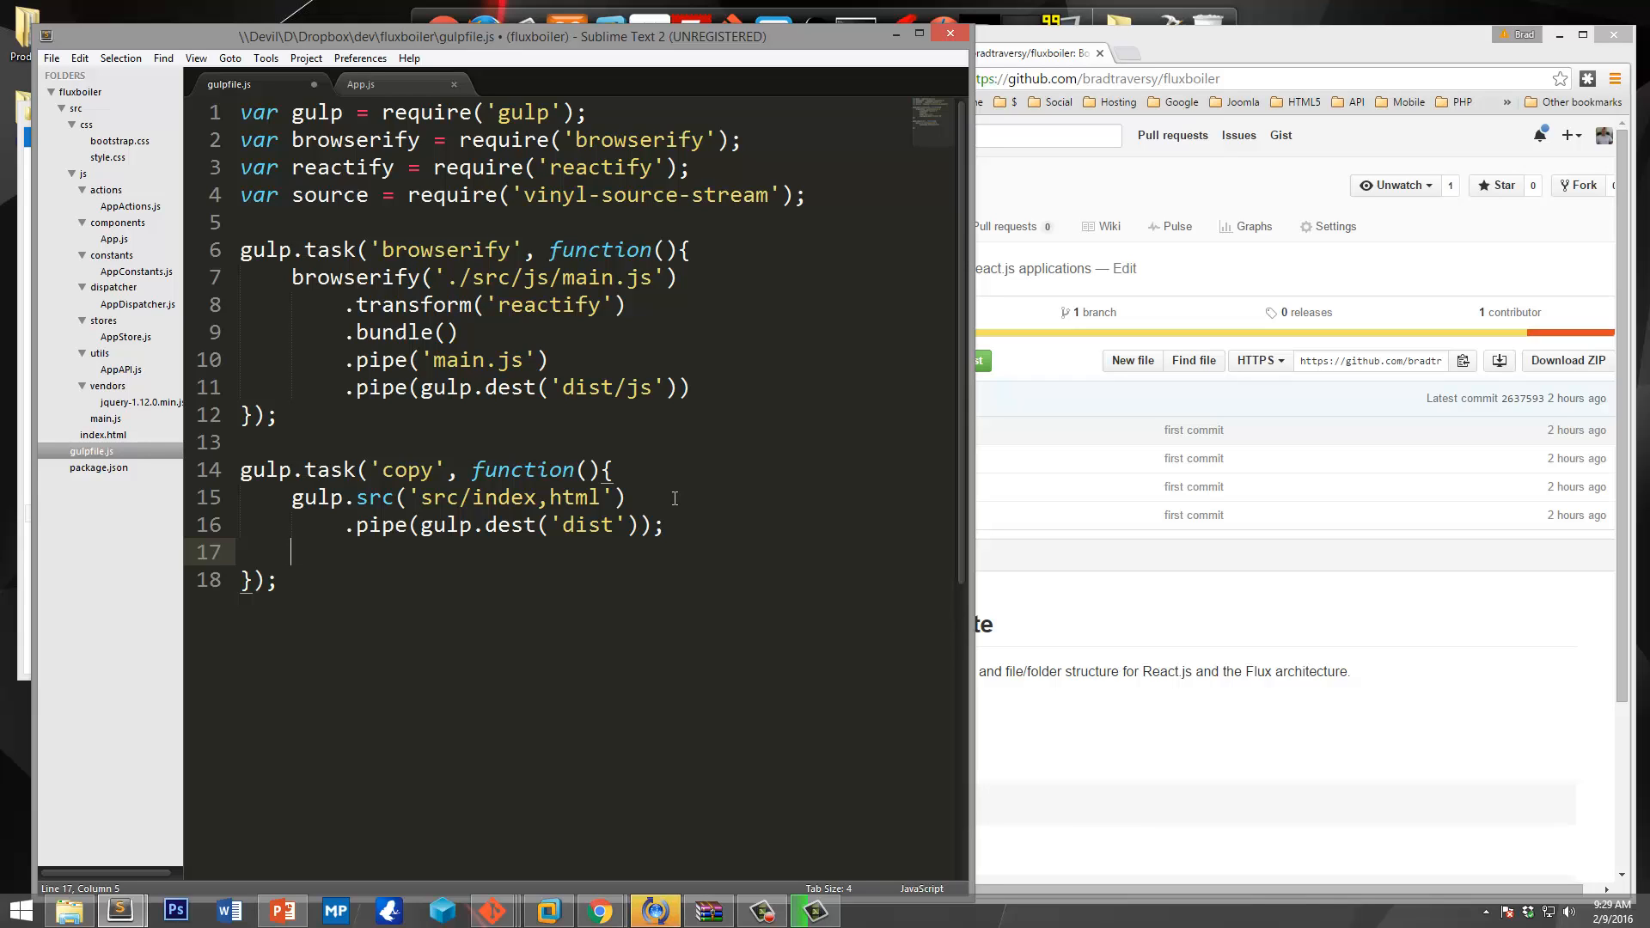
# Add gulp.src('src/css/*.*') inside the copy task.
pyautogui.write('gul')
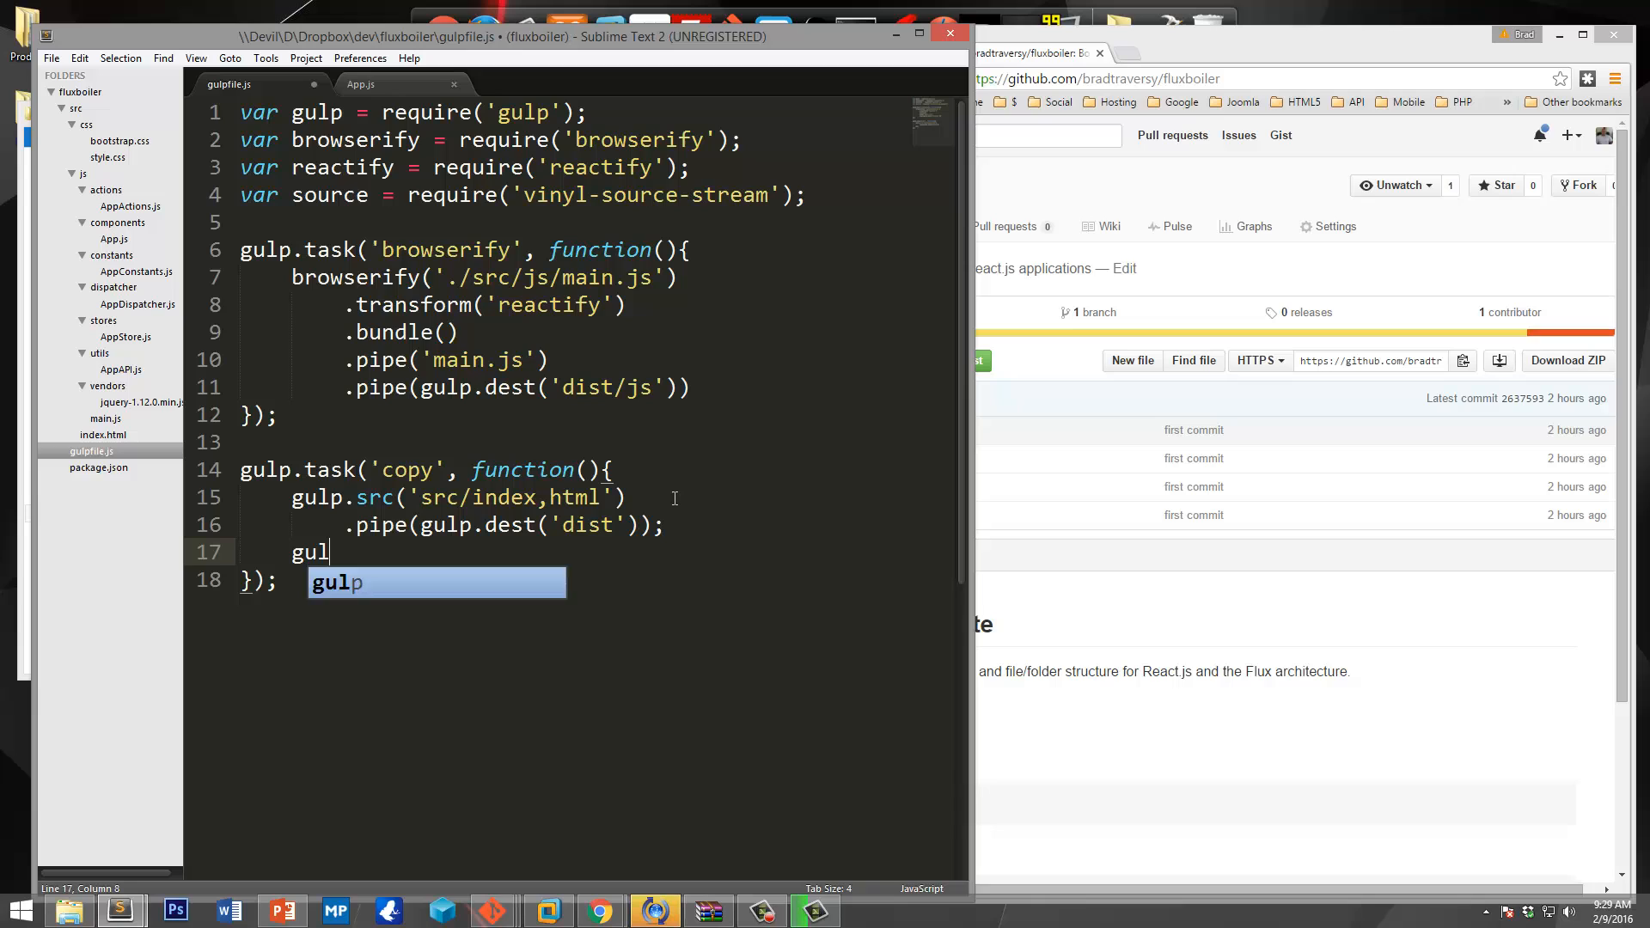
pyautogui.write('.src')
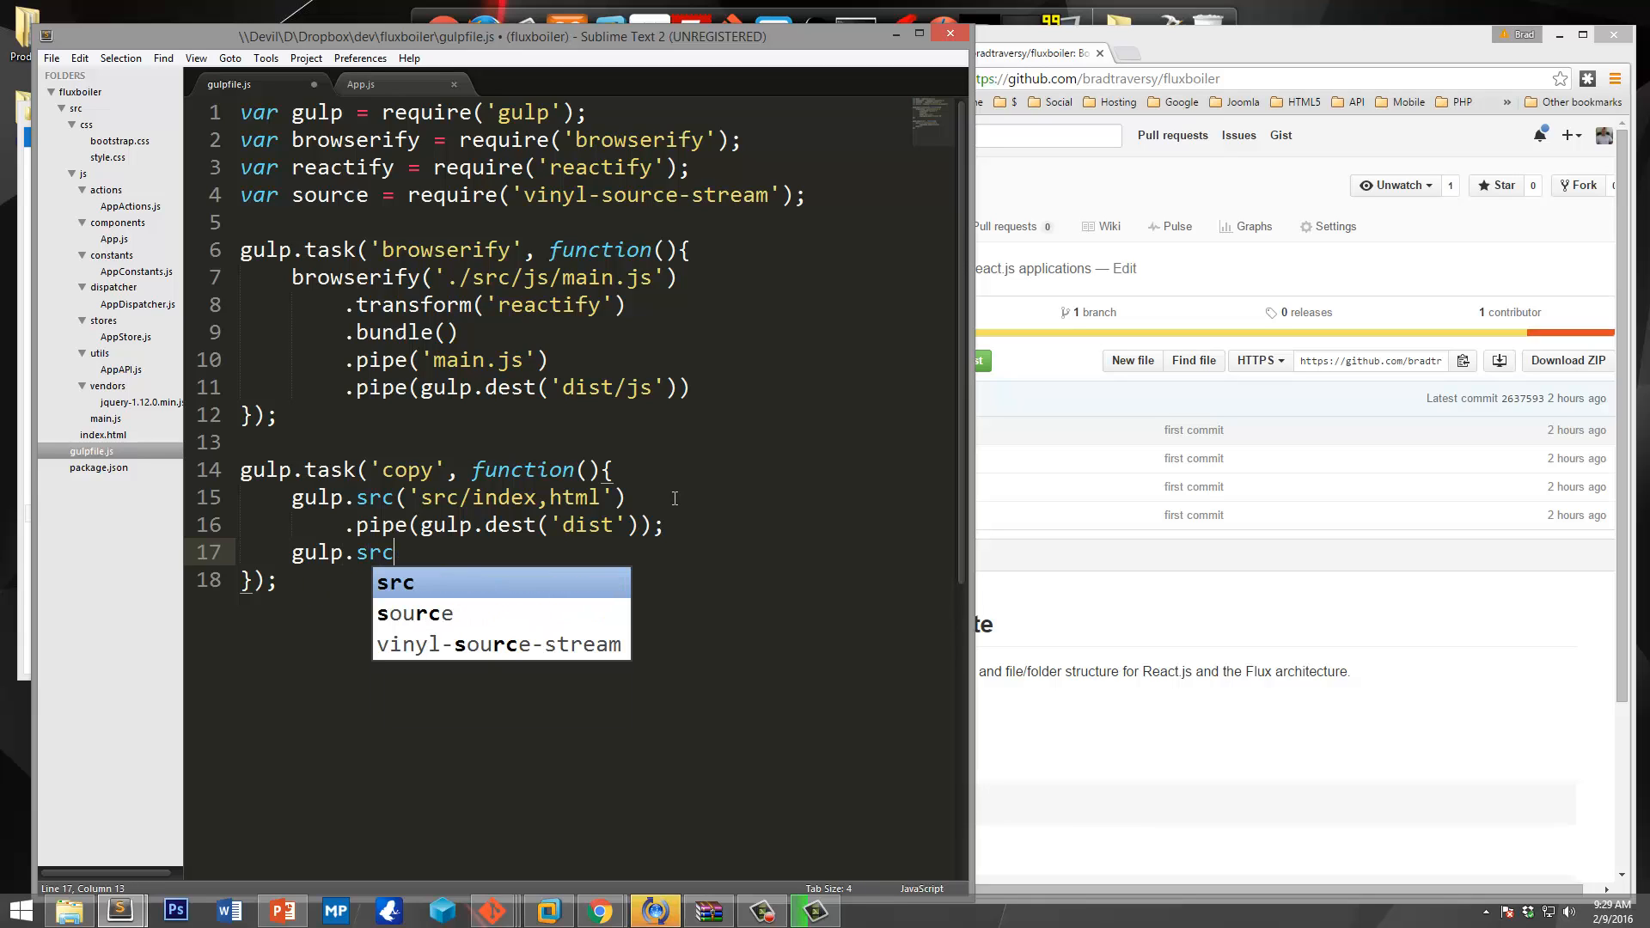
pyautogui.write("('src")
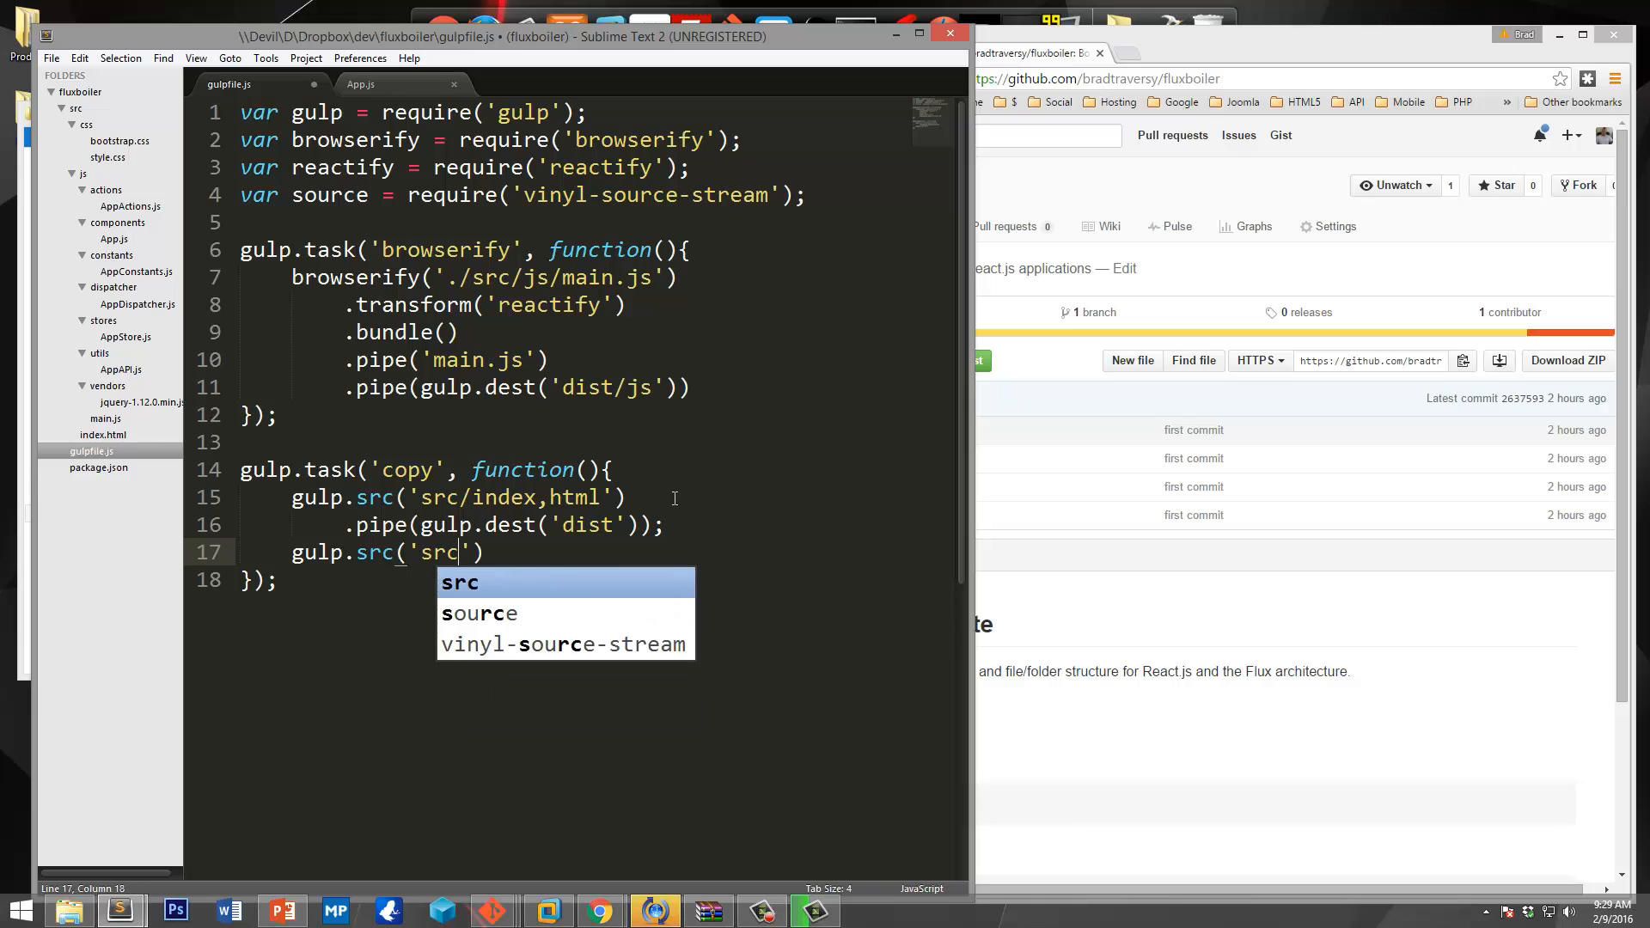
pyautogui.write('/c')
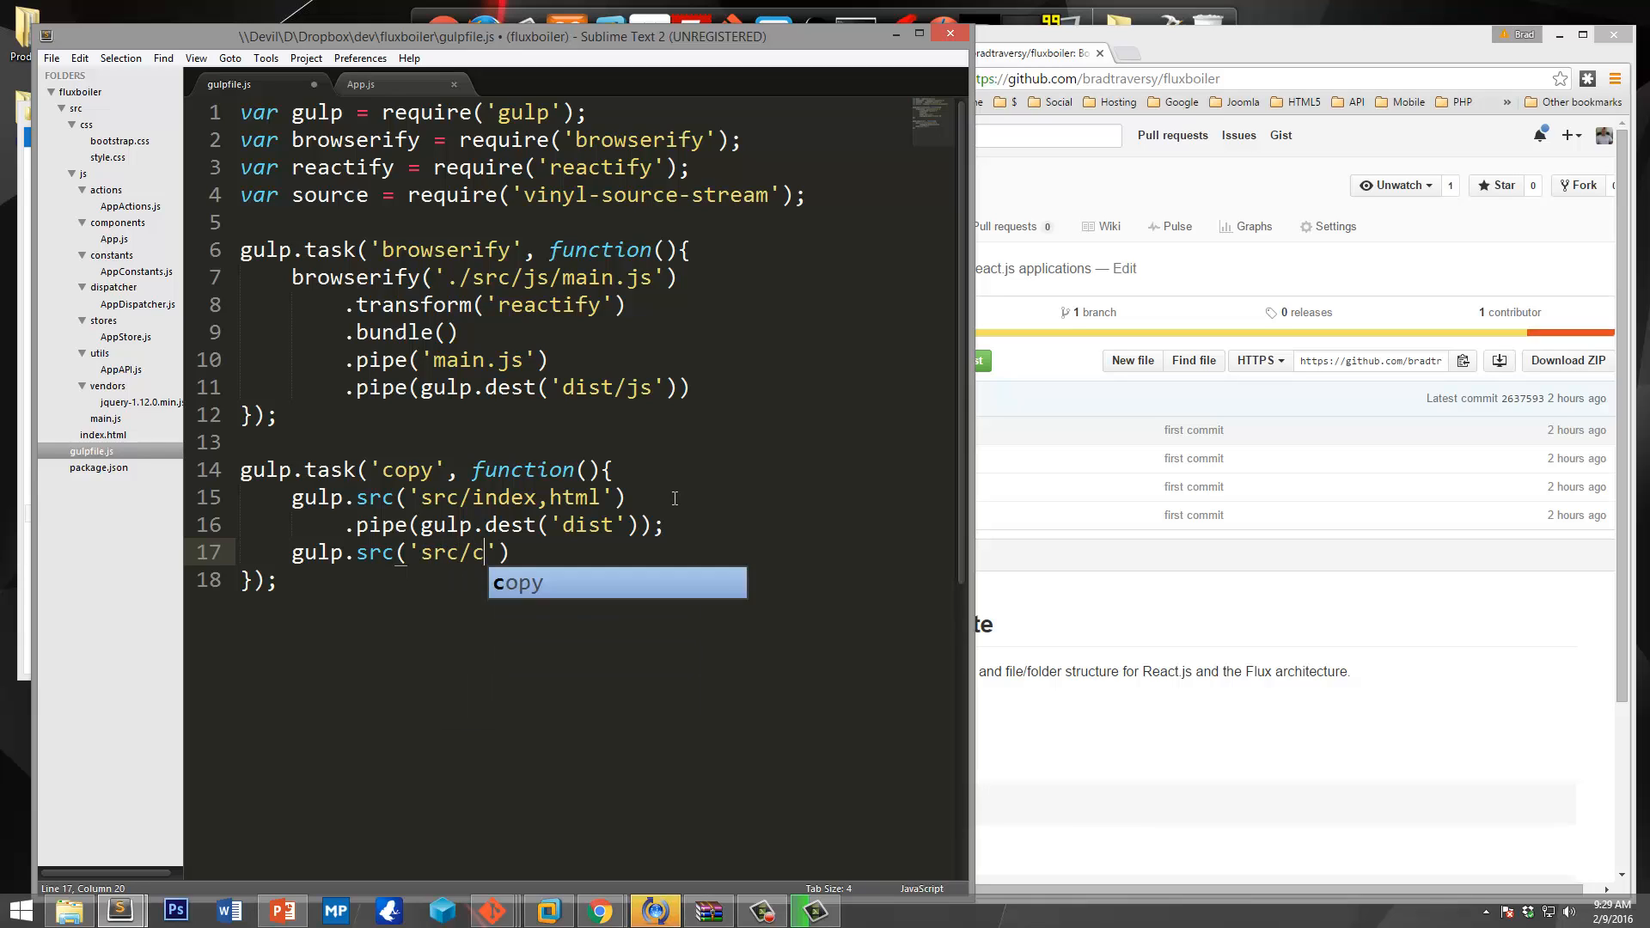
pyautogui.write('ss/')
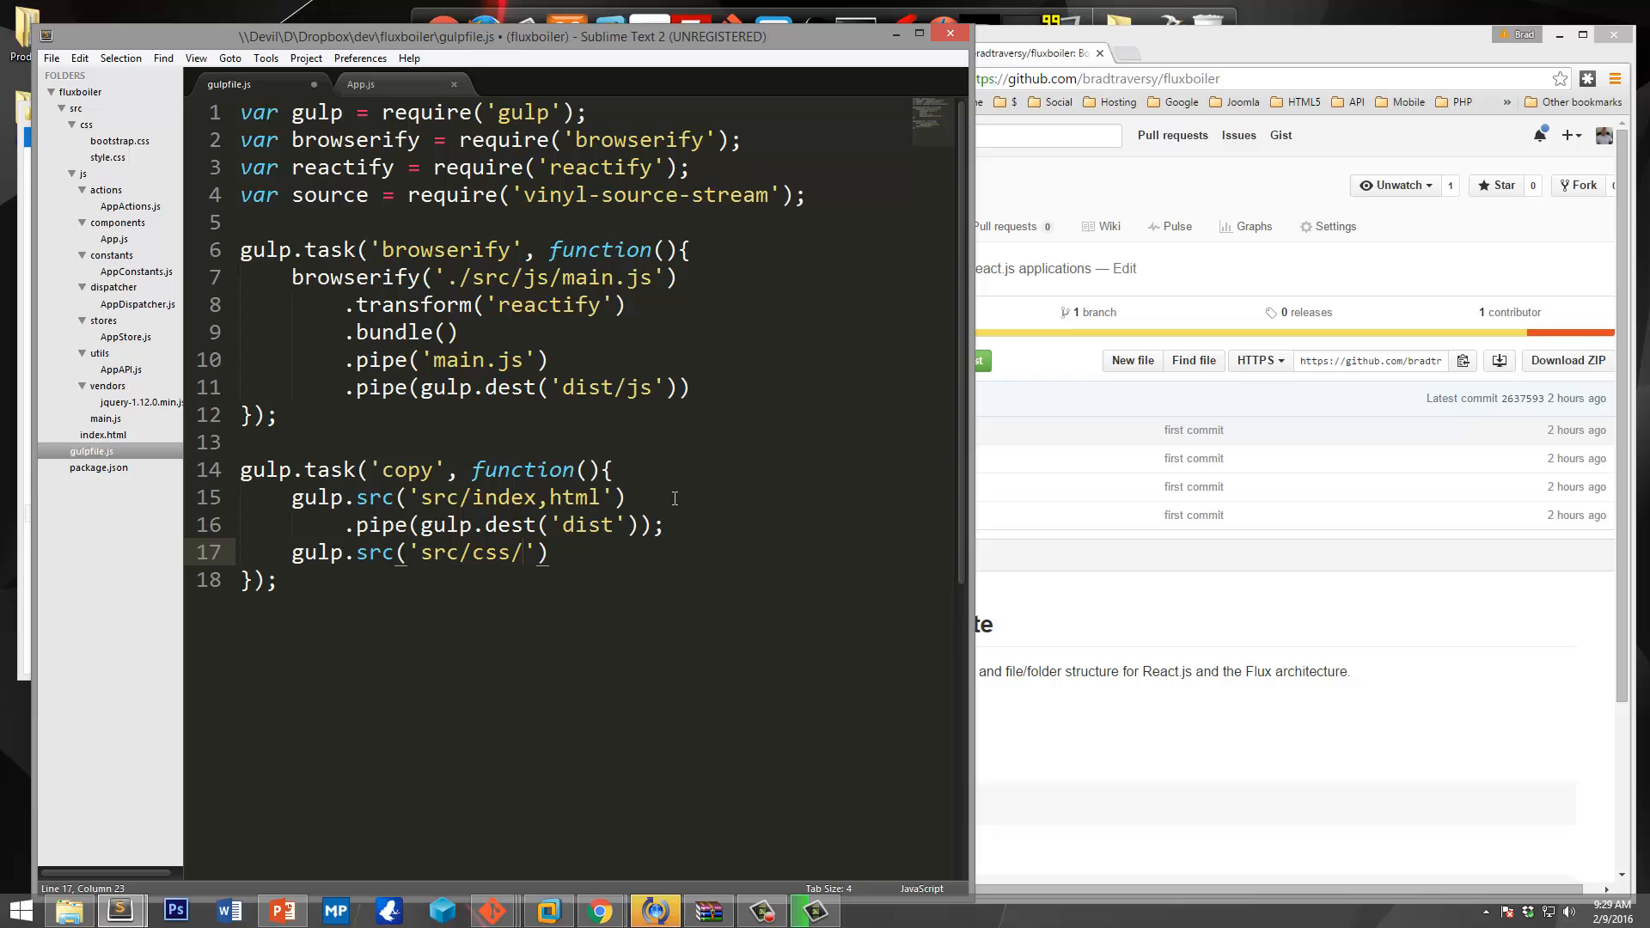
pyautogui.write('*.')
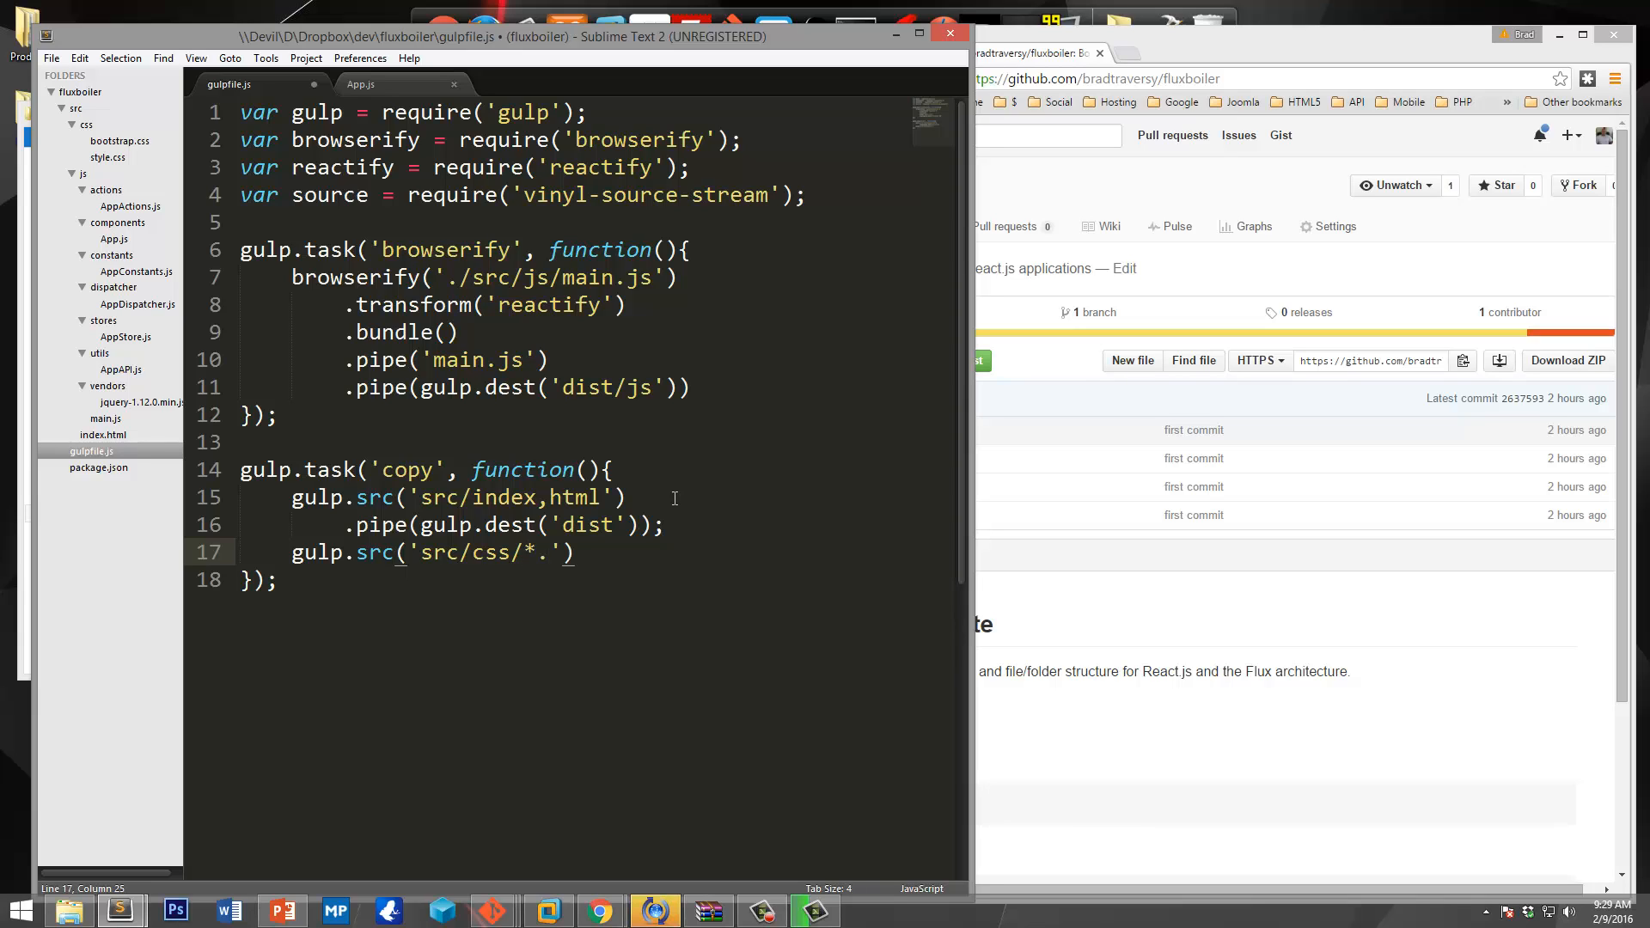
pyautogui.write('*)')
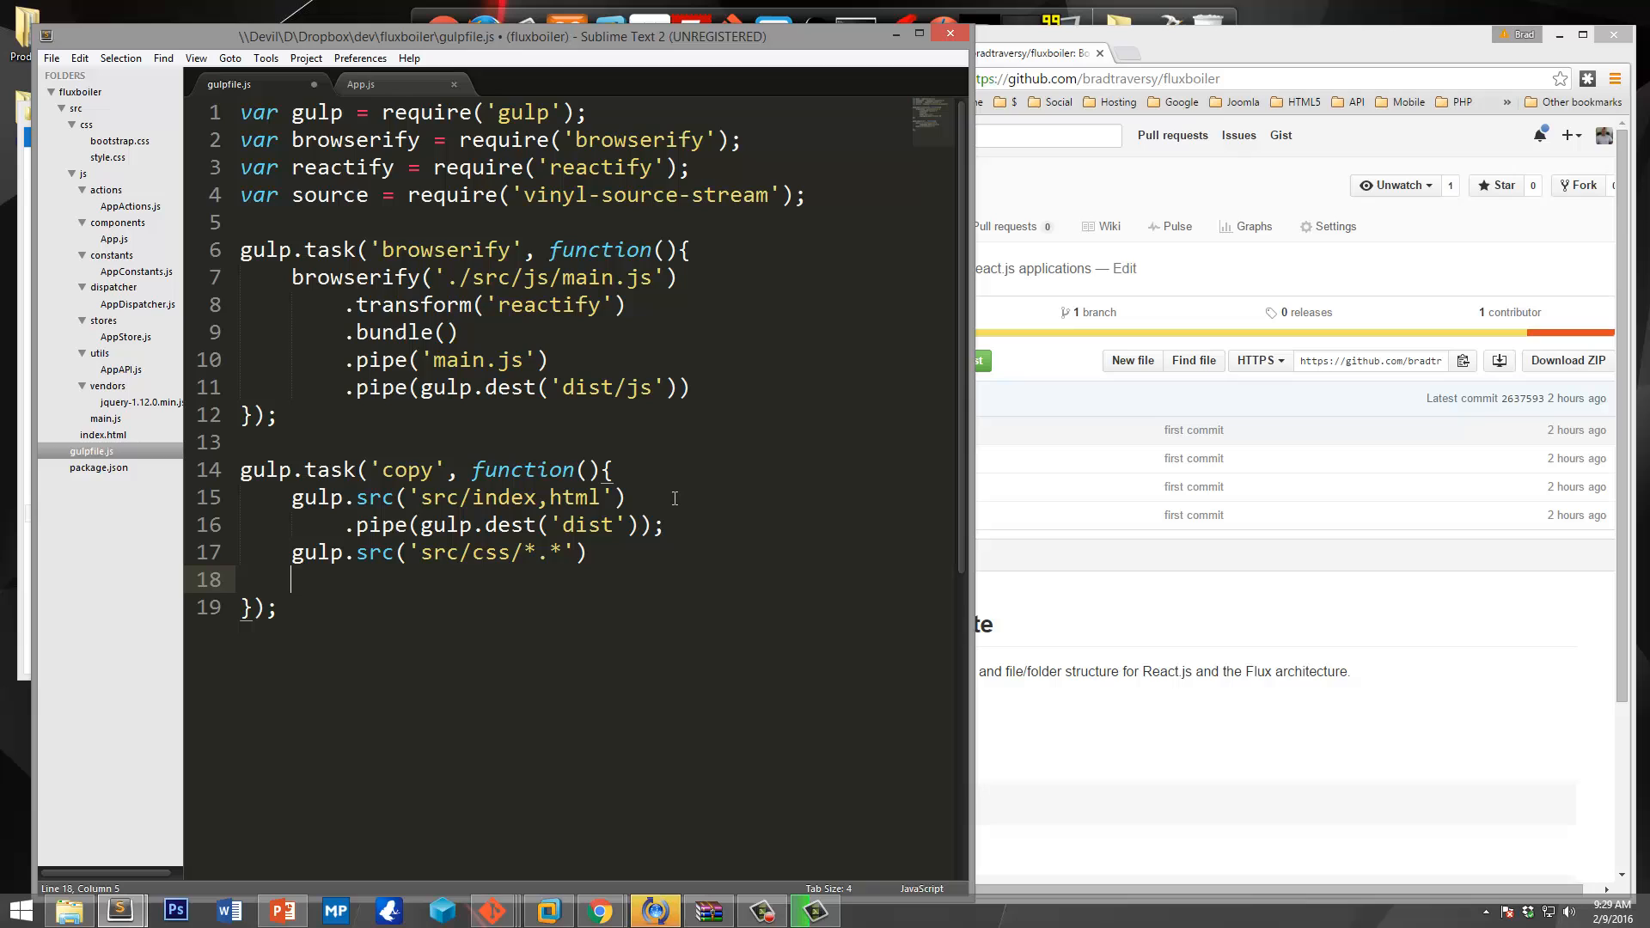
# Pipe the CSS files to gulp.dest('dist/css').
pyautogui.write('.pipe()')
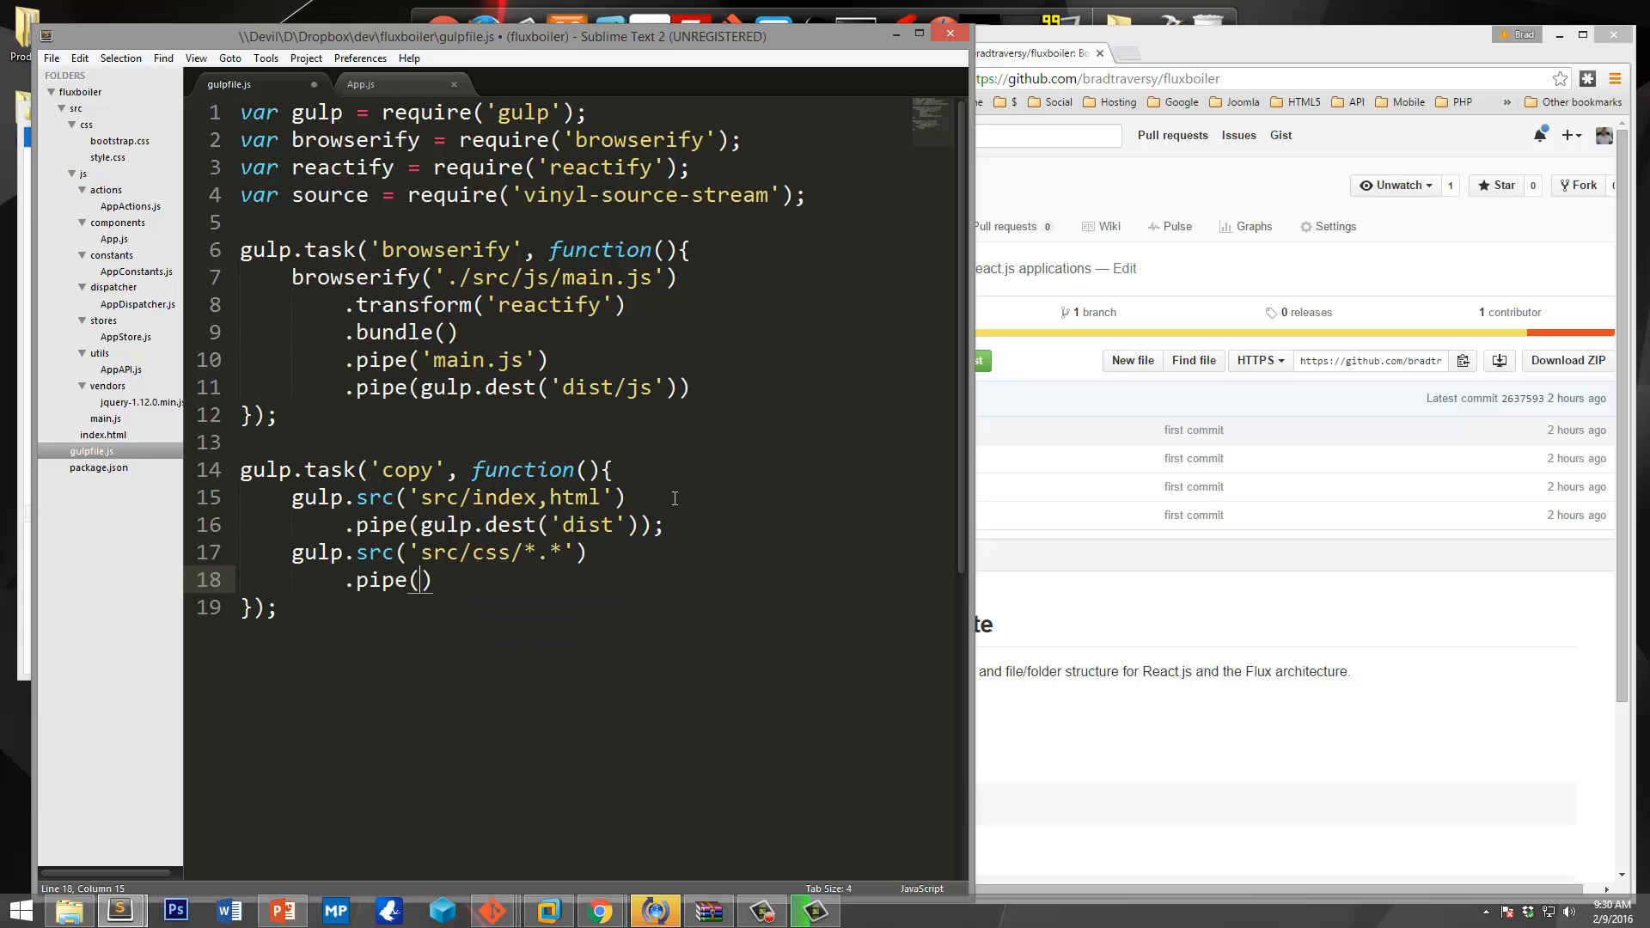
pyautogui.write('gu')
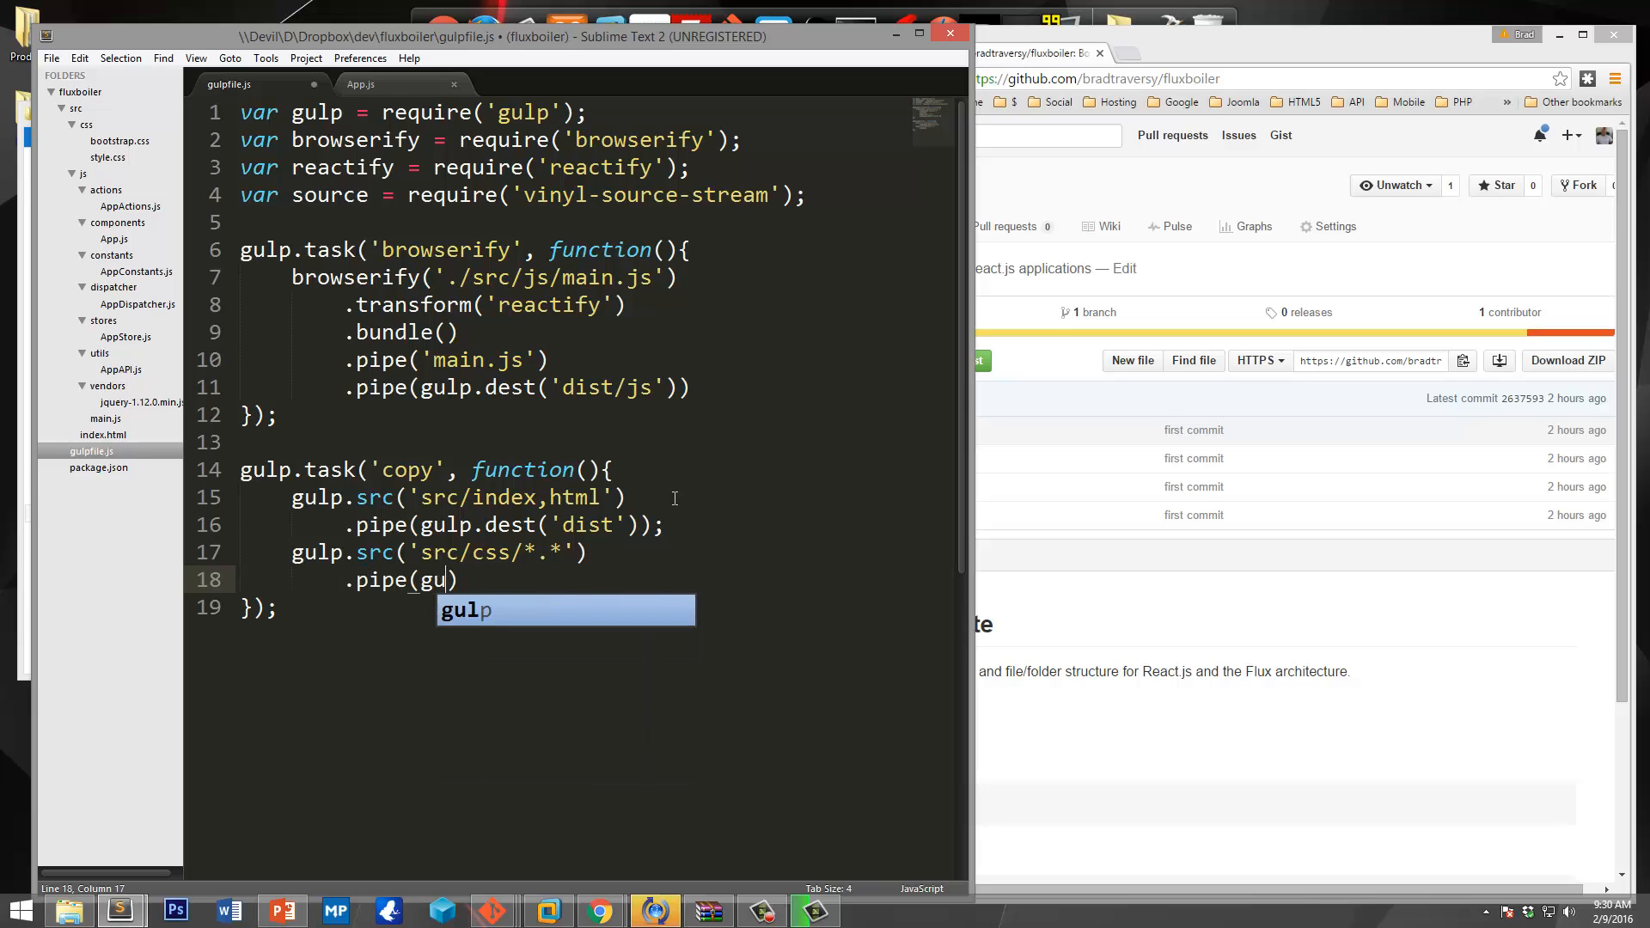
pyautogui.write("lp.dest('")
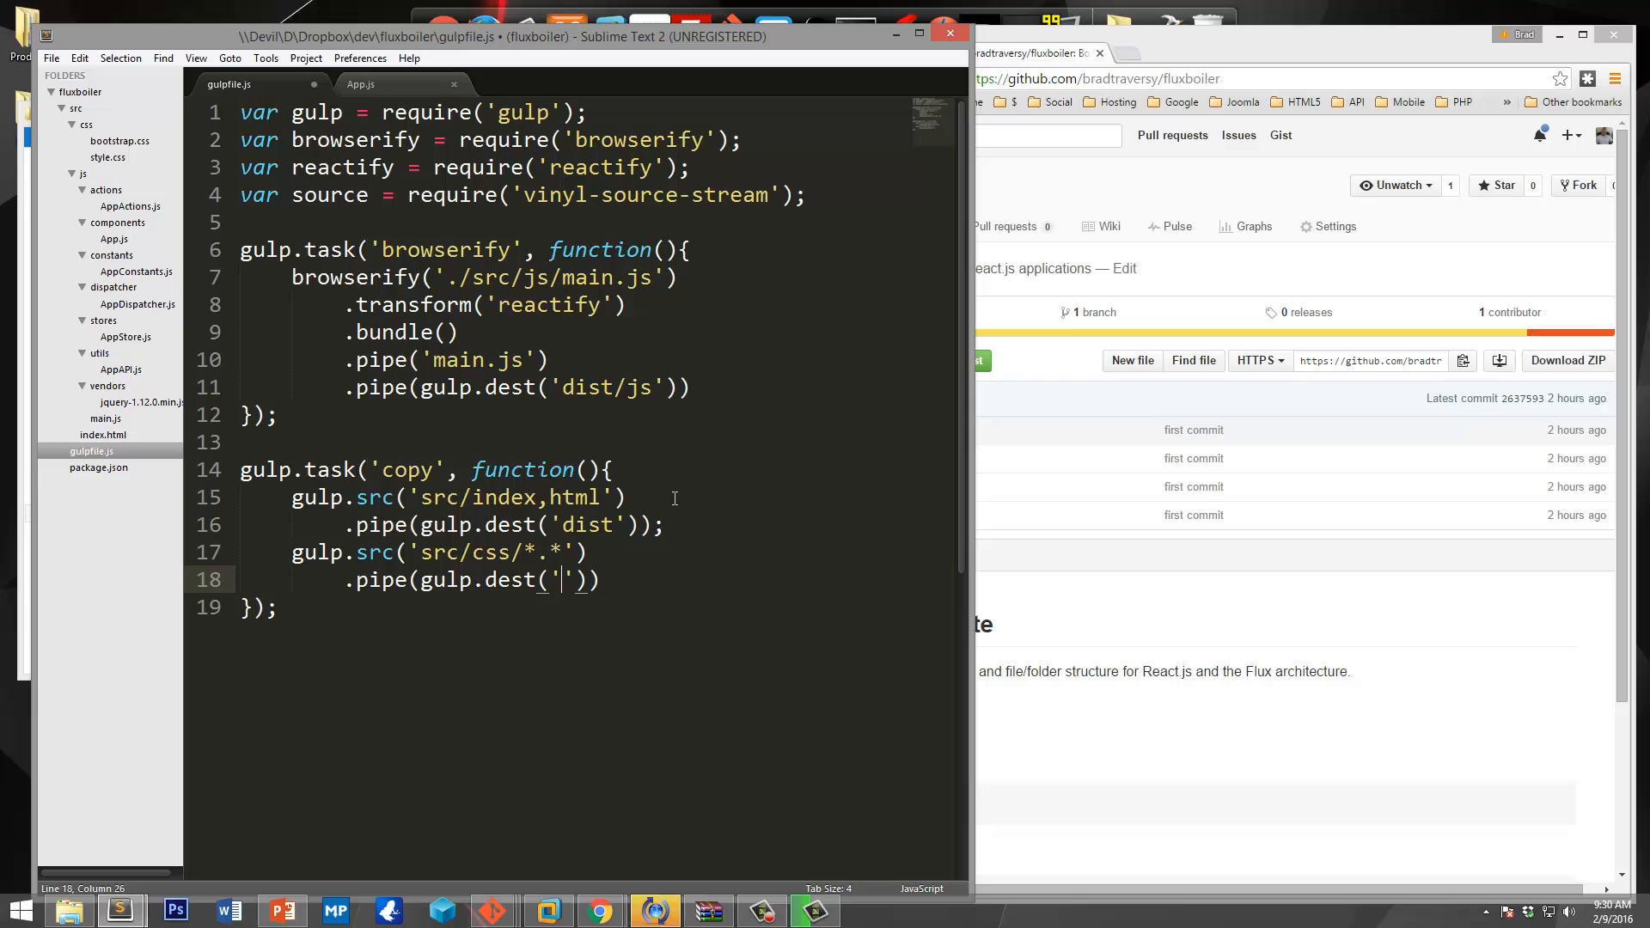
pyautogui.write('dist')
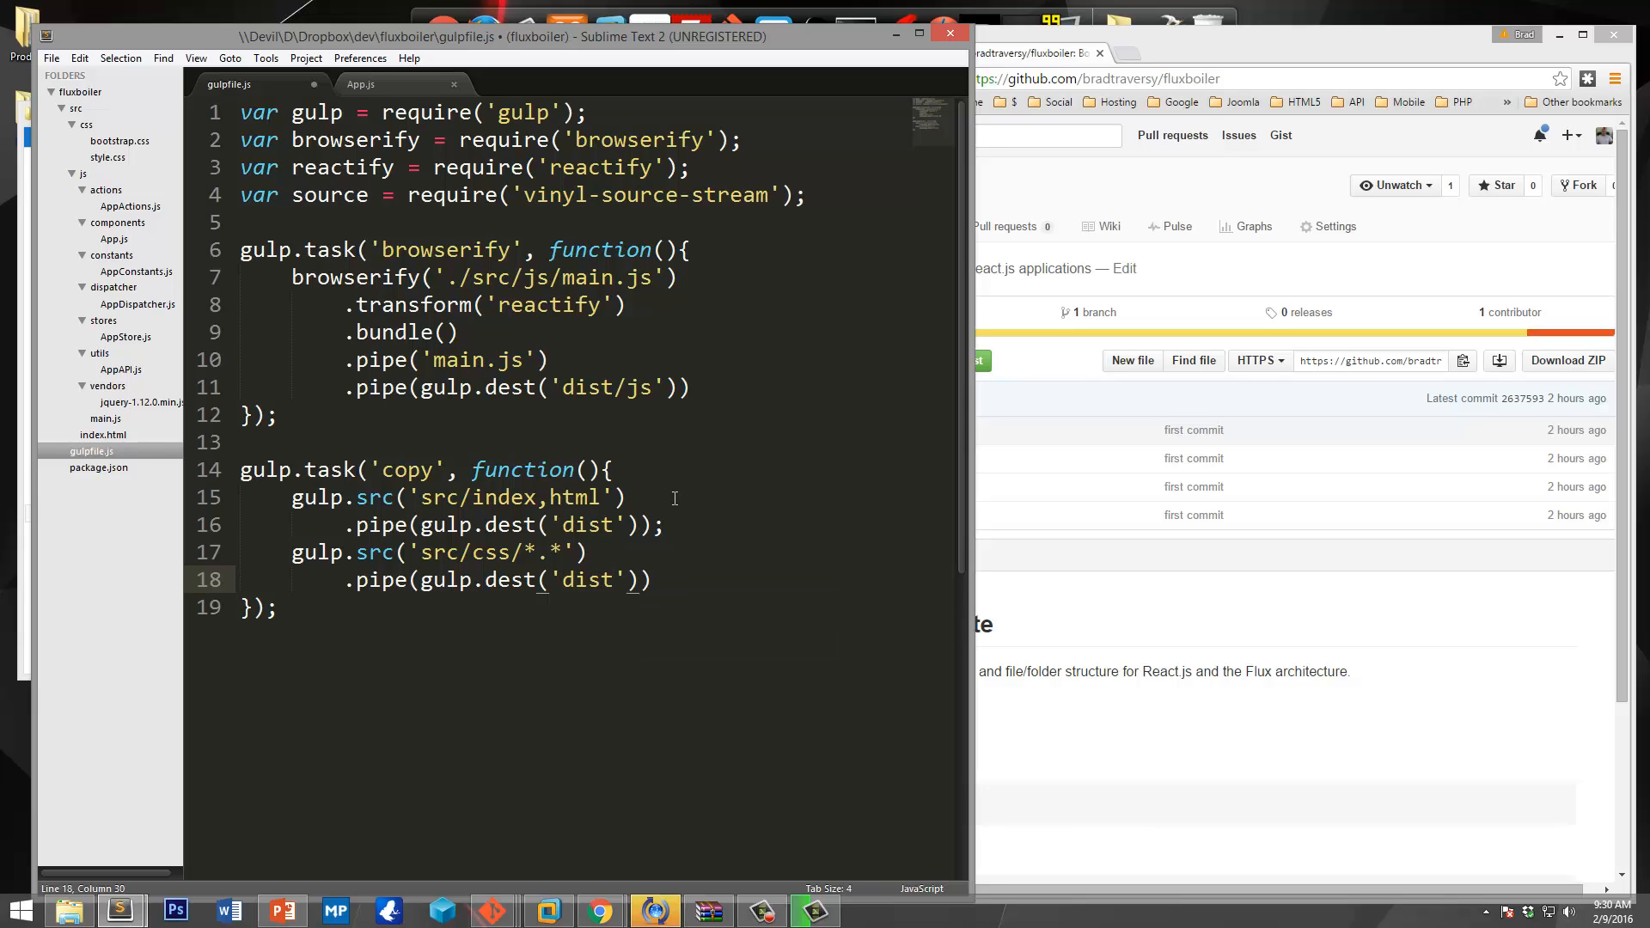
pyautogui.write('/css')
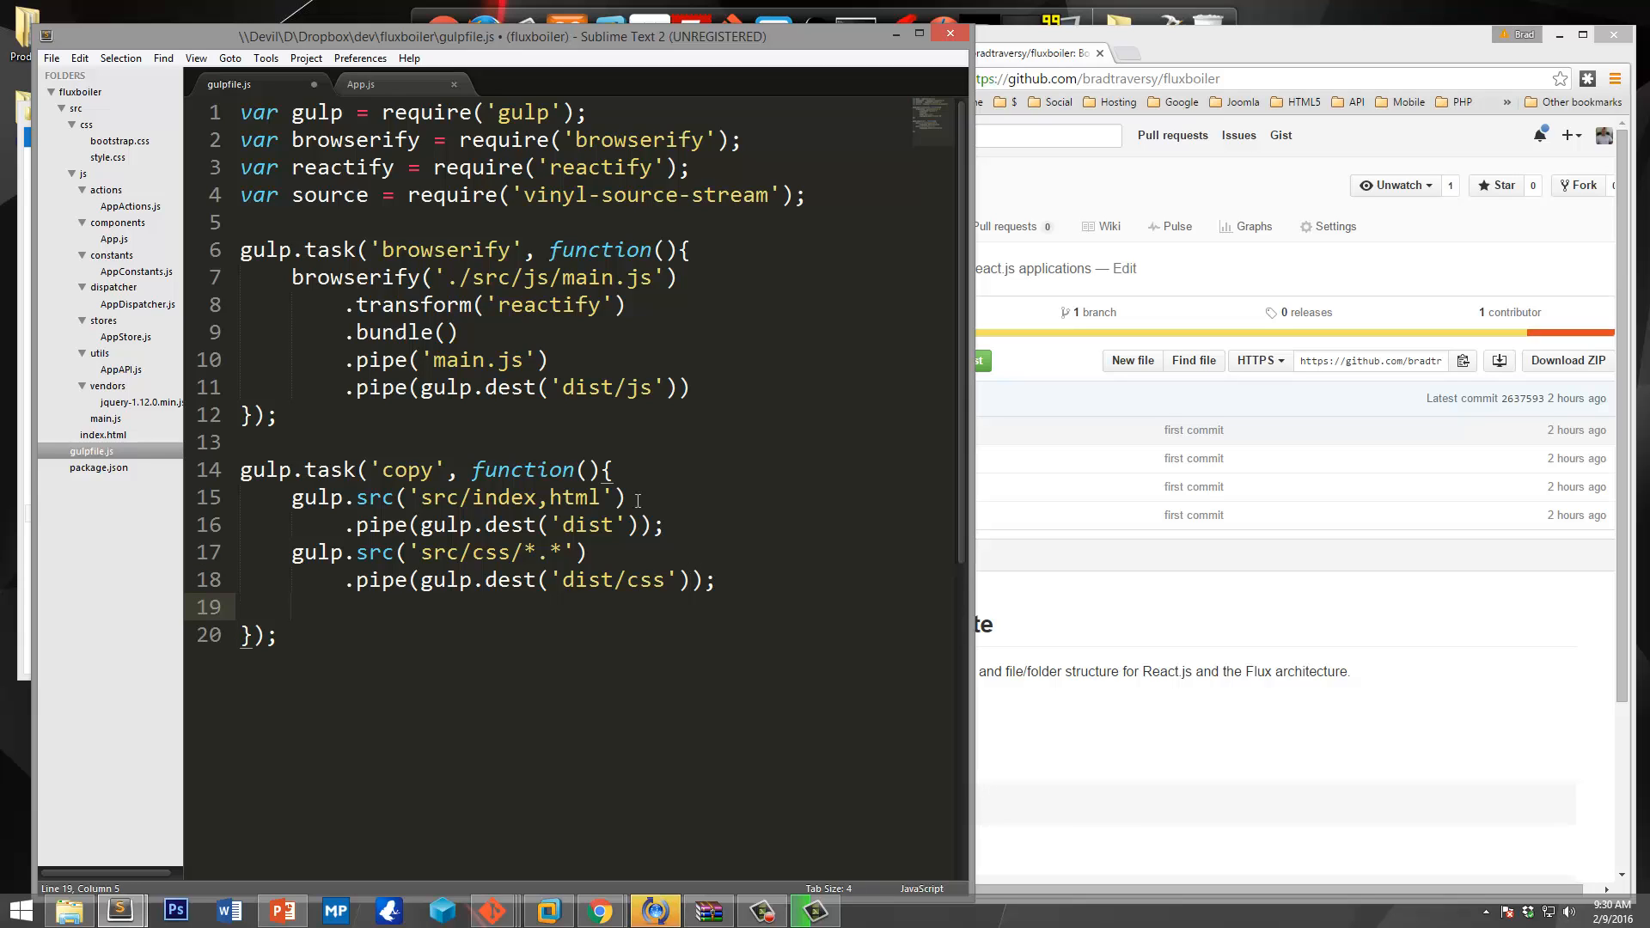
# Duplicate the CSS copy lines and change the paths to src/js/vendors/*.* and dist/js.
pyautogui.moveTo(292, 551); pyautogui.dragTo(719, 580)
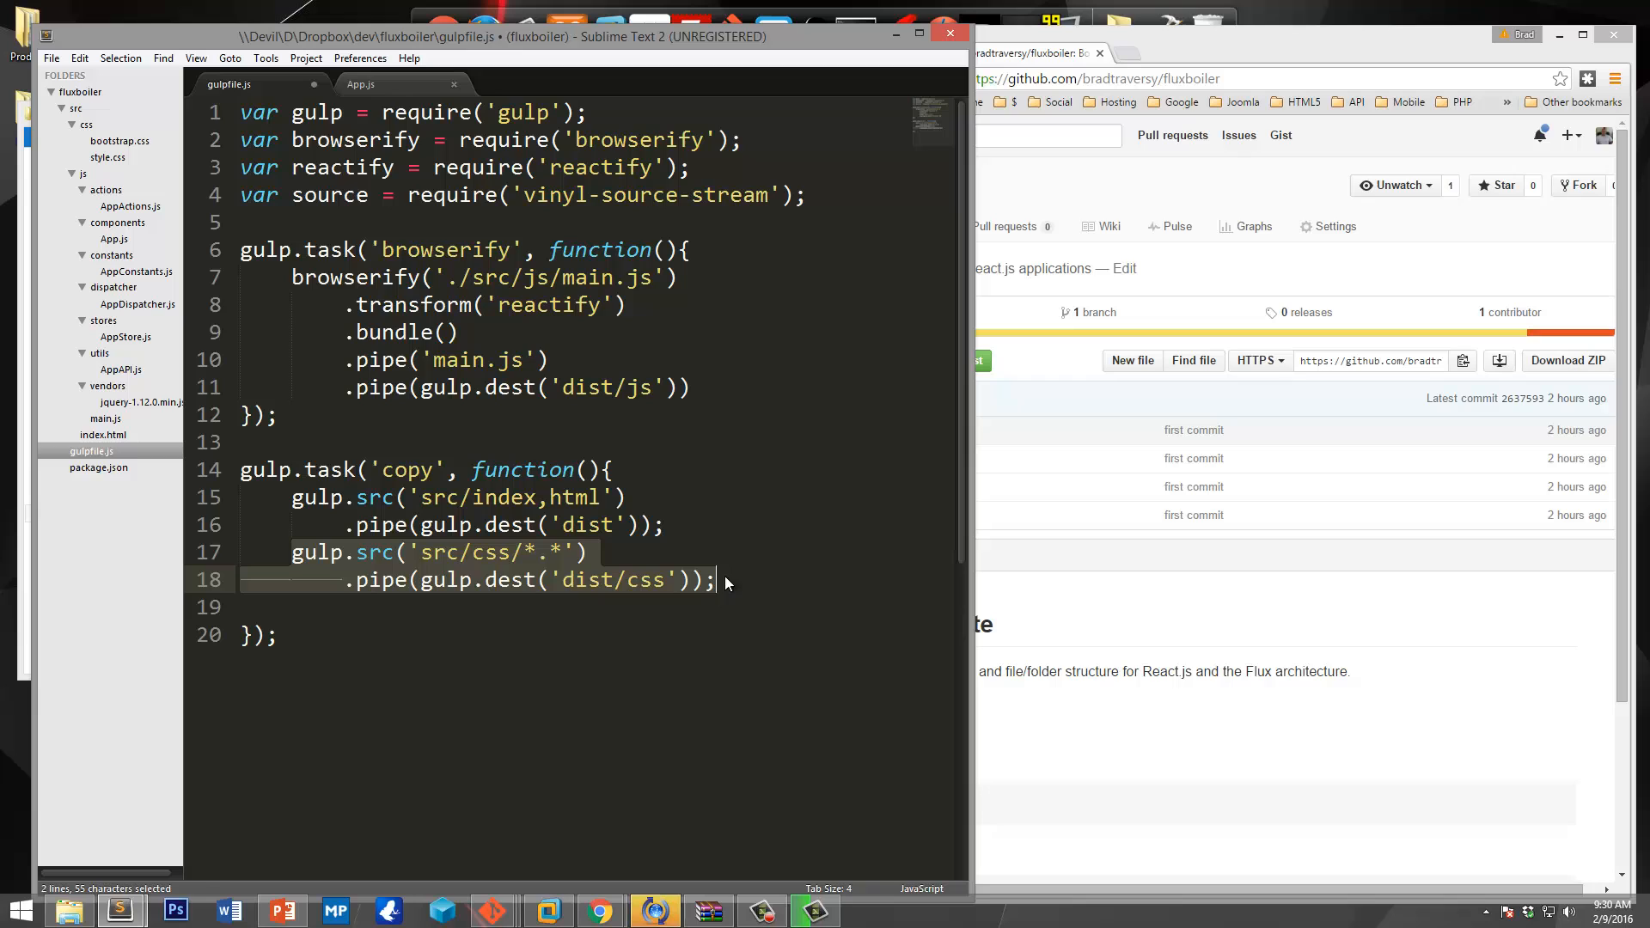
pyautogui.press('cmd+v')
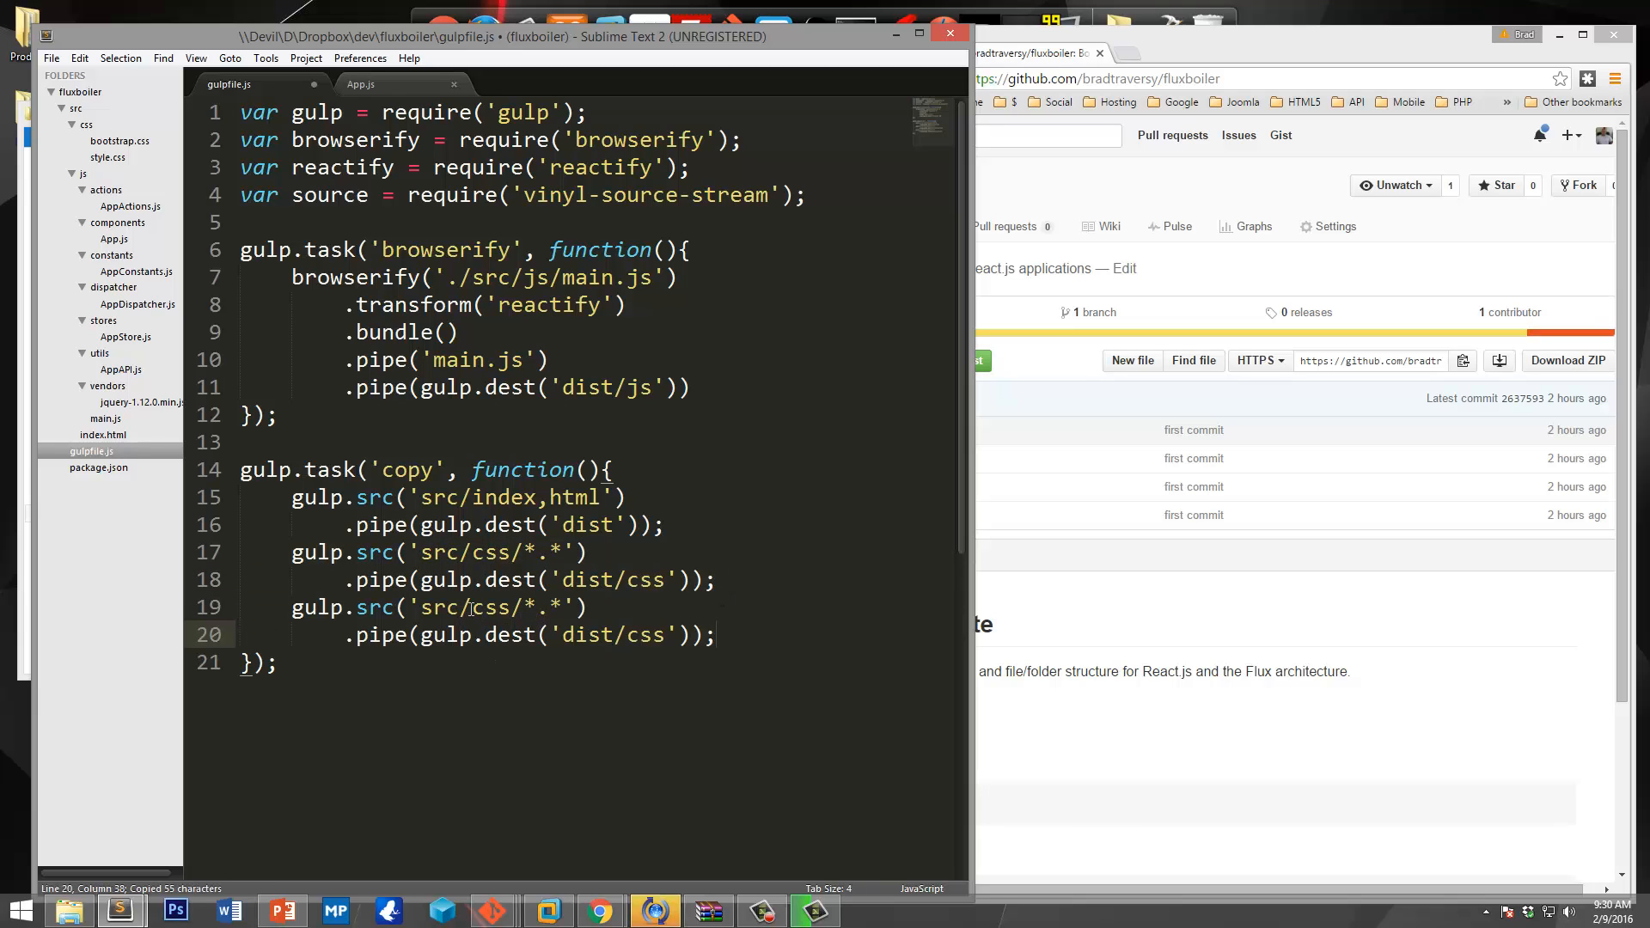
pyautogui.doubleClick(490, 608)
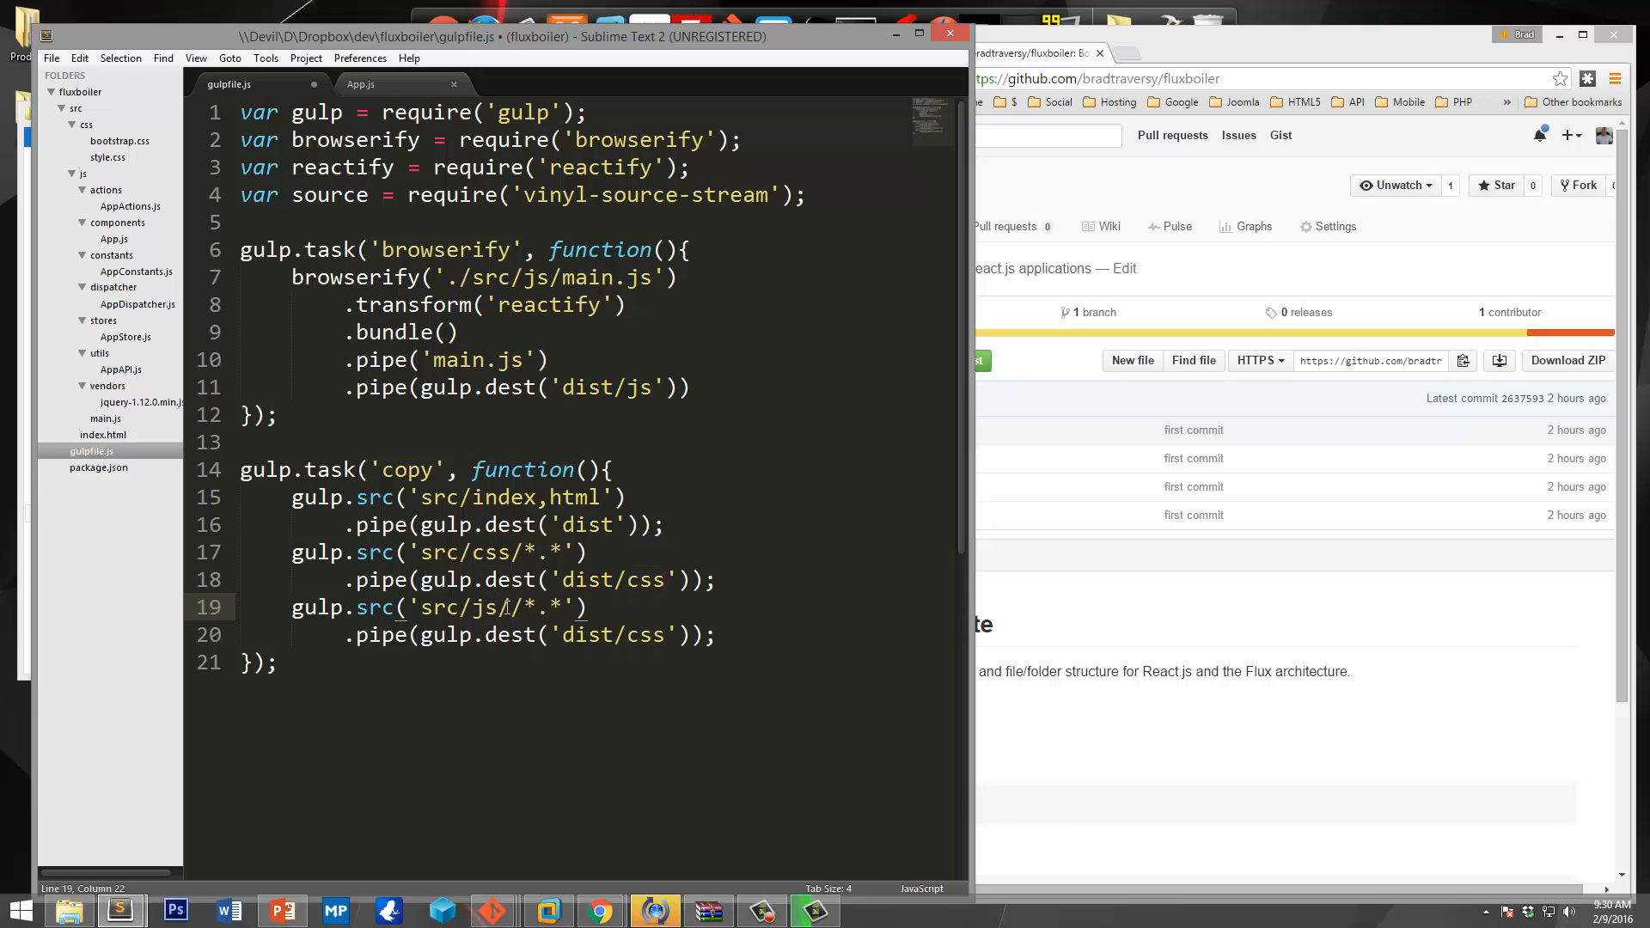
pyautogui.write('vendo/')
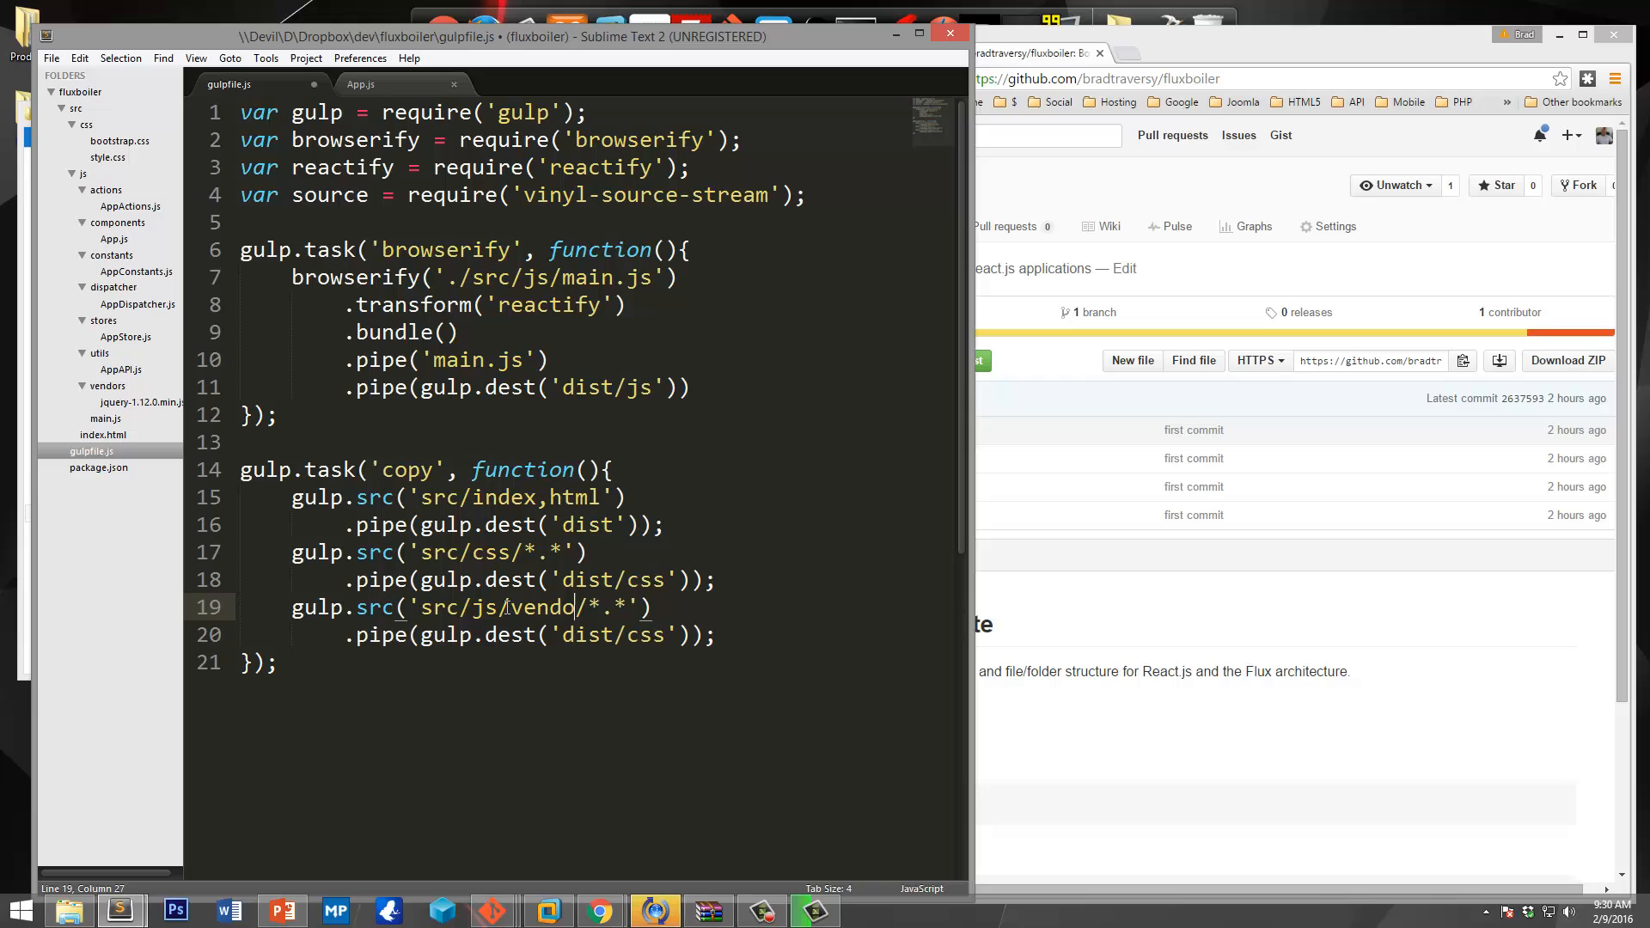
pyautogui.write('rs')
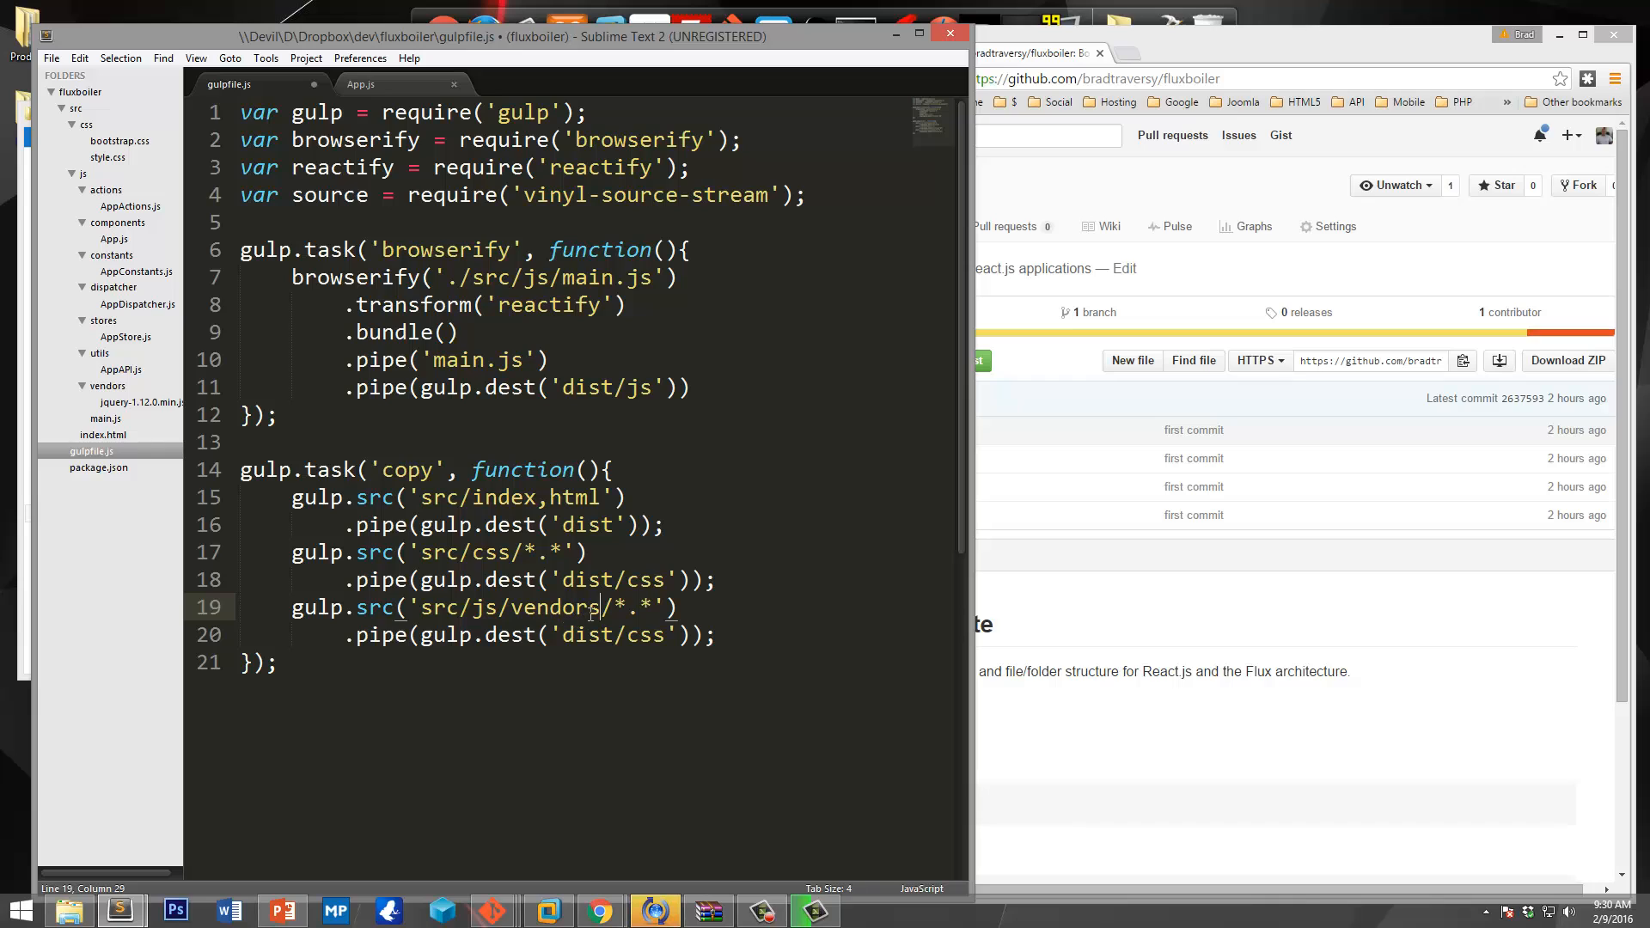
pyautogui.doubleClick(642, 634)
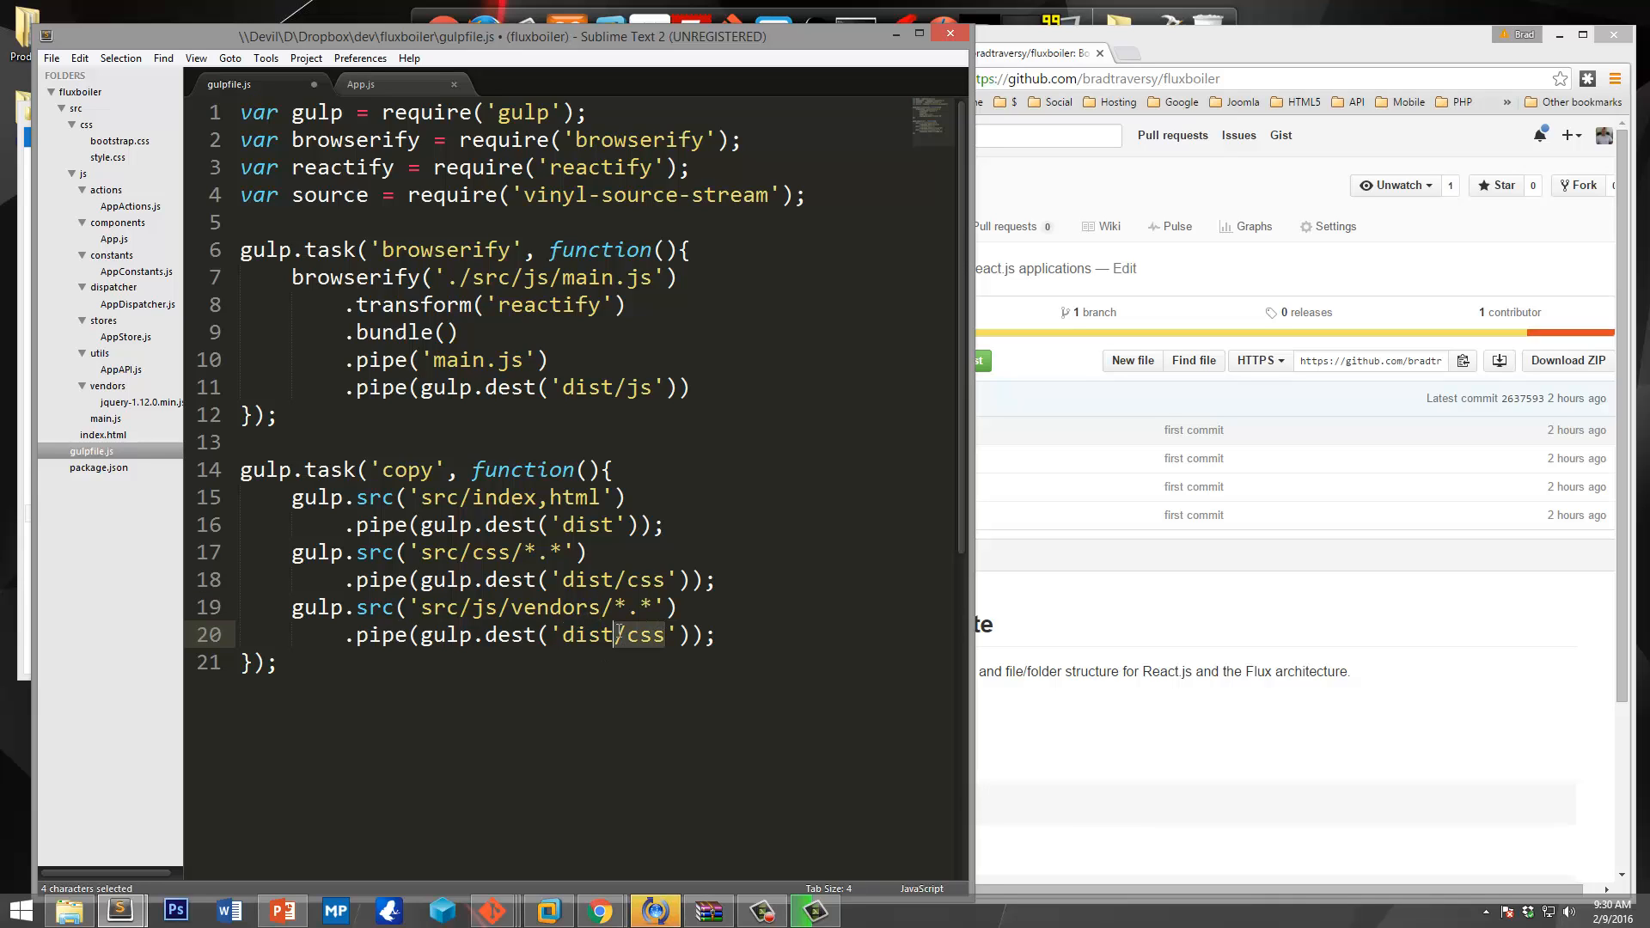
pyautogui.write('js')
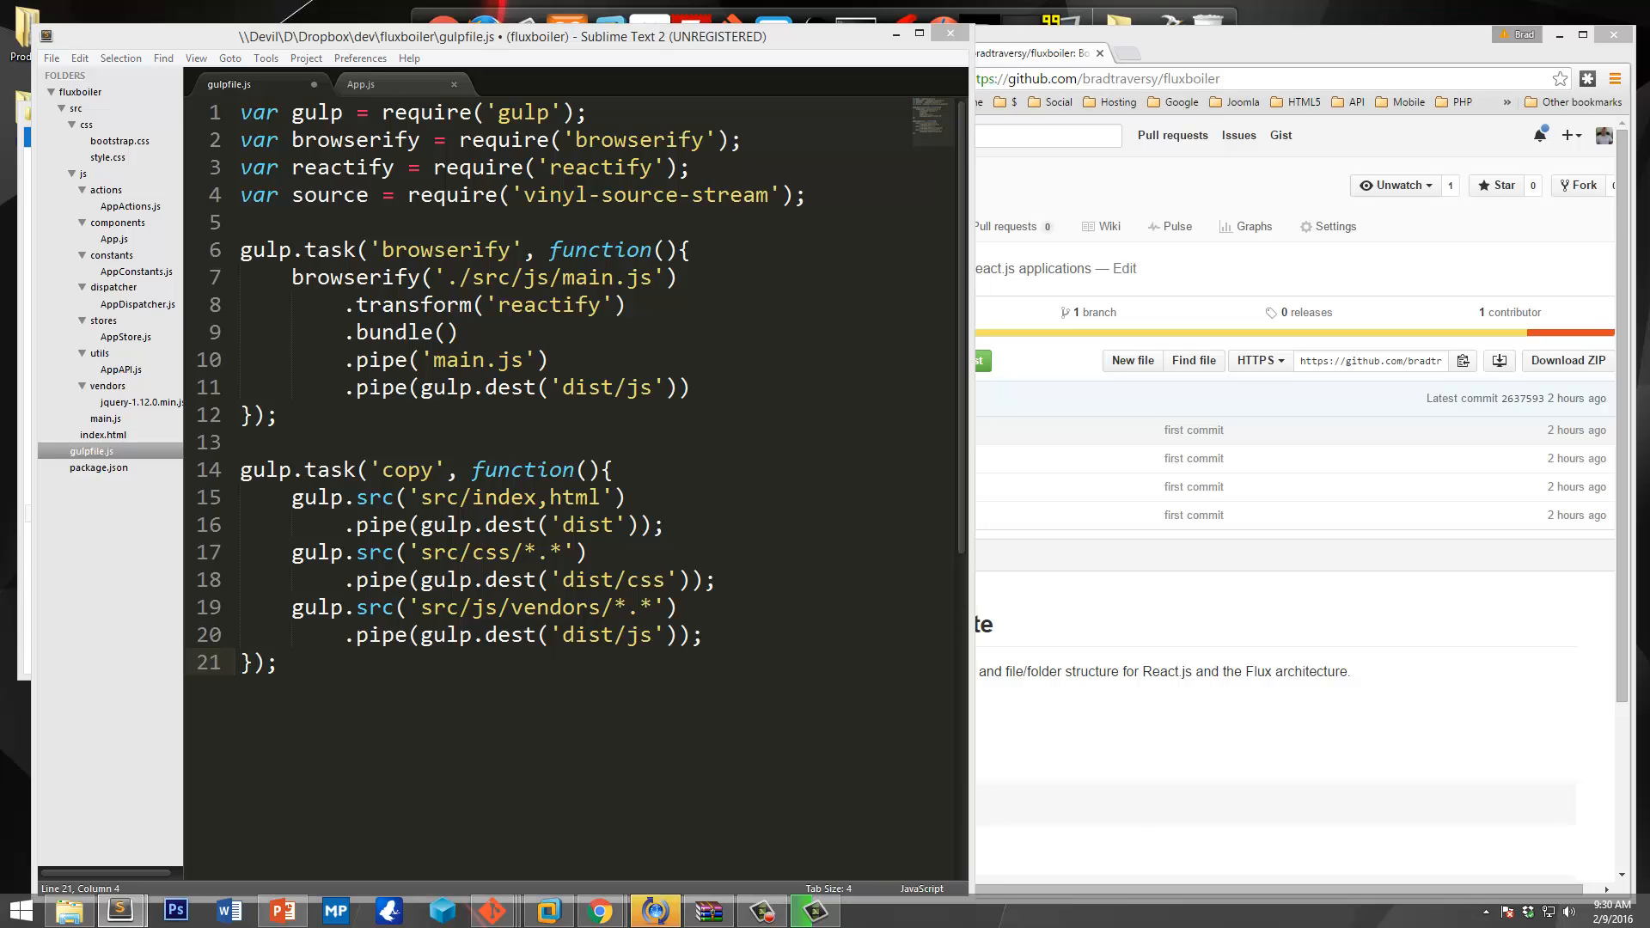
# Add a default gulp task depending on ['browserify', 'copy'].
pyautogui.press('enter')
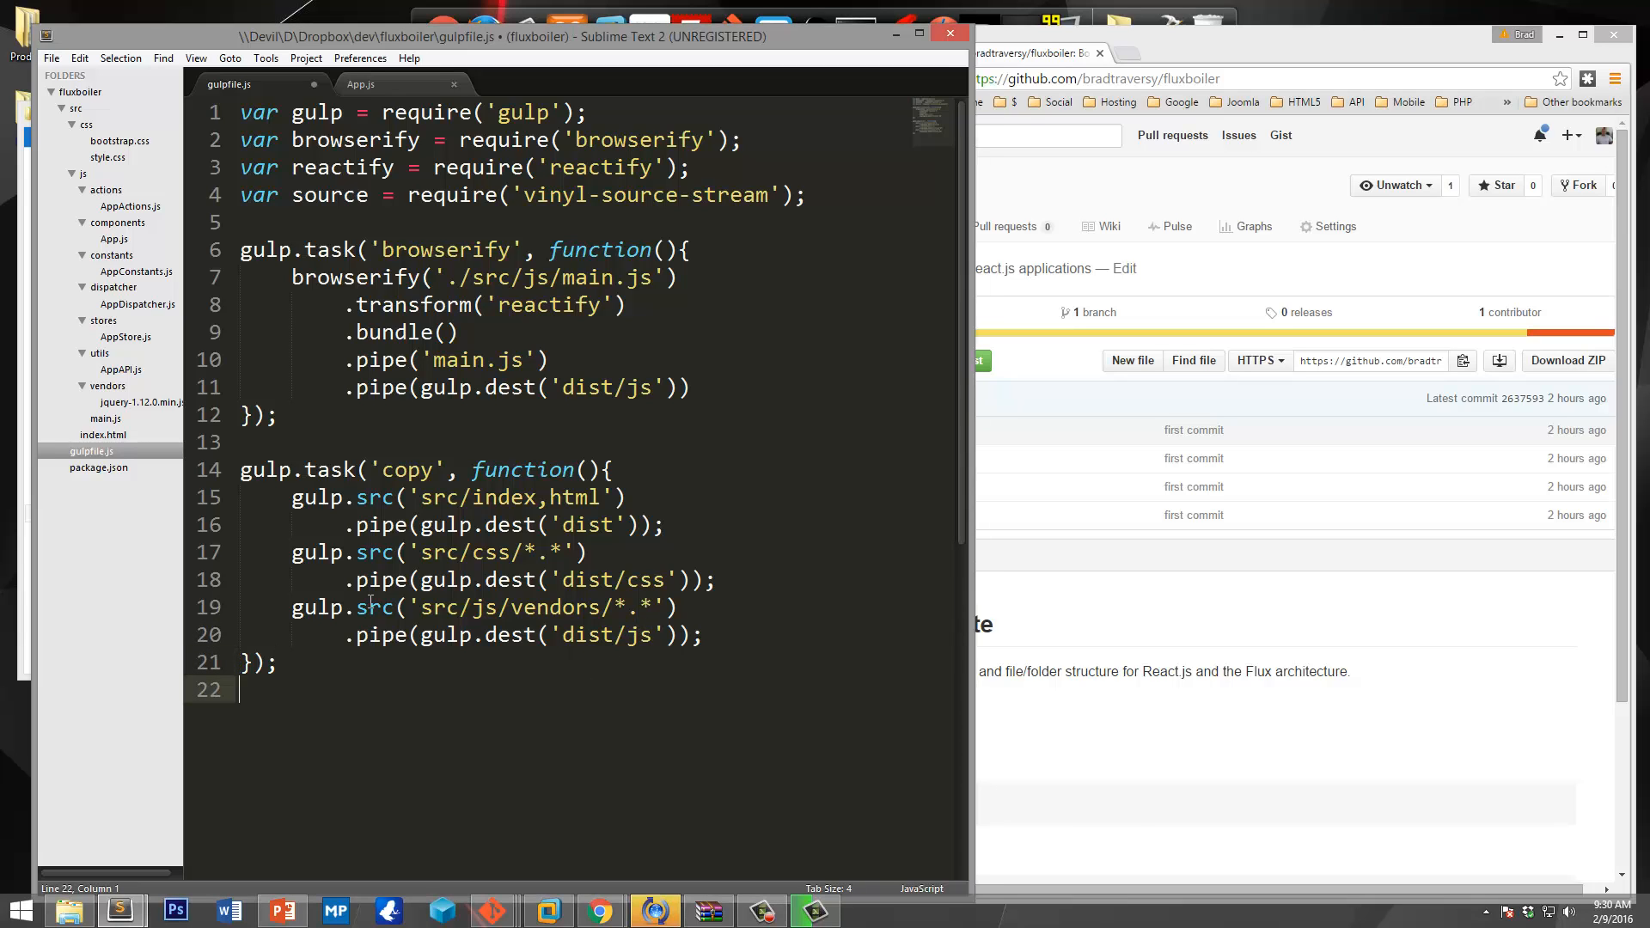
pyautogui.write('gu')
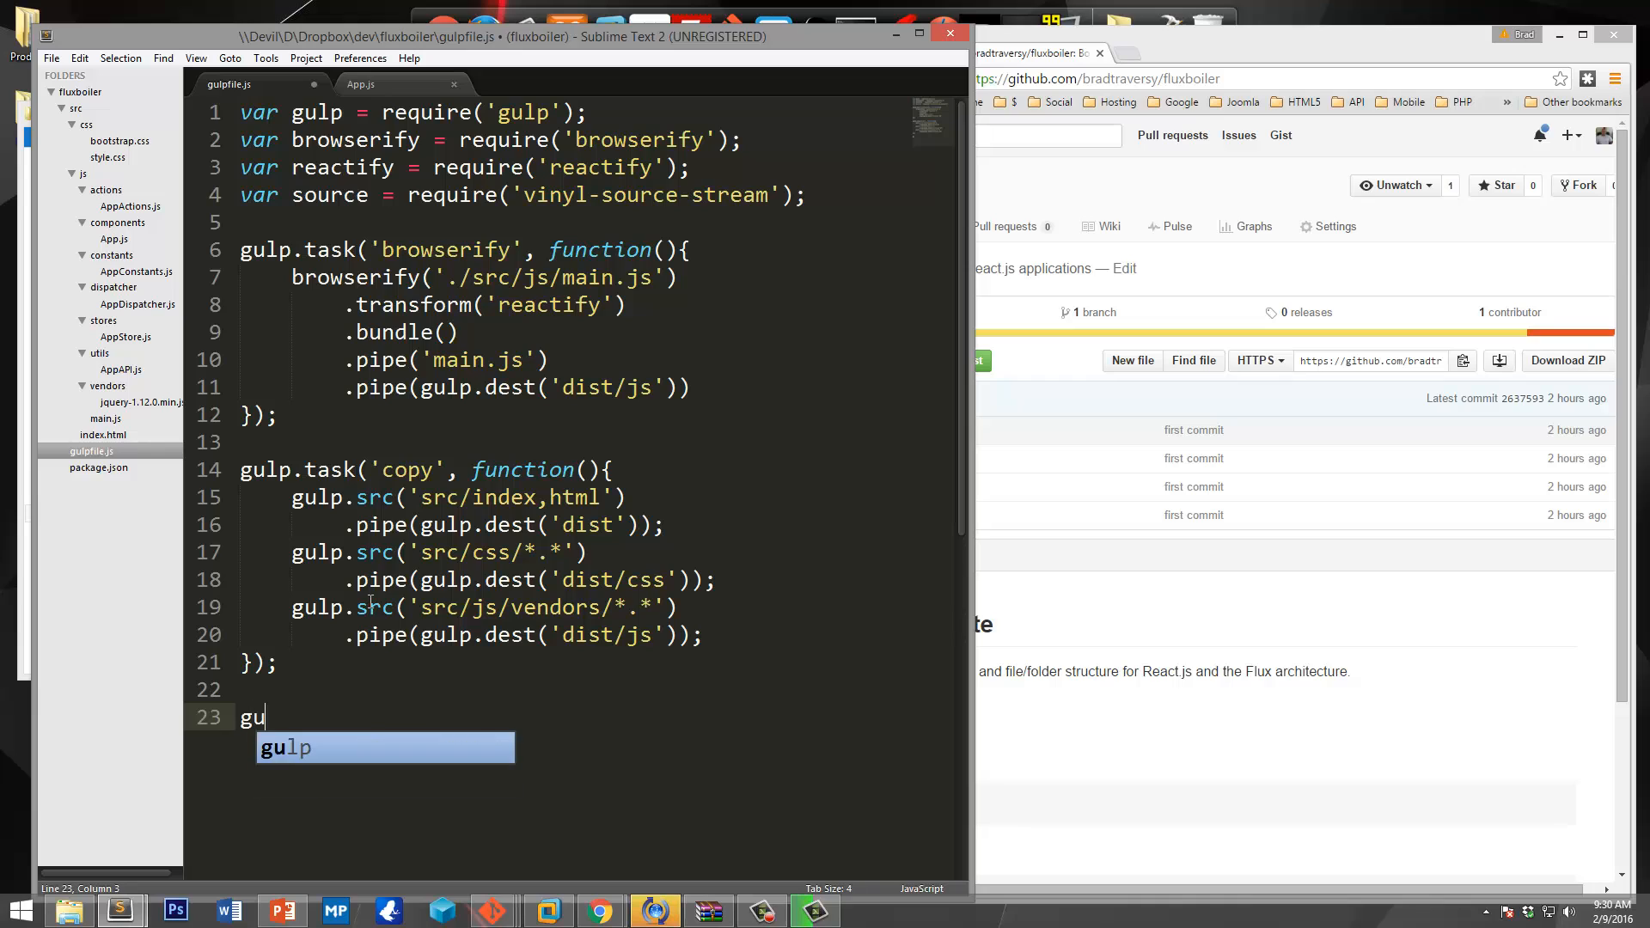
pyautogui.write('lp.')
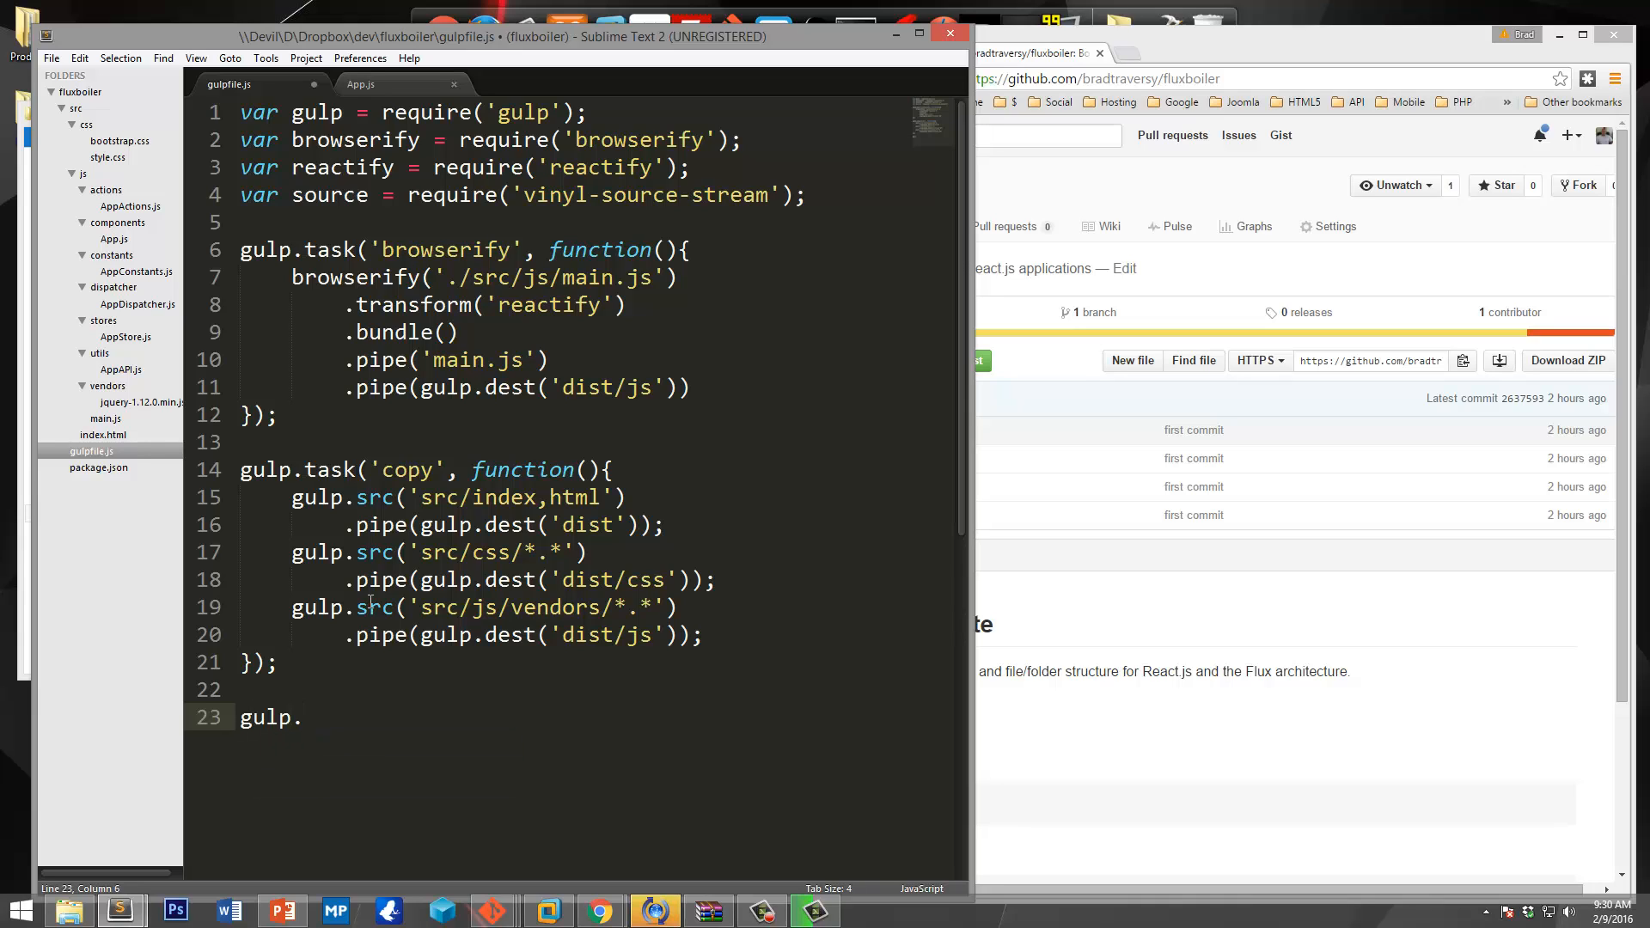
pyautogui.write("task('default', );")
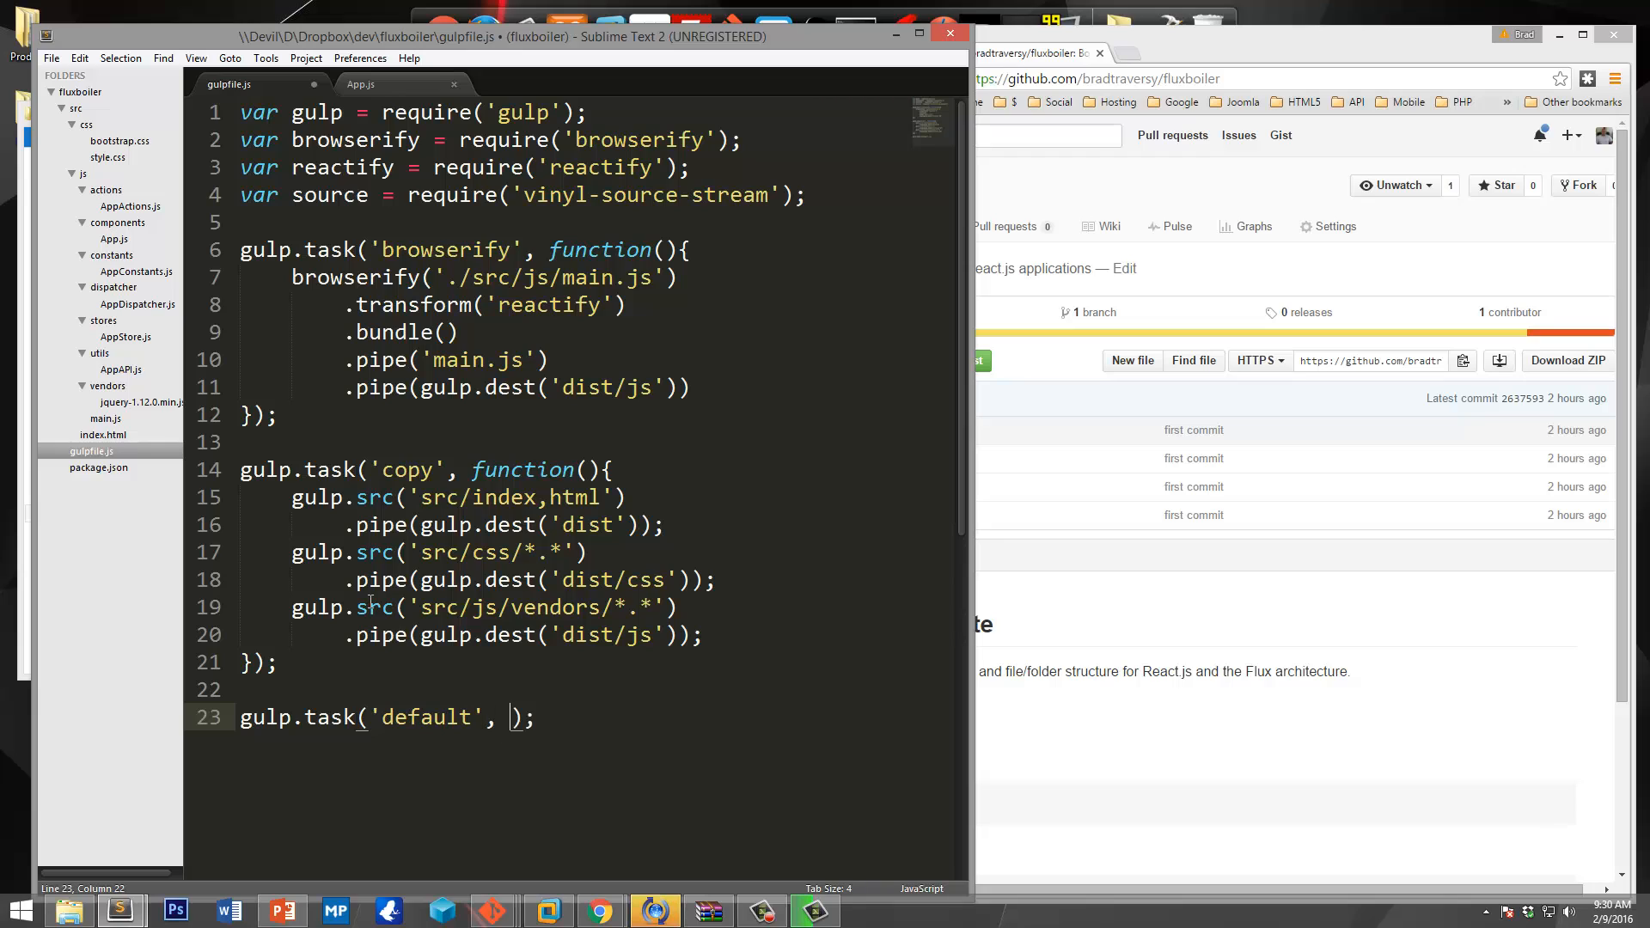
pyautogui.write('[]')
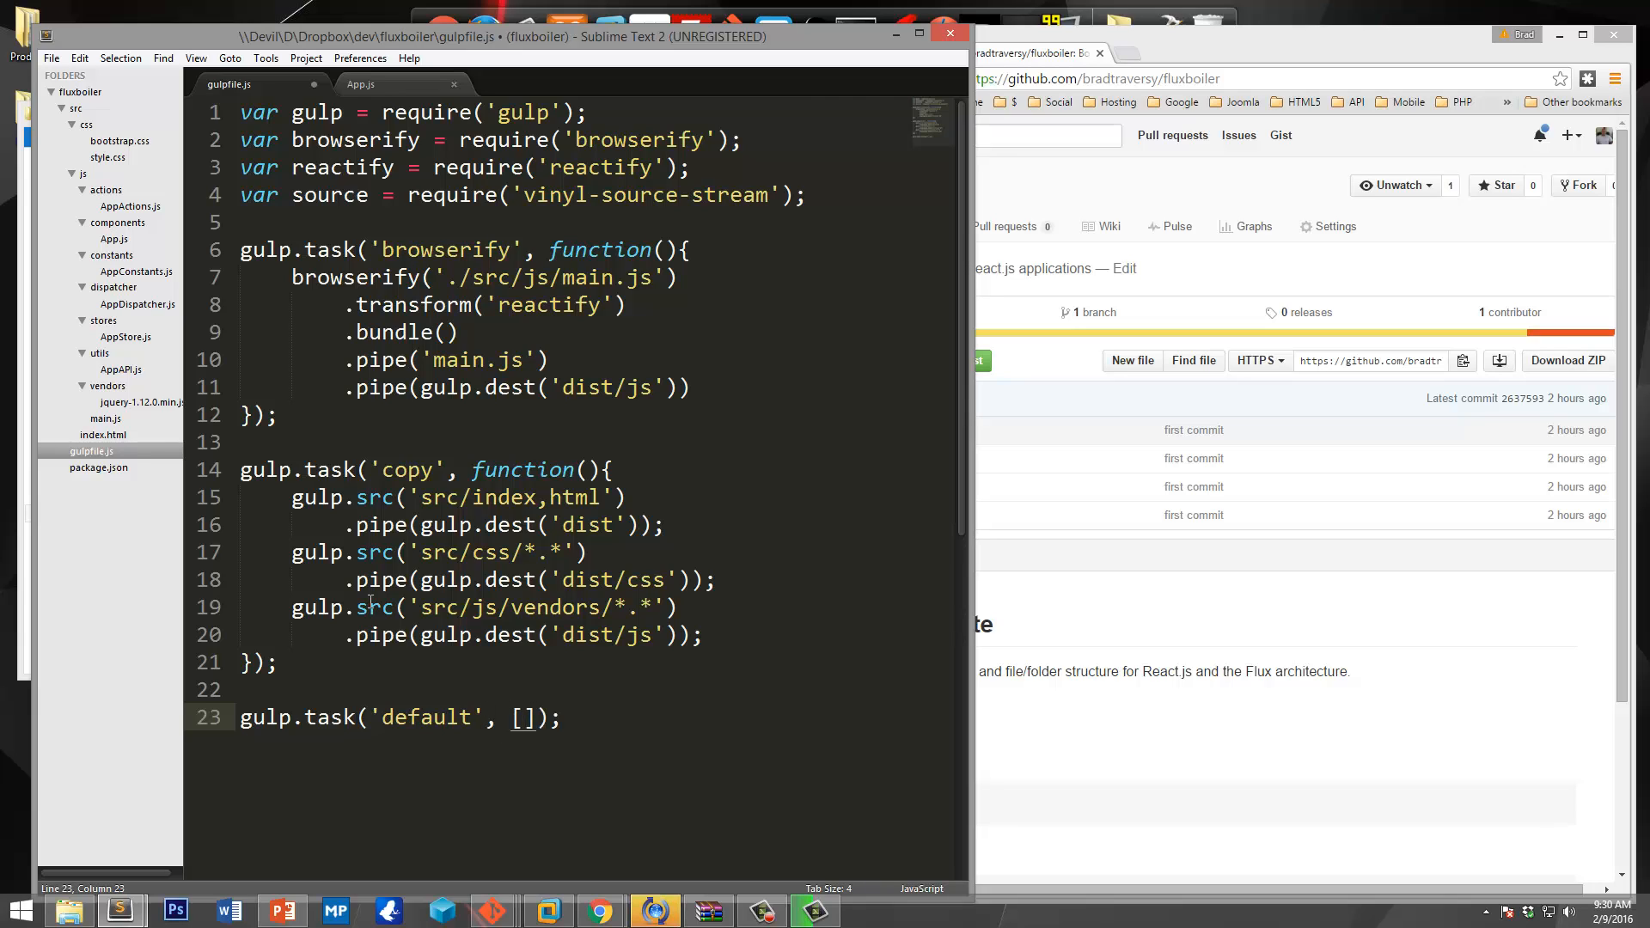
pyautogui.write("''")
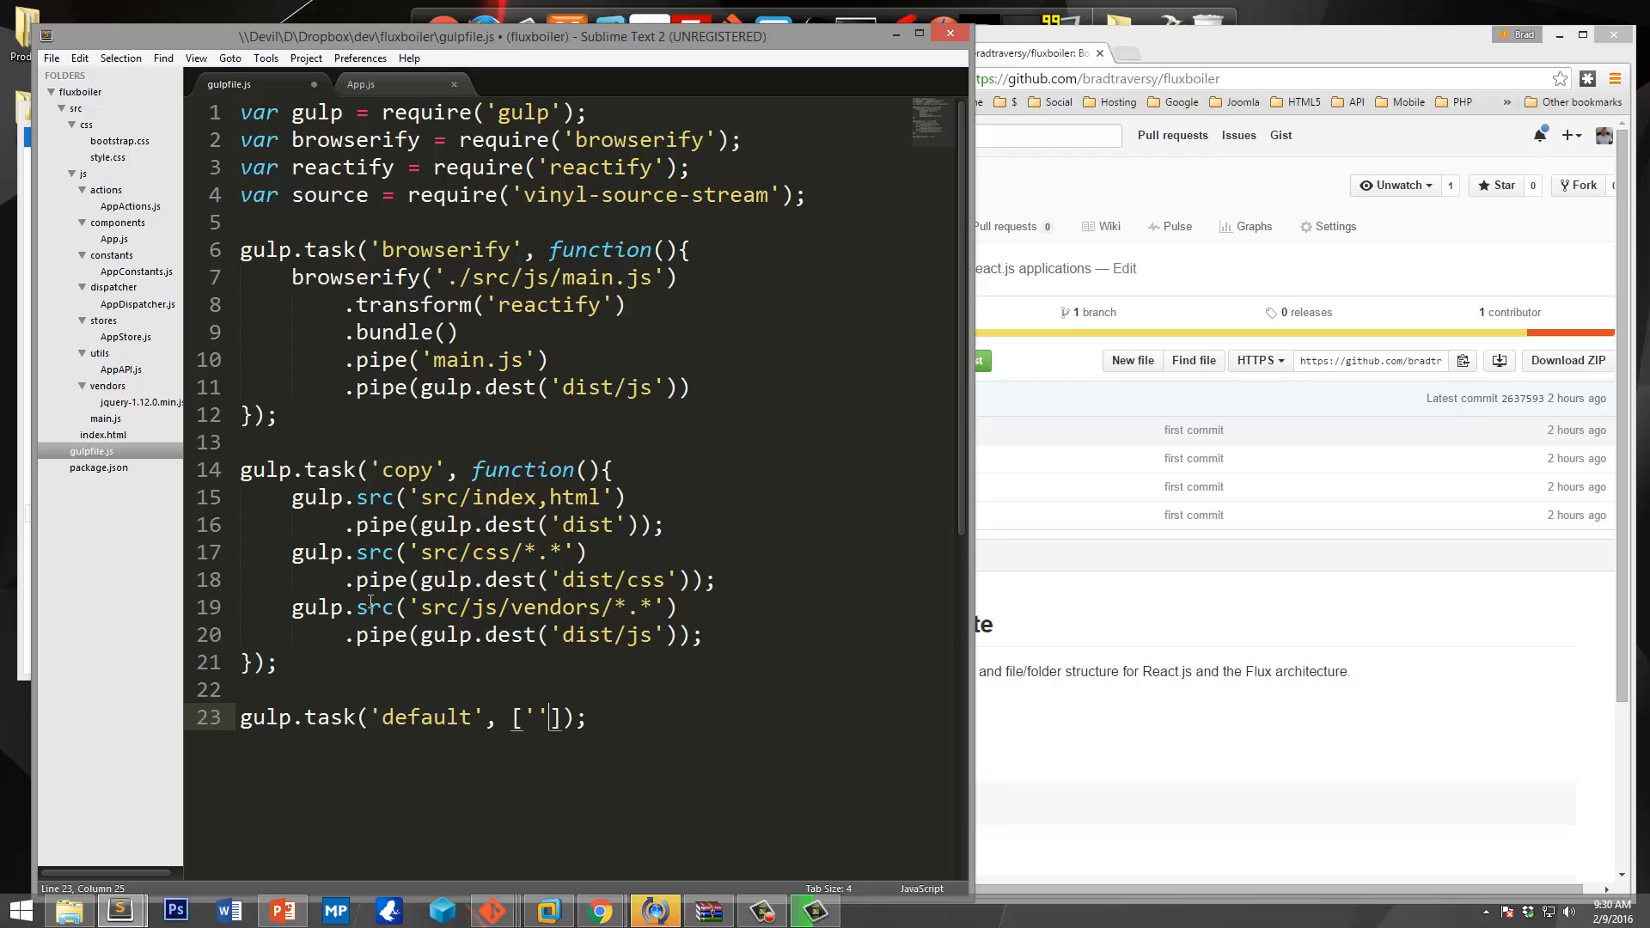
pyautogui.write("browserify',")
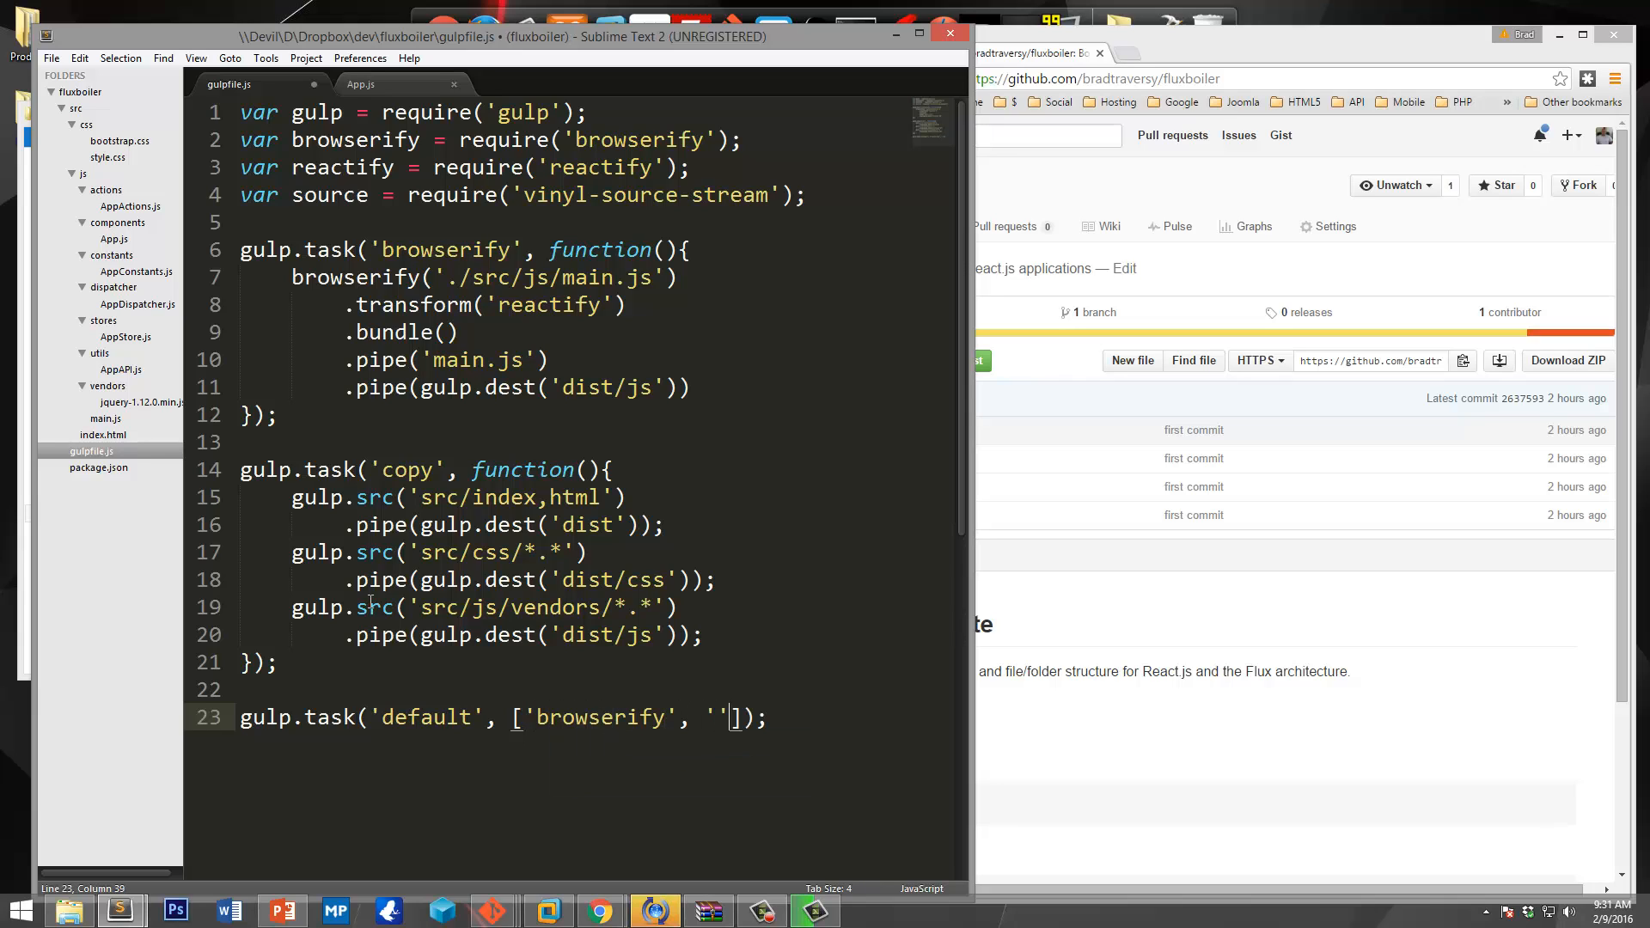
pyautogui.write('copy')
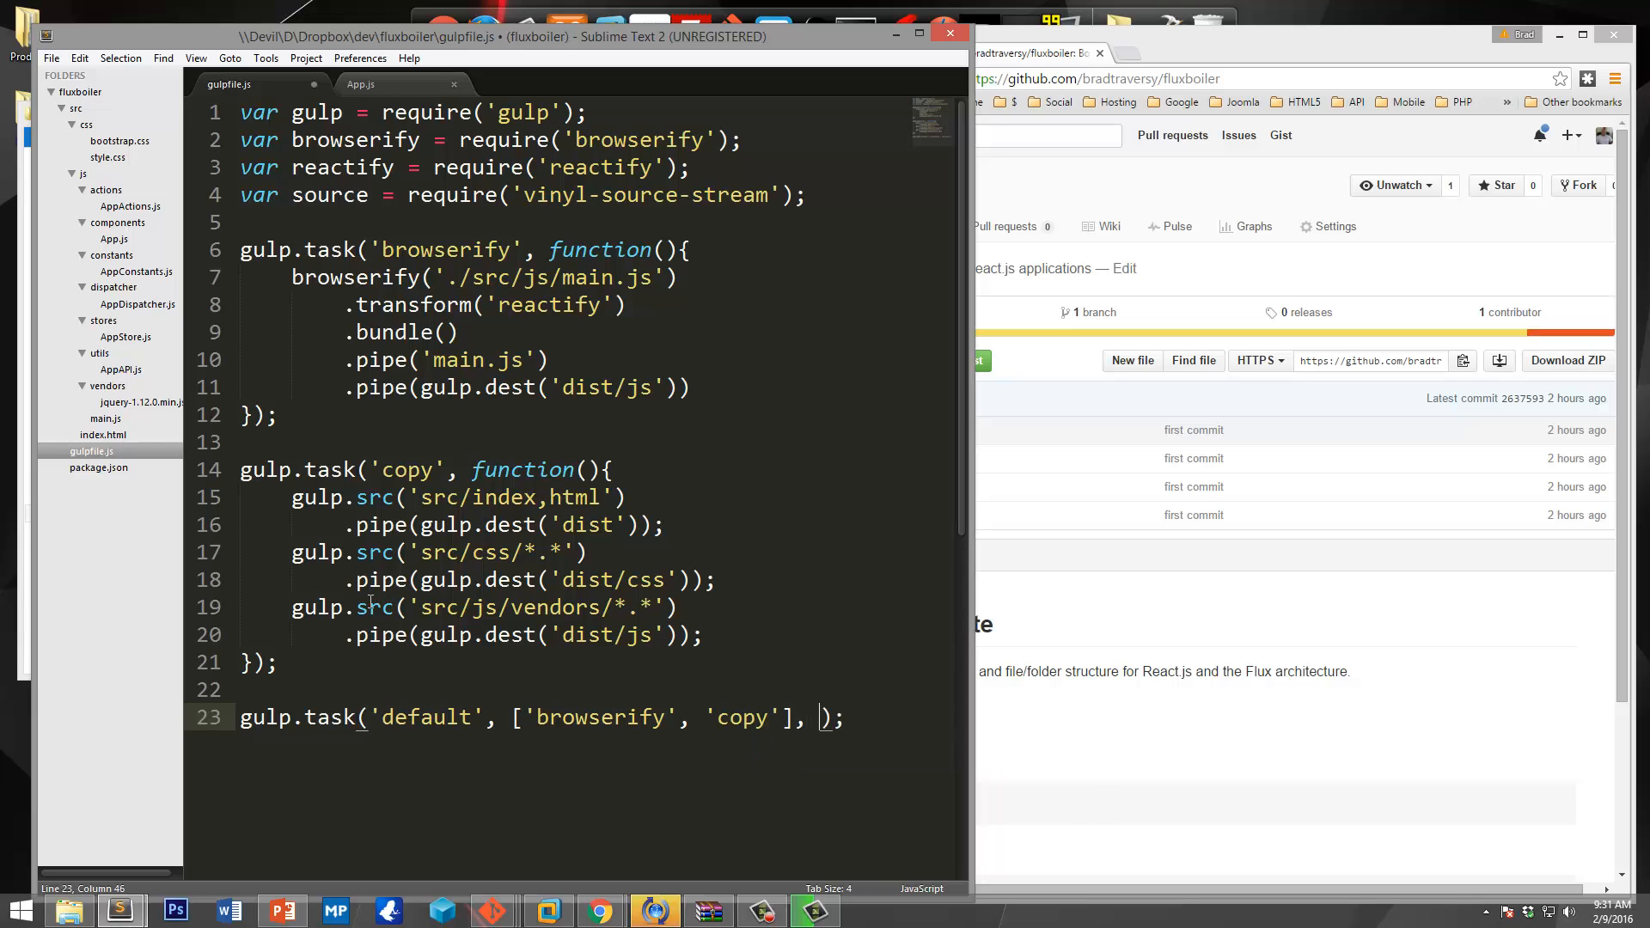
pyautogui.write('function()')
pyautogui.write('return')
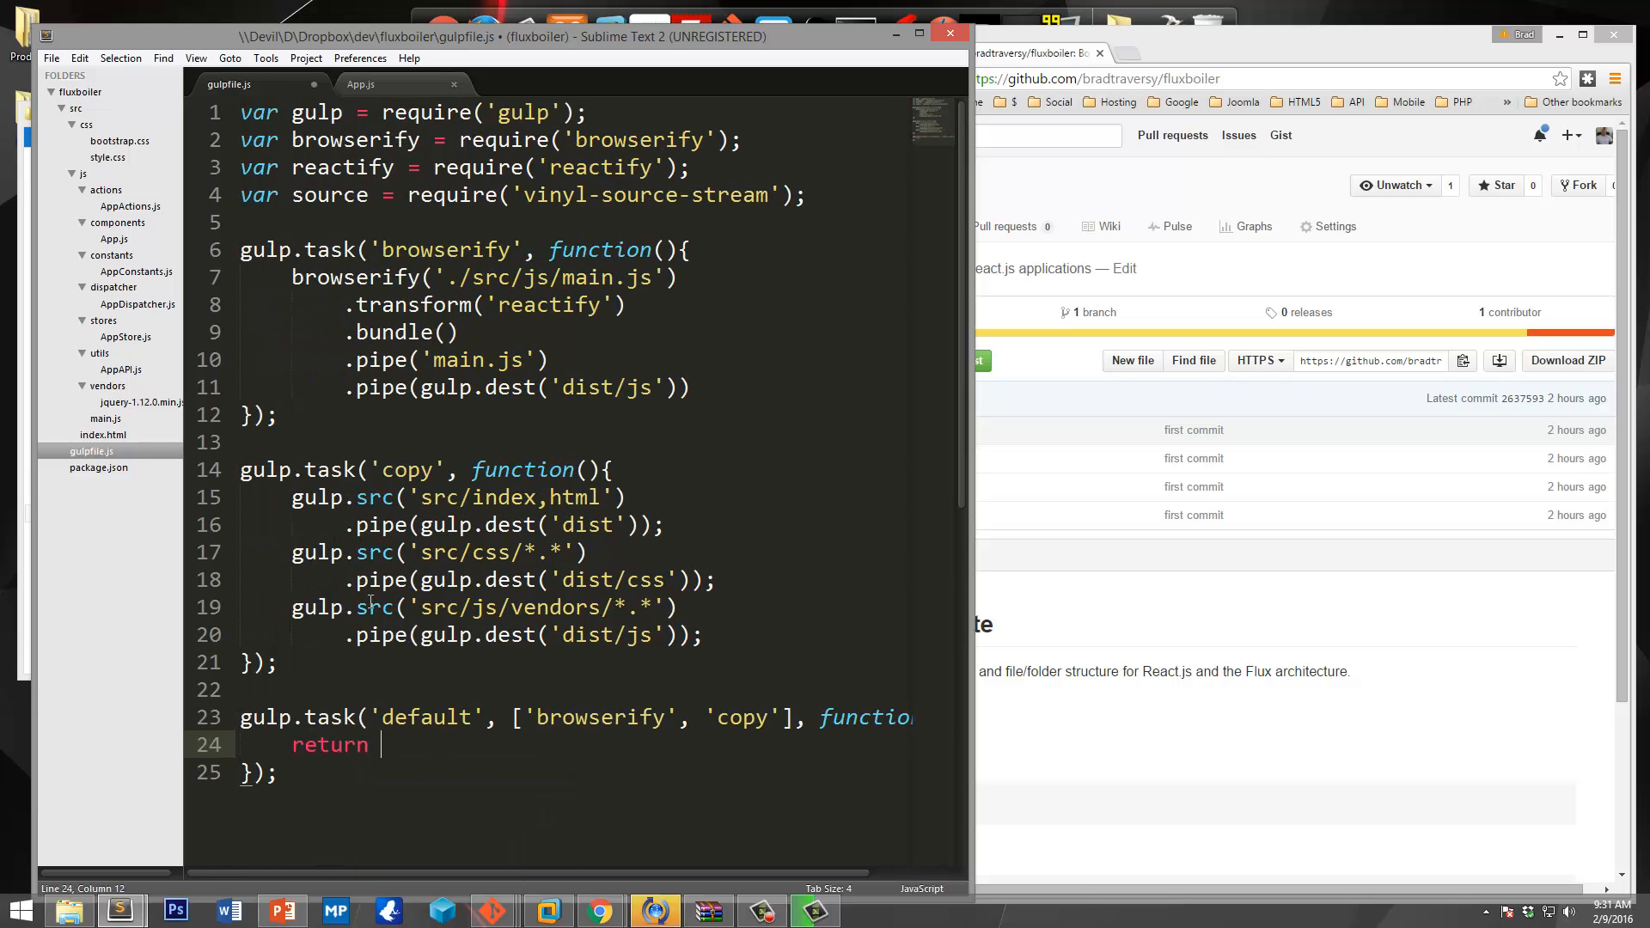
# Inside it, watch 'src/**/*.*' to rerun the browserify task.
pyautogui.write('gulp.watc')
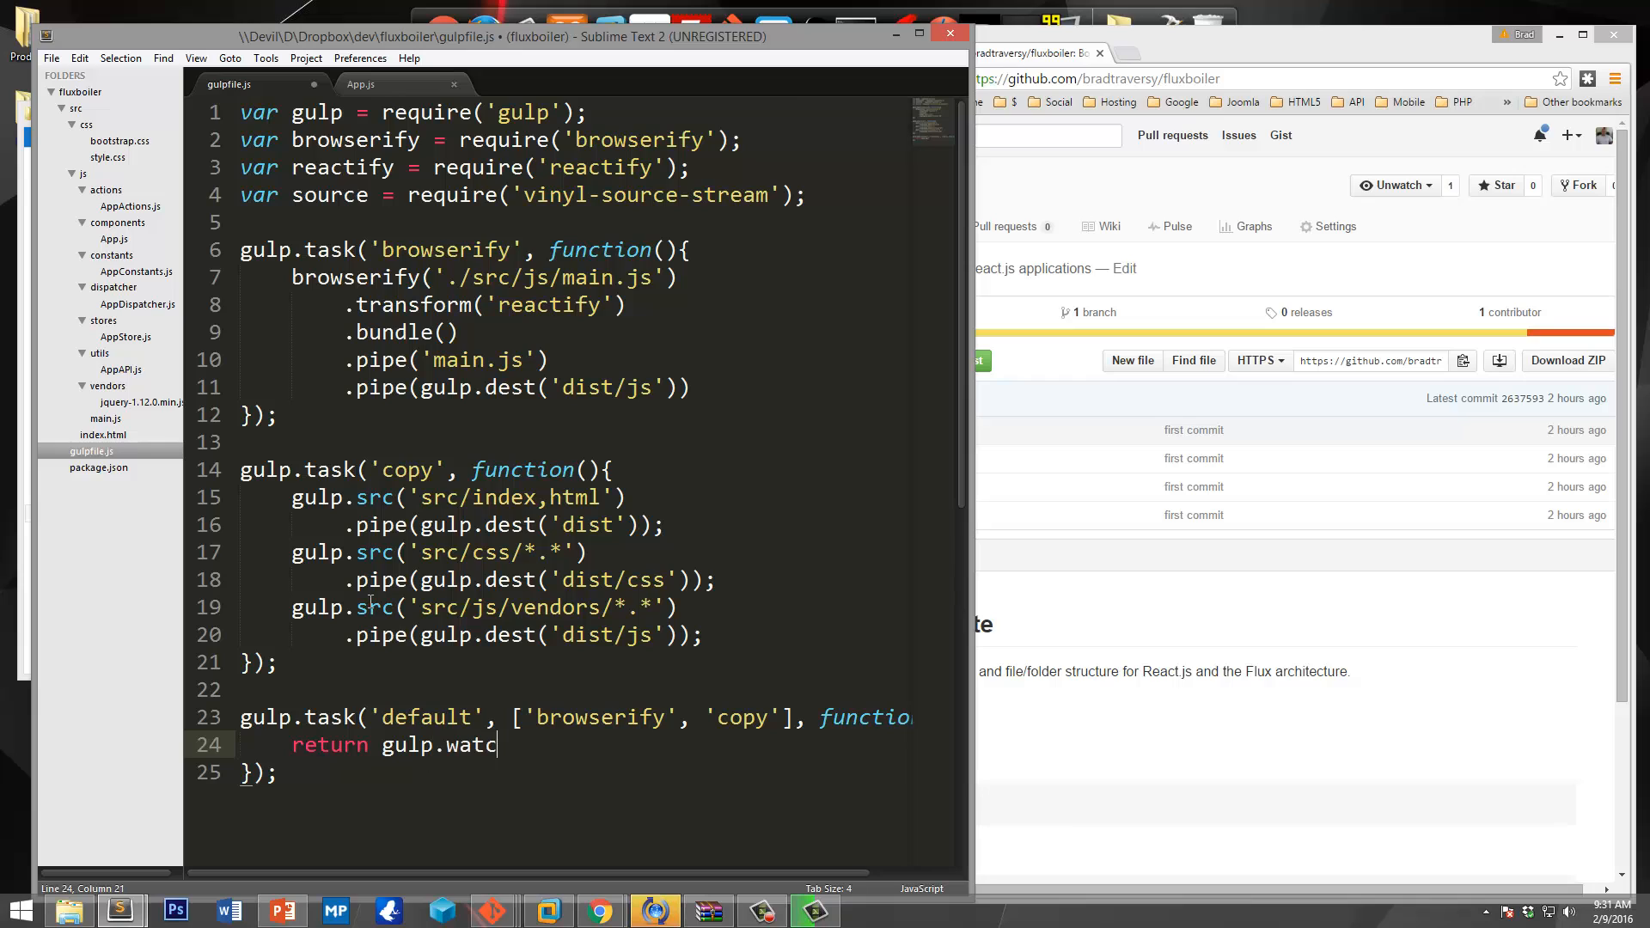
pyautogui.write('h()')
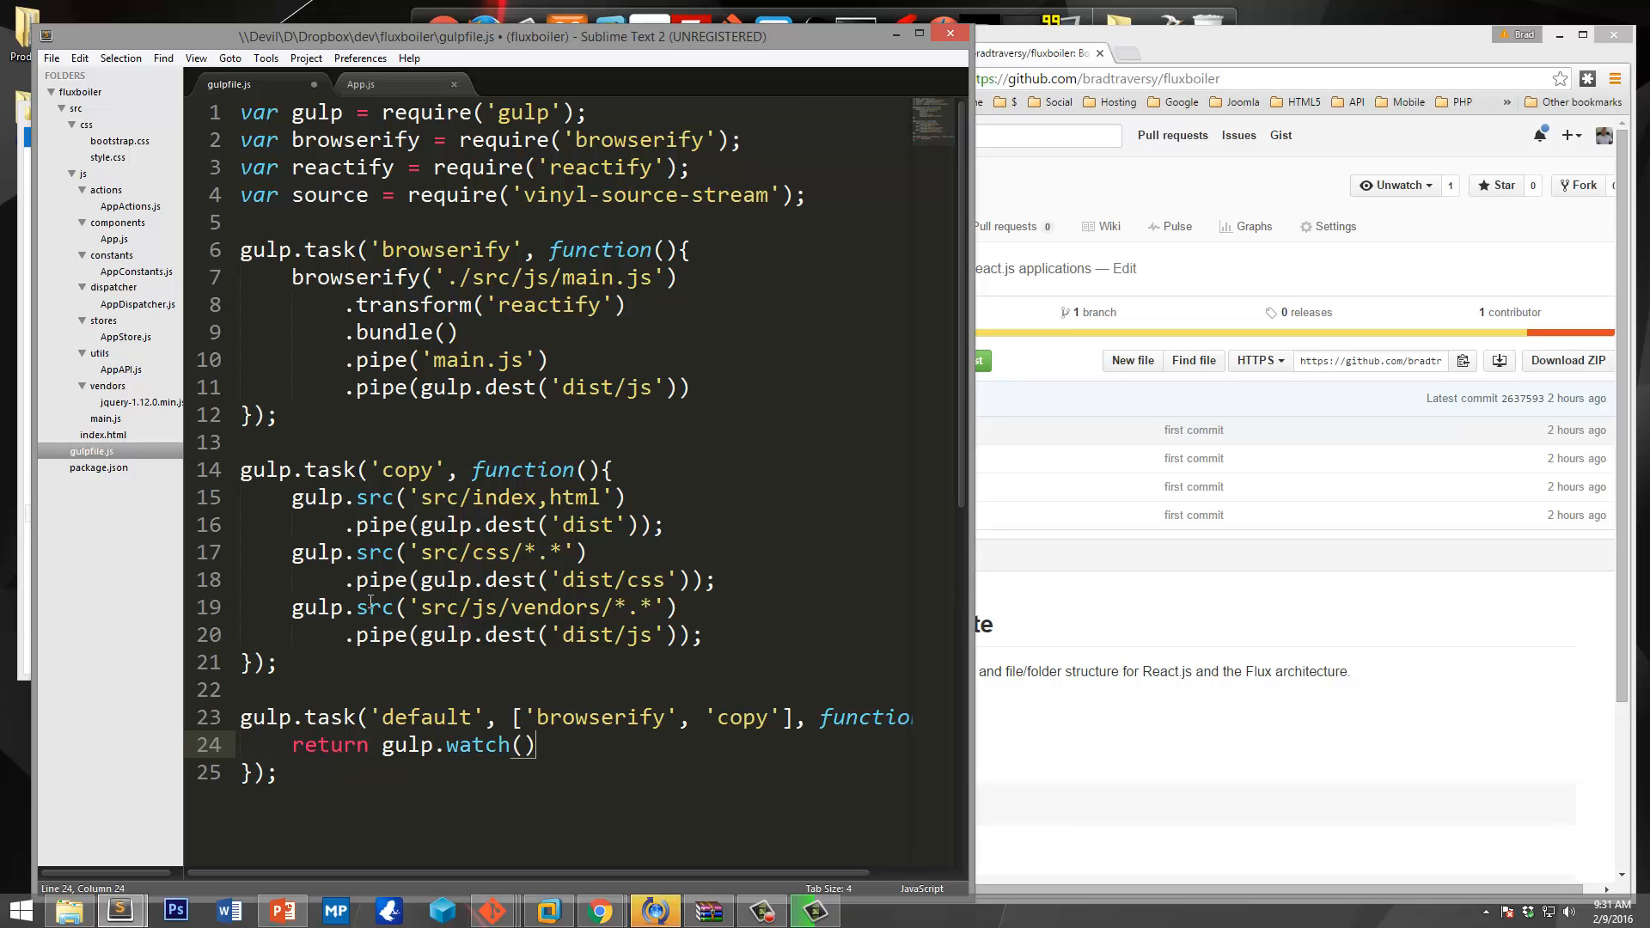
pyautogui.write(';')
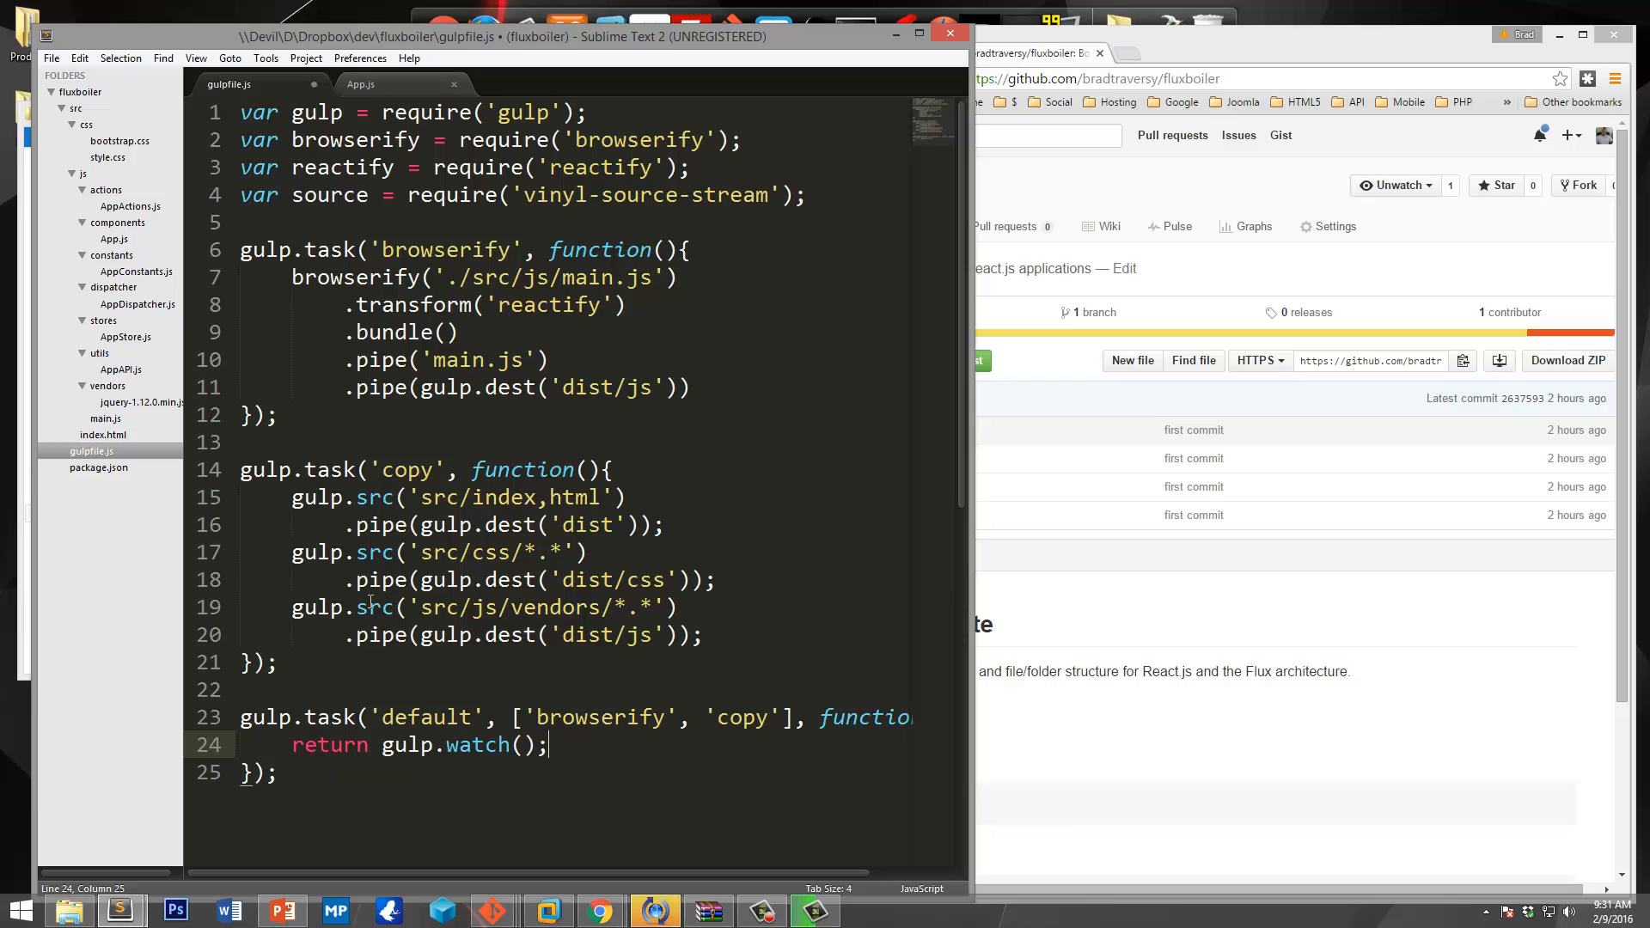
pyautogui.write("''")
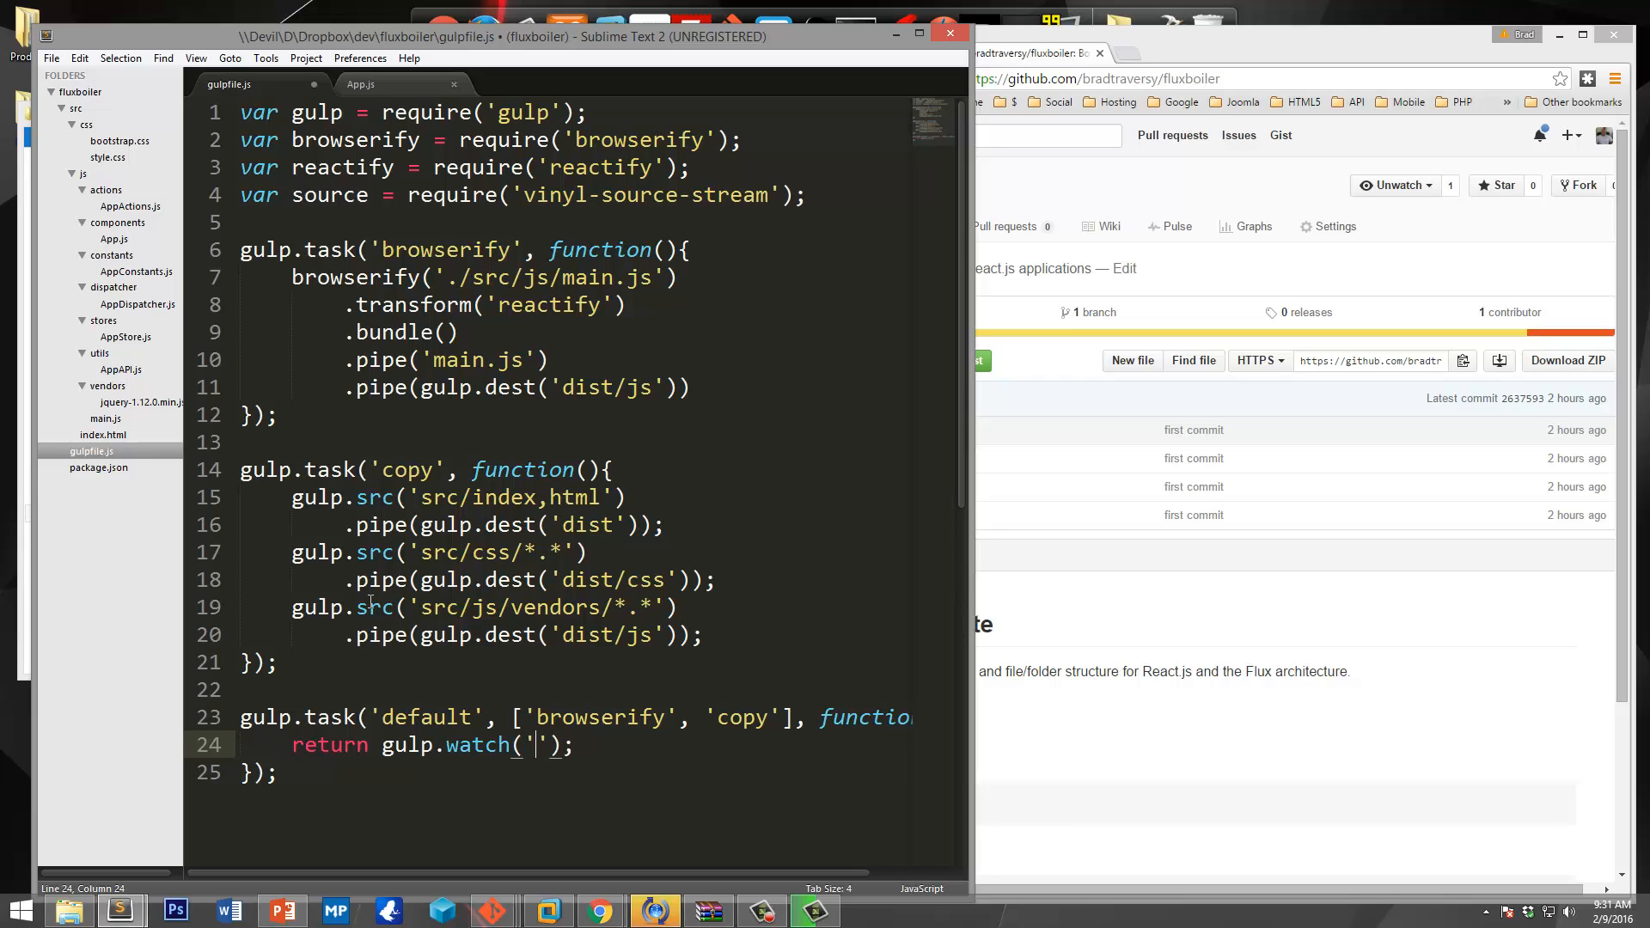
pyautogui.write('s')
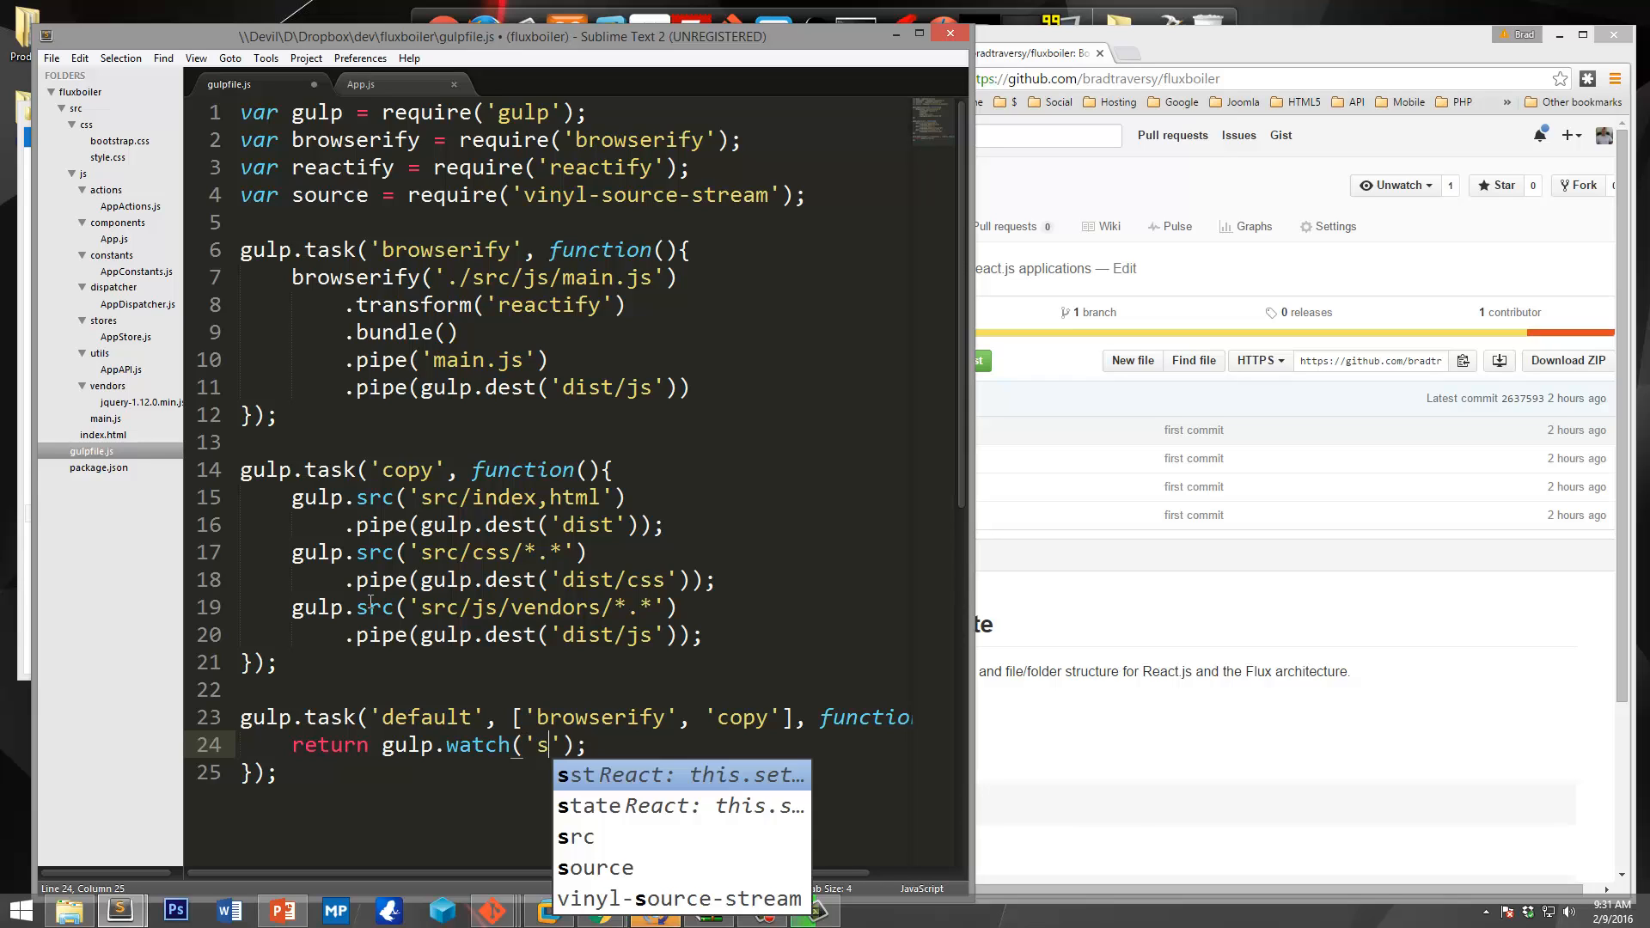
pyautogui.write('rc/')
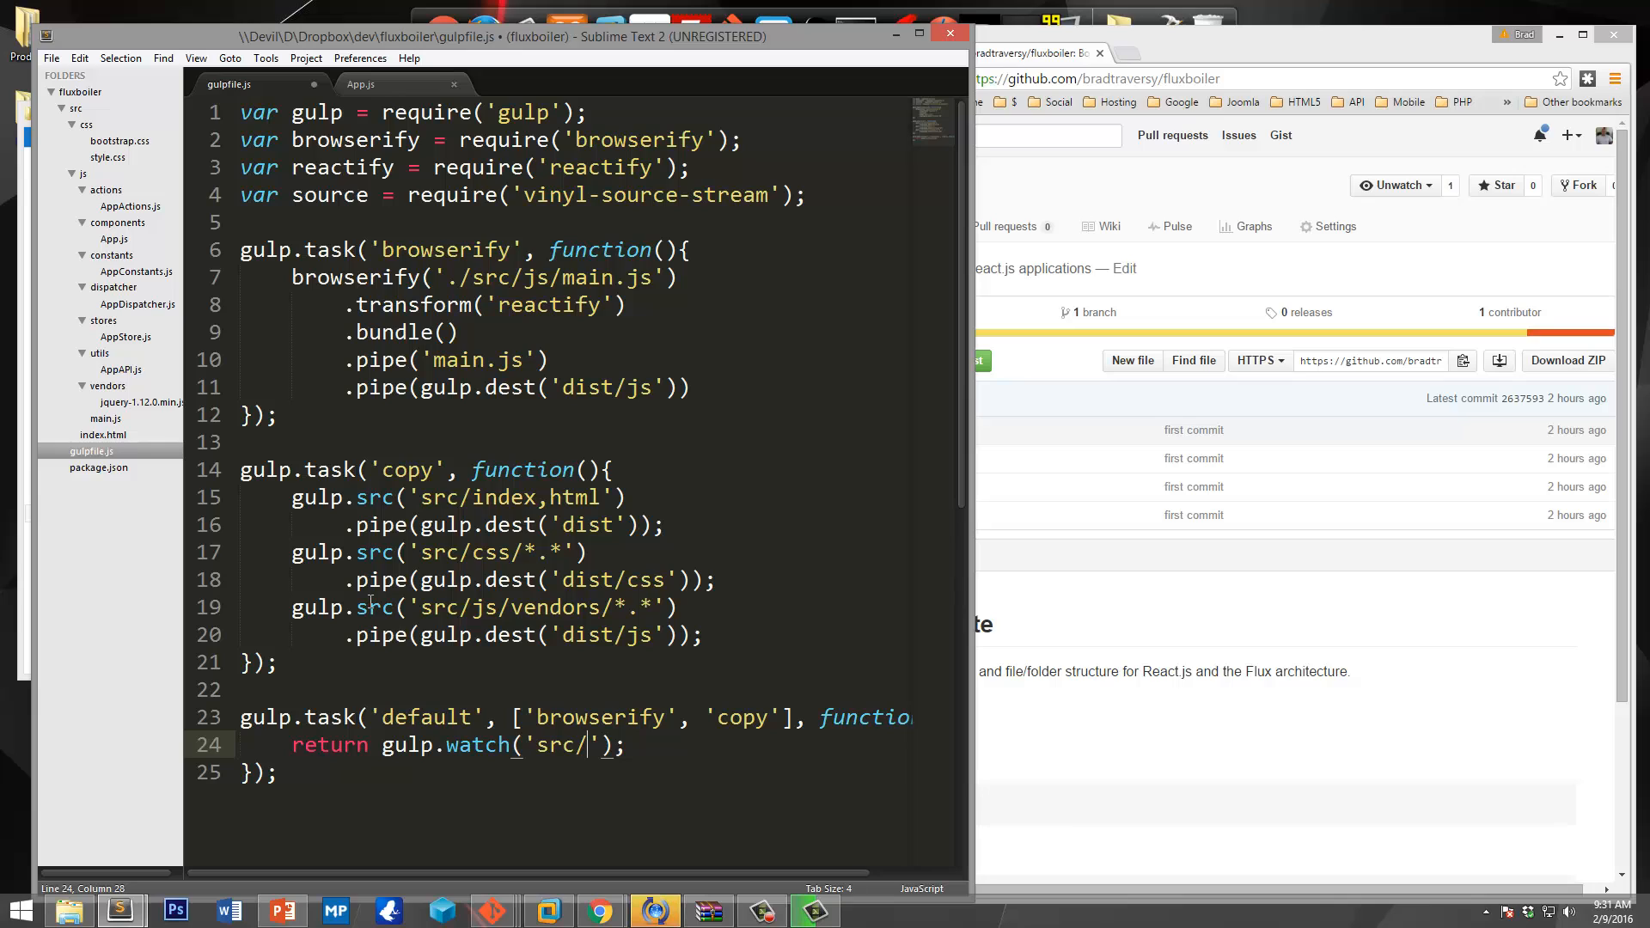
pyautogui.write('**/')
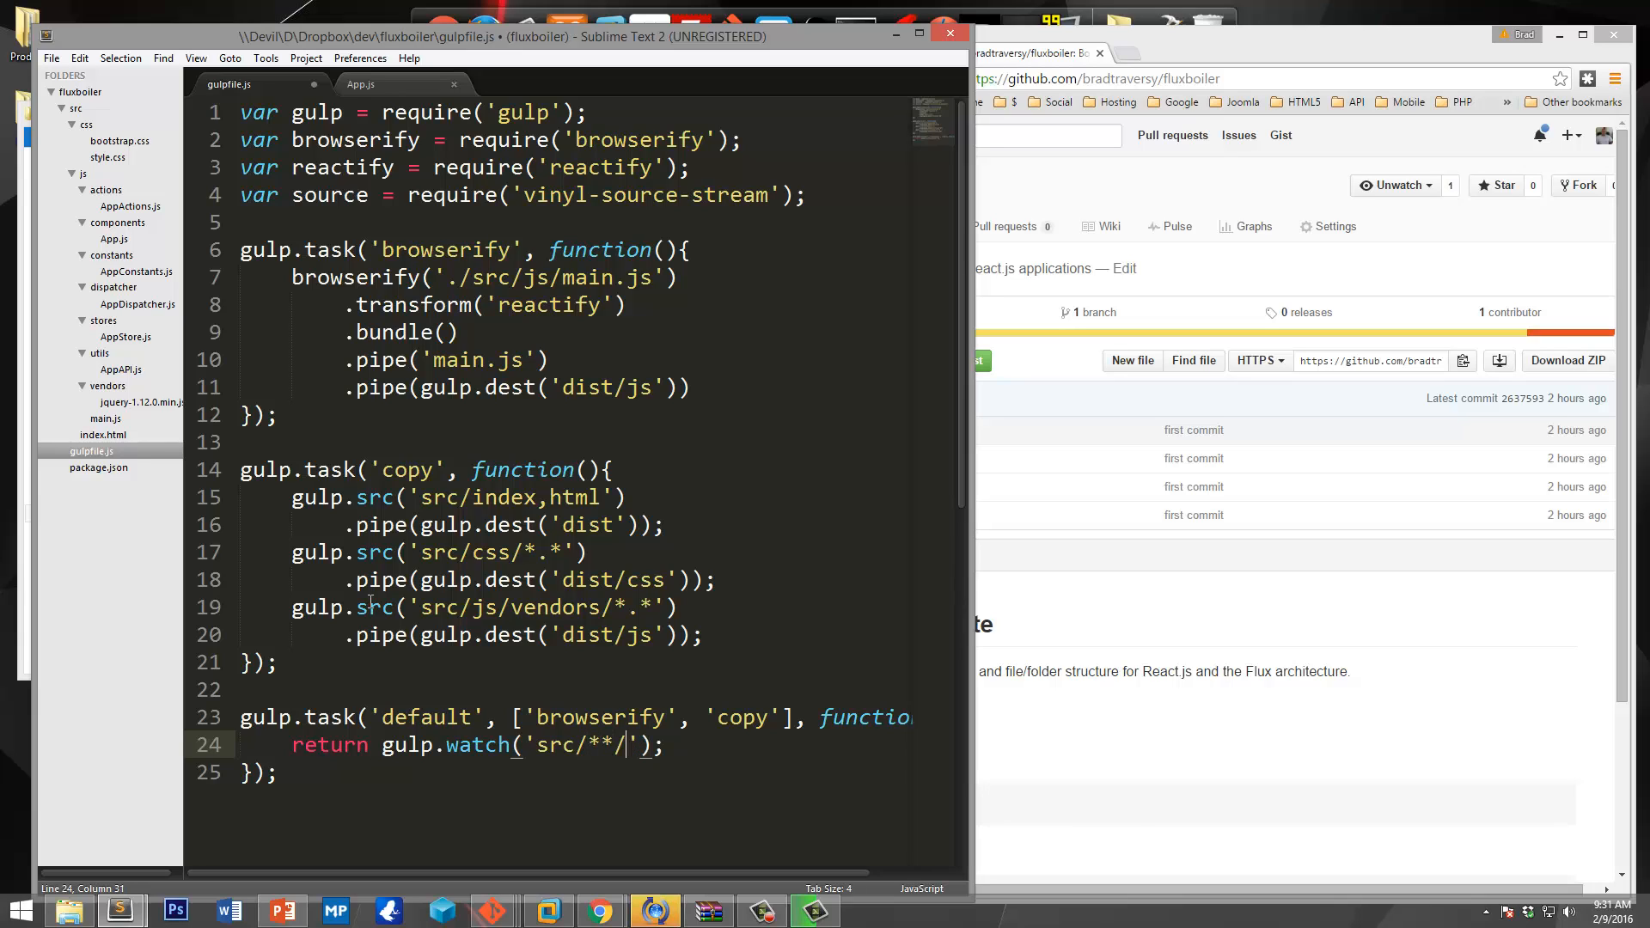
pyautogui.write('*.*')
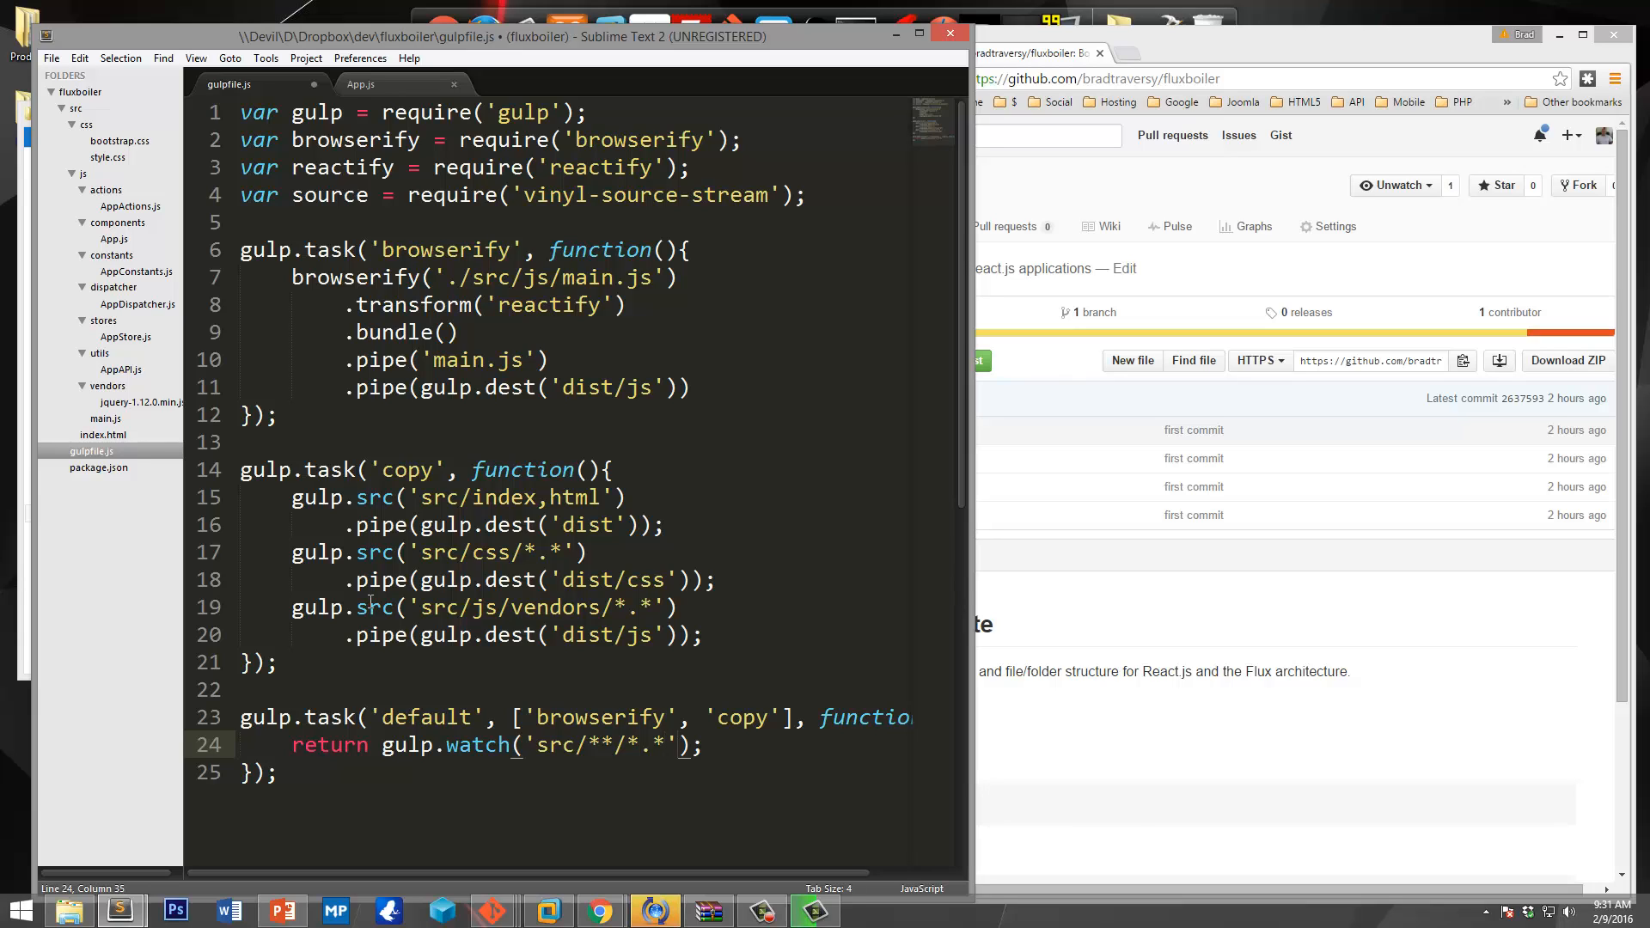
pyautogui.write(', []')
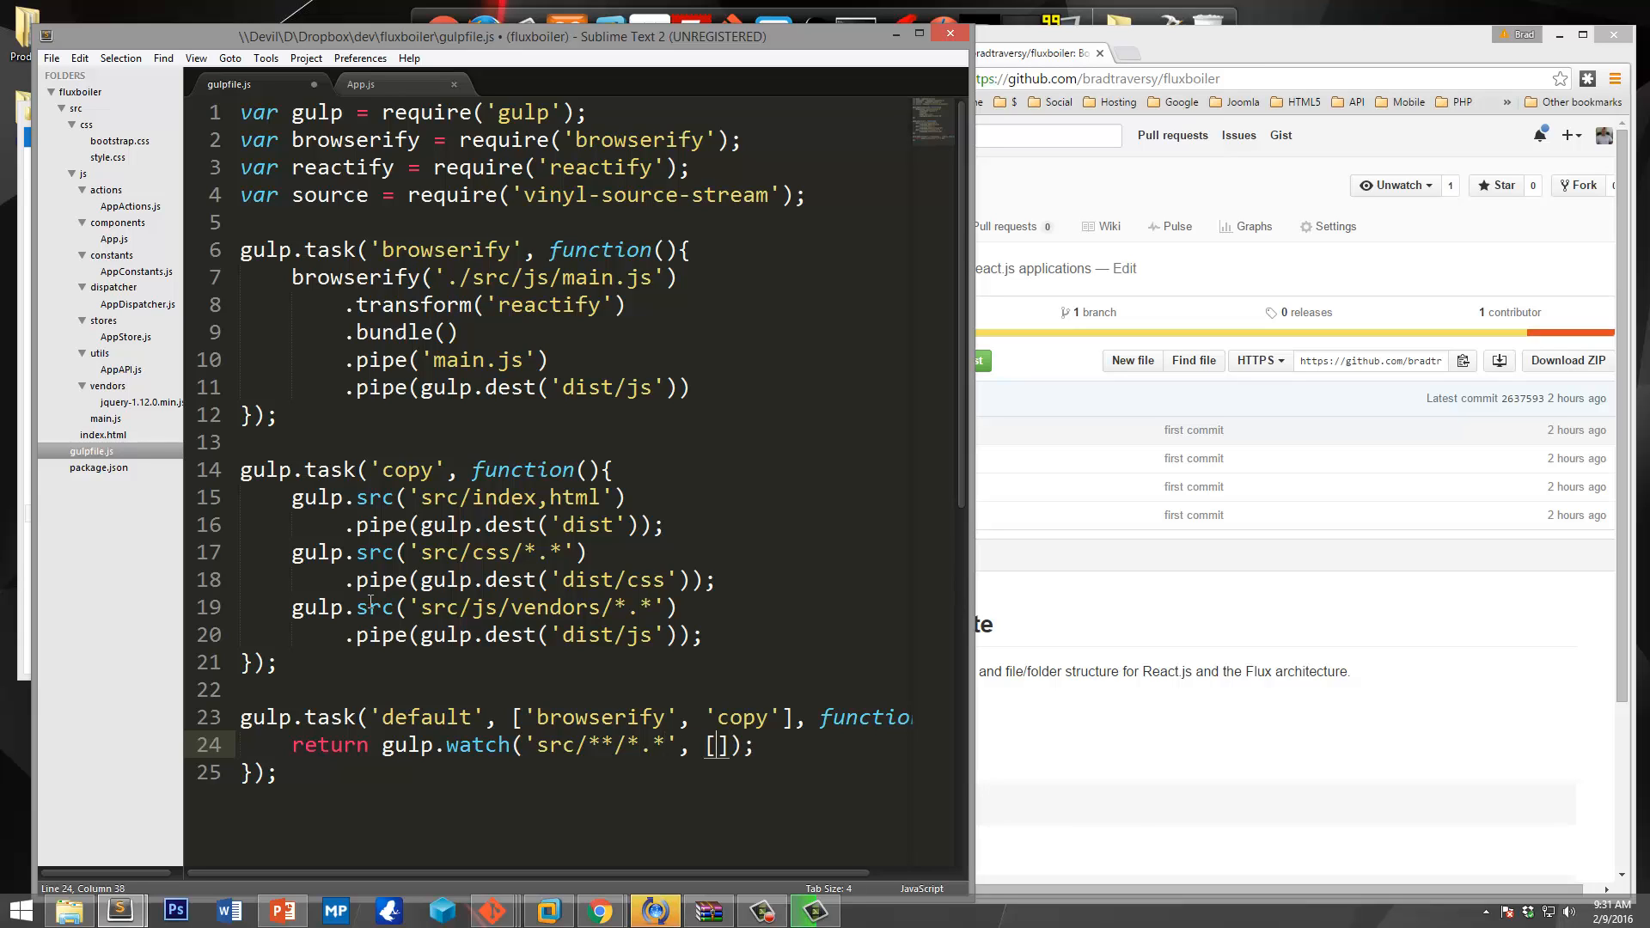
pyautogui.write("'bro")
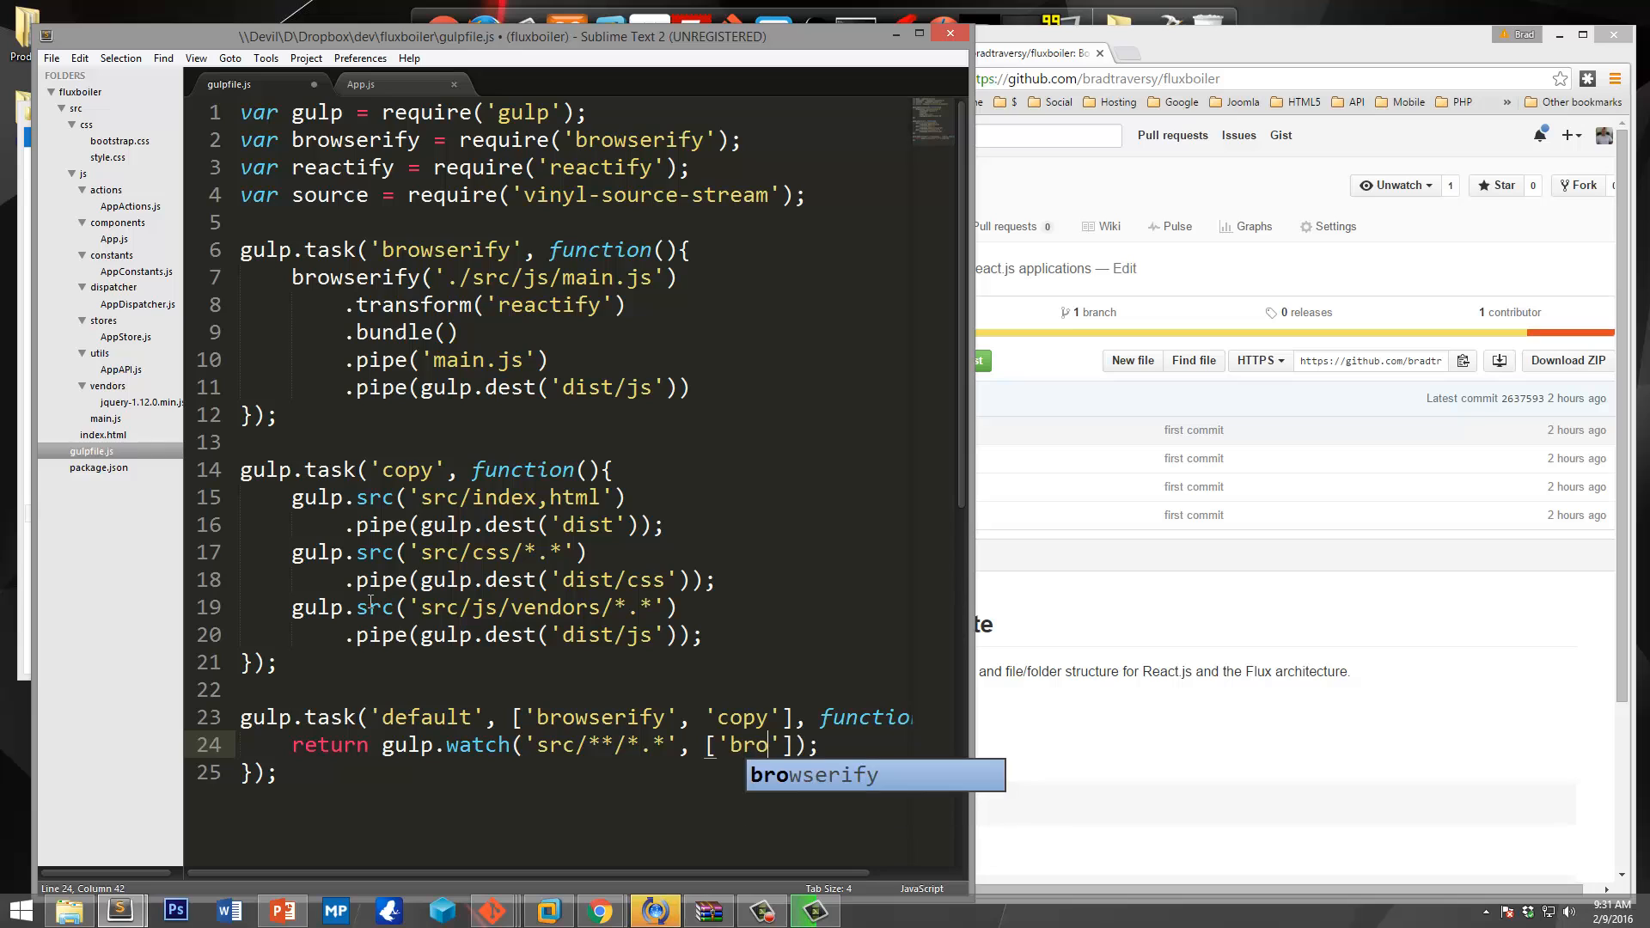
pyautogui.press('Tab')
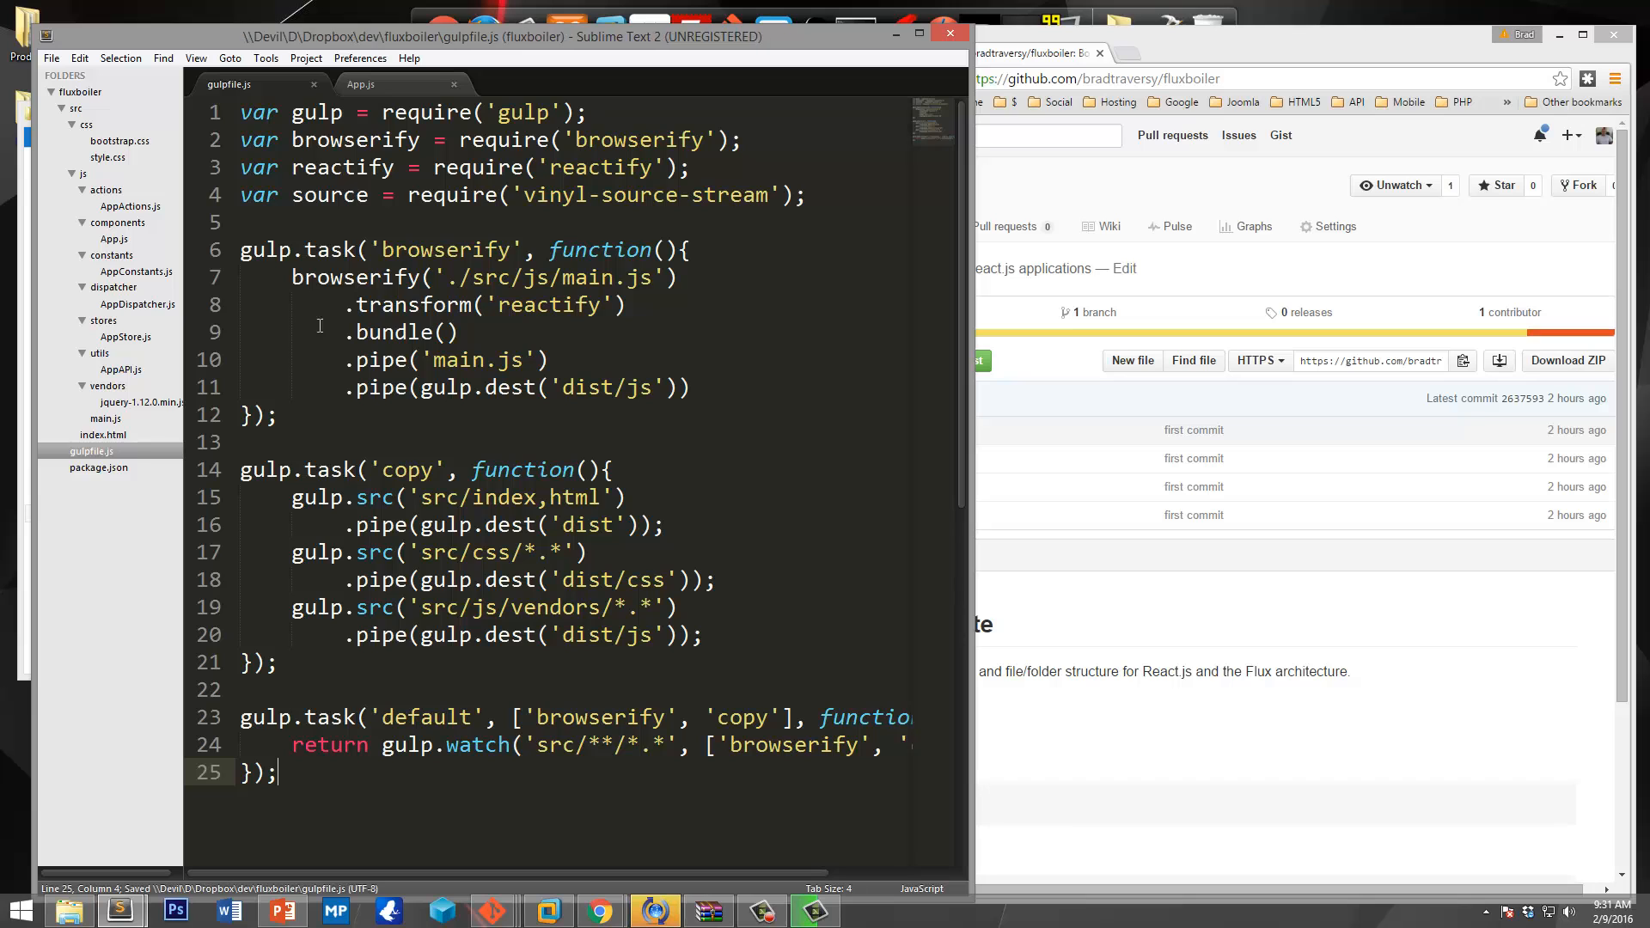
# In Git Bash, run npm install for the dependencies, then type gulp.
pyautogui.scroll(-3)
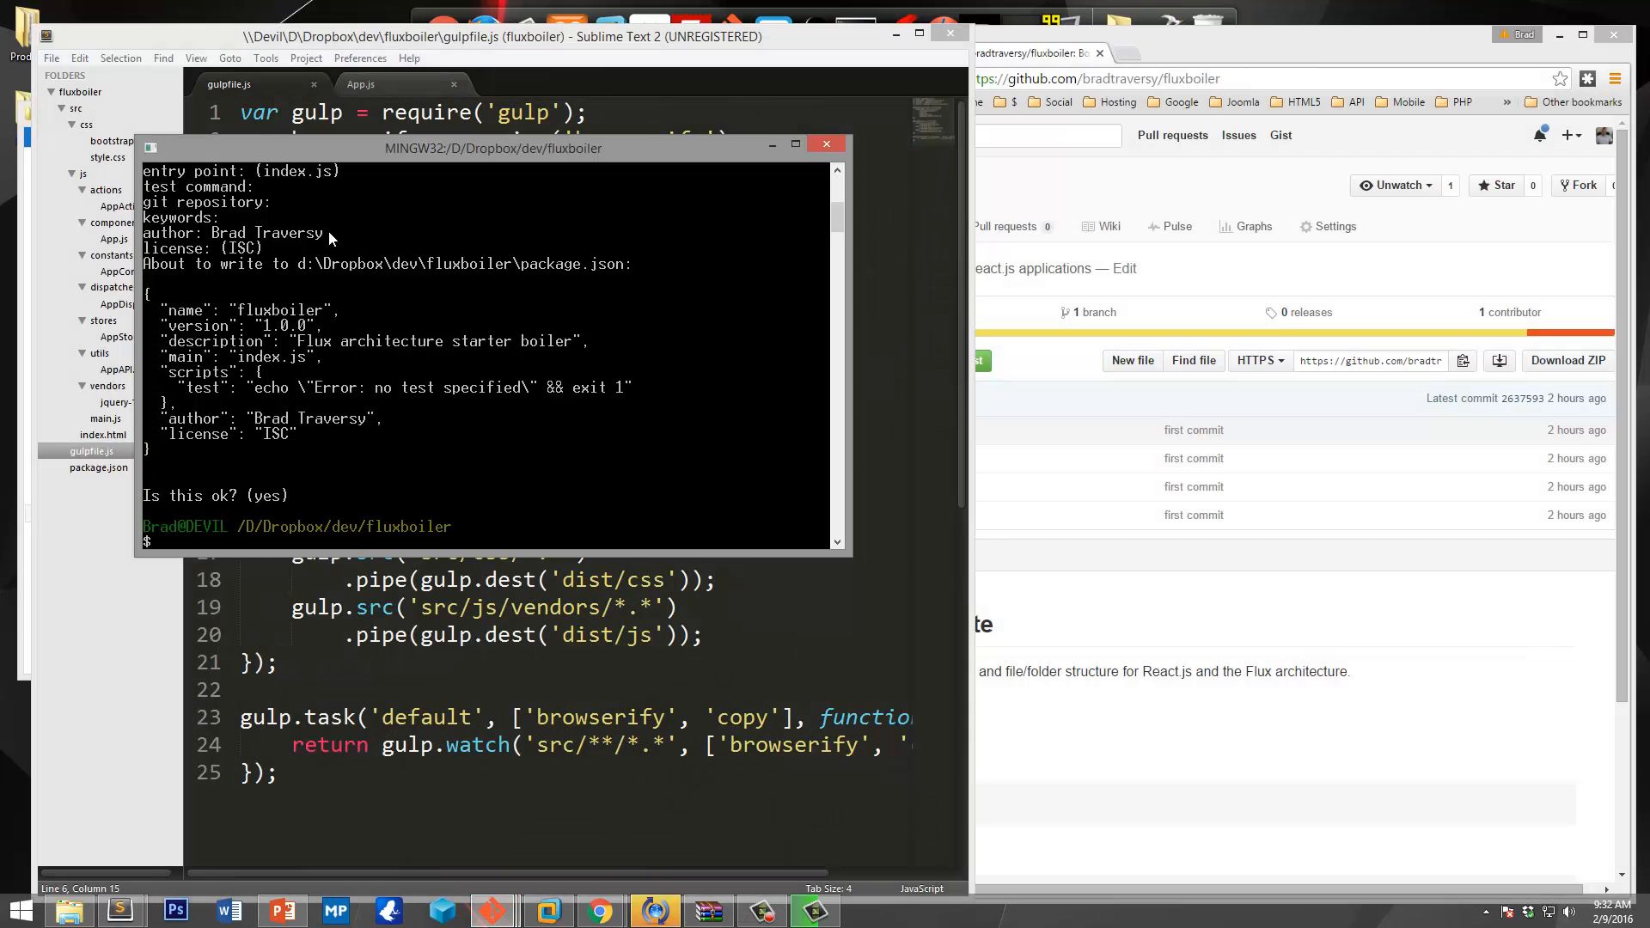
pyautogui.moveTo(493, 149); pyautogui.dragTo(949, 296)
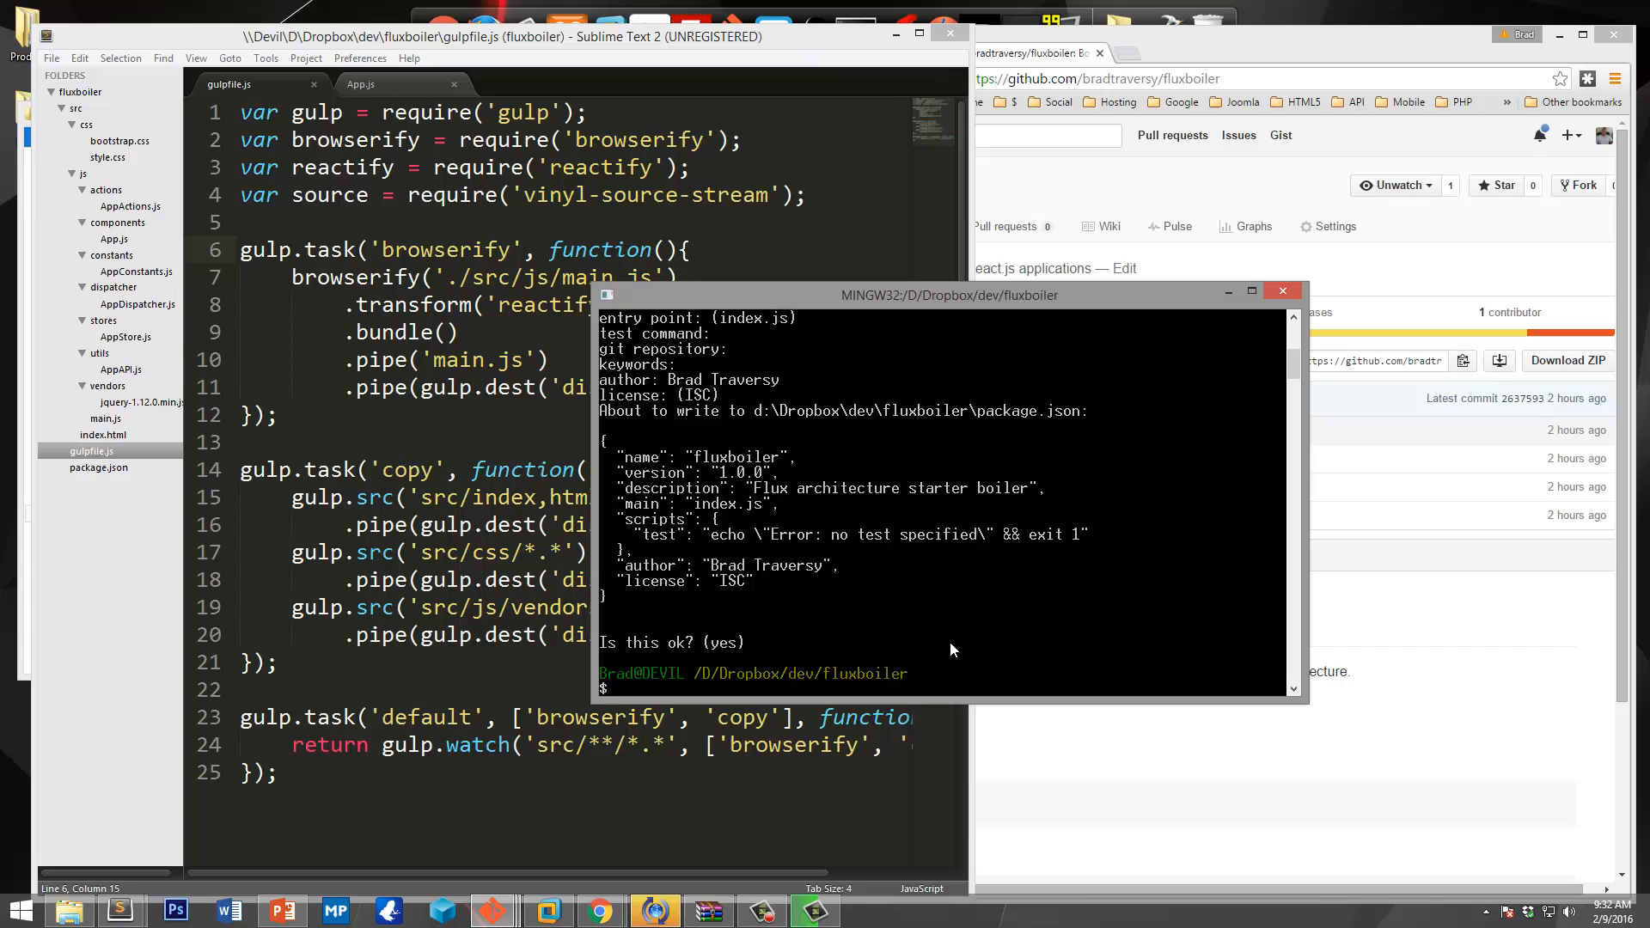
pyautogui.moveTo(805, 632)
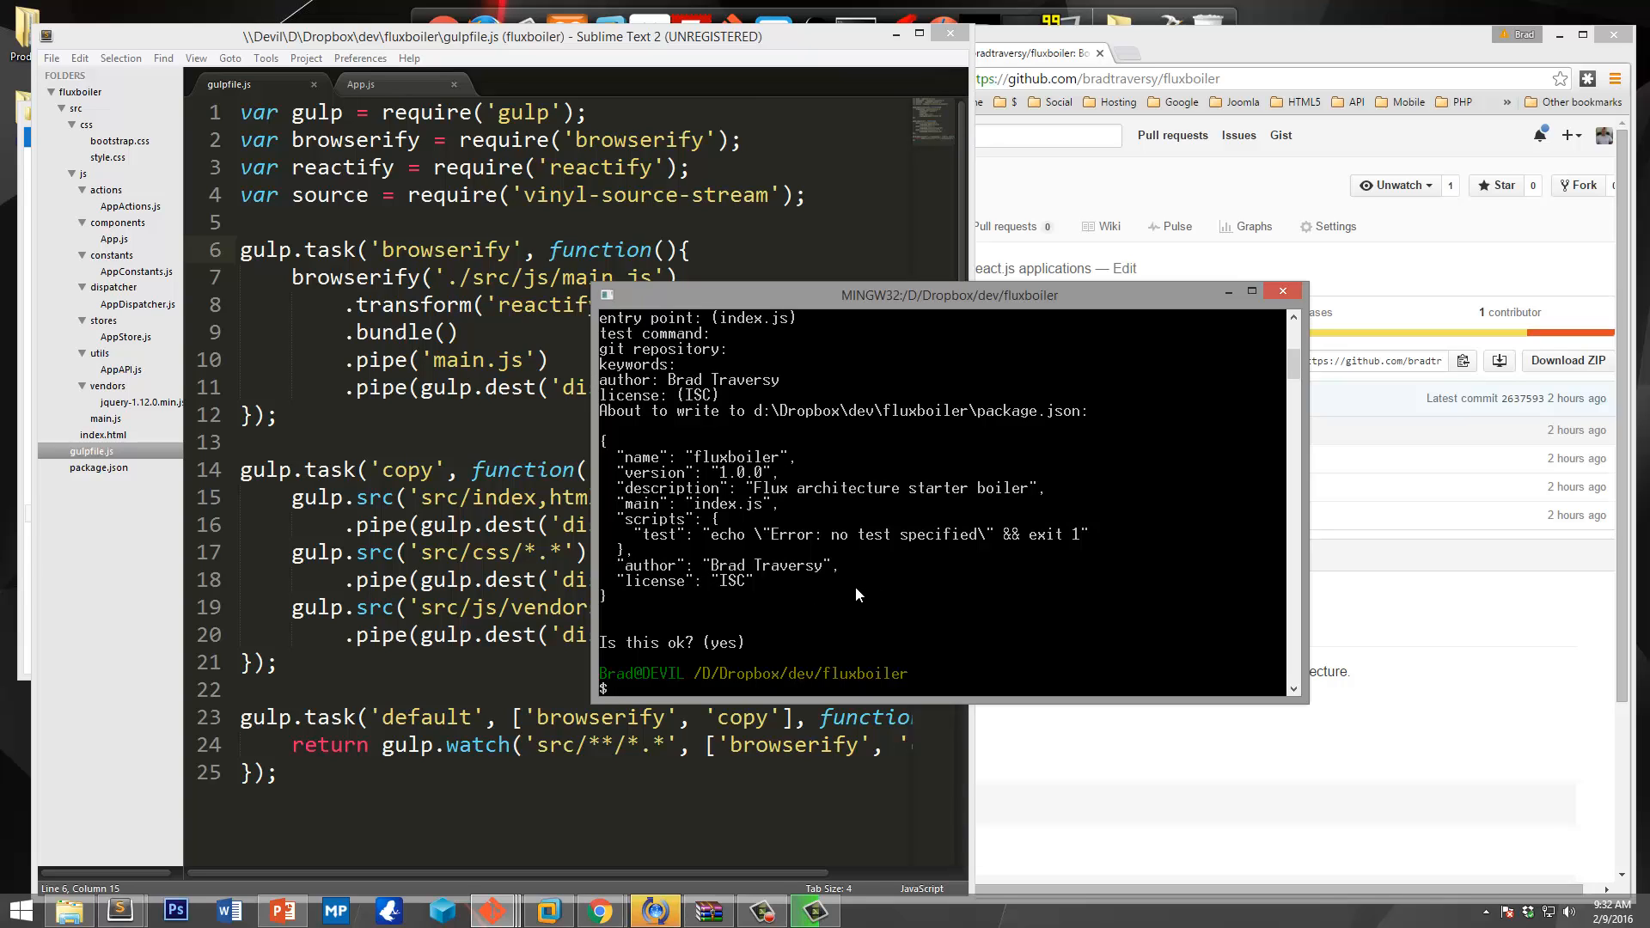
pyautogui.moveTo(911, 605)
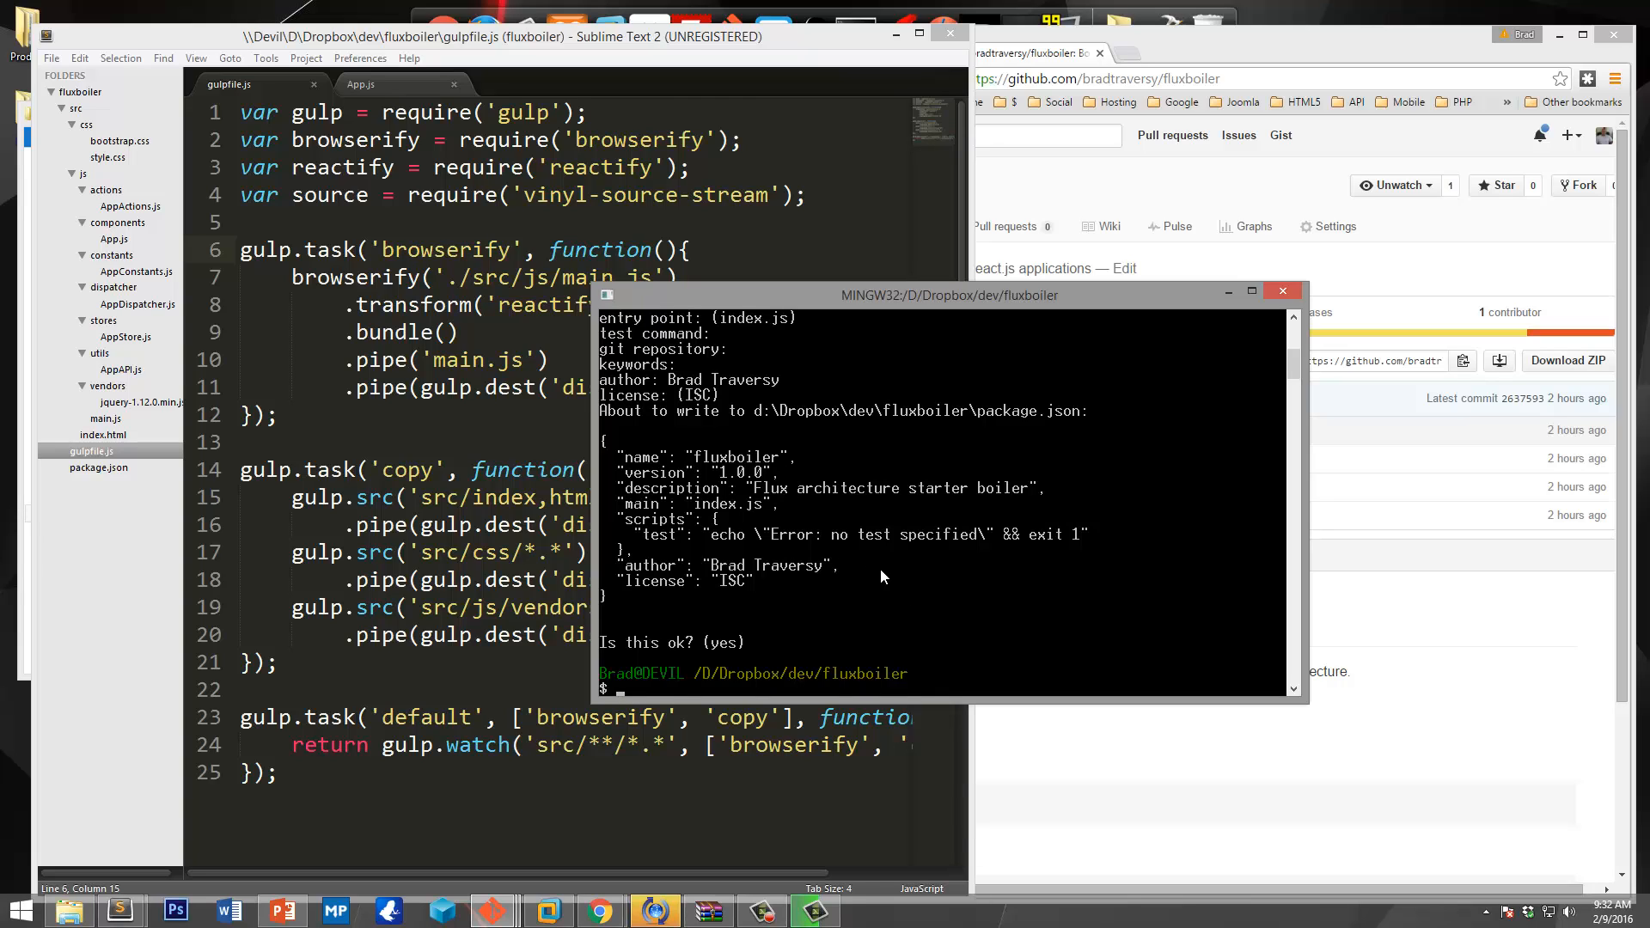
pyautogui.write('npm in')
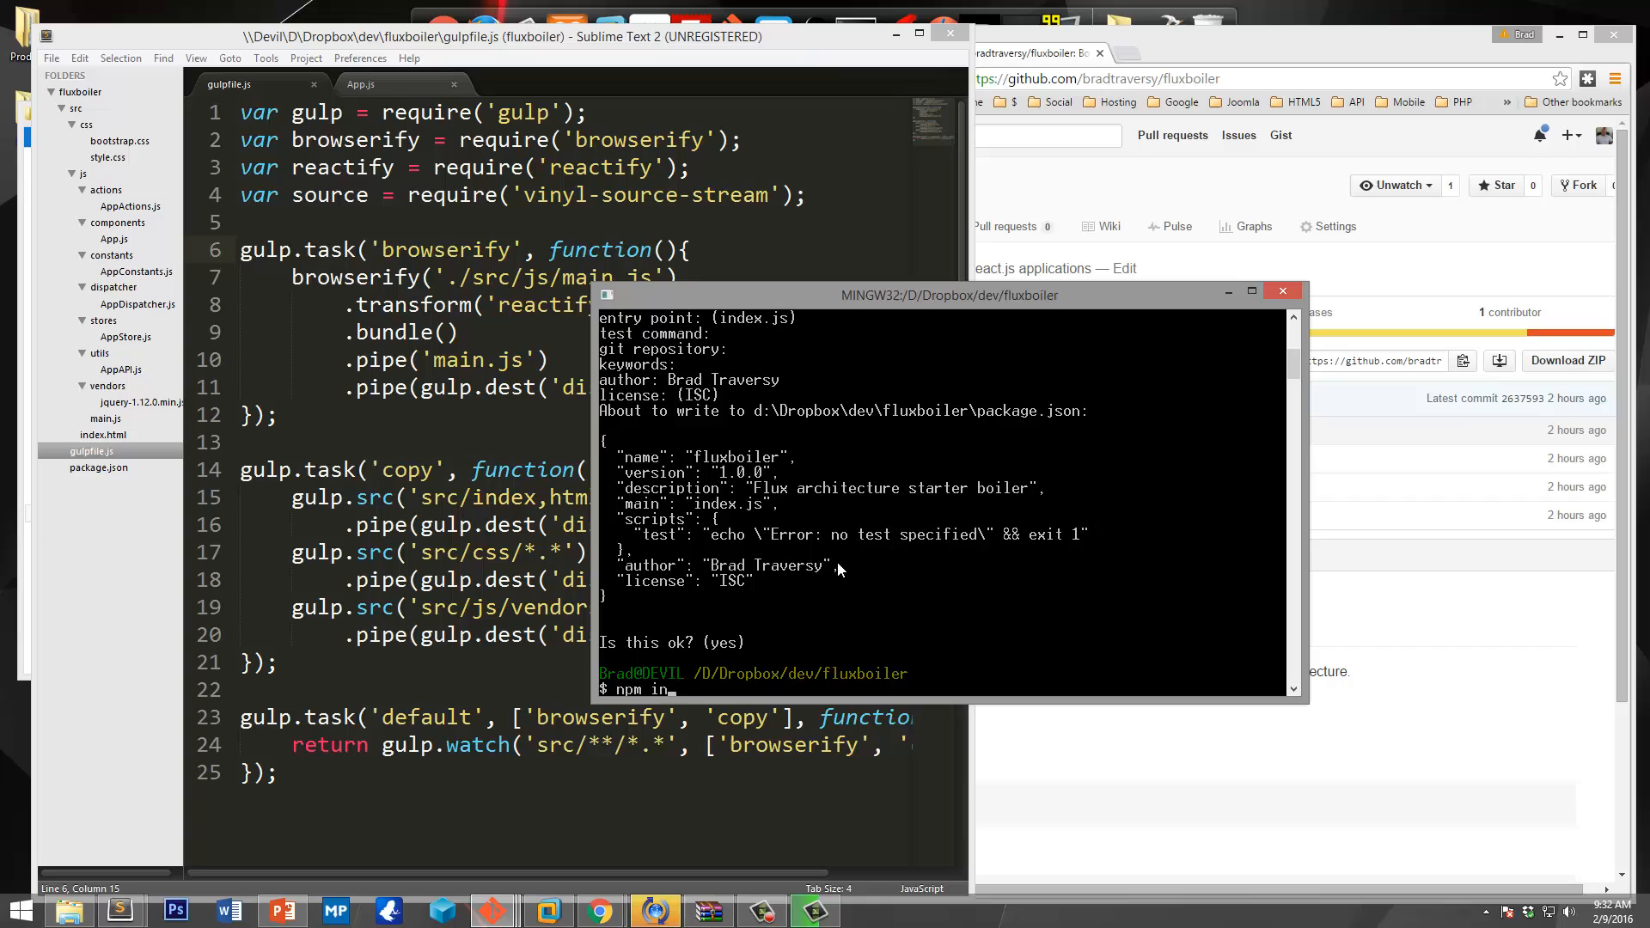
pyautogui.write('d')
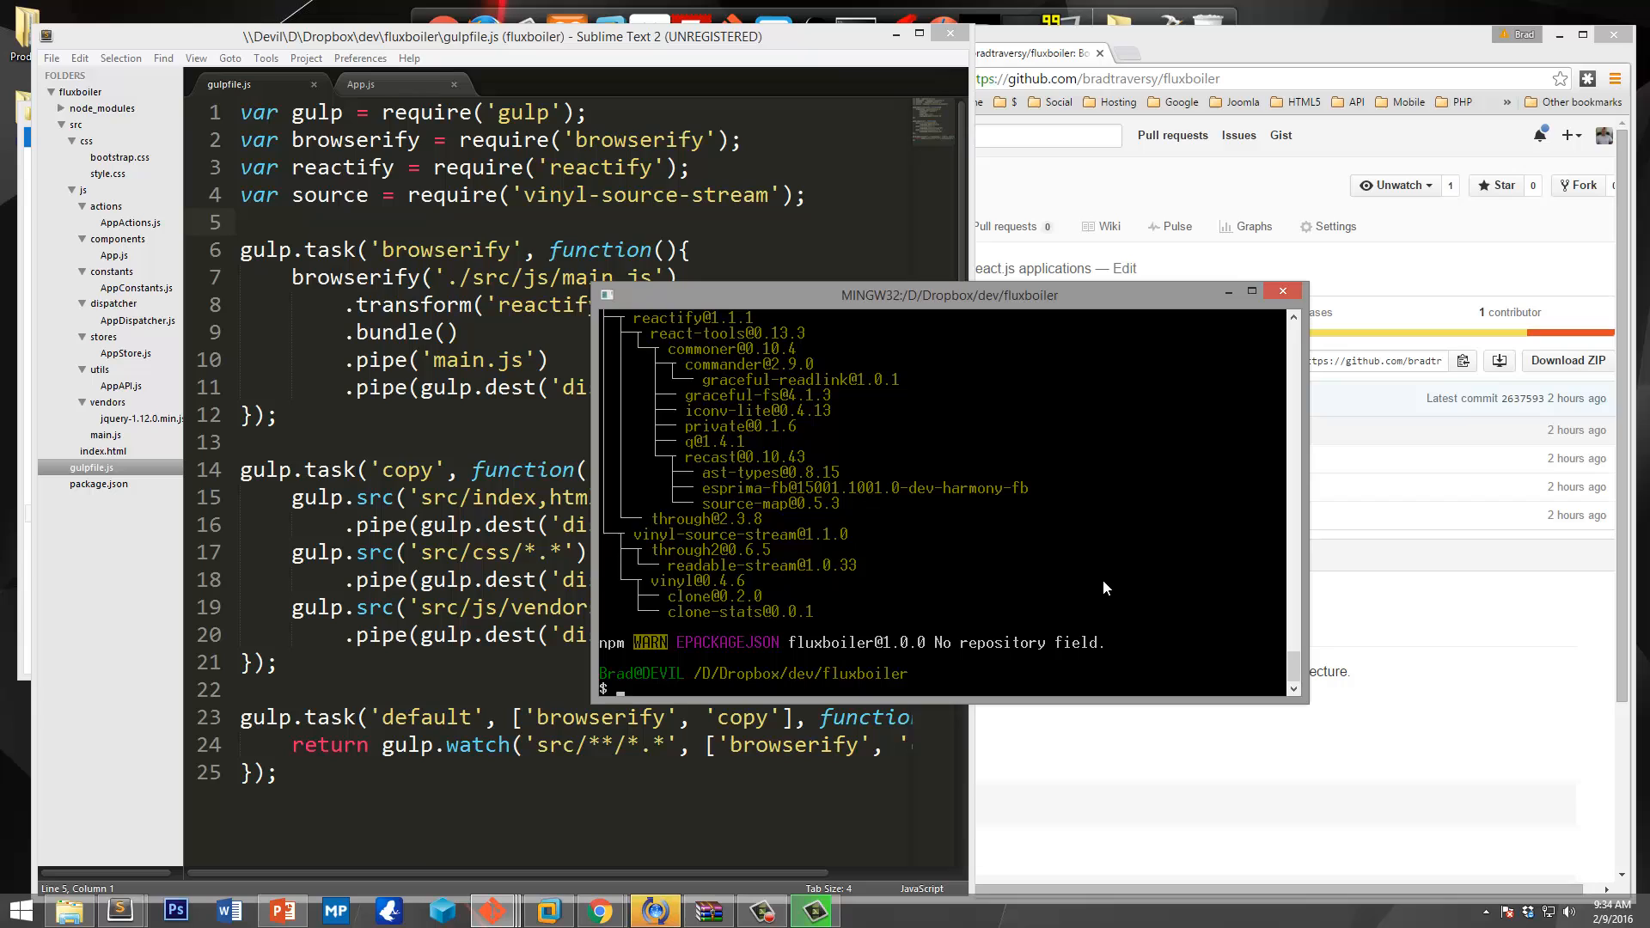
pyautogui.write('gulp')
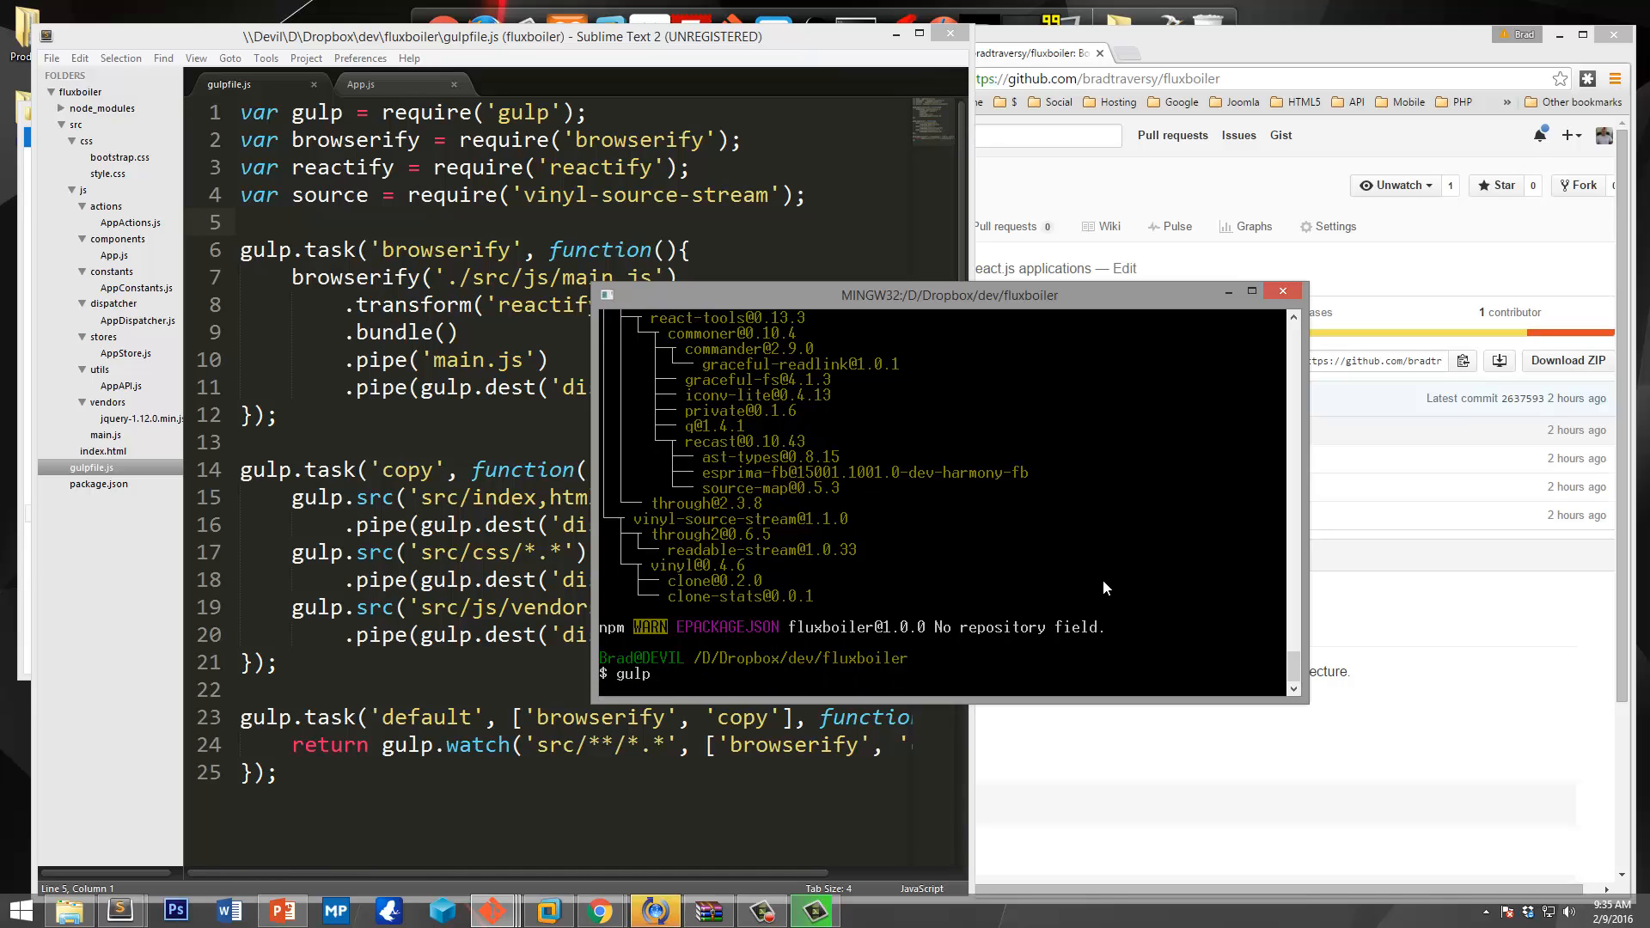
pyautogui.moveTo(792, 627)
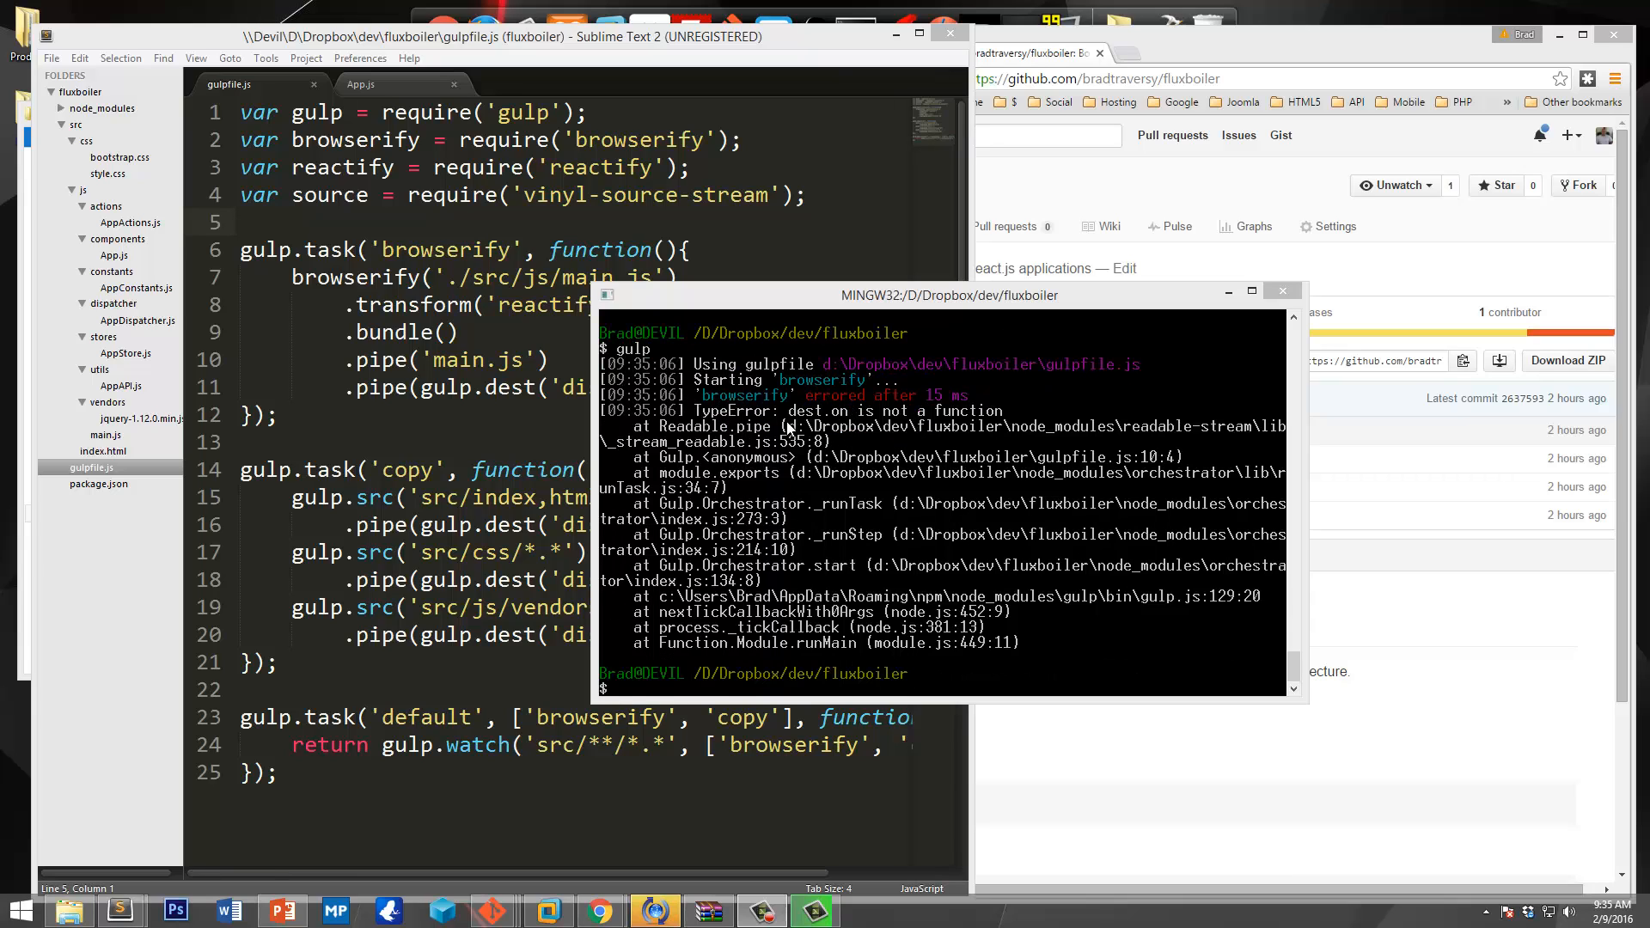
pyautogui.moveTo(493, 438)
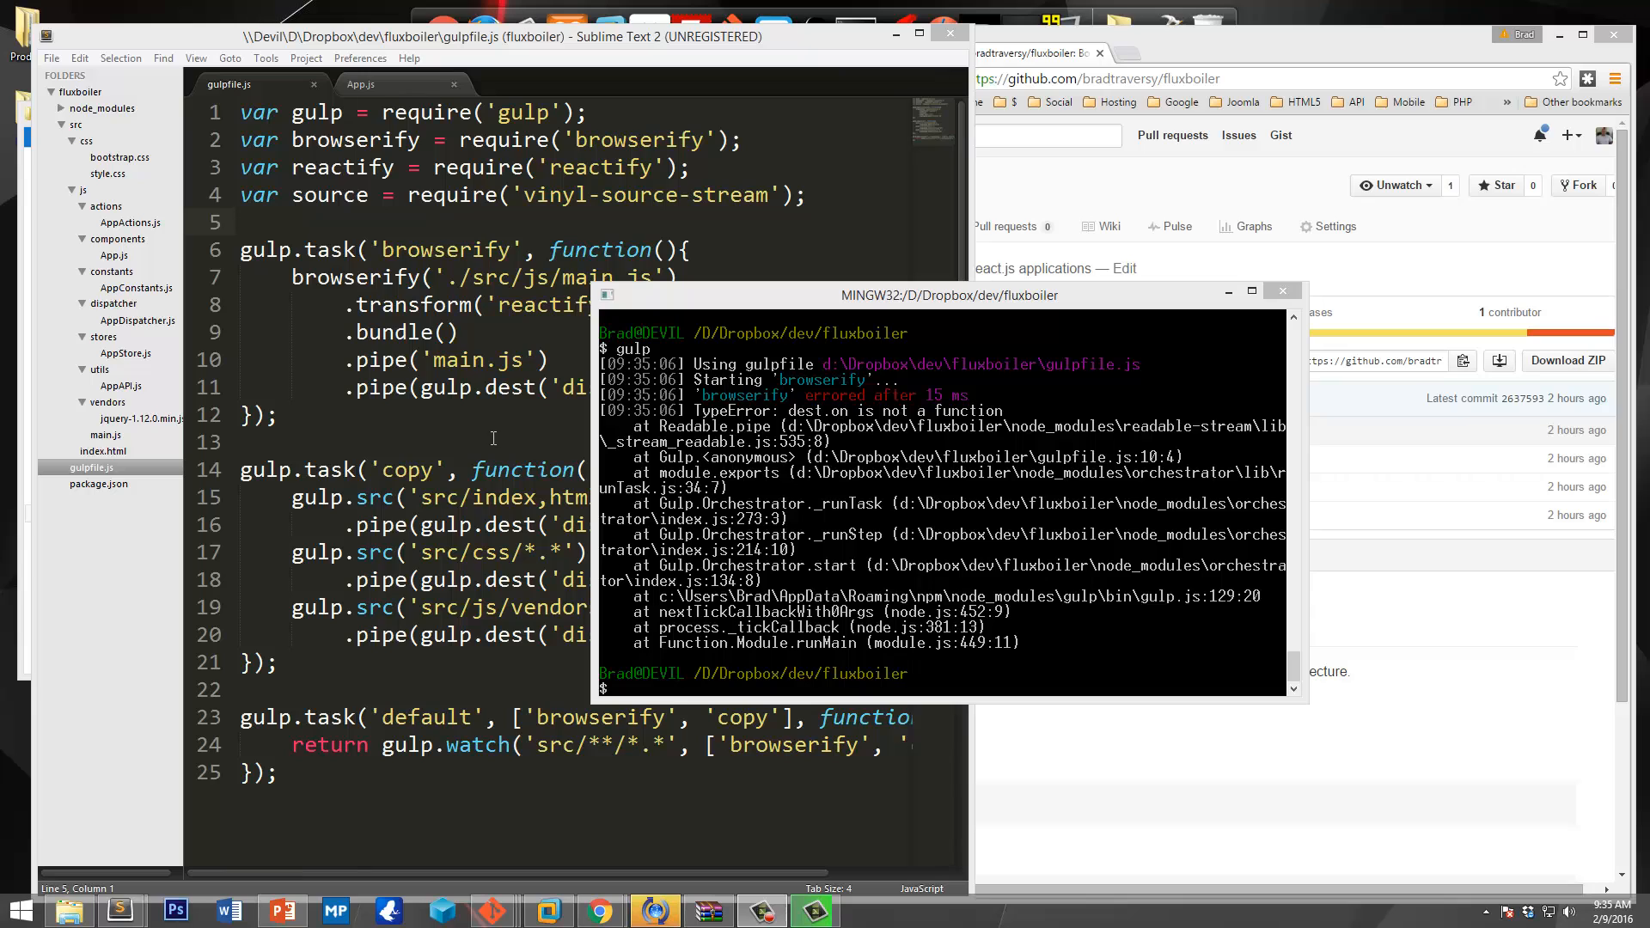
pyautogui.moveTo(820, 453)
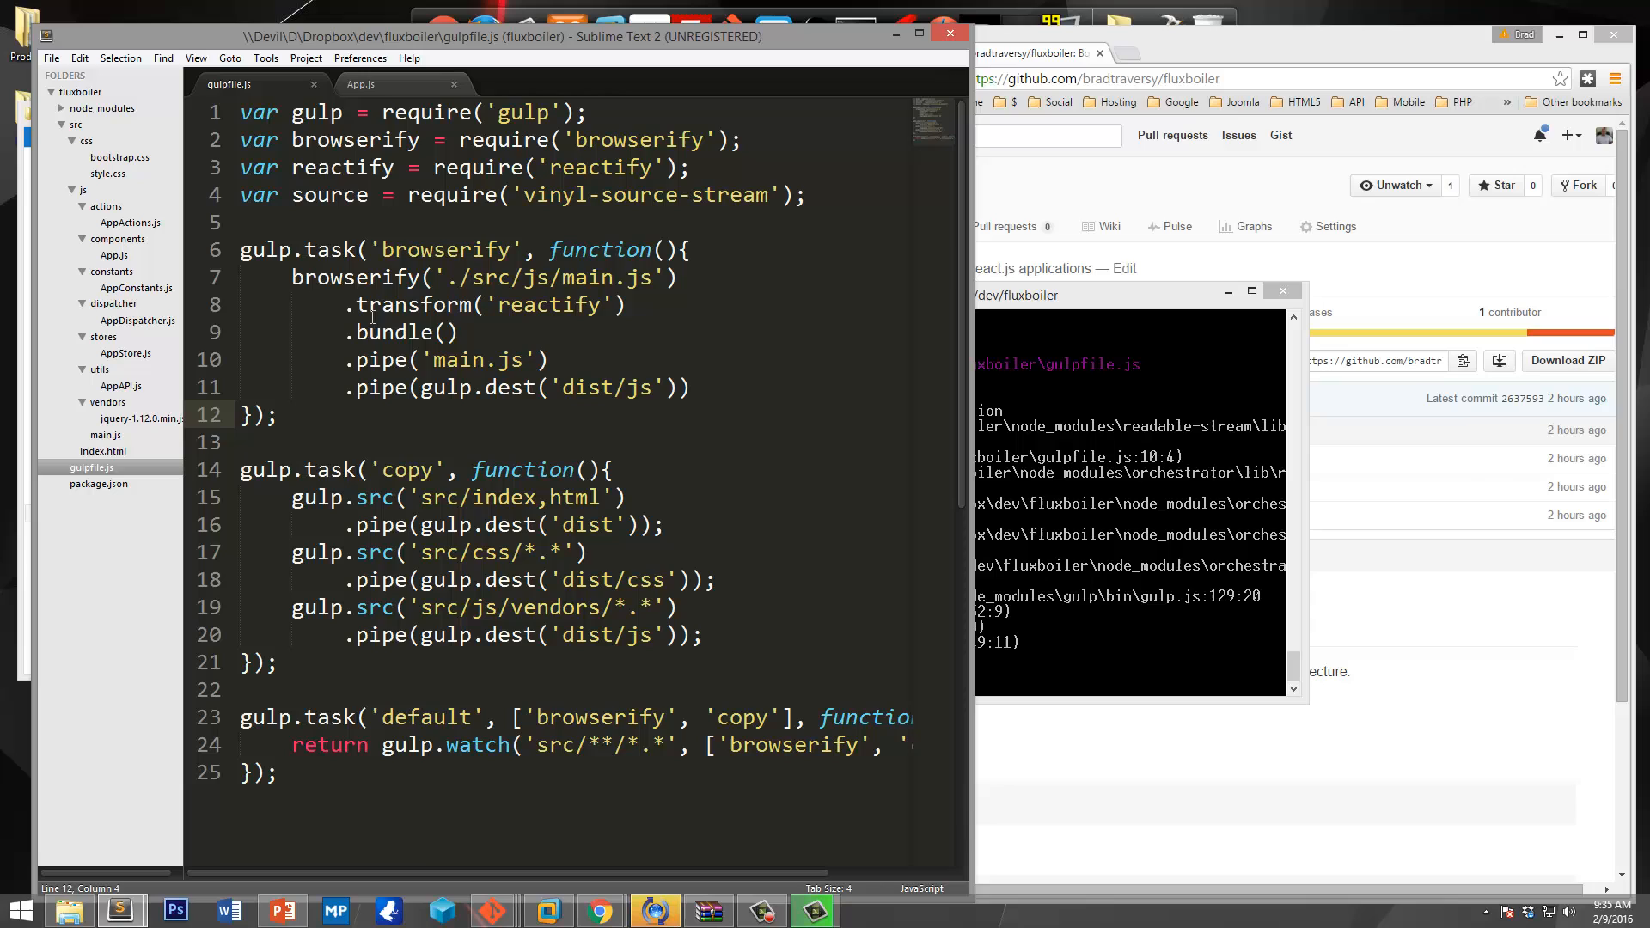
pyautogui.moveTo(547, 614)
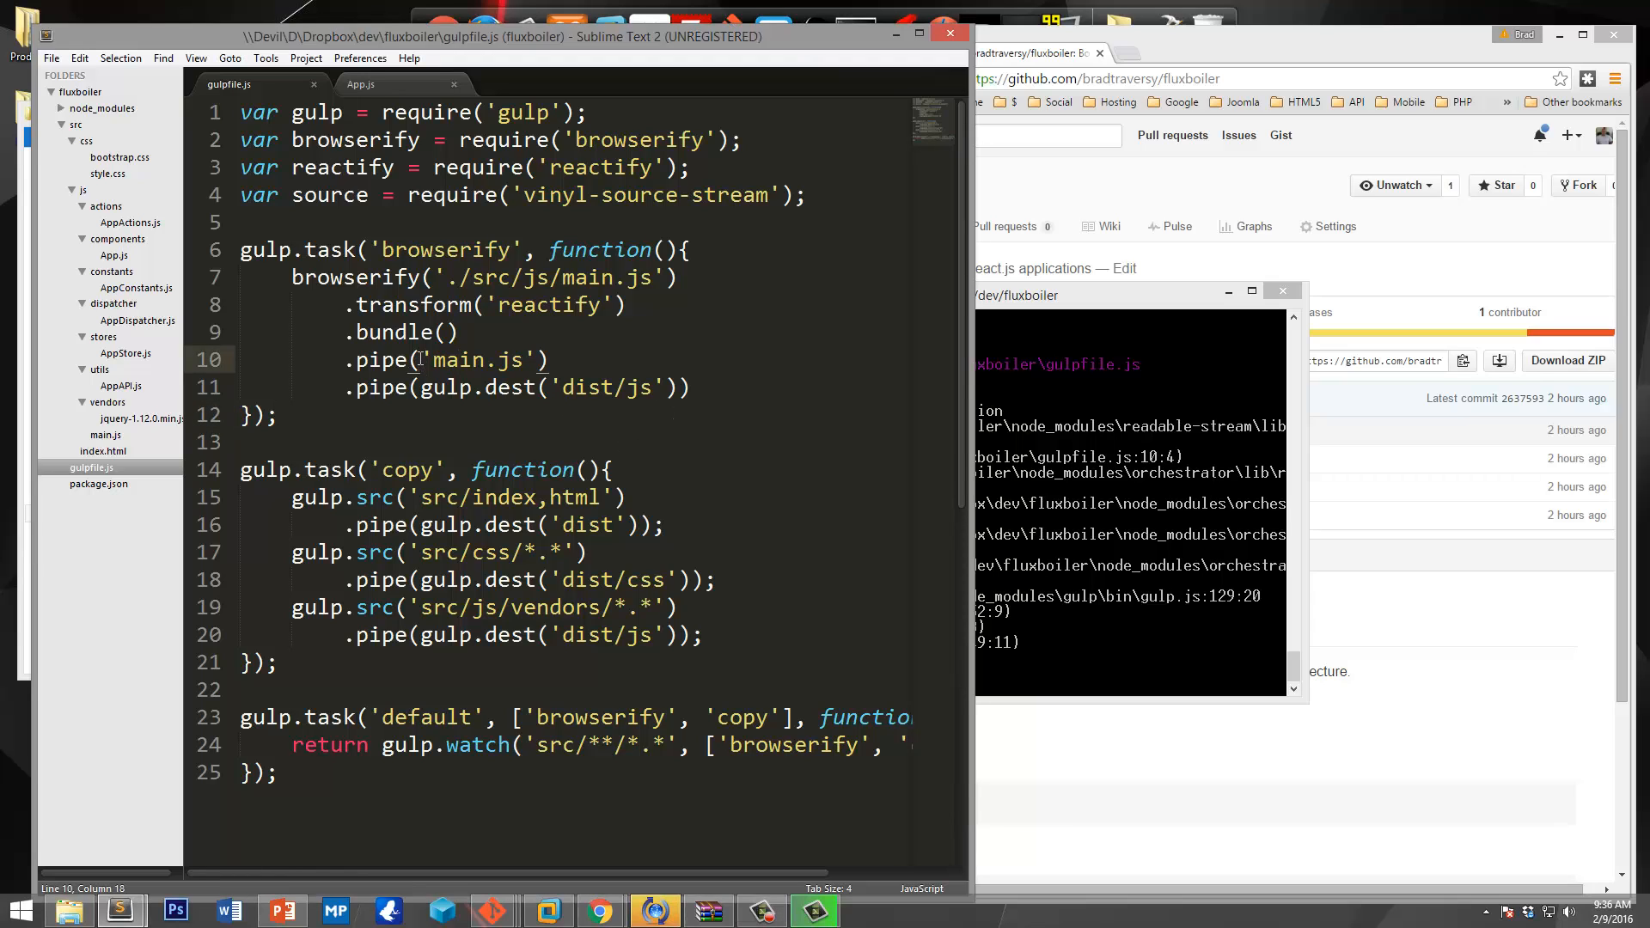
# Wrap the browserify output in source('main.js') on line 10 and save gulpfile.js.
pyautogui.write('sourc')
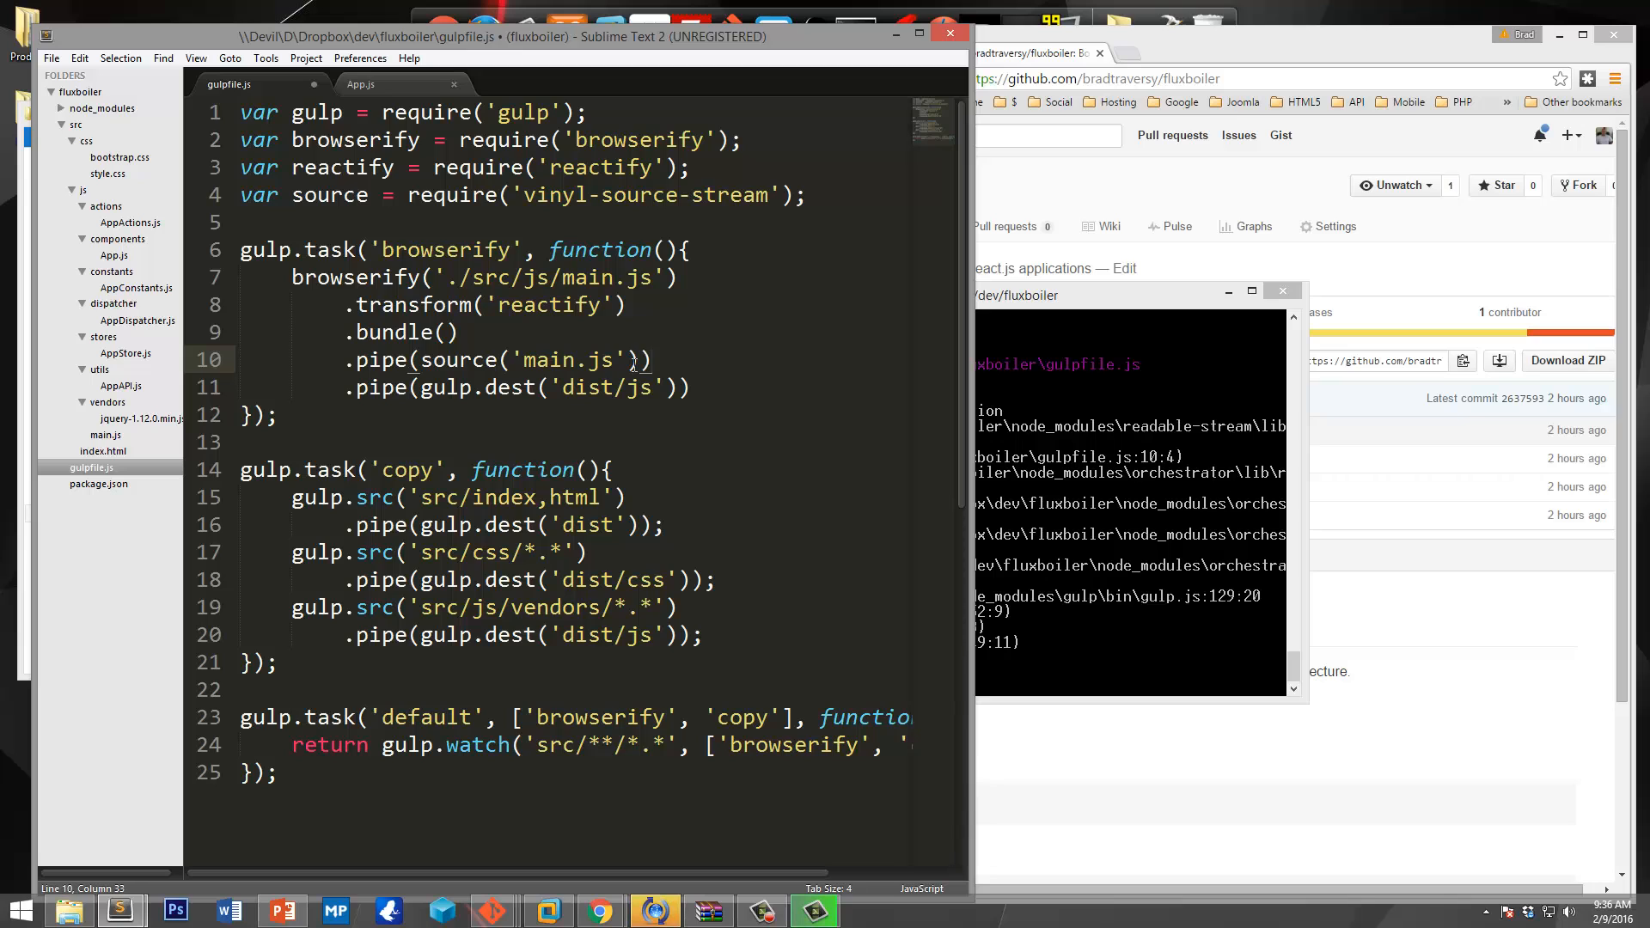
pyautogui.click(459, 331)
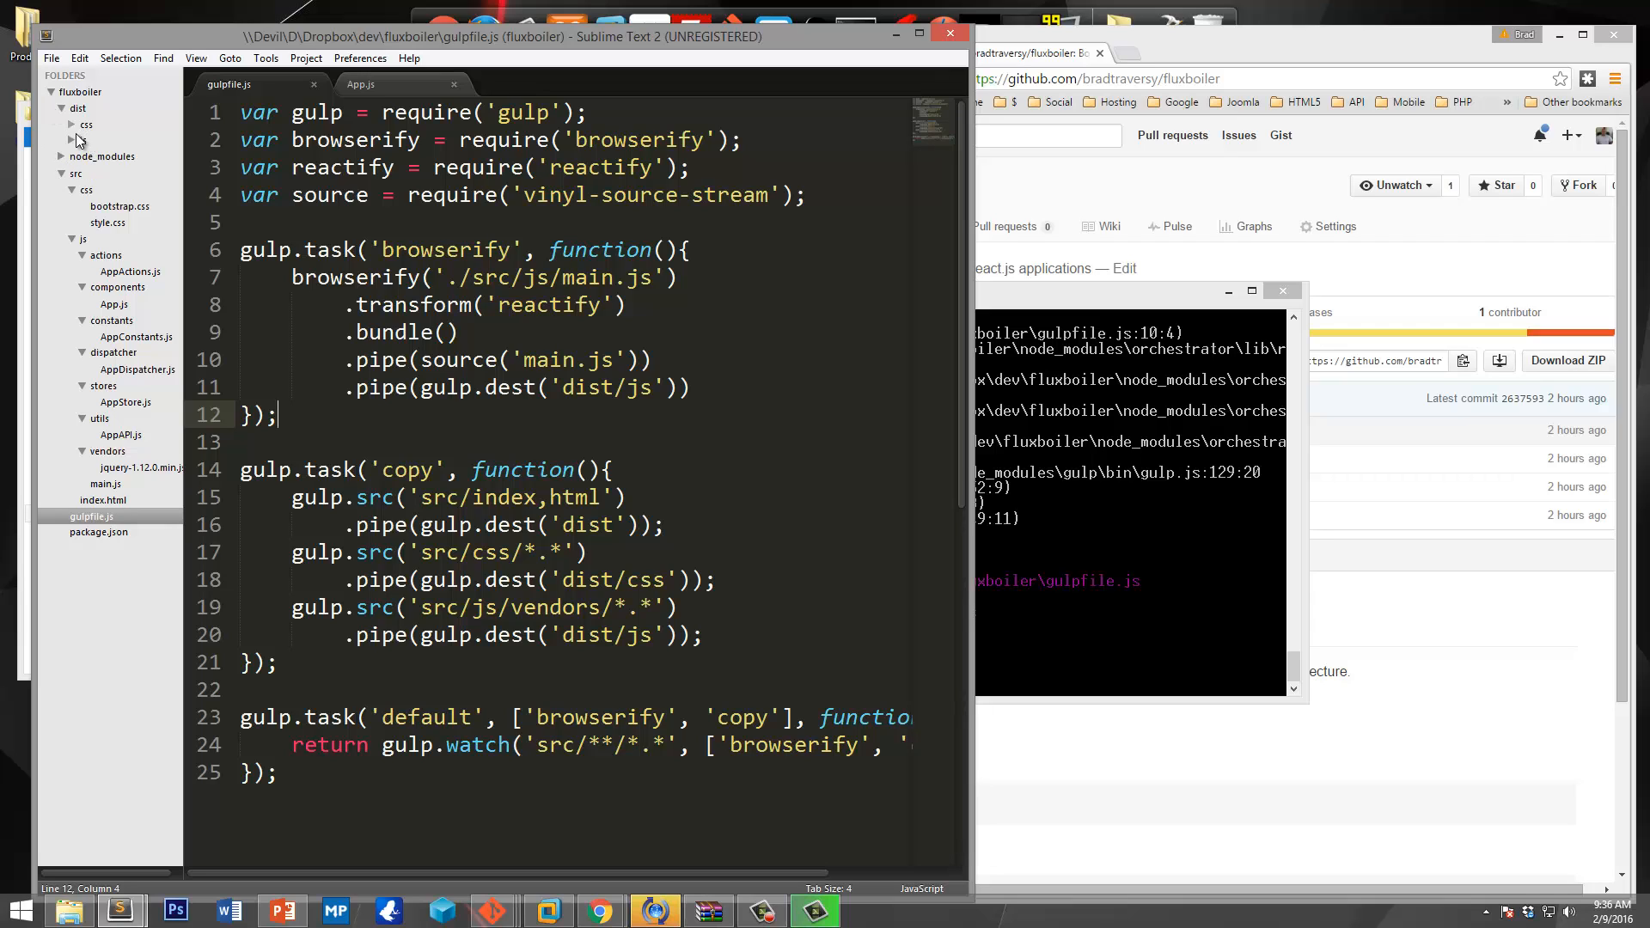
# Look through the bundled dist/js/main.js, then go back to gulpfile.js.
pyautogui.click(84, 124)
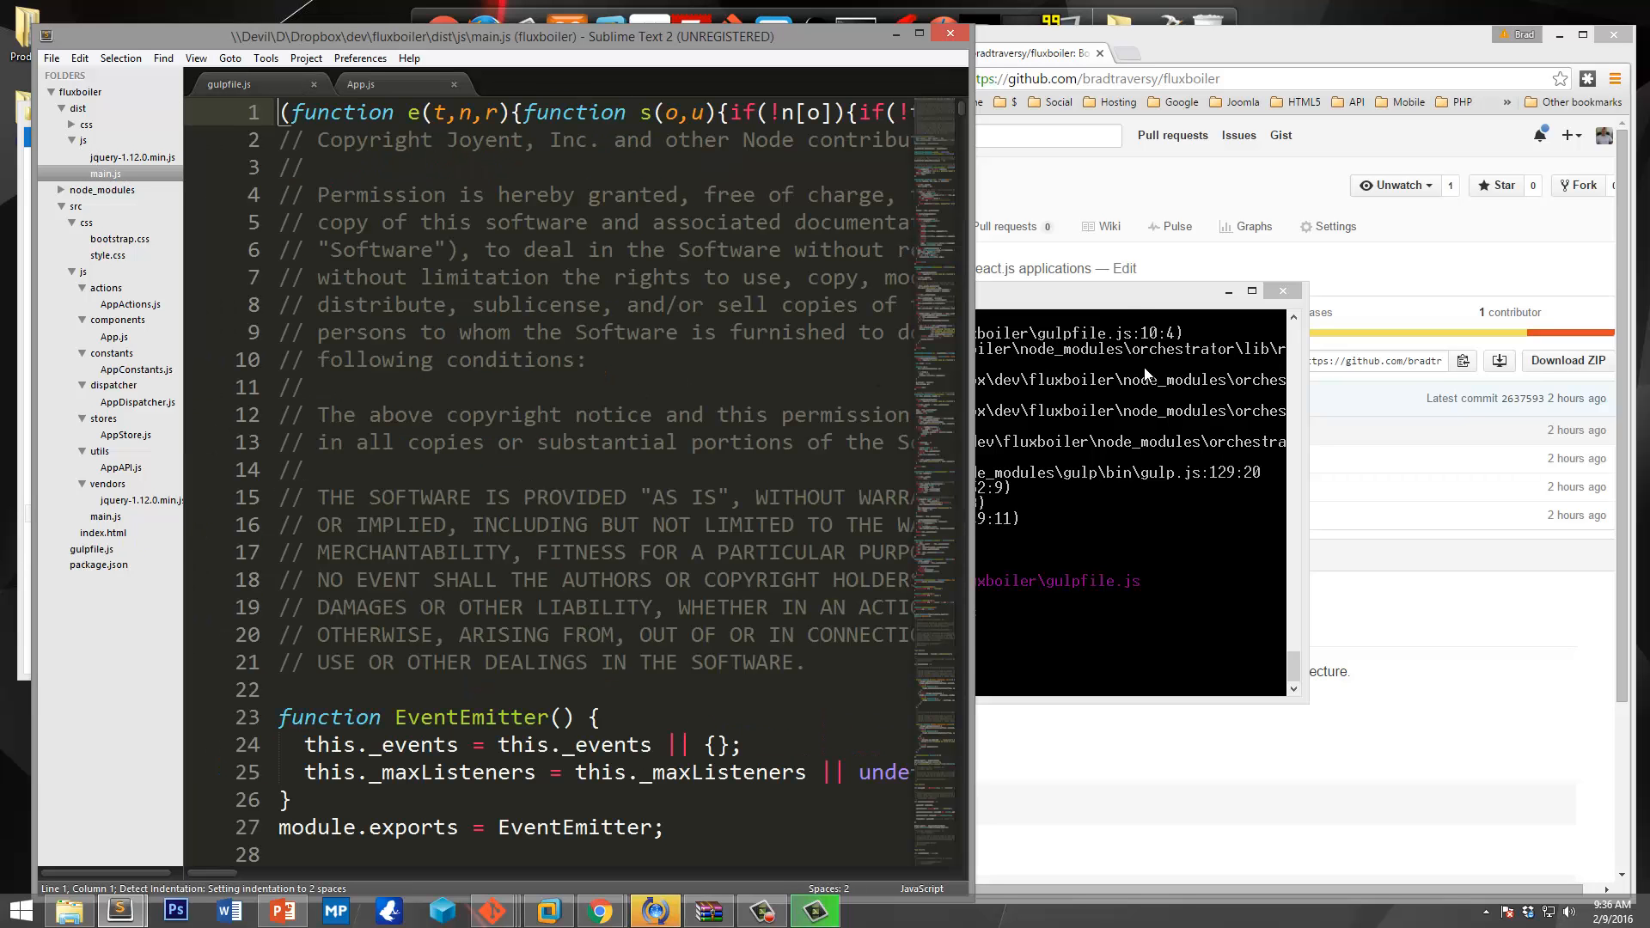
pyautogui.scroll(-3)
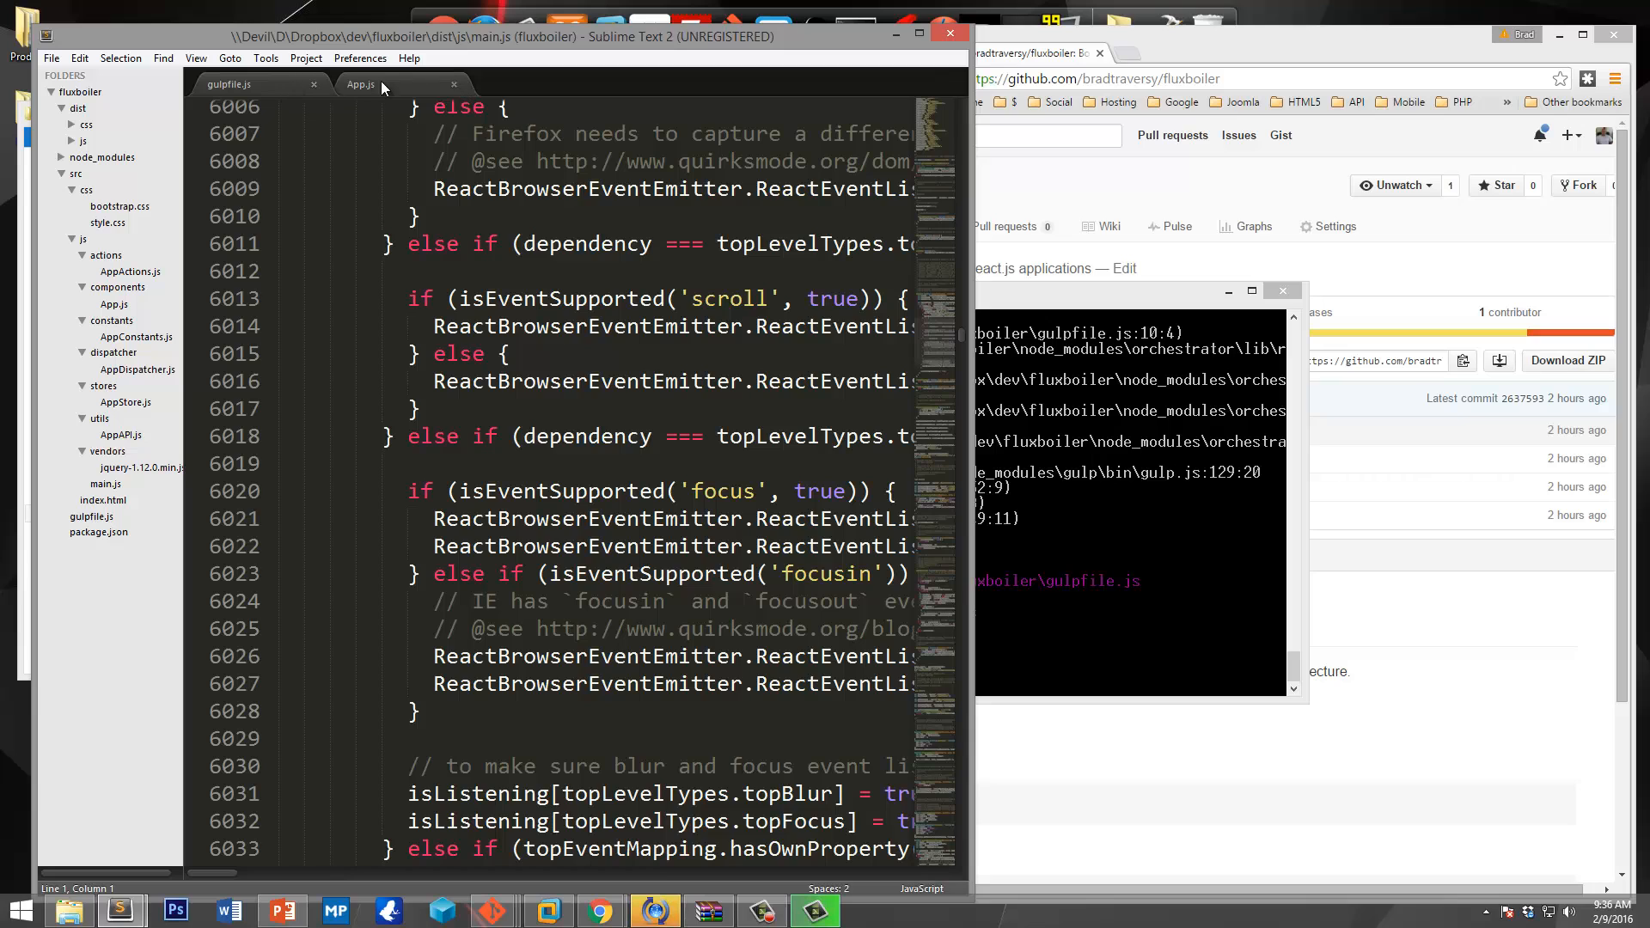
pyautogui.click(252, 85)
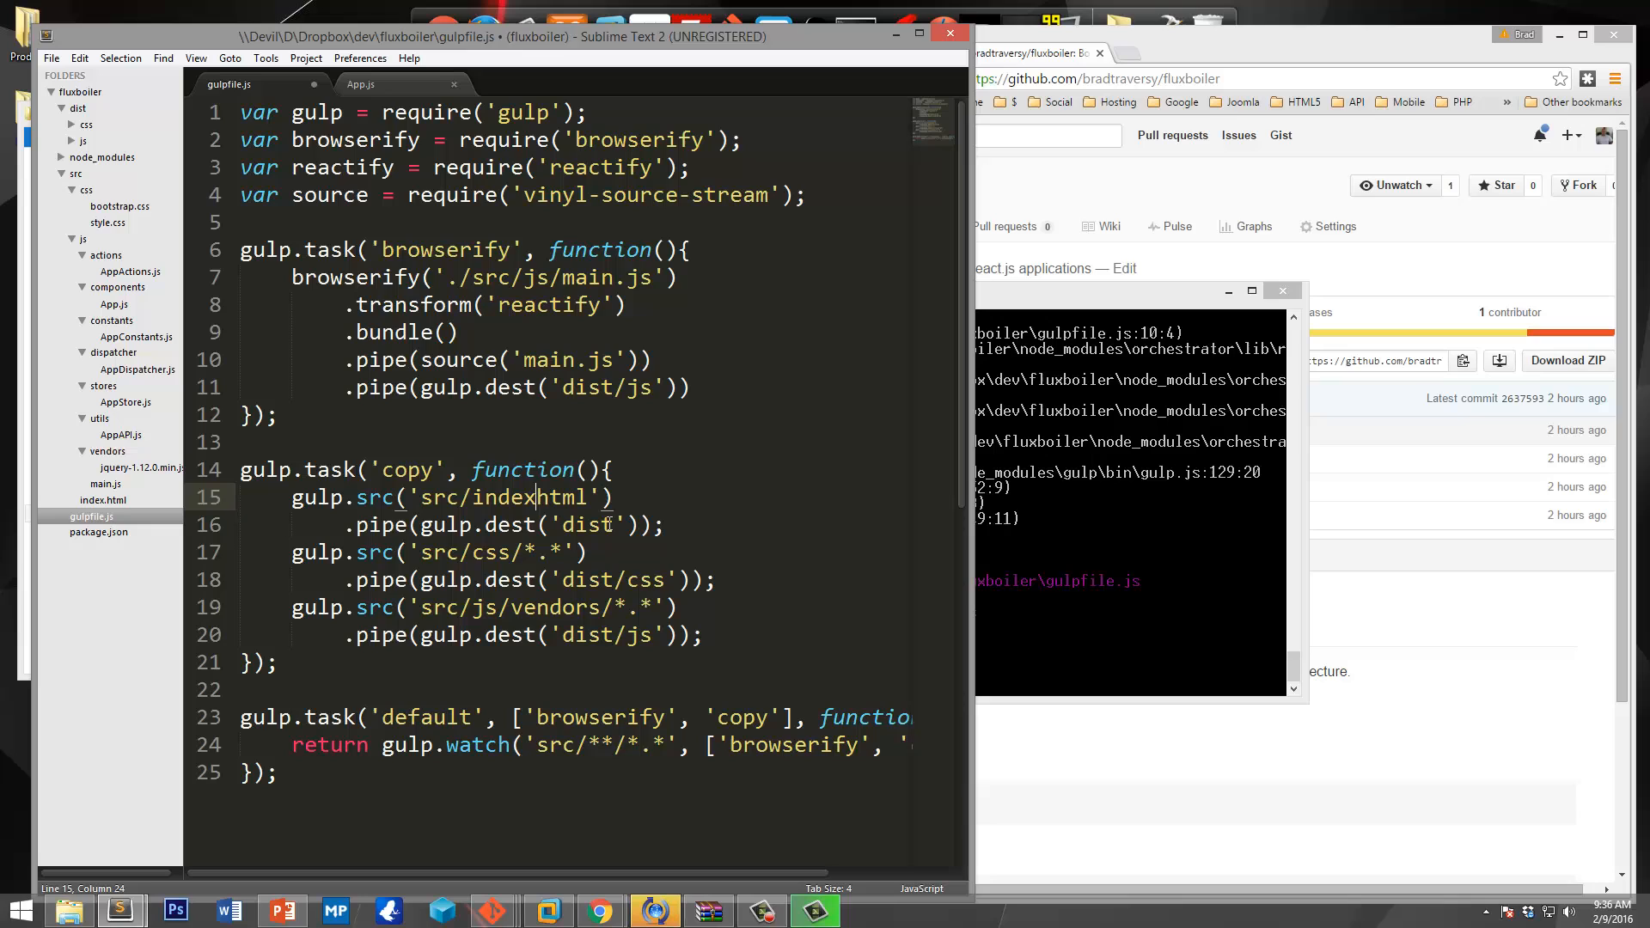
# Save the 'src/index.html' path fix, delete the dist folder, and rerun gulp.
pyautogui.press('ctrl+s')
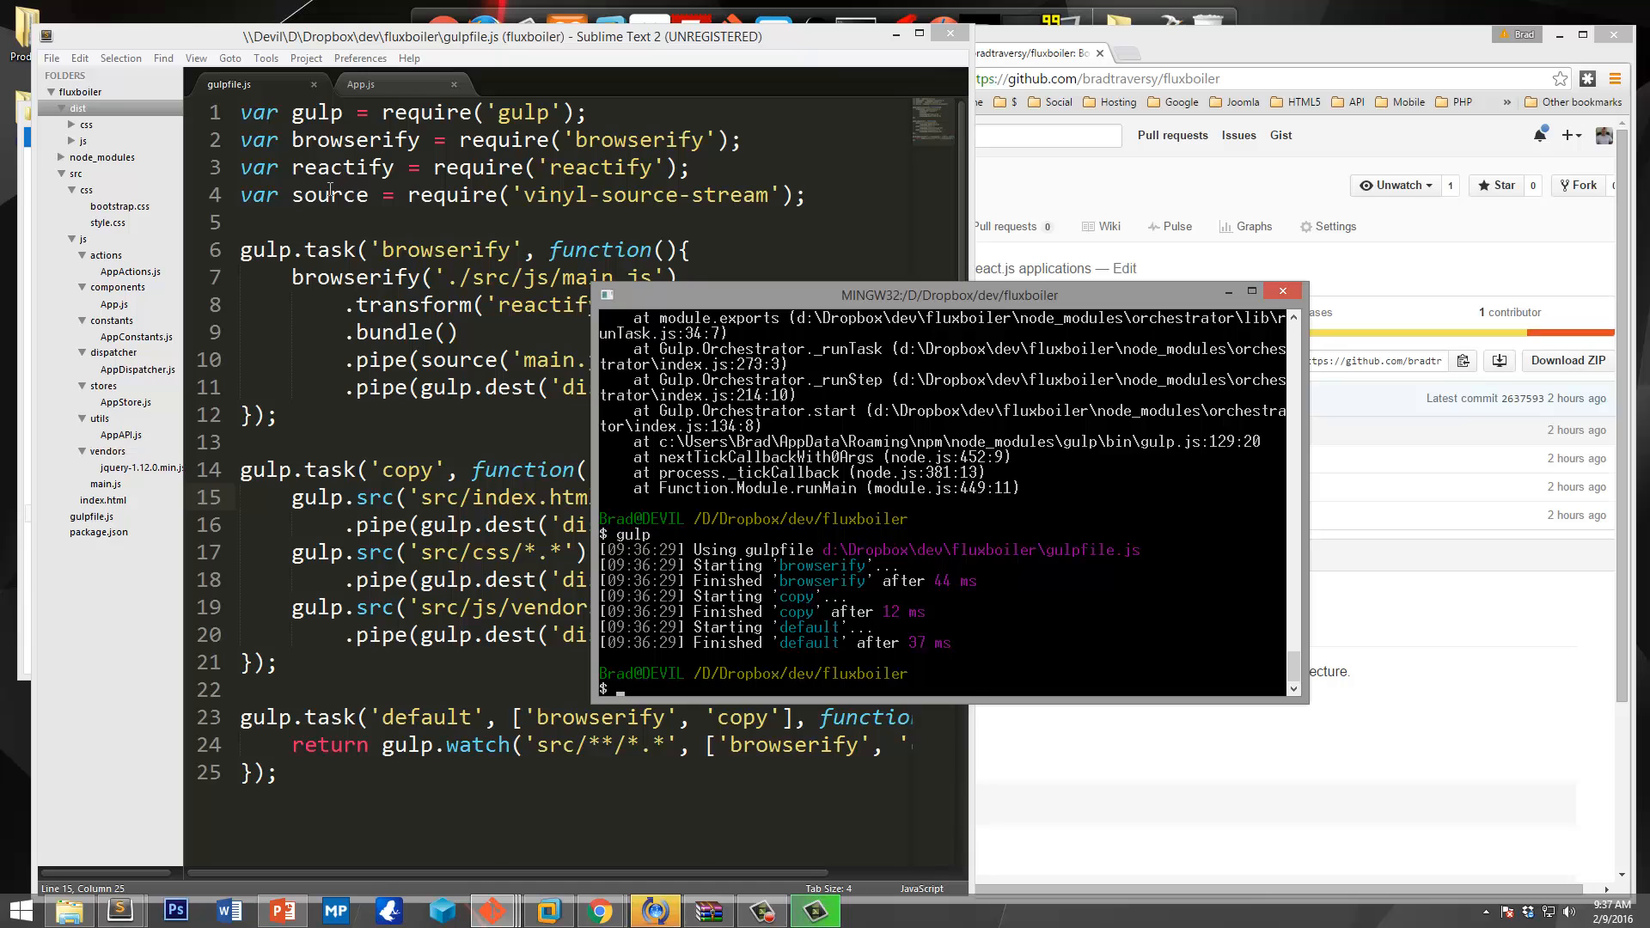
pyautogui.click(432, 84)
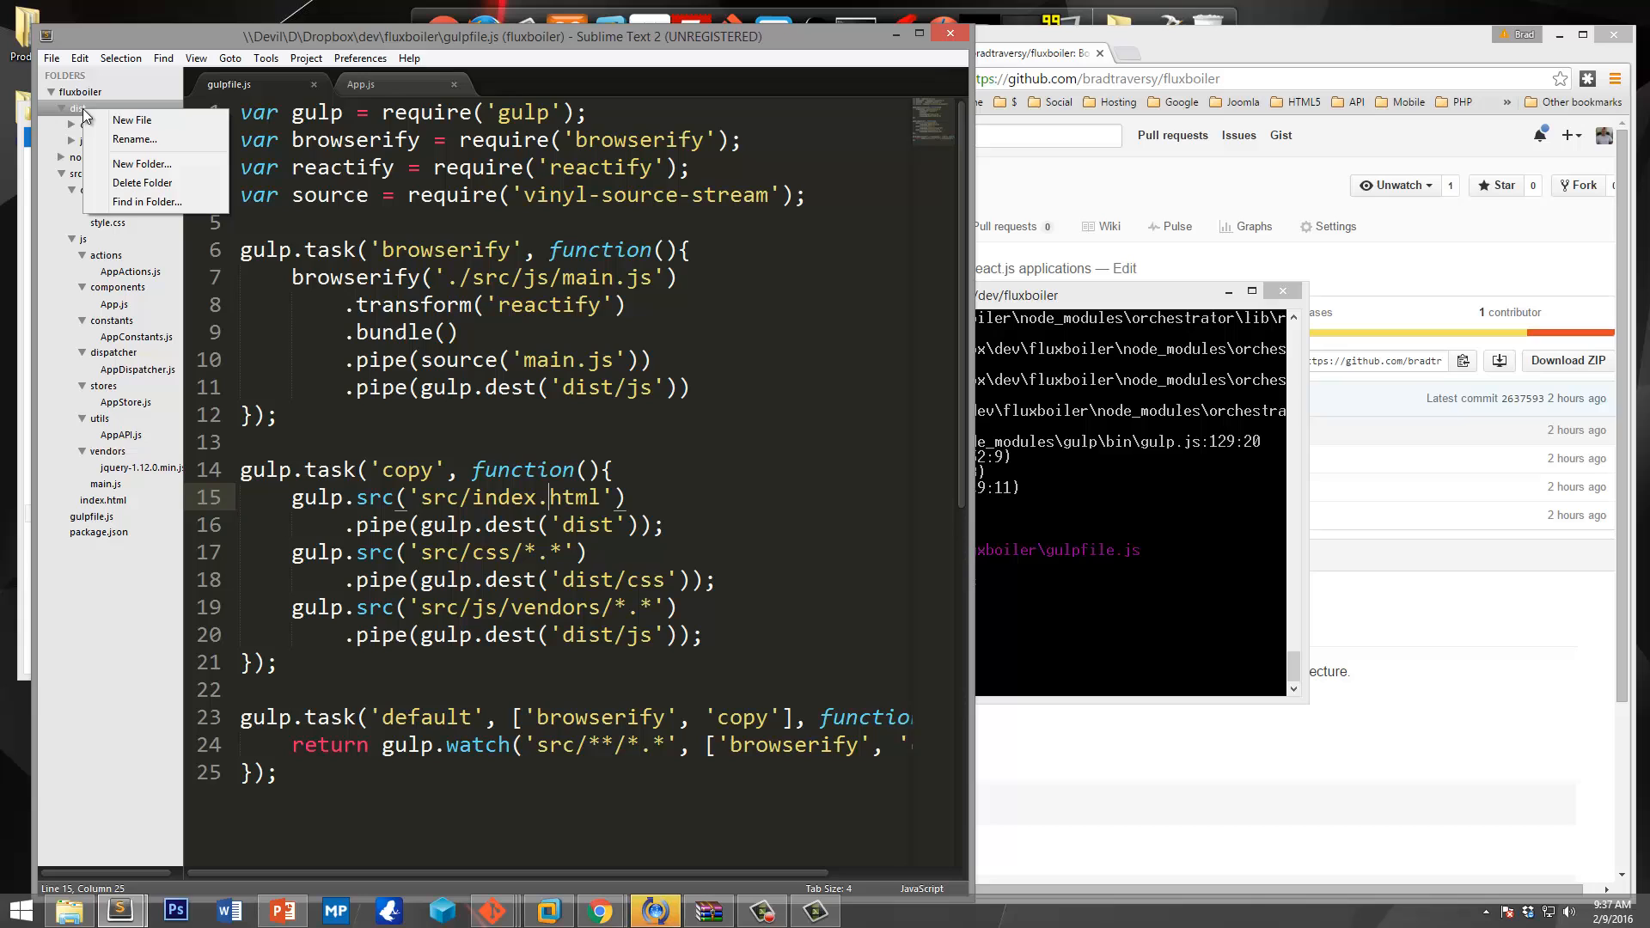
pyautogui.click(142, 182)
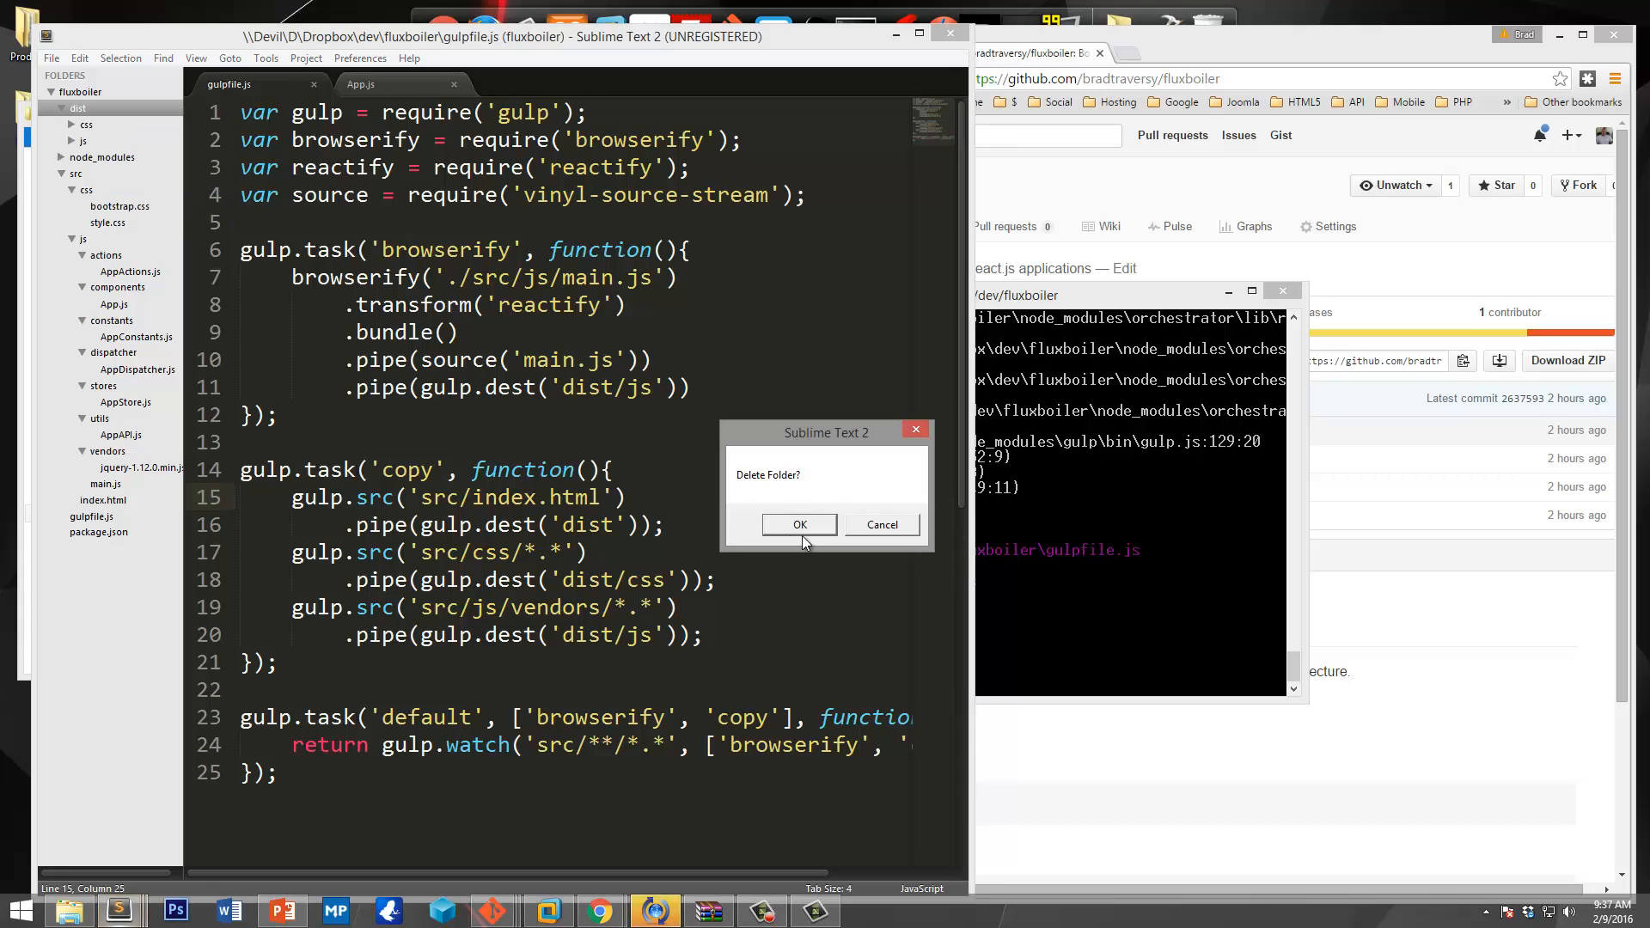
pyautogui.click(798, 524)
pyautogui.write('gulp')
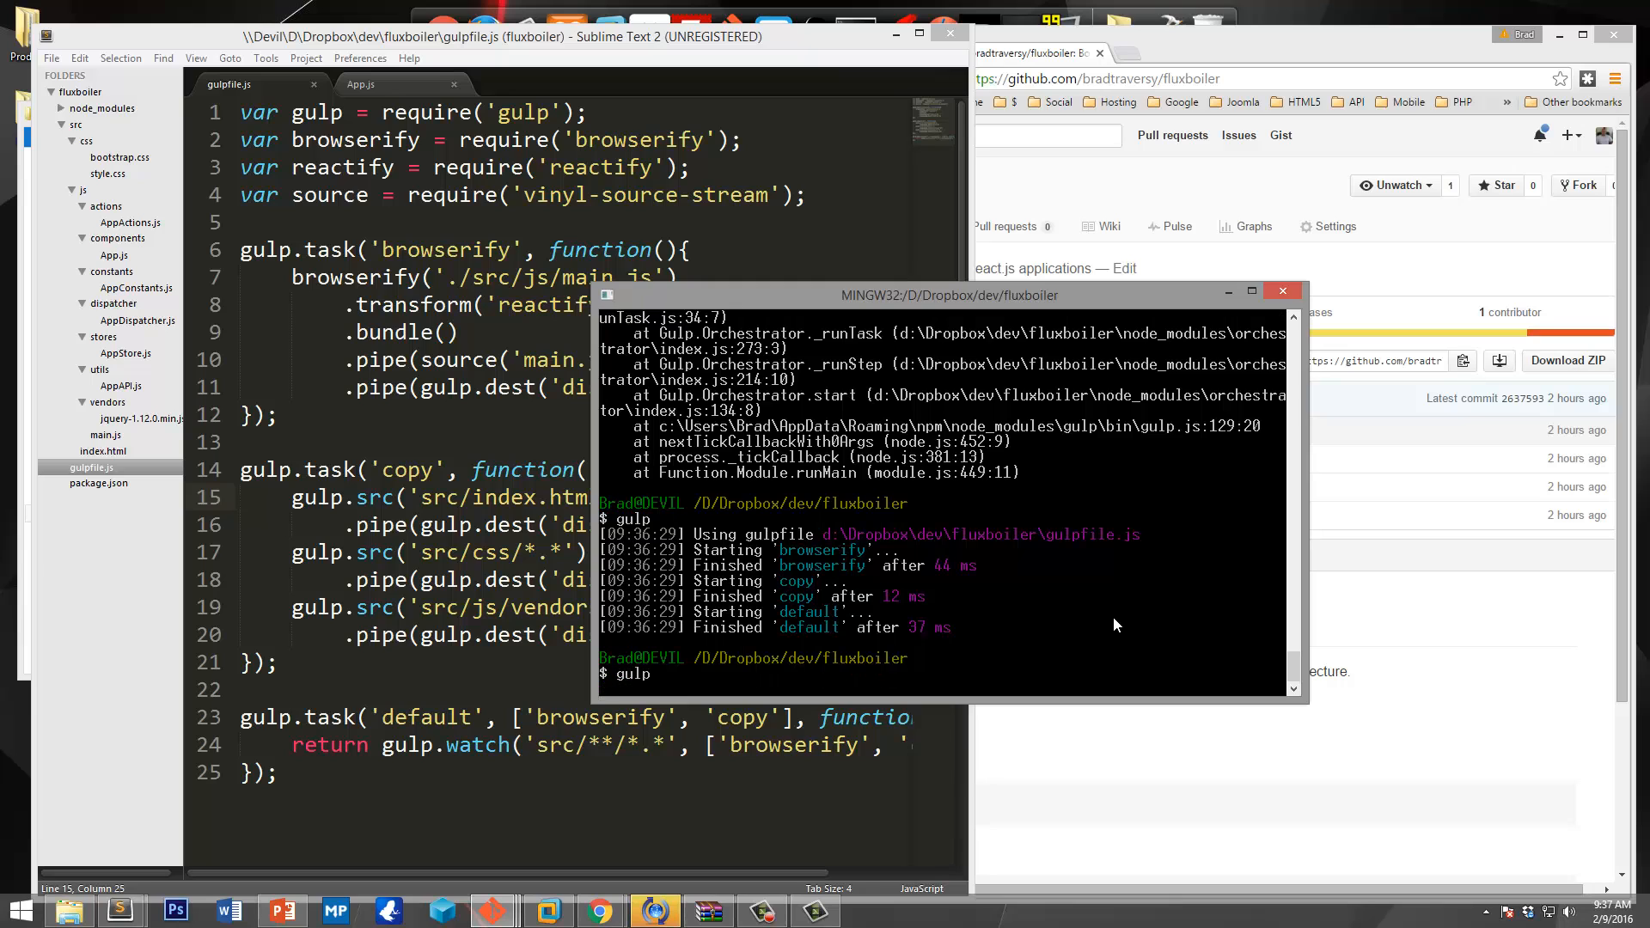
pyautogui.press('Return')
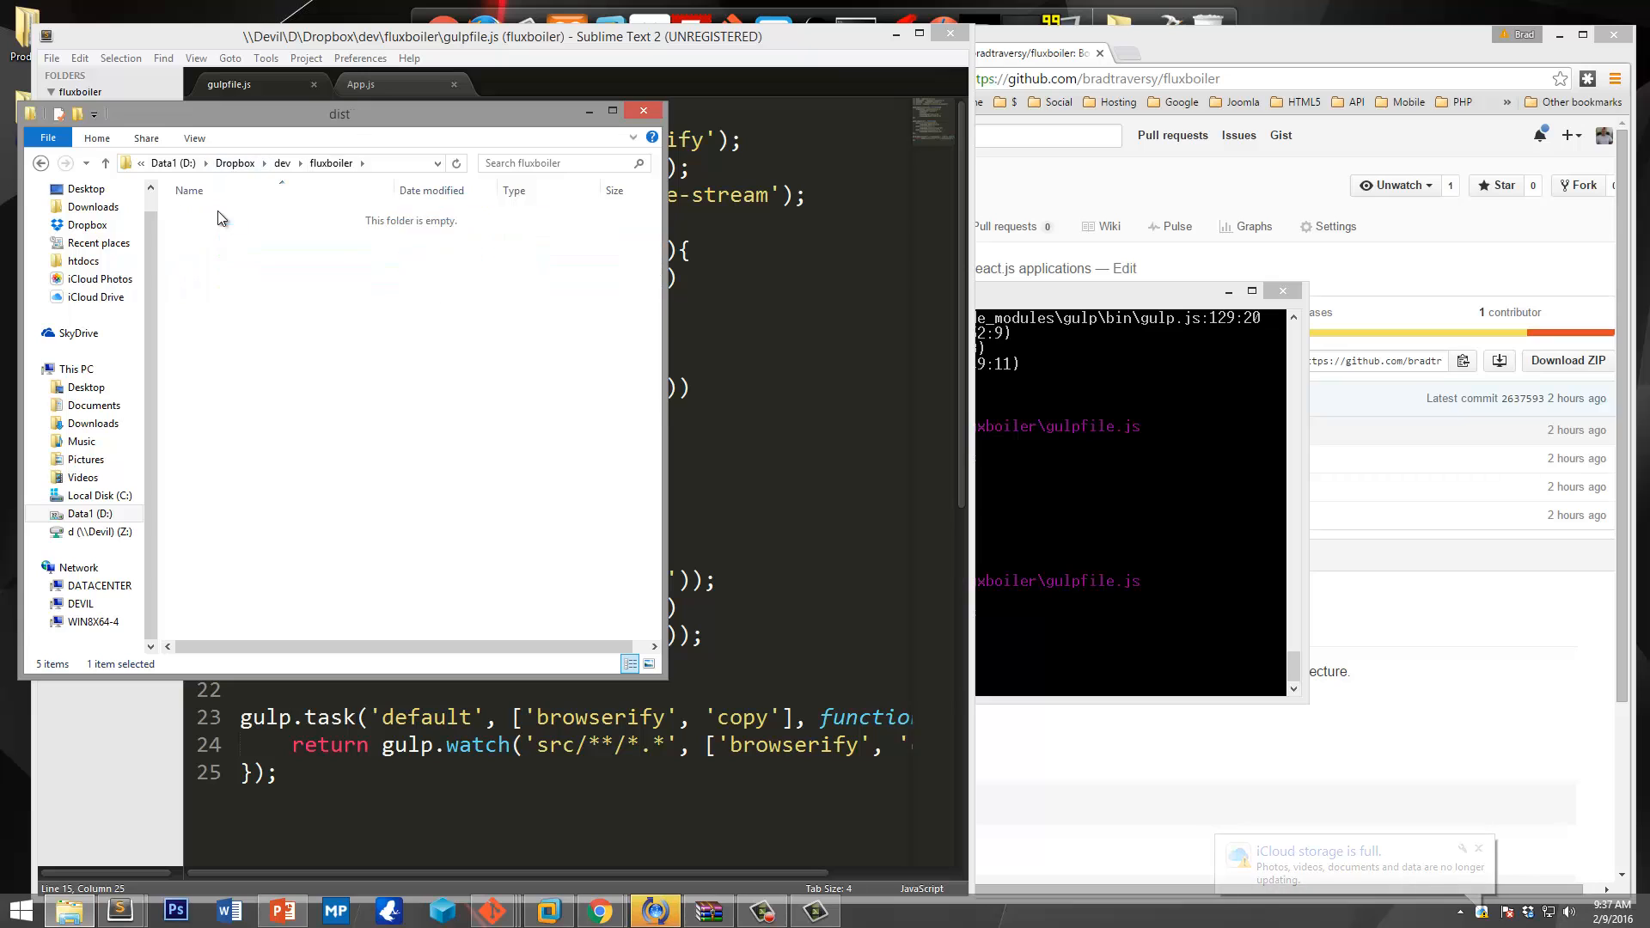
# Open dist/index.html from File Explorer in Chrome.
pyautogui.rightClick(218, 250)
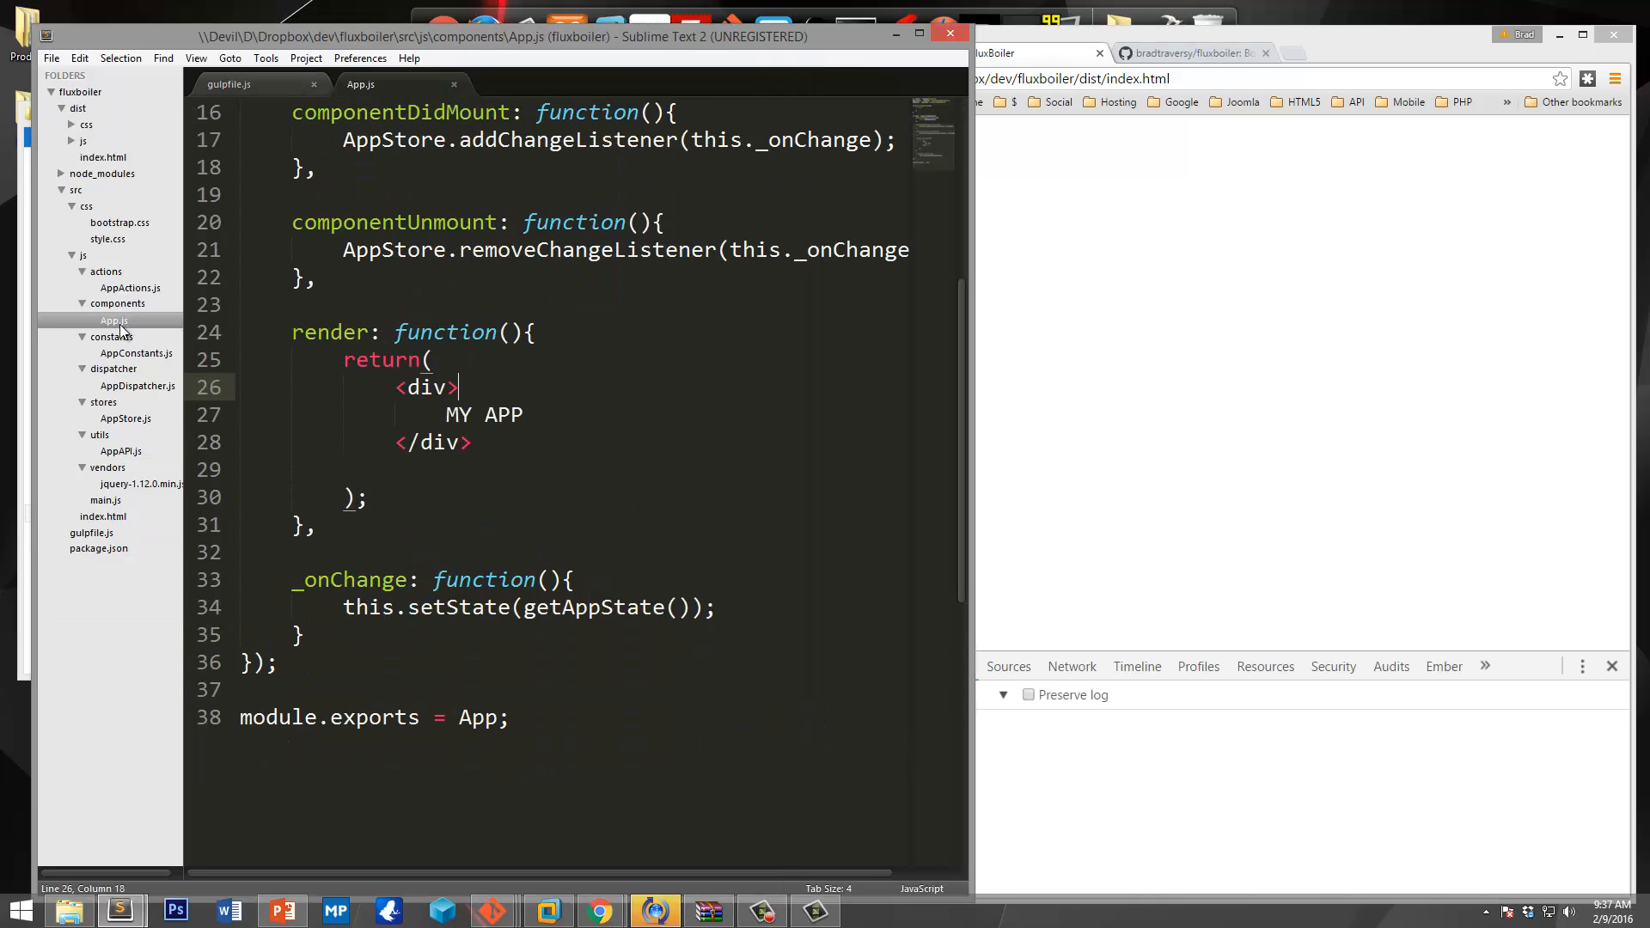
# Replace 'MY APP' in App.js with 'Hello World', then check the GitHub page.
pyautogui.doubleClick(483, 413)
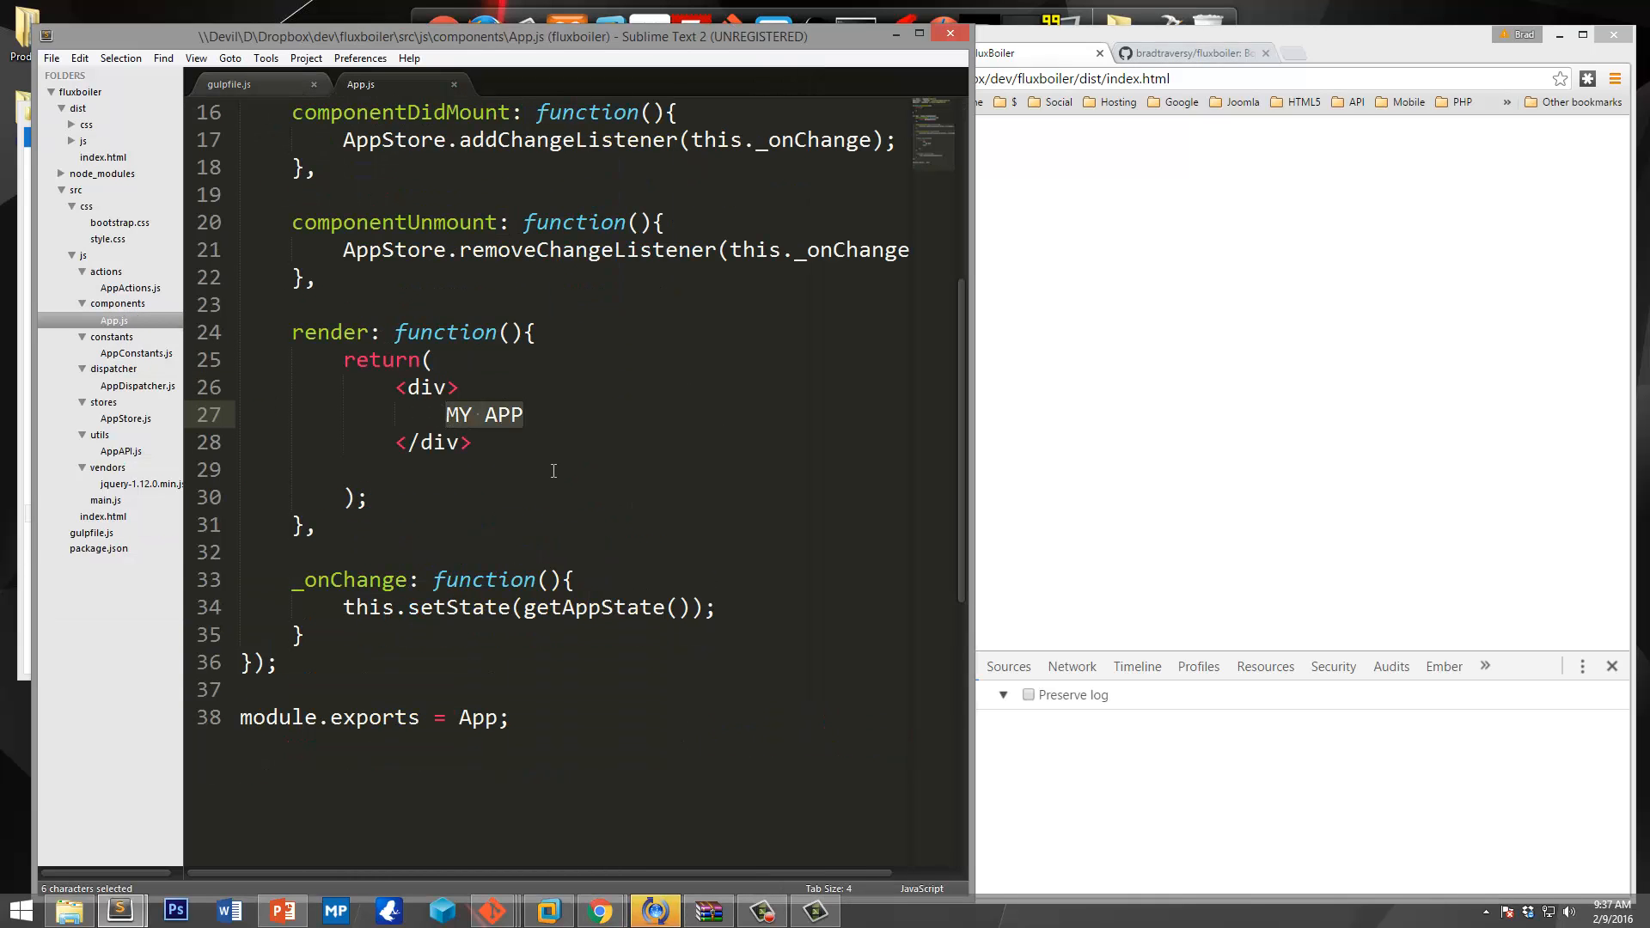
pyautogui.write('Hello World')
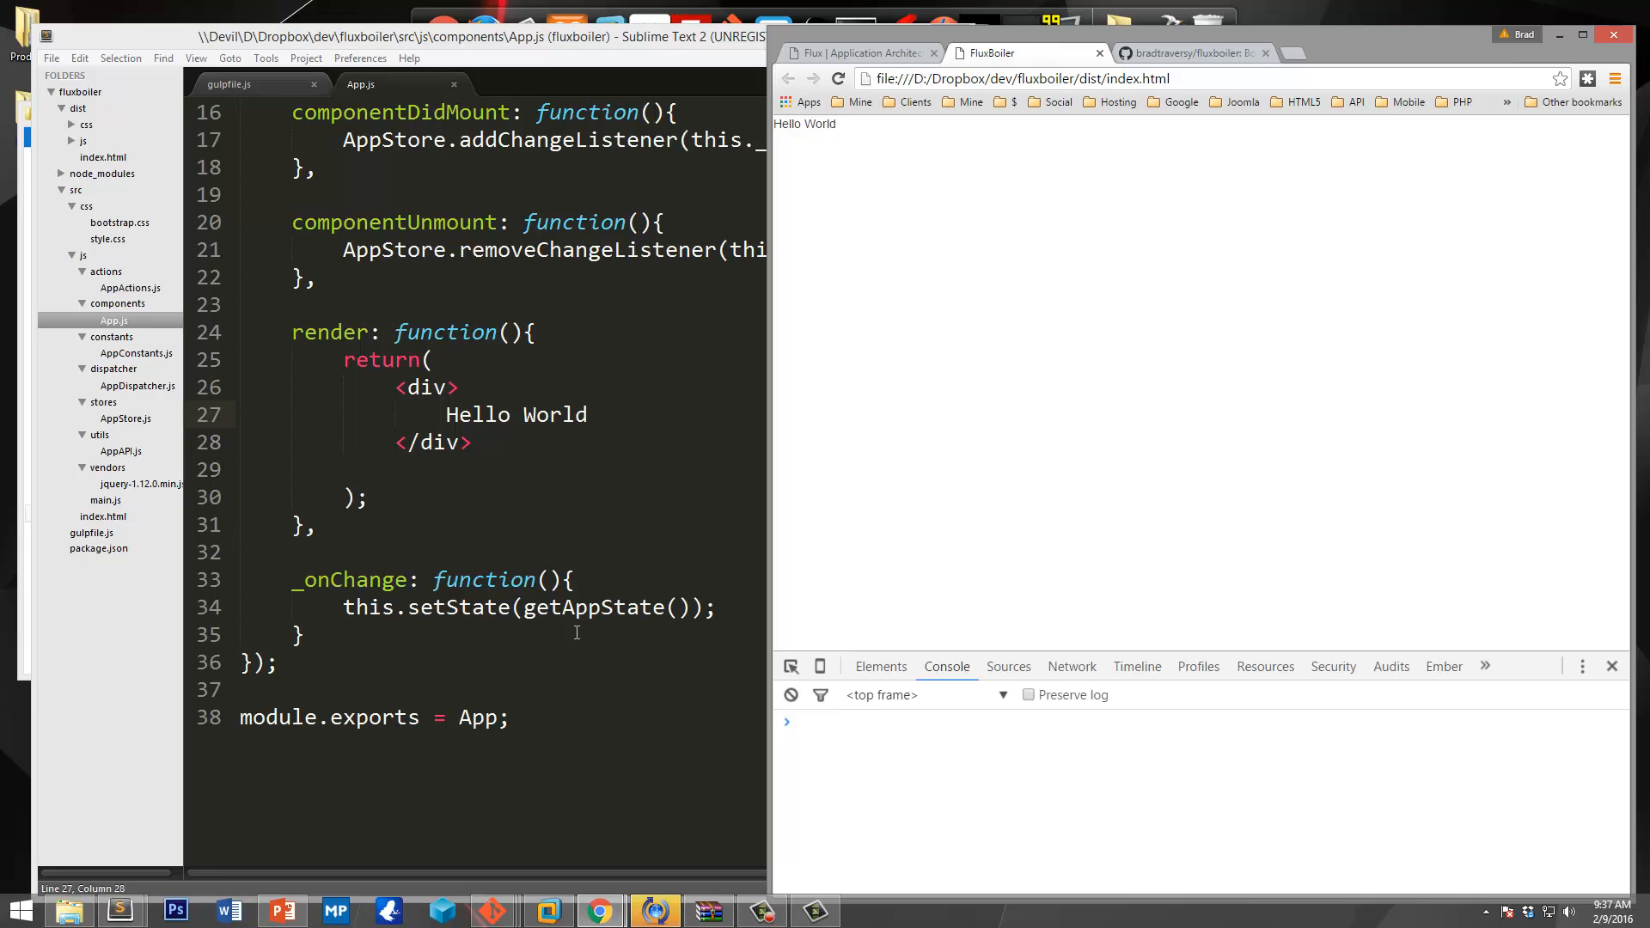
pyautogui.moveTo(582, 98)
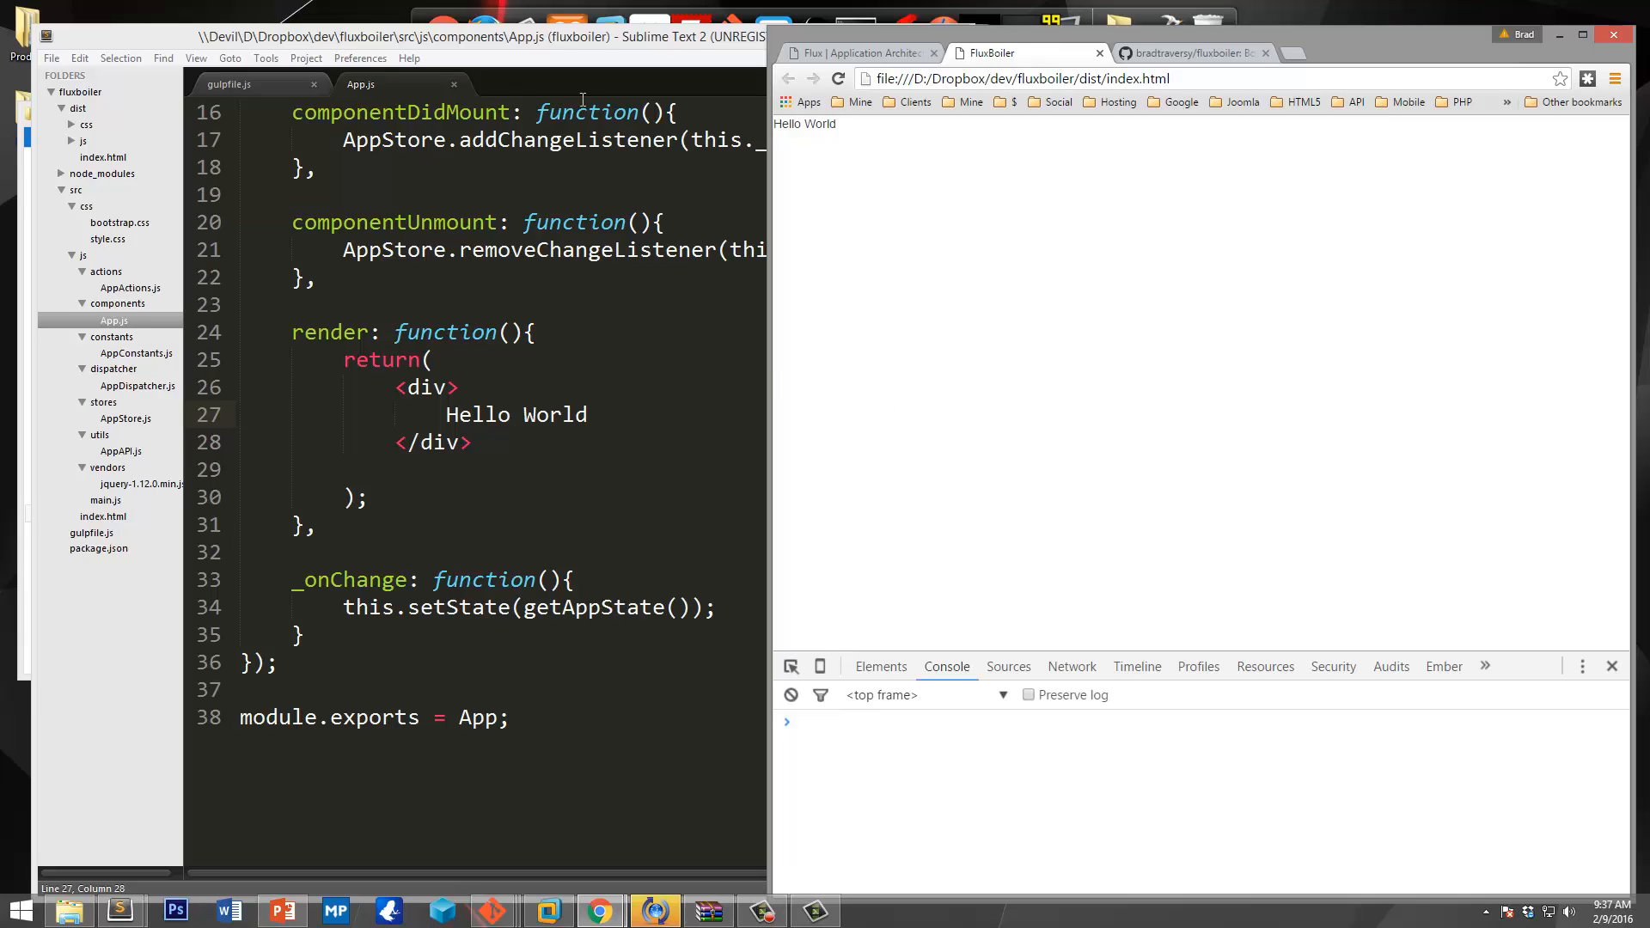
pyautogui.click(1190, 53)
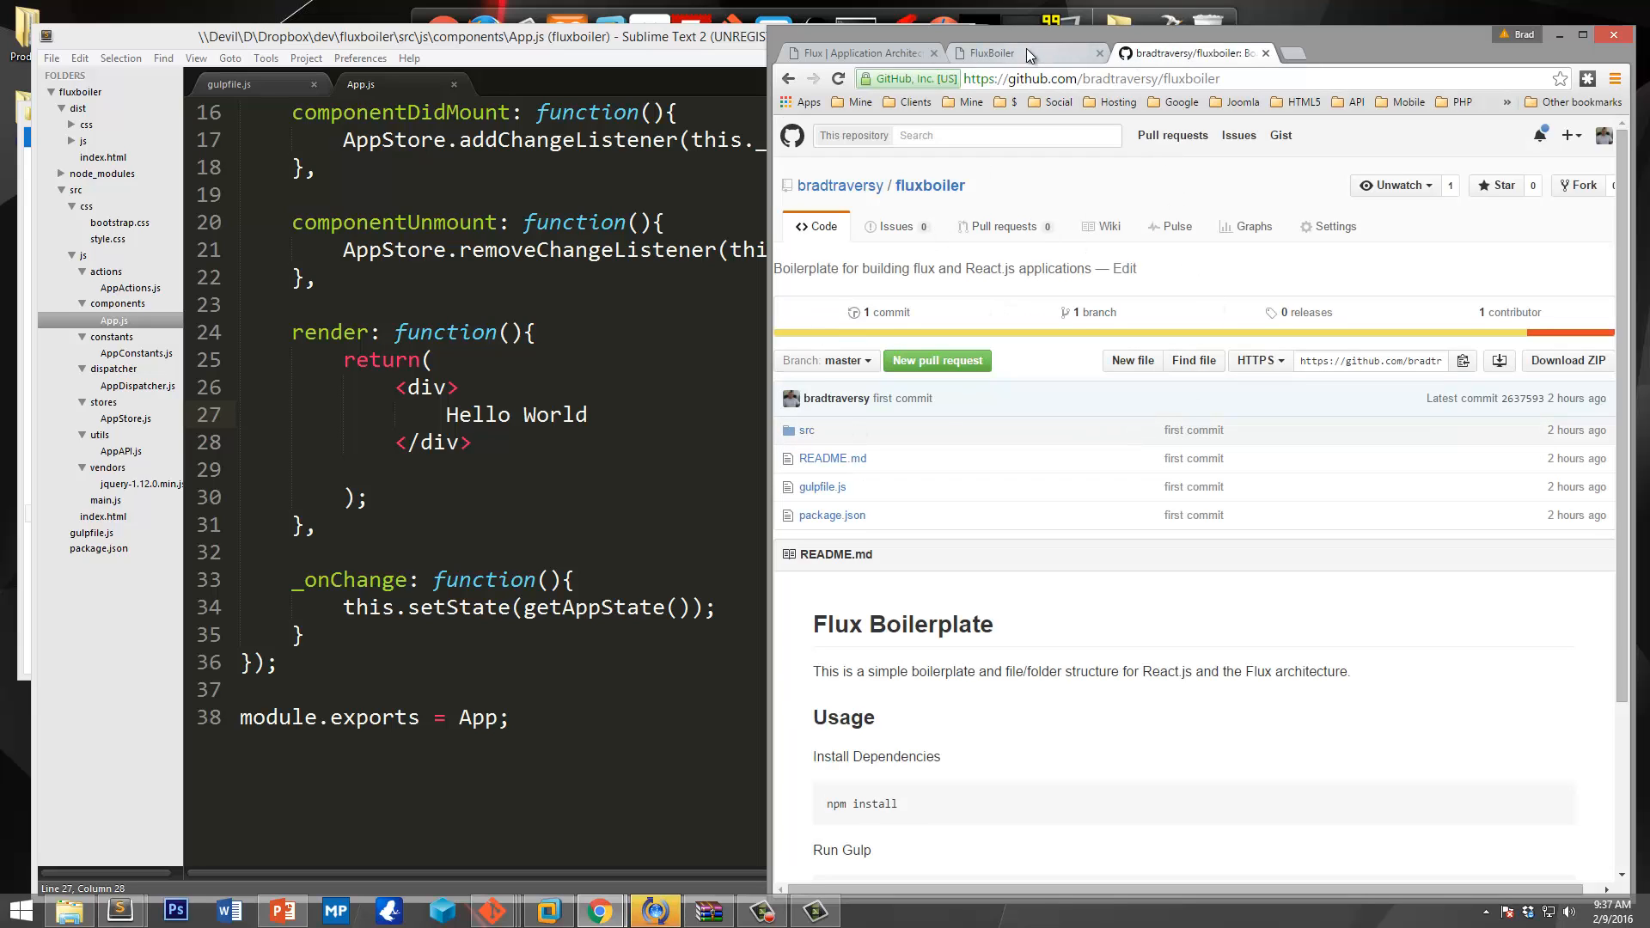
pyautogui.moveTo(1014, 60)
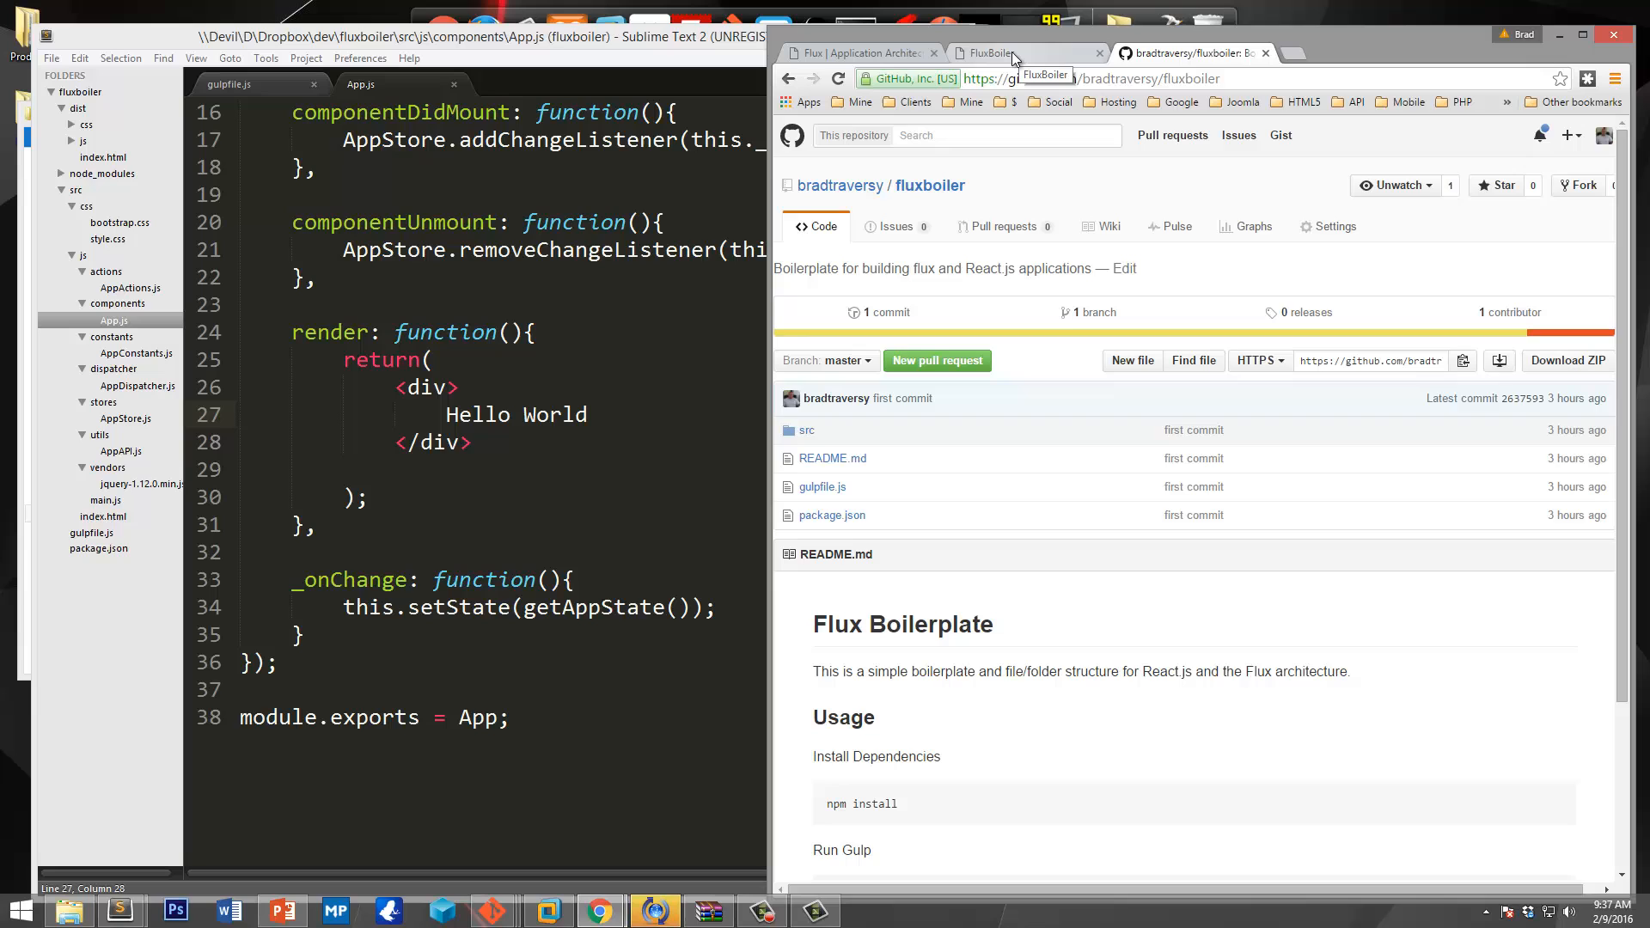
pyautogui.moveTo(1401, 597)
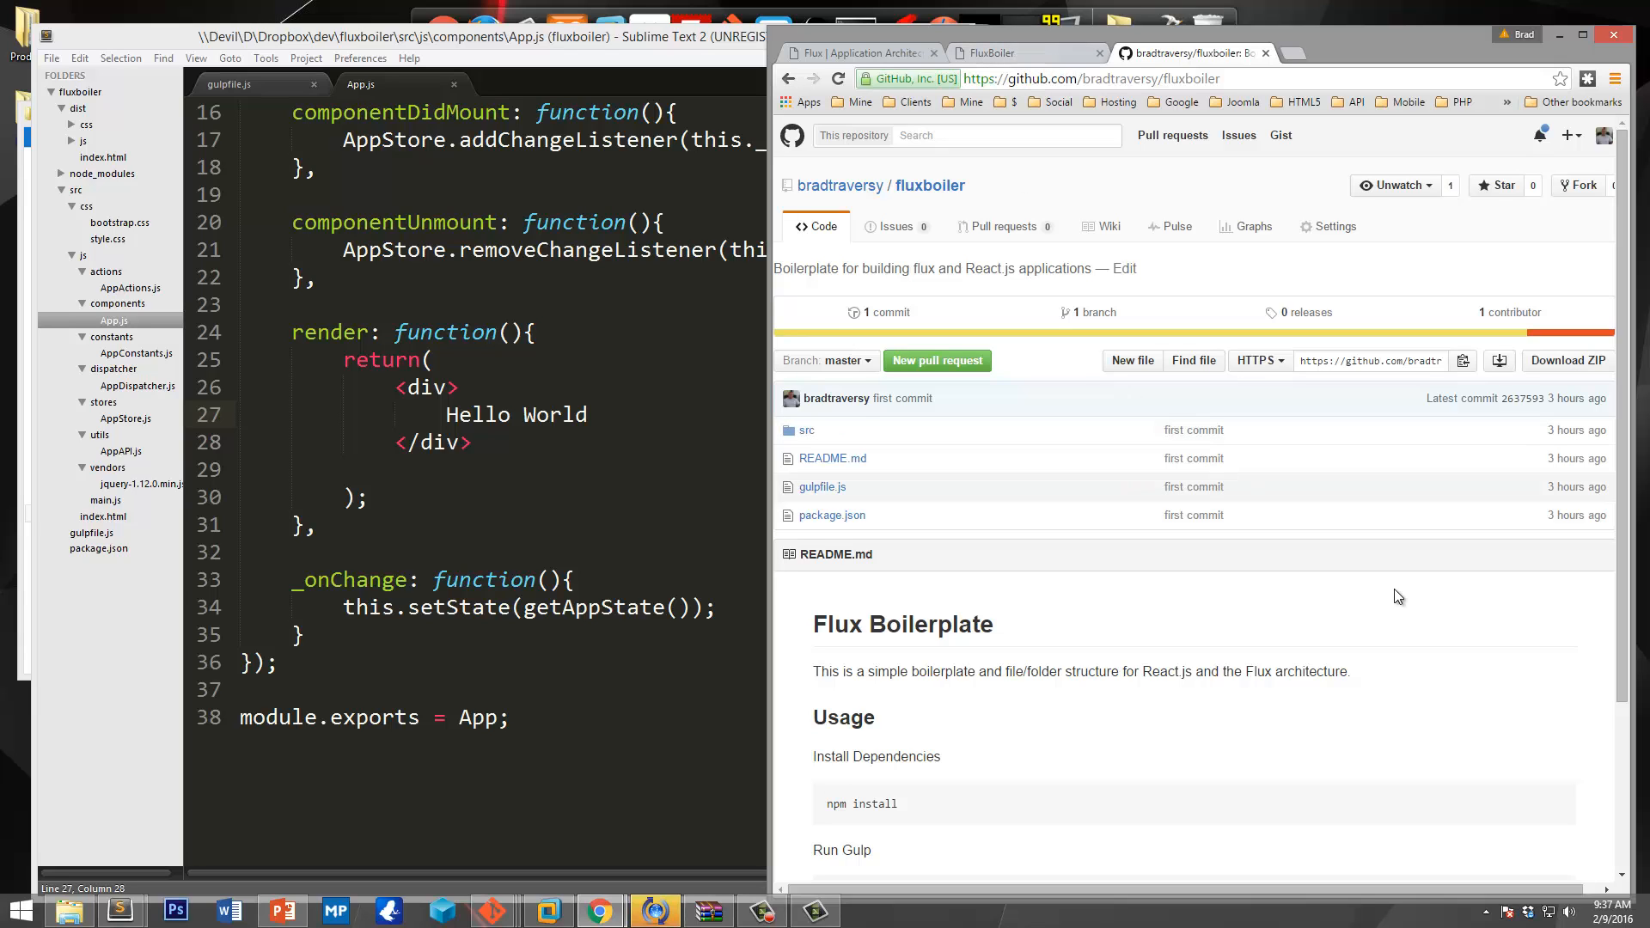